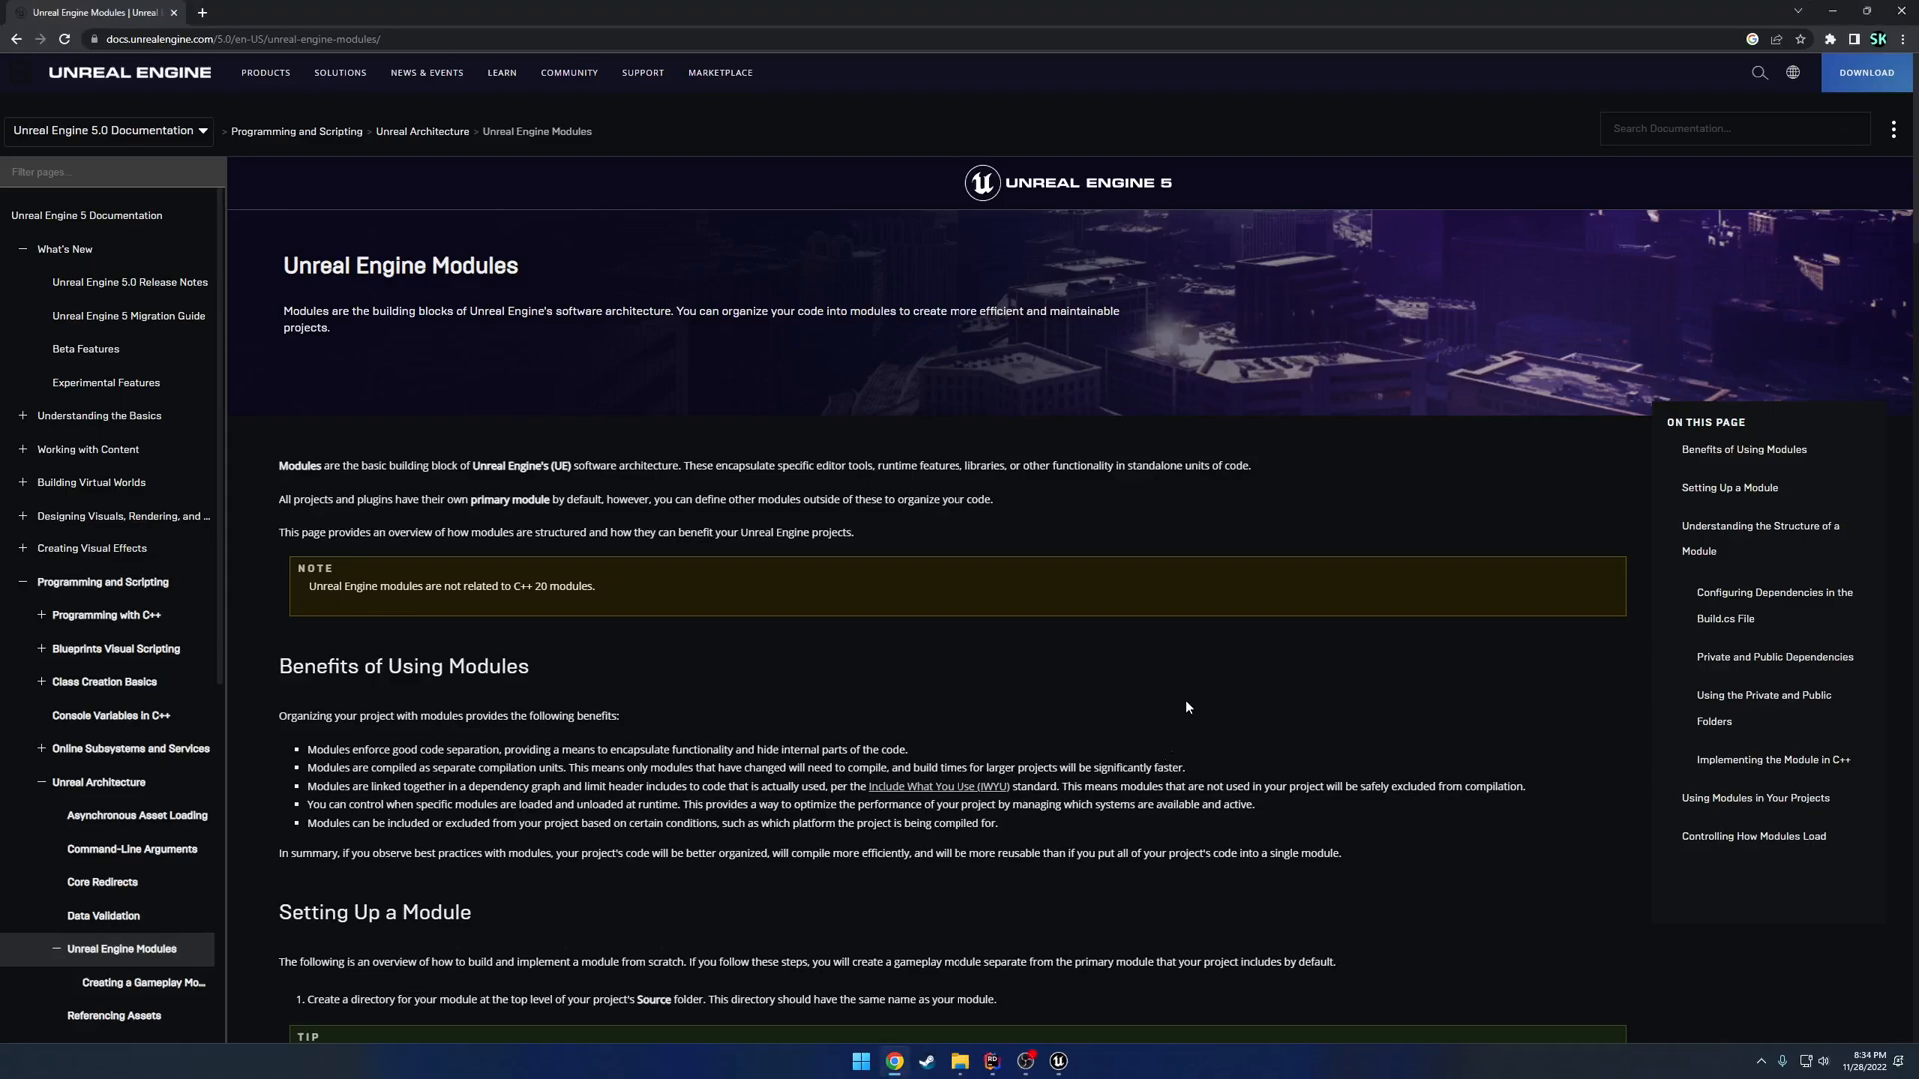
Copy UltimateFPSTemplate from FPSPluginTutorial\Plugins into a newly created PingingTut Plugins folder.
scroll("down", 3)
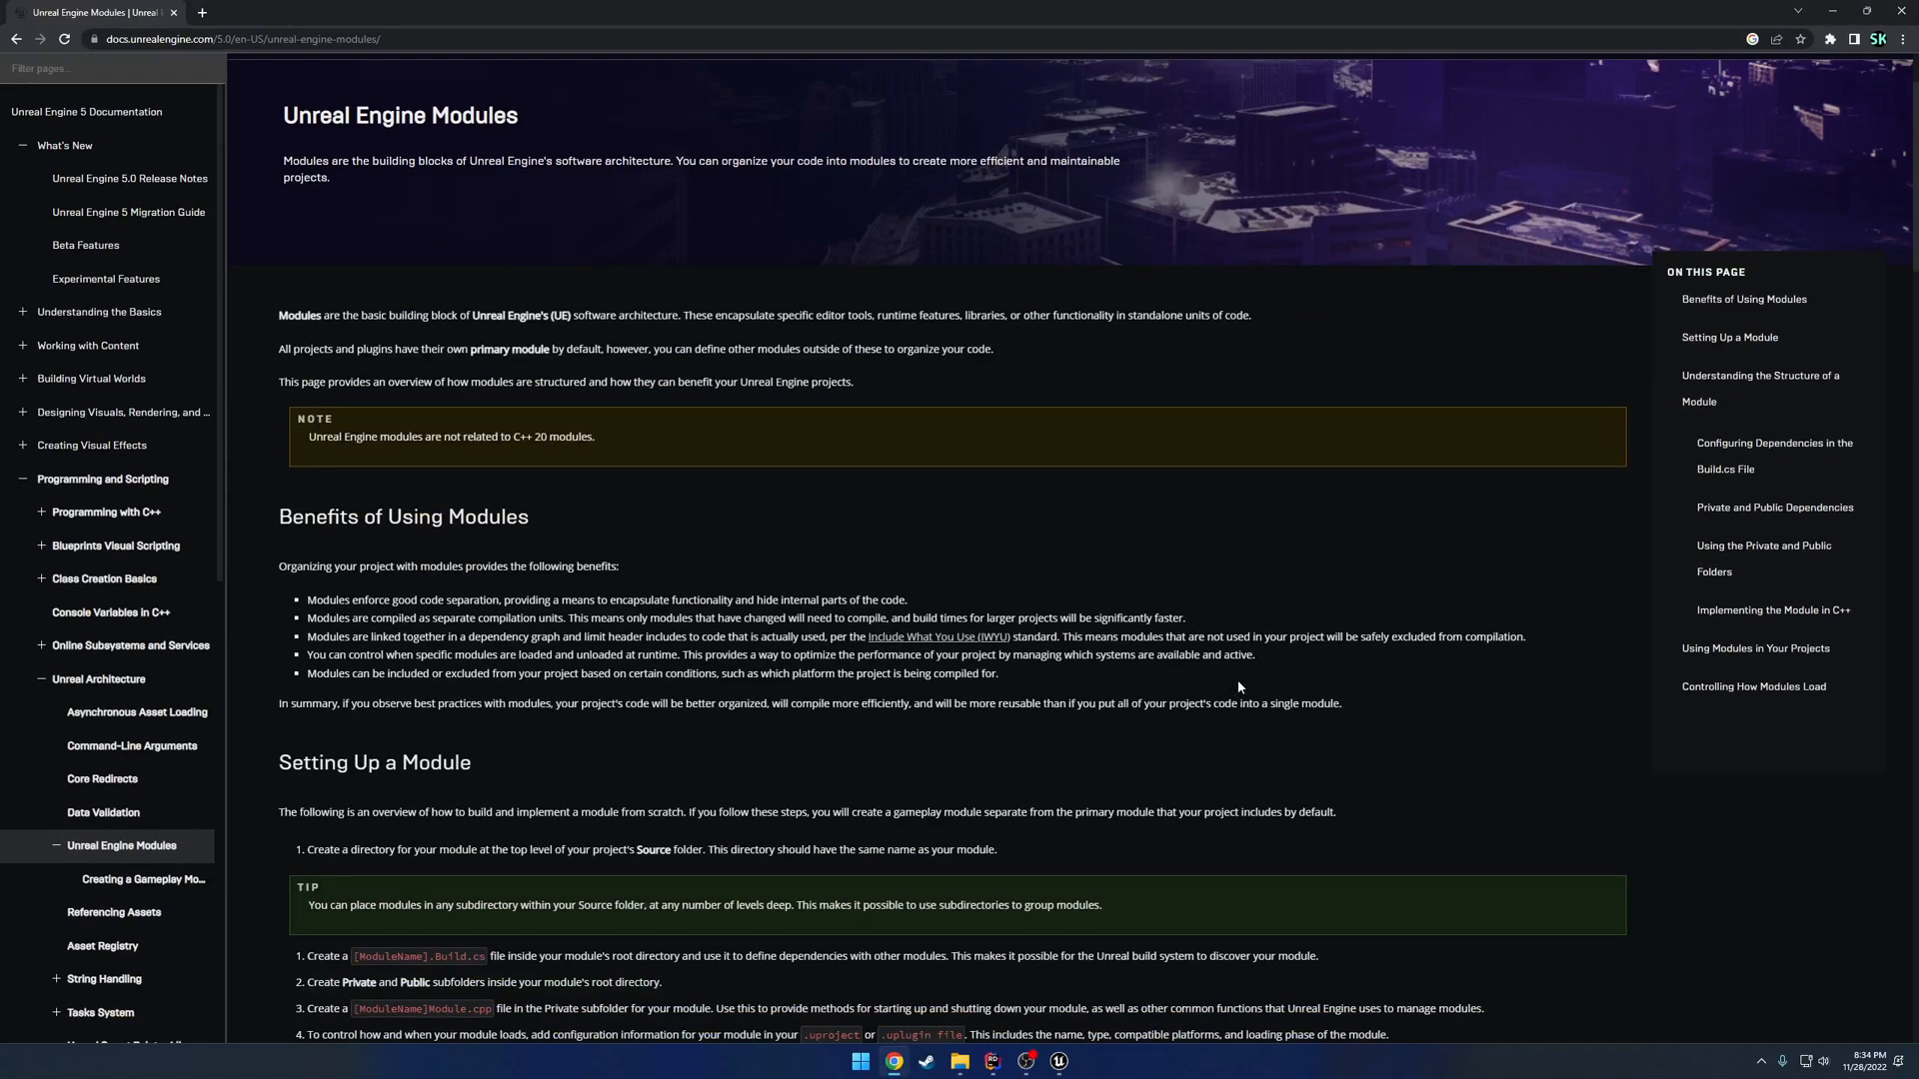
scroll("down", 3)
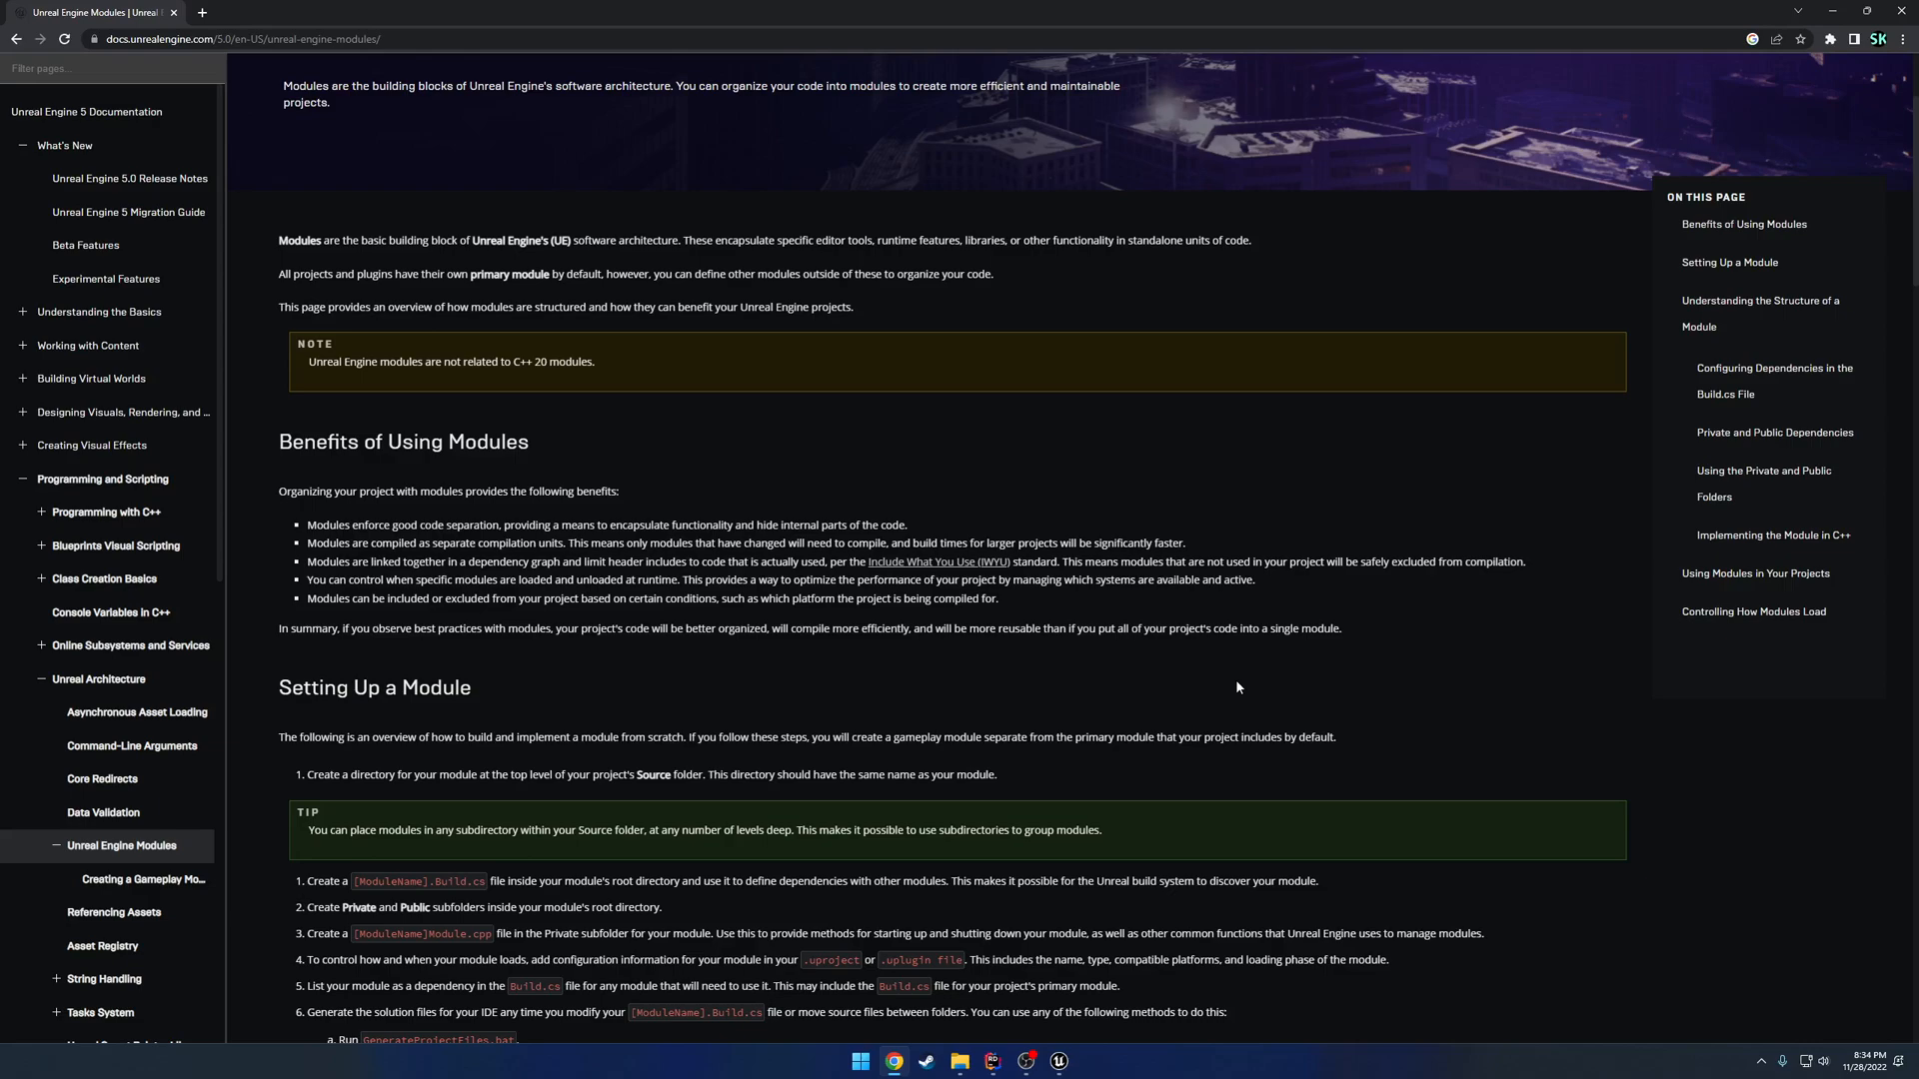
mouse_move(1239, 670)
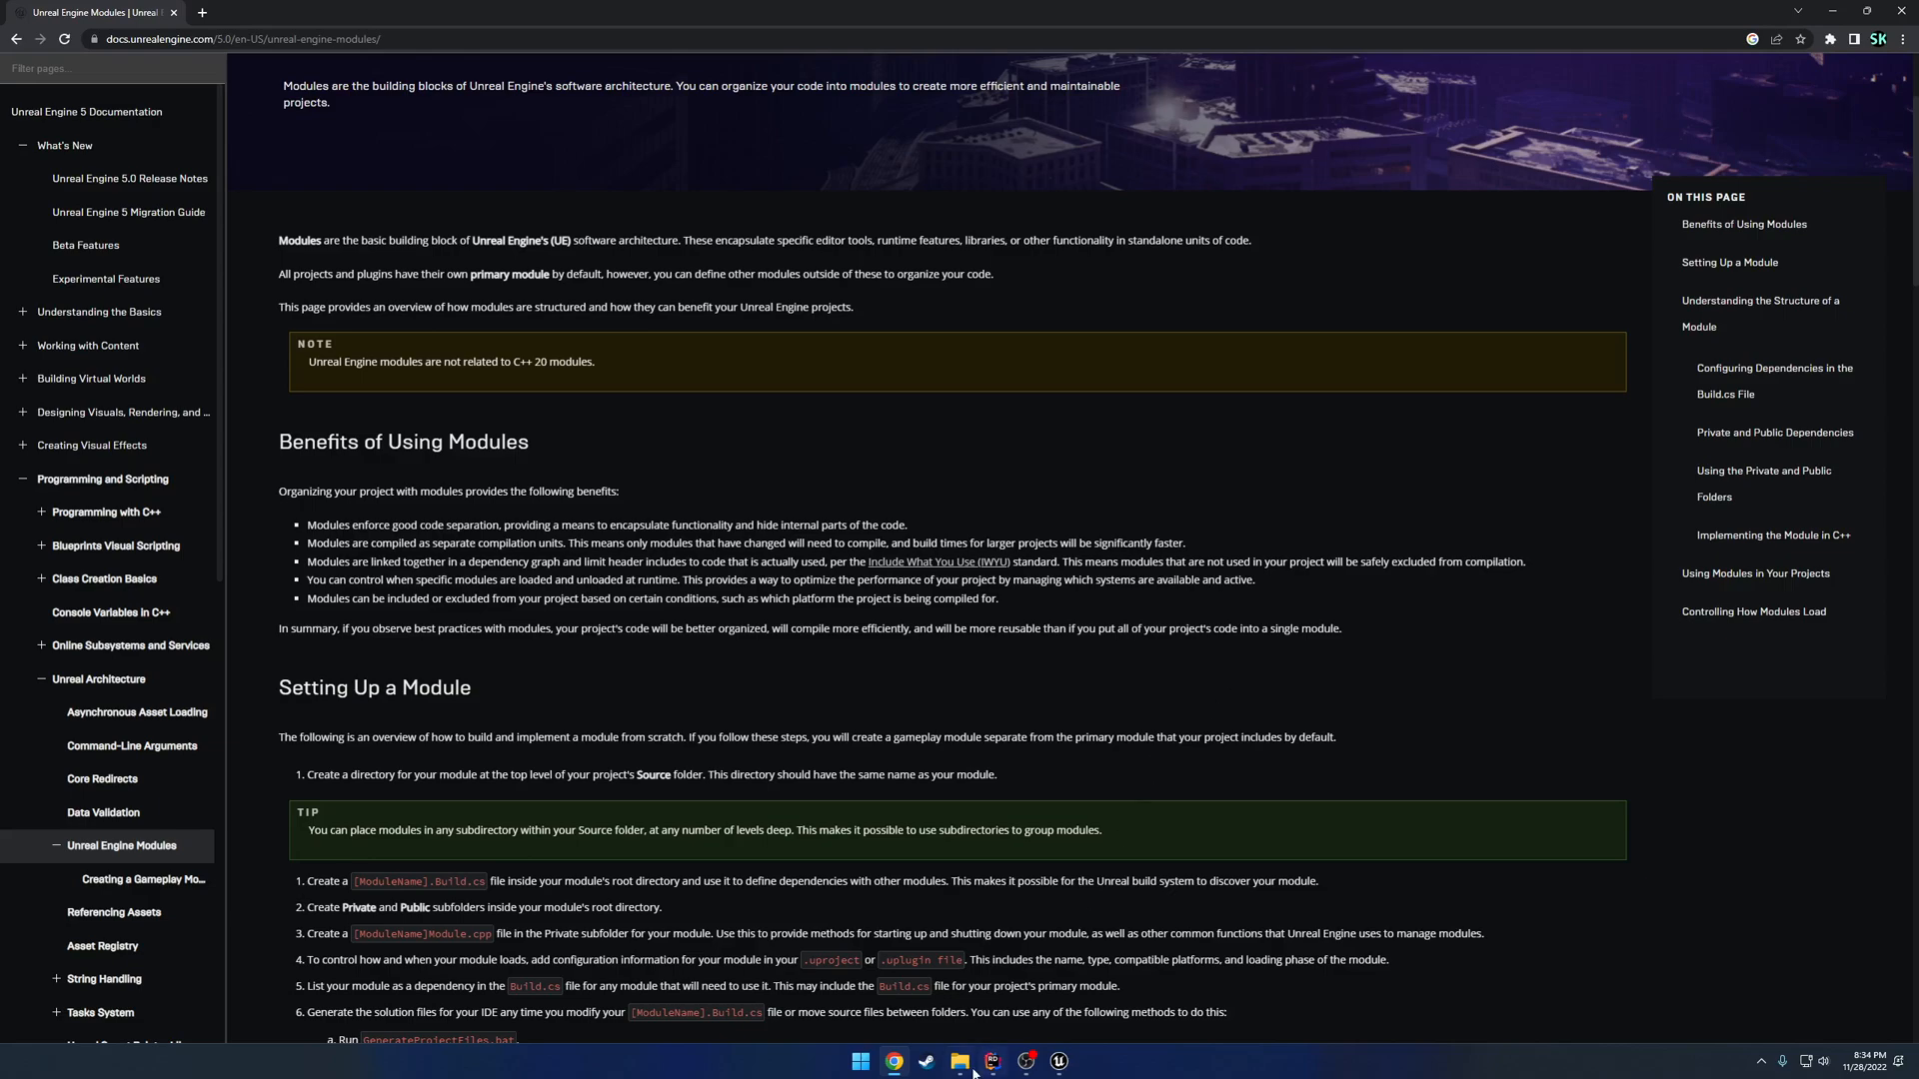
left_click(959, 1062)
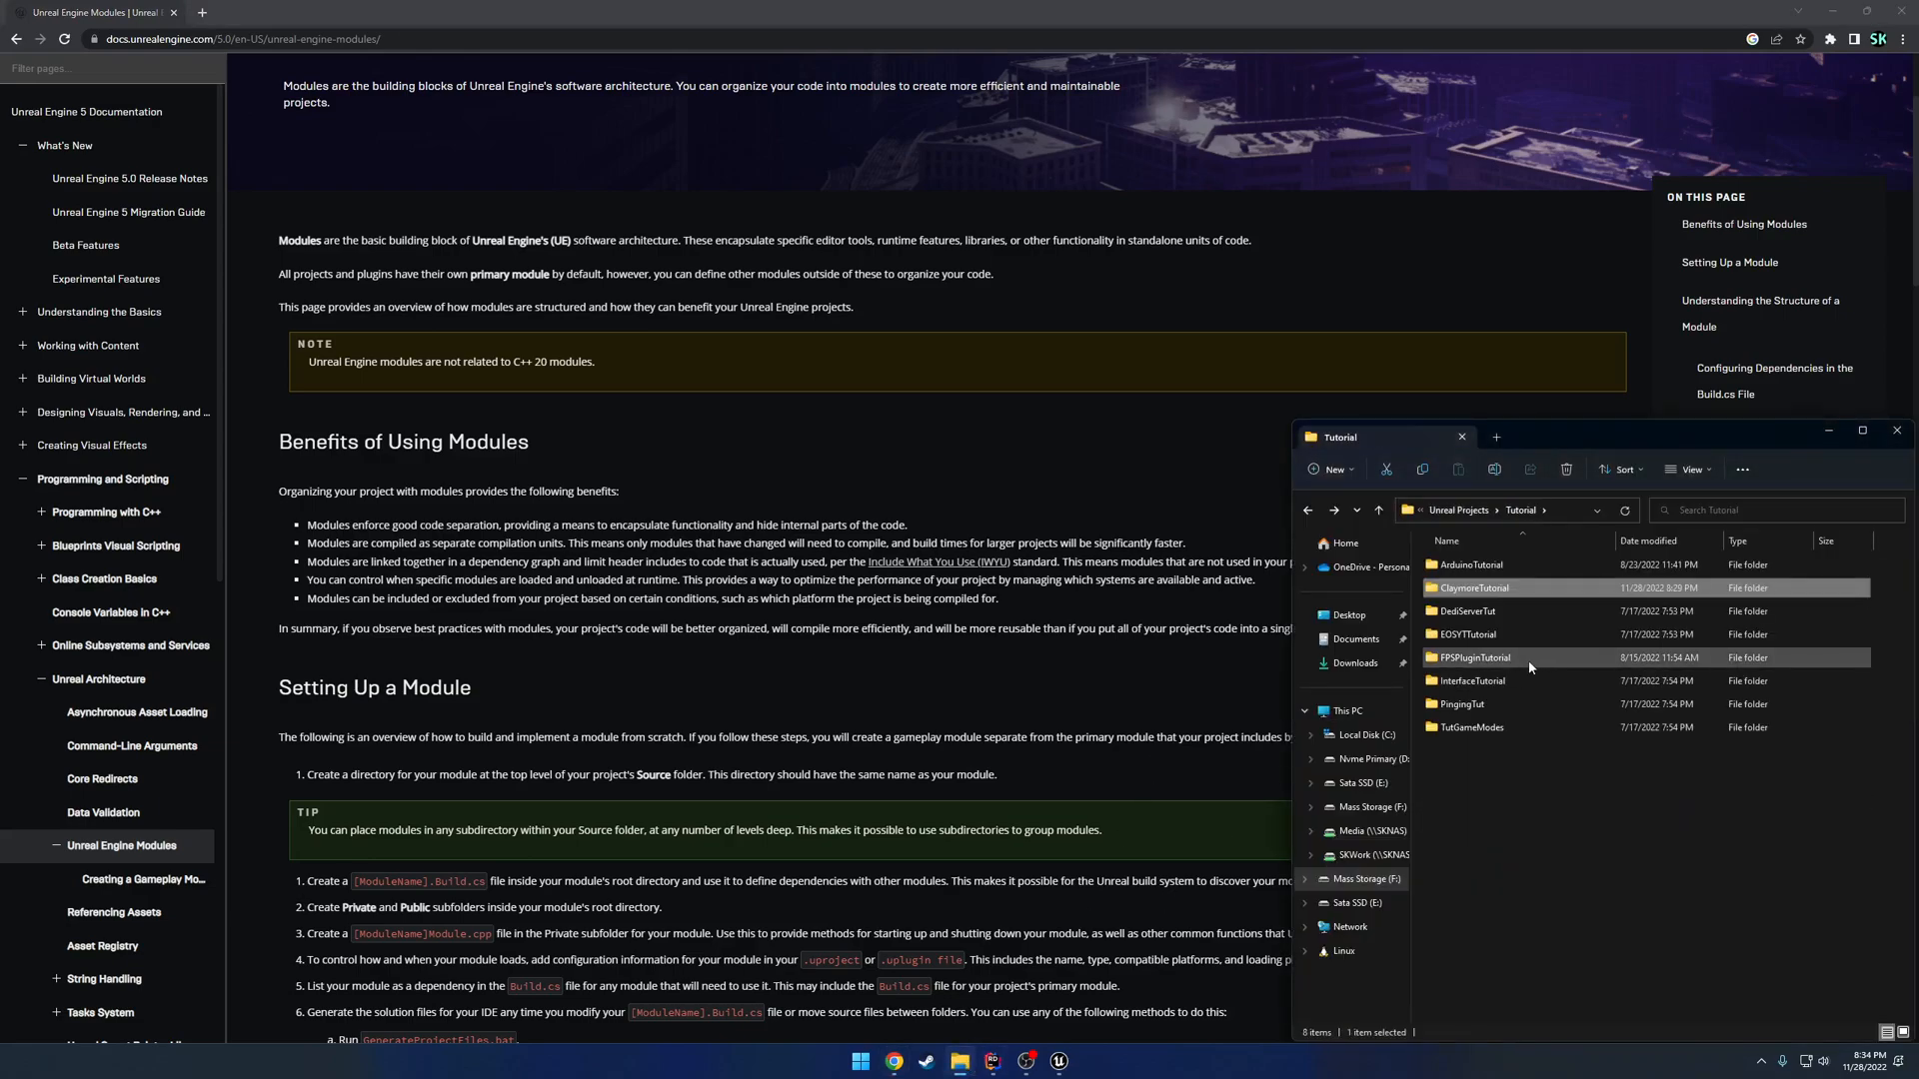
double_click(1473, 658)
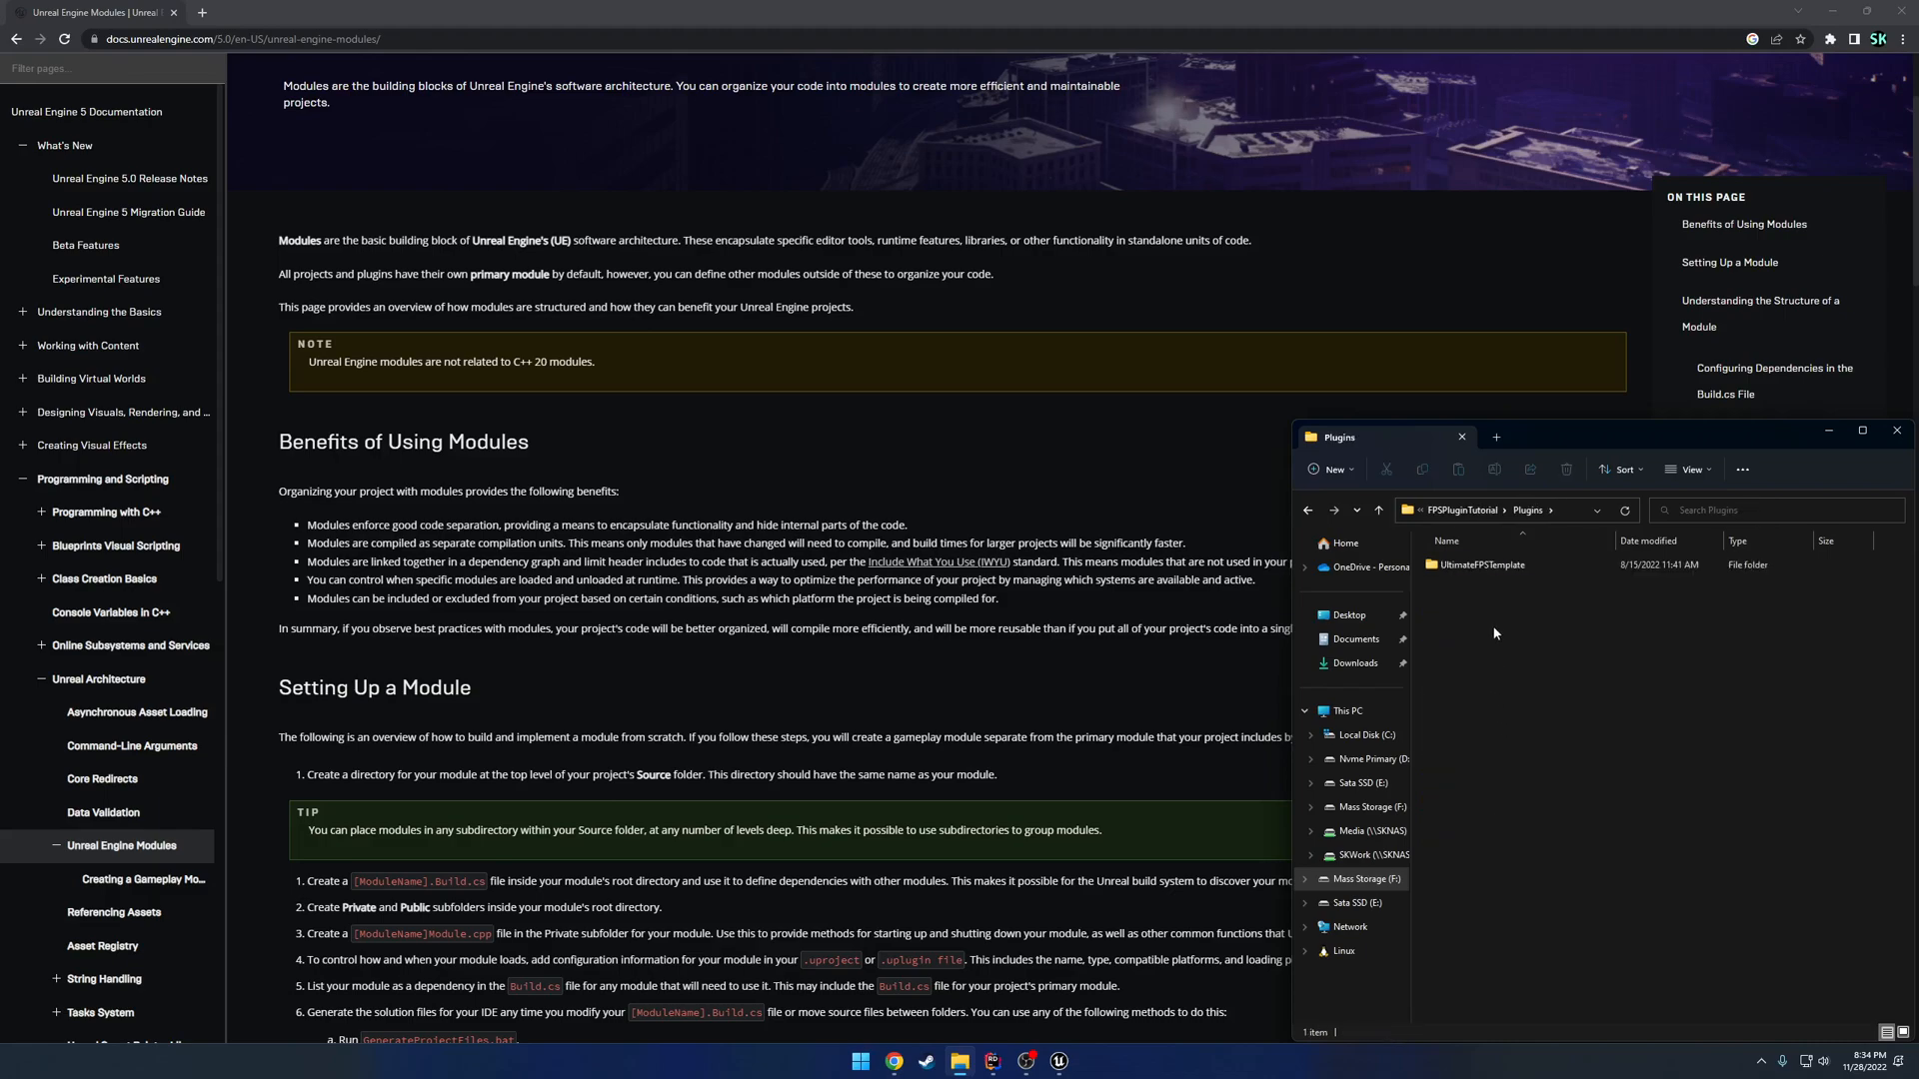
left_click(1481, 564)
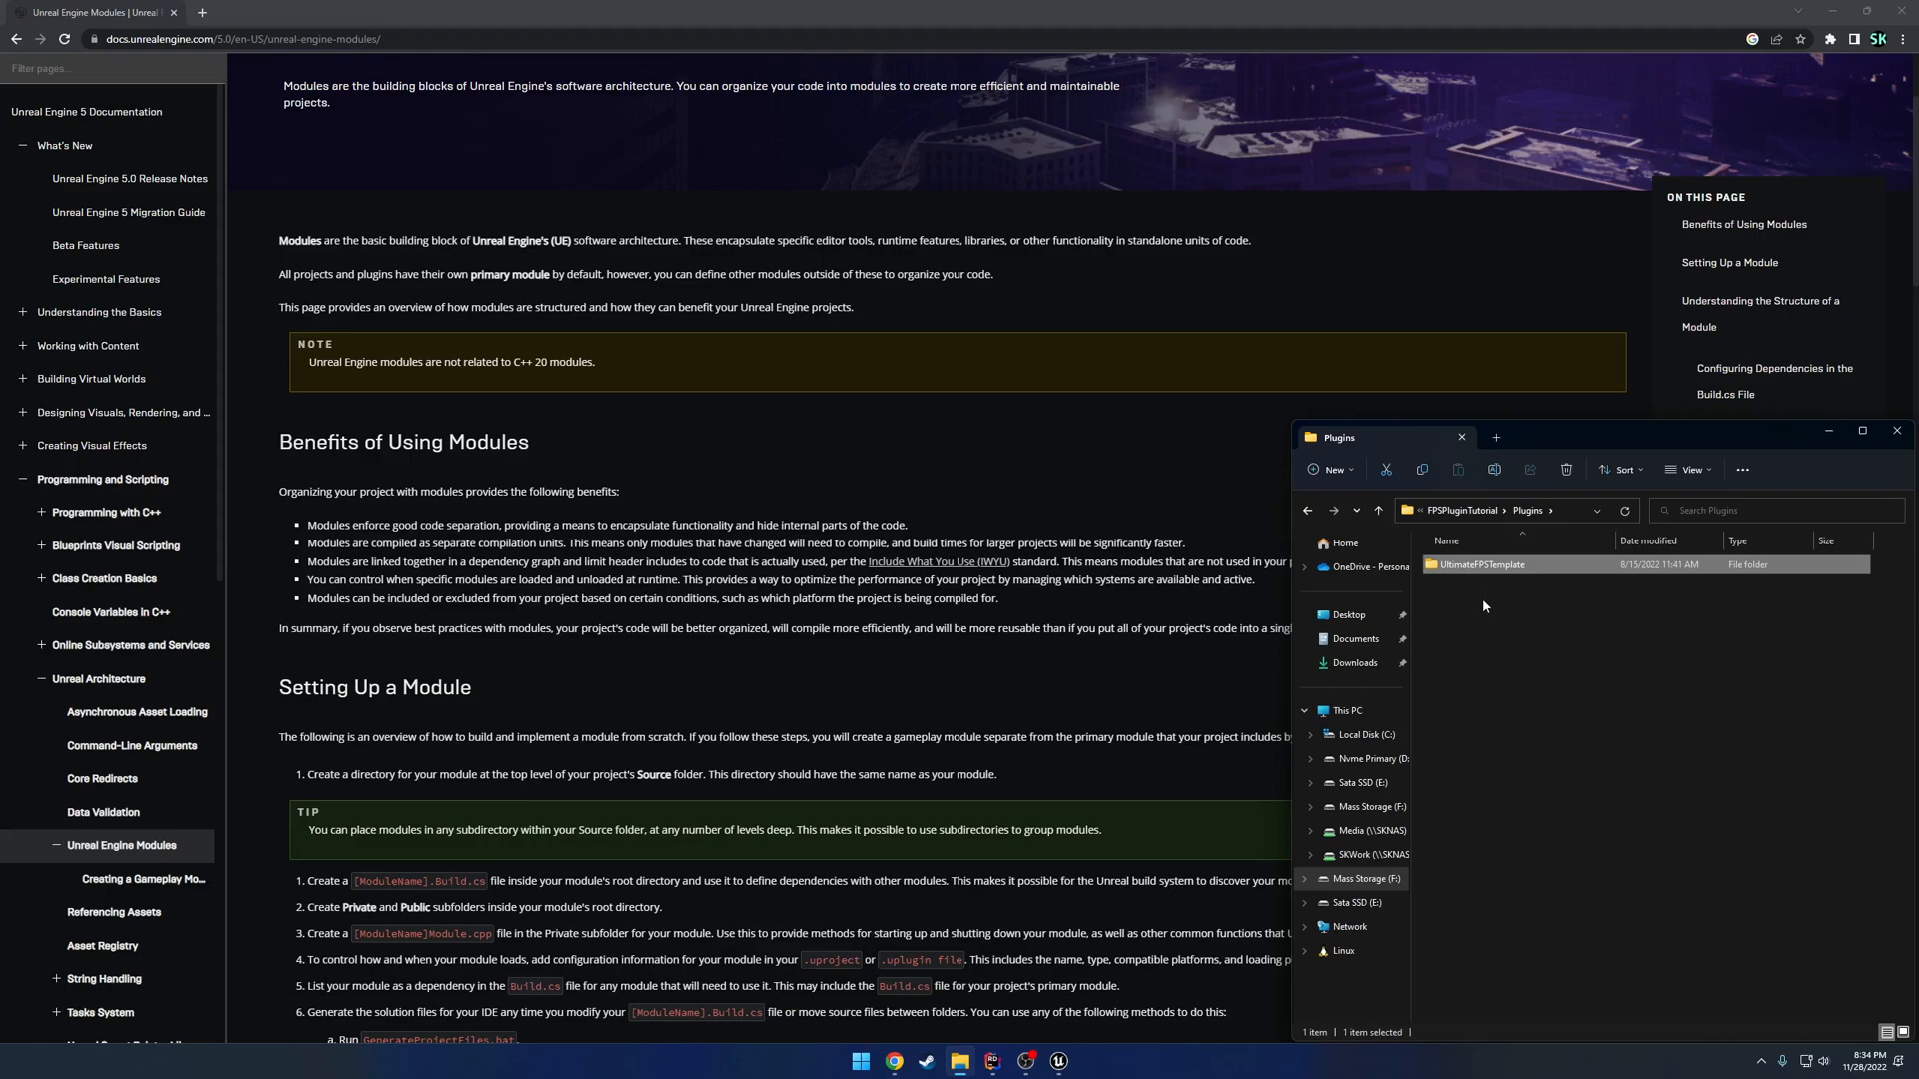
left_click(1493, 616)
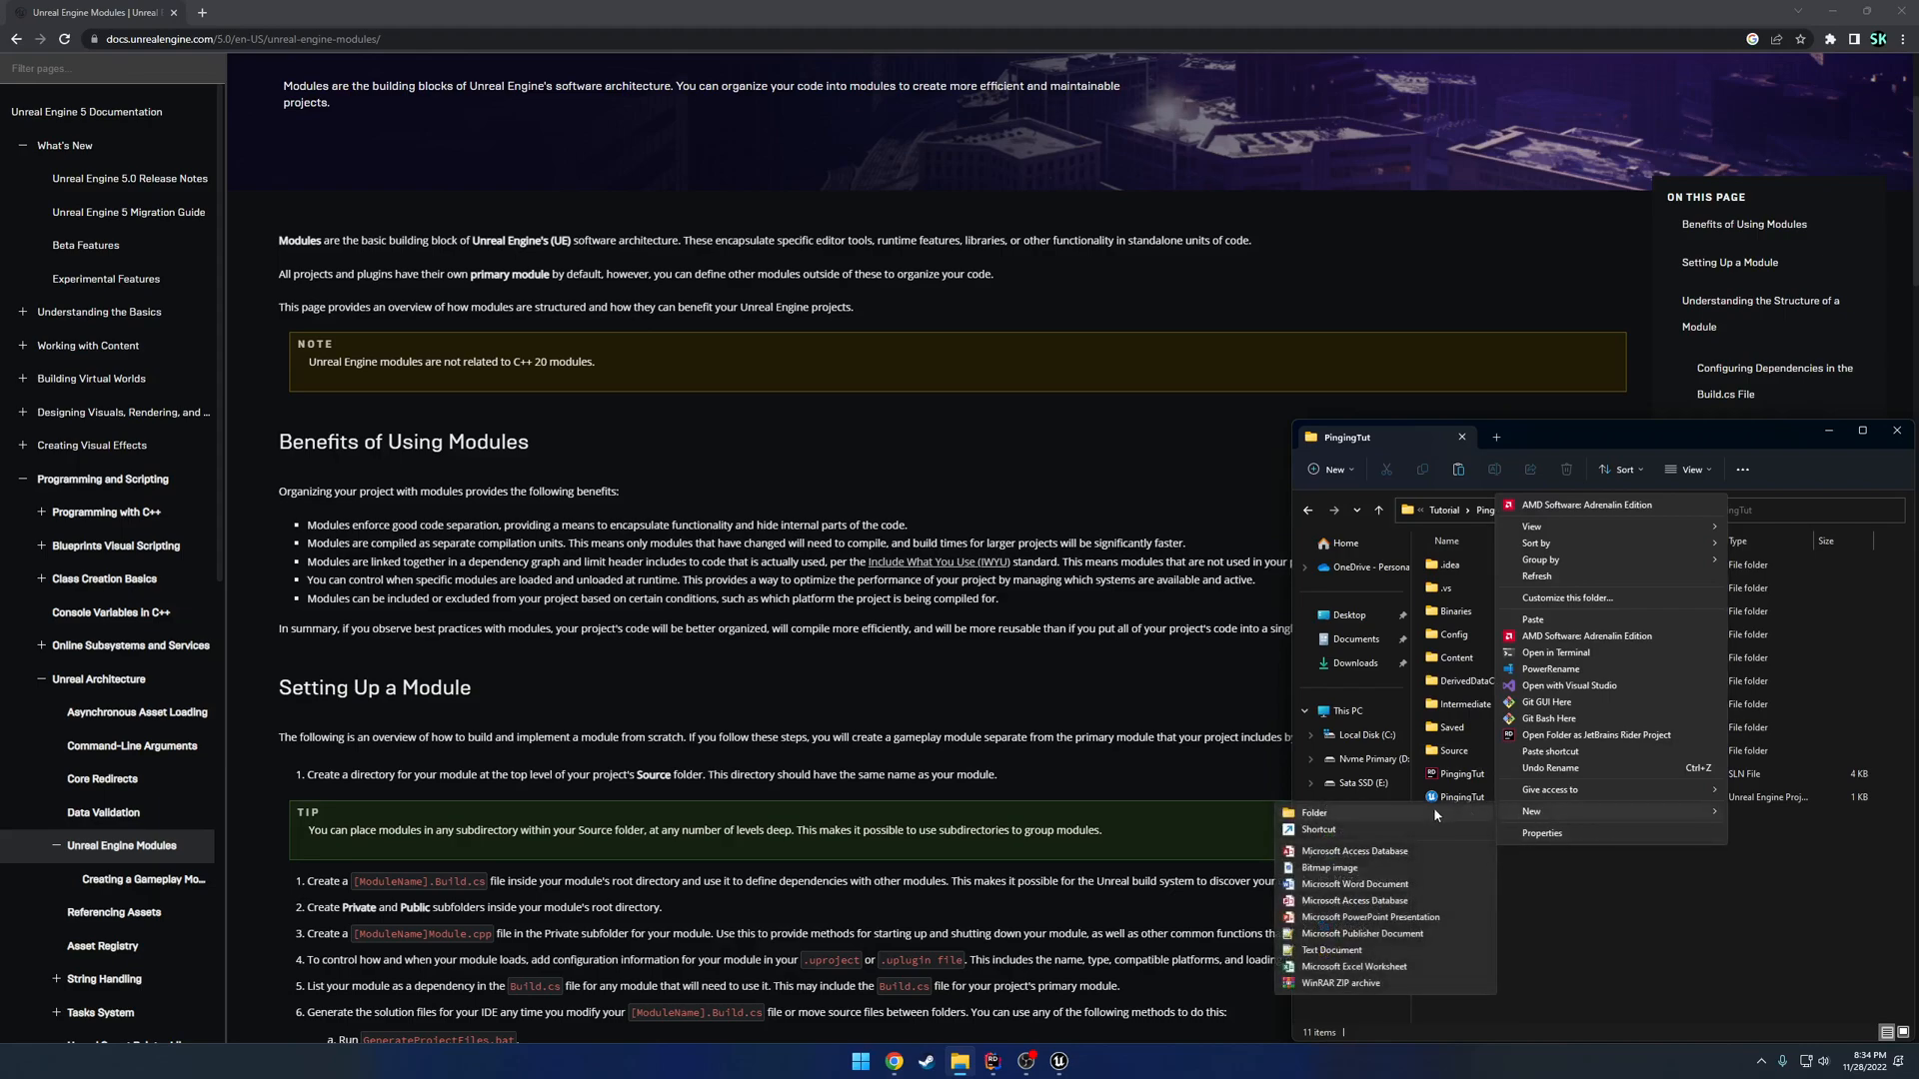
left_click(1455, 727)
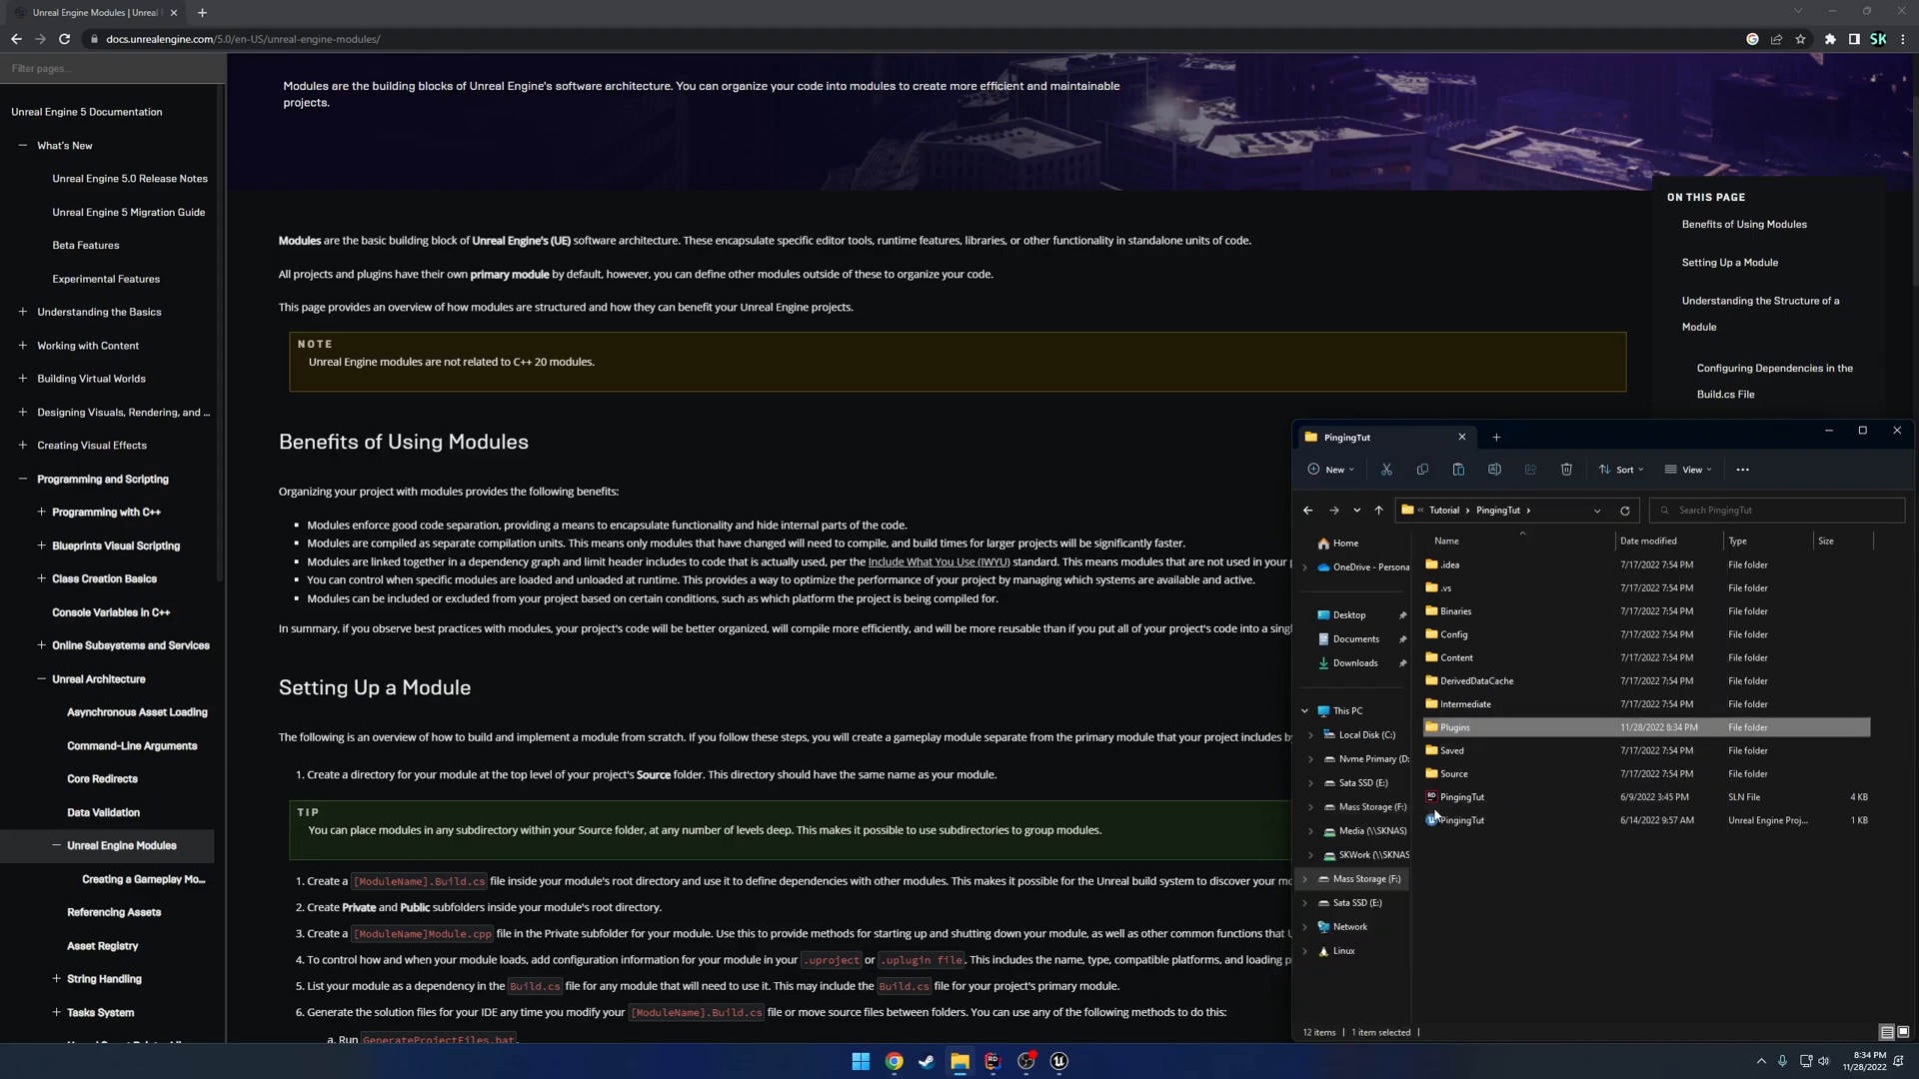
double_click(1455, 726)
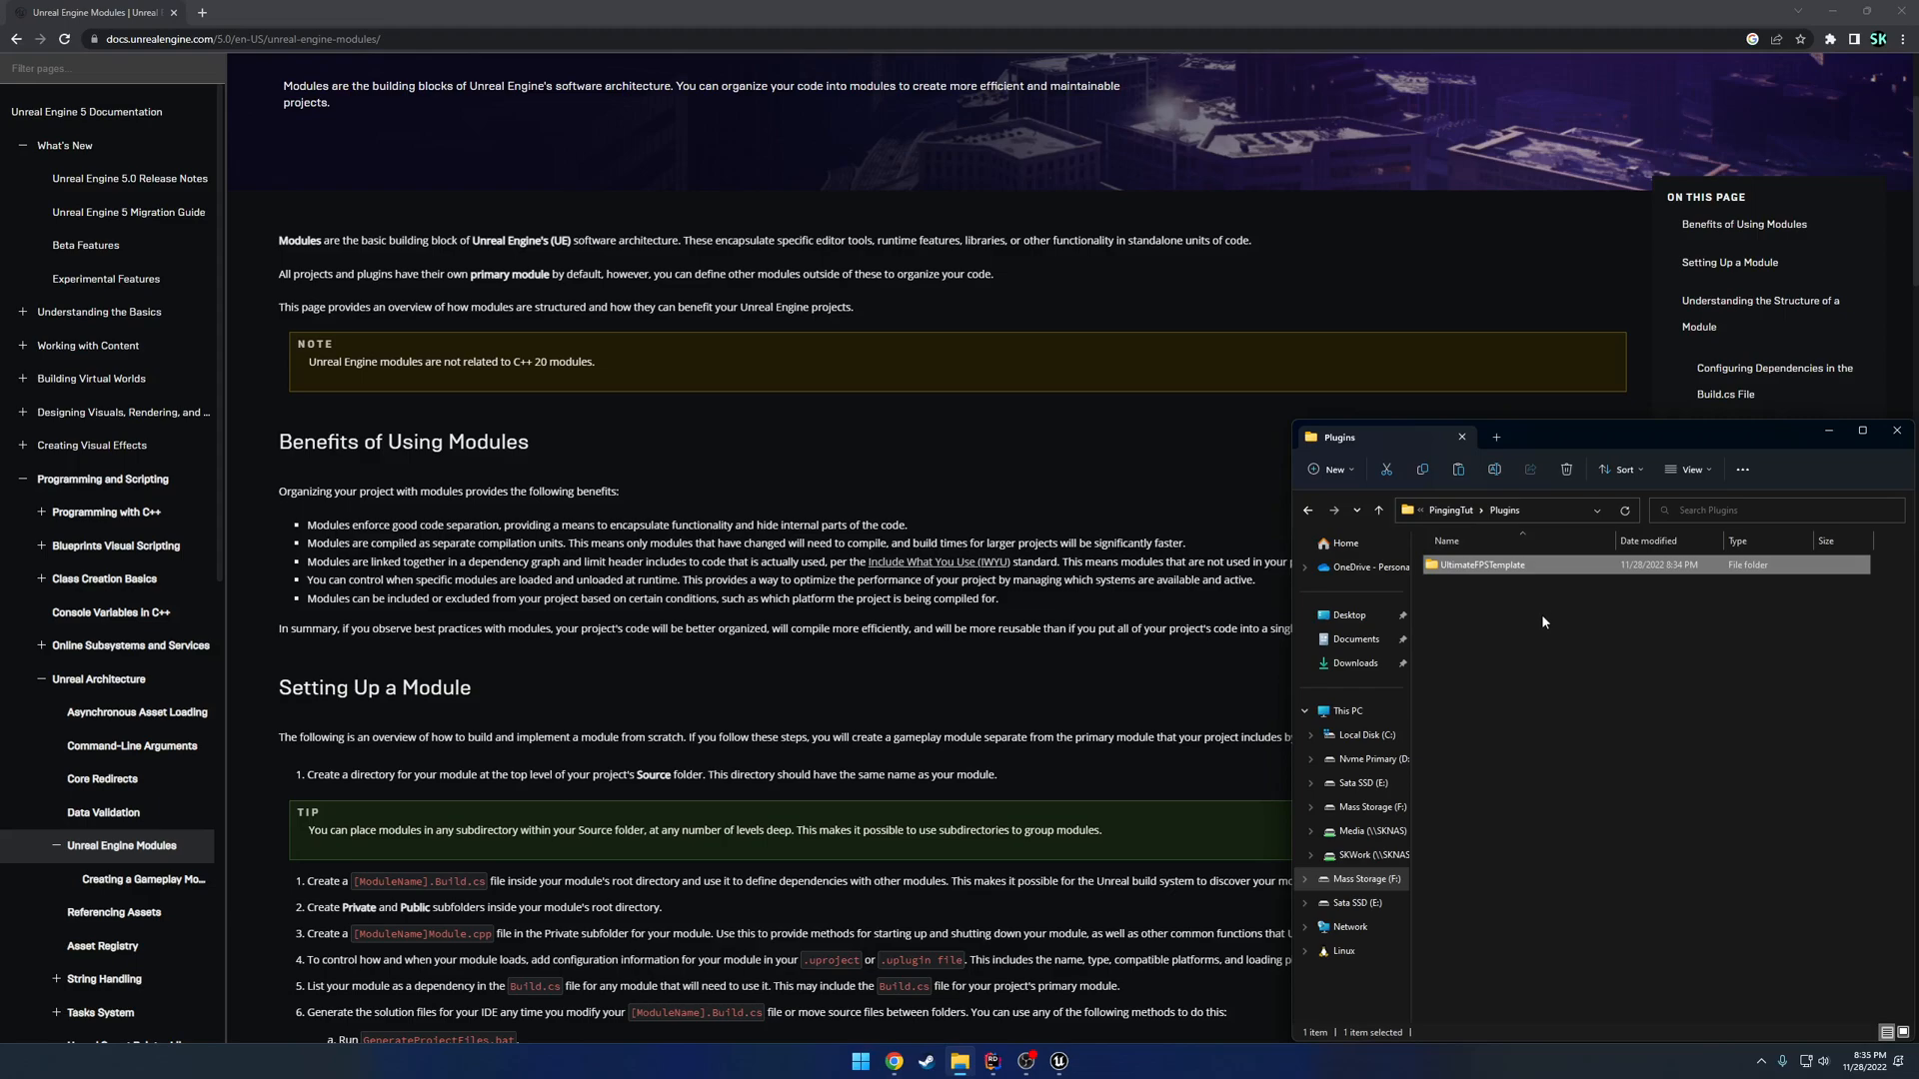
mouse_move(1546, 632)
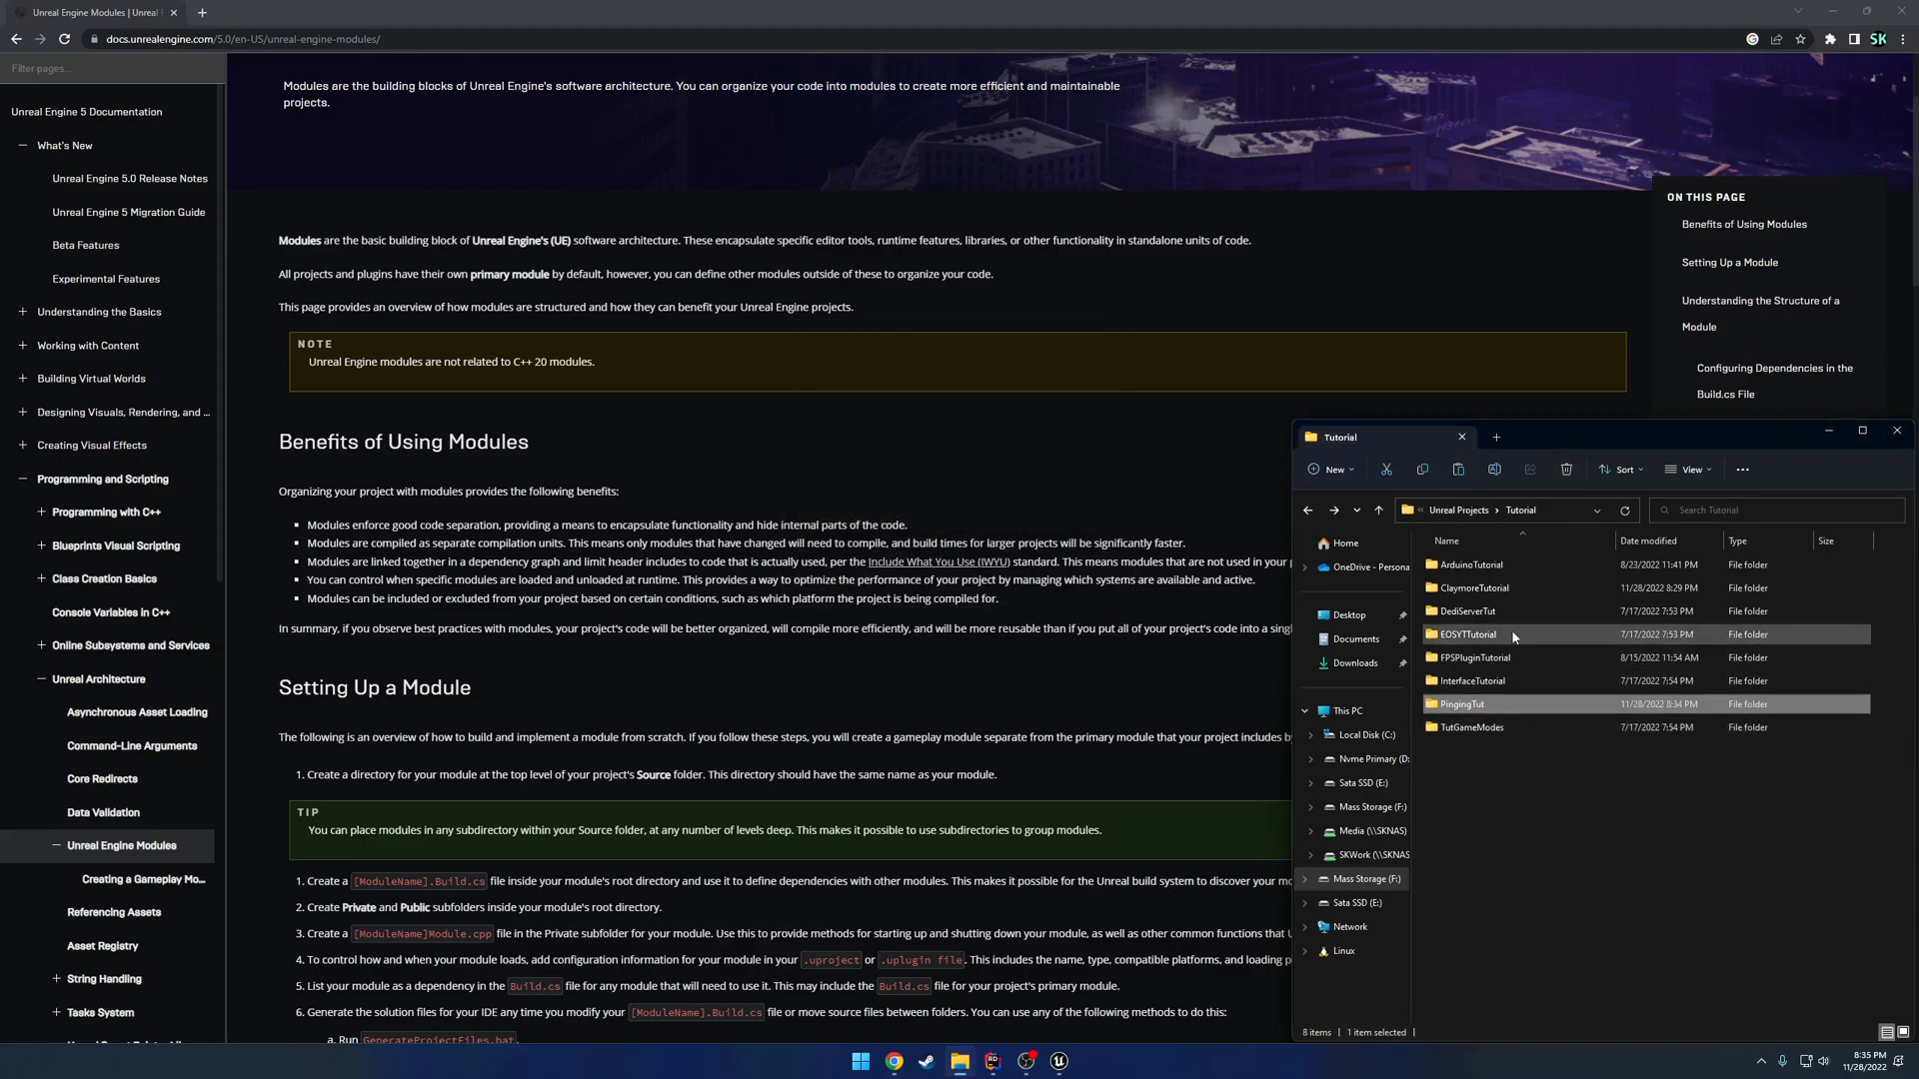
Open the ClaymoreTutorial folder, select Source, and view the project file's actions.
double_click(1476, 587)
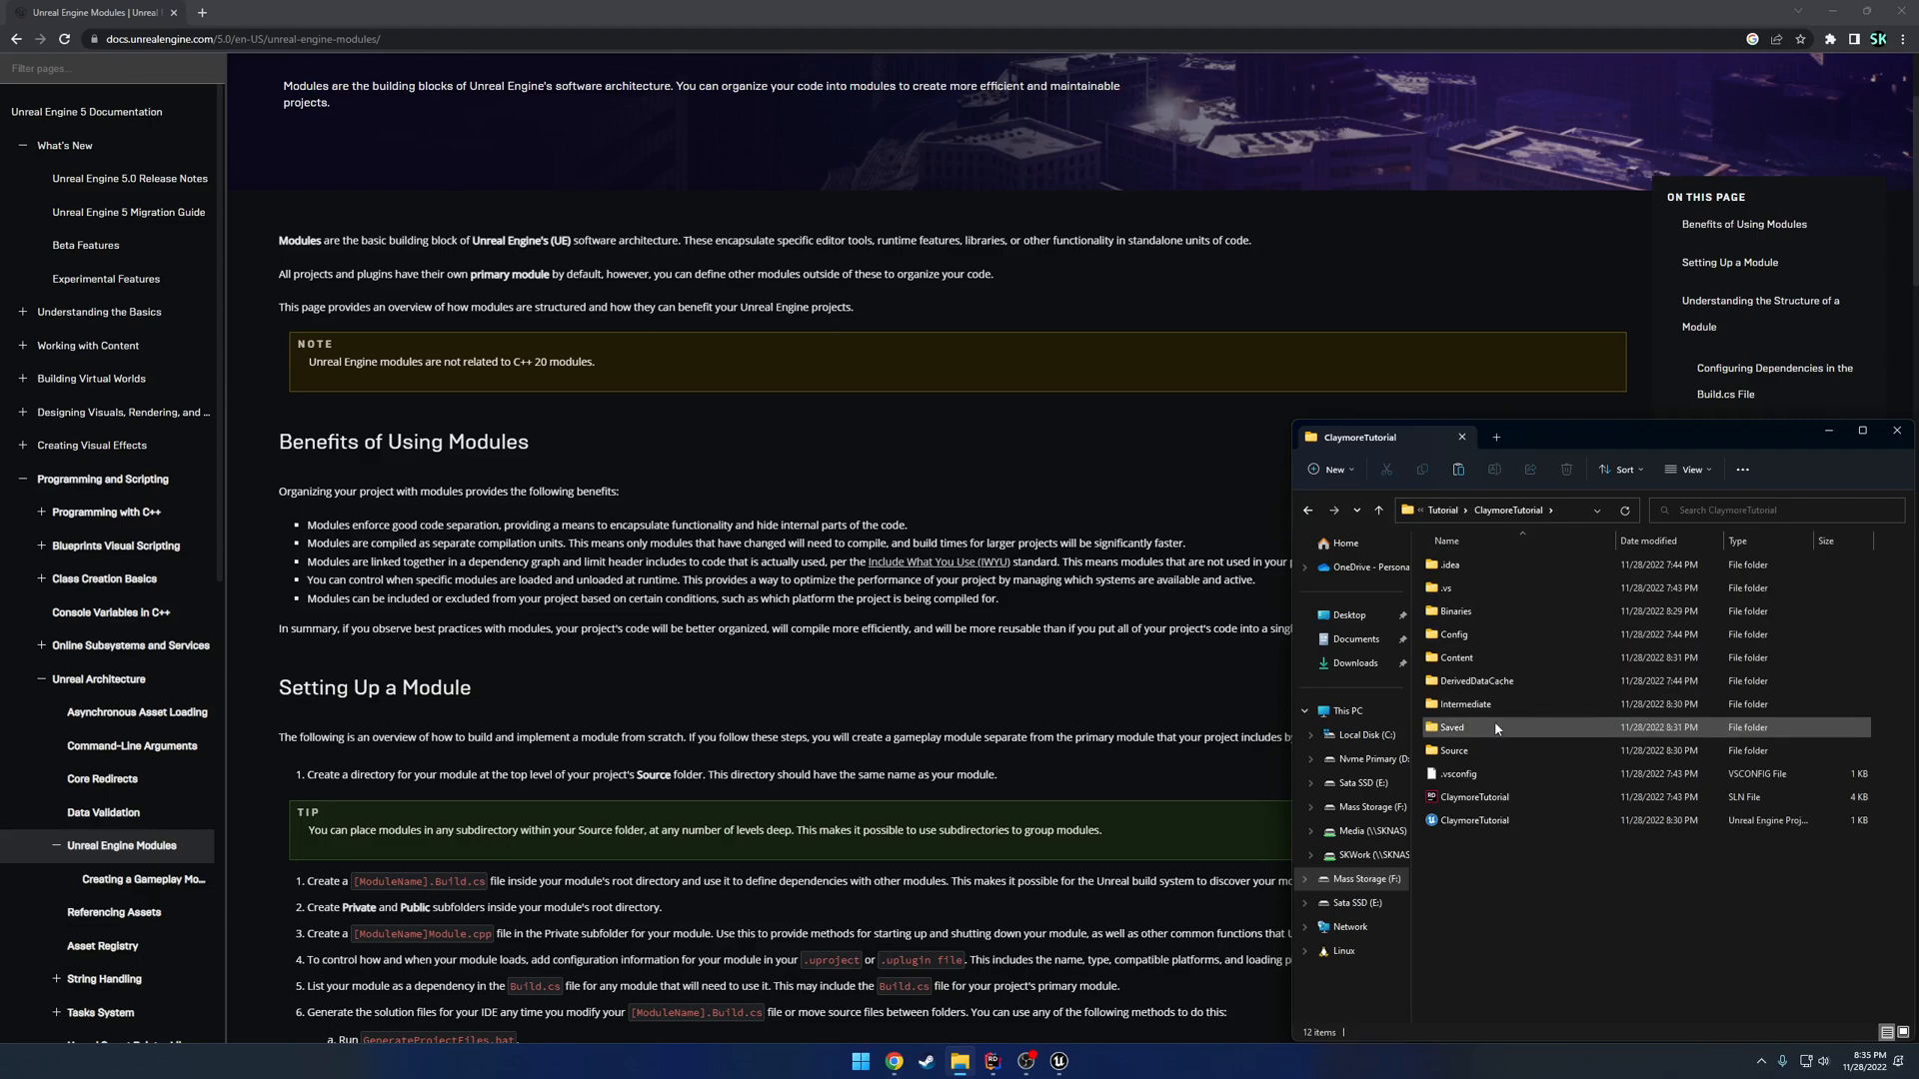
left_click(1471, 819)
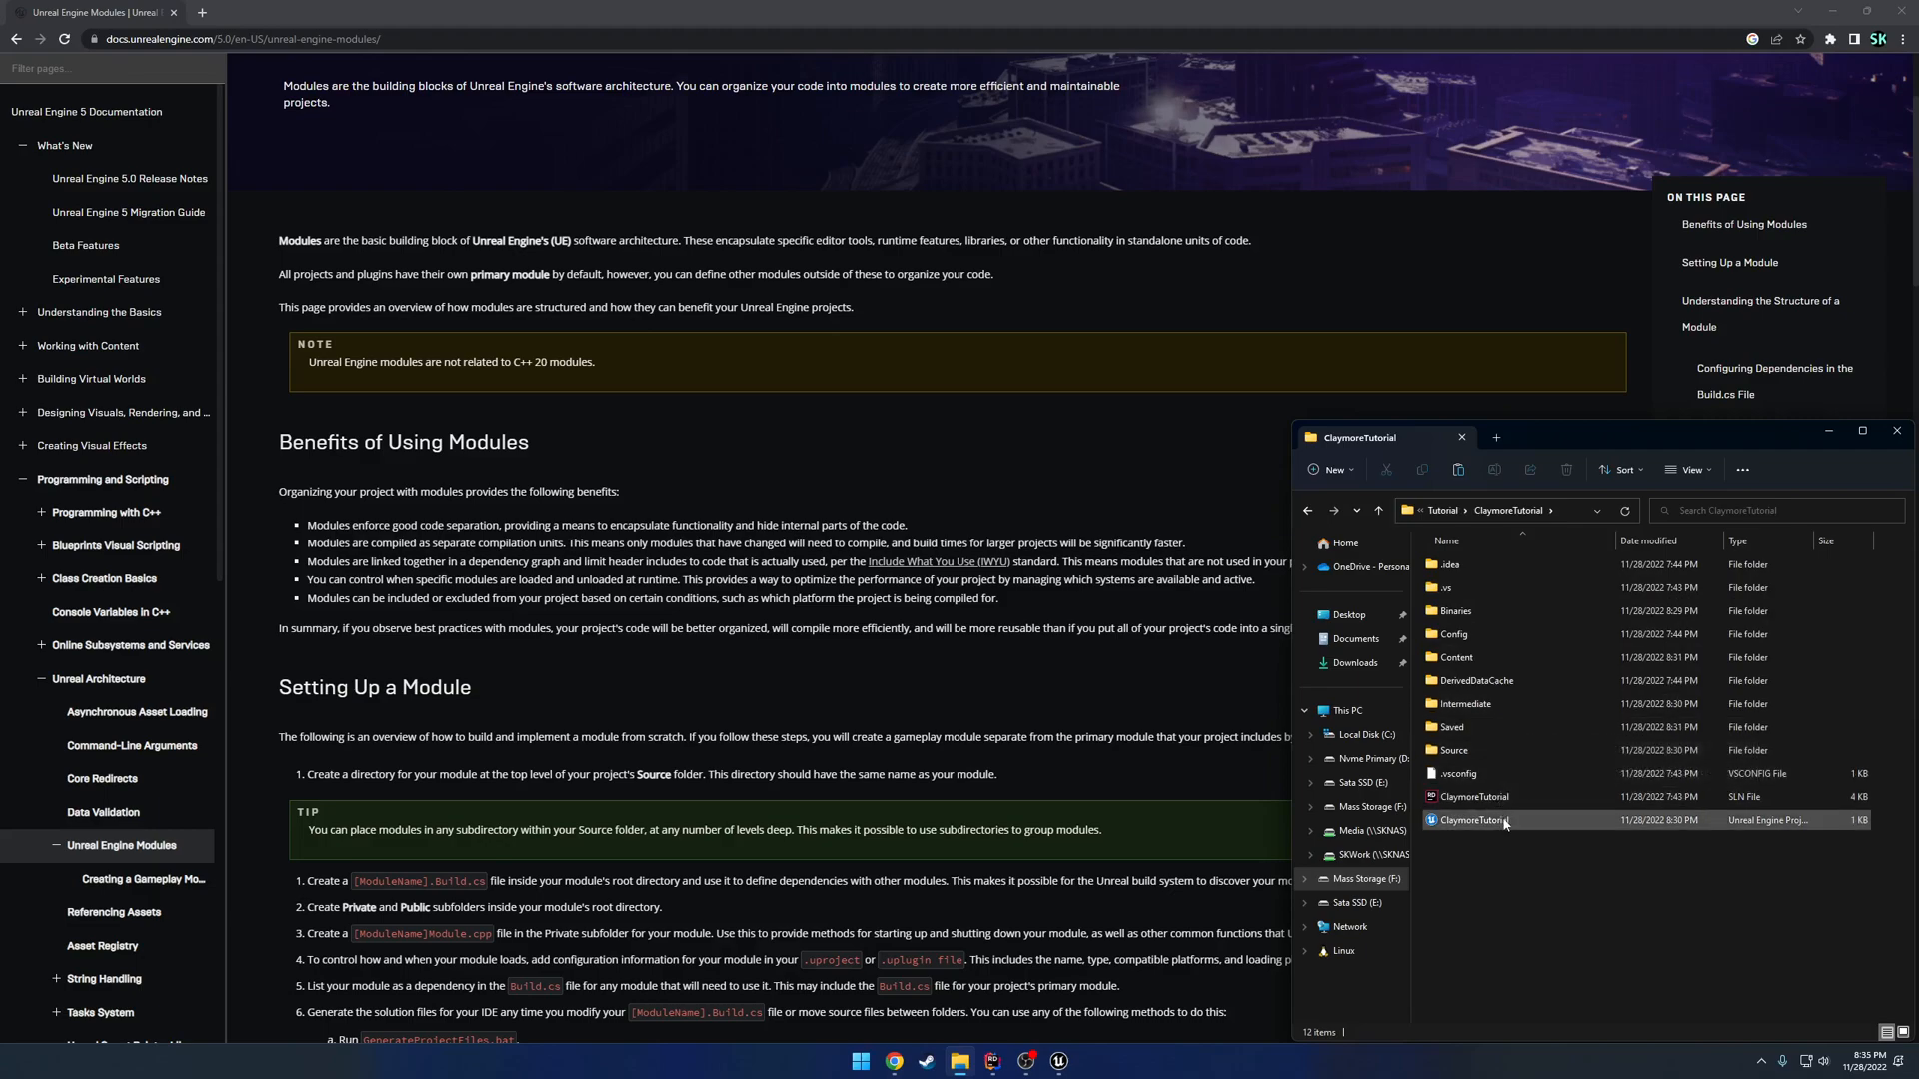
left_click(1454, 750)
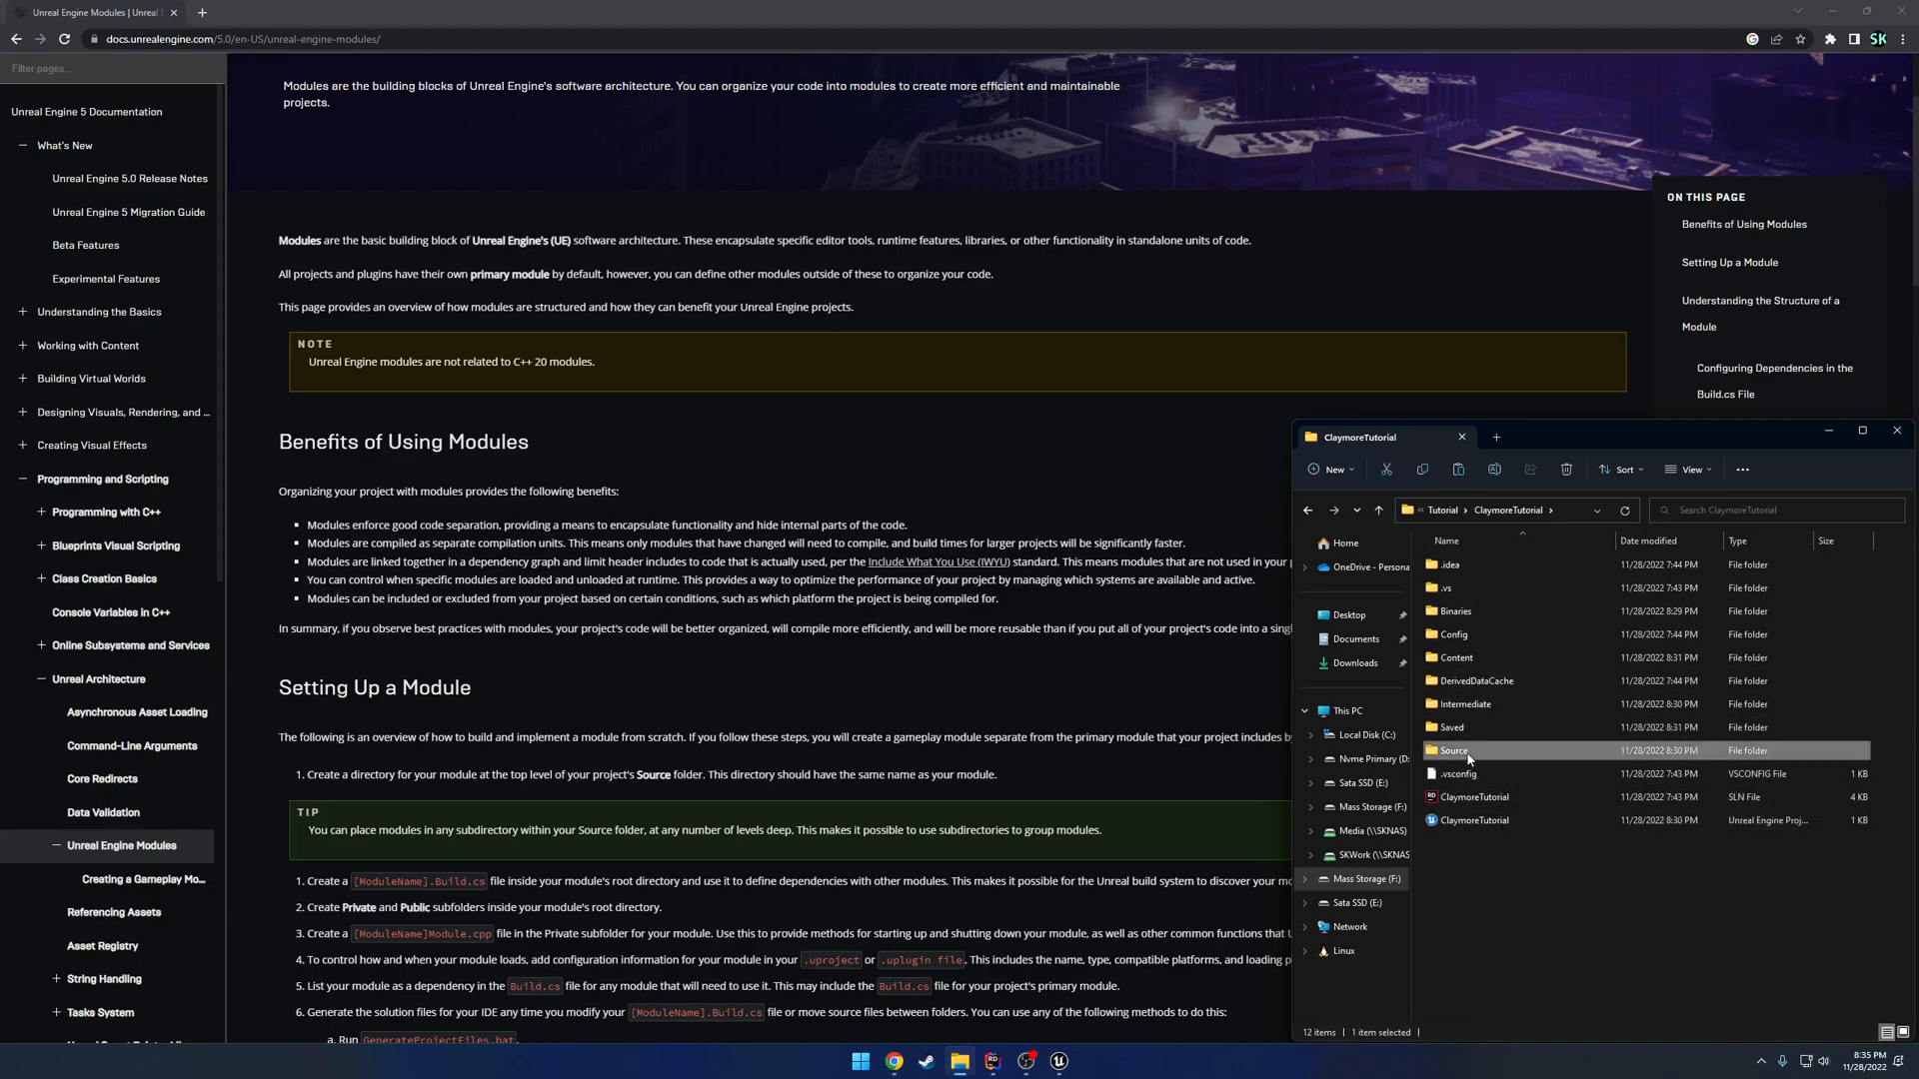
mouse_move(1505, 759)
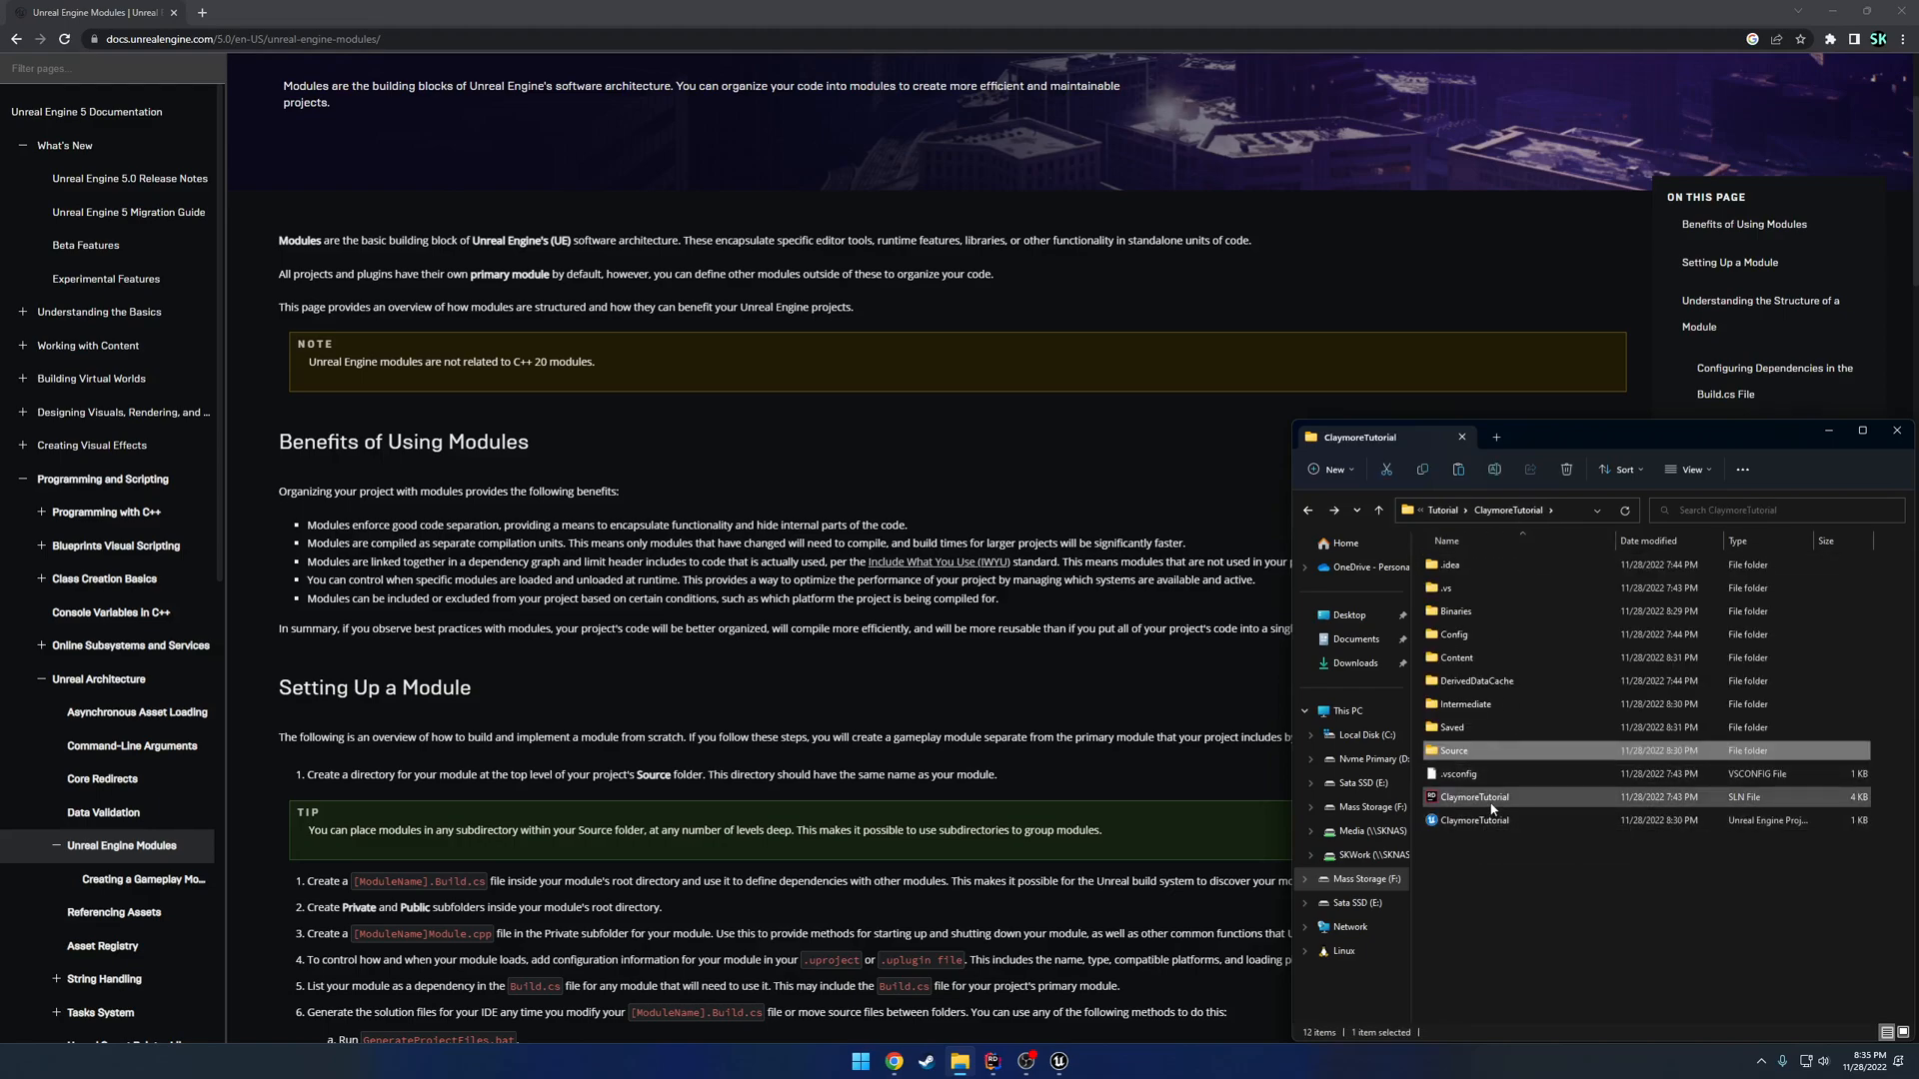
right_click(1471, 797)
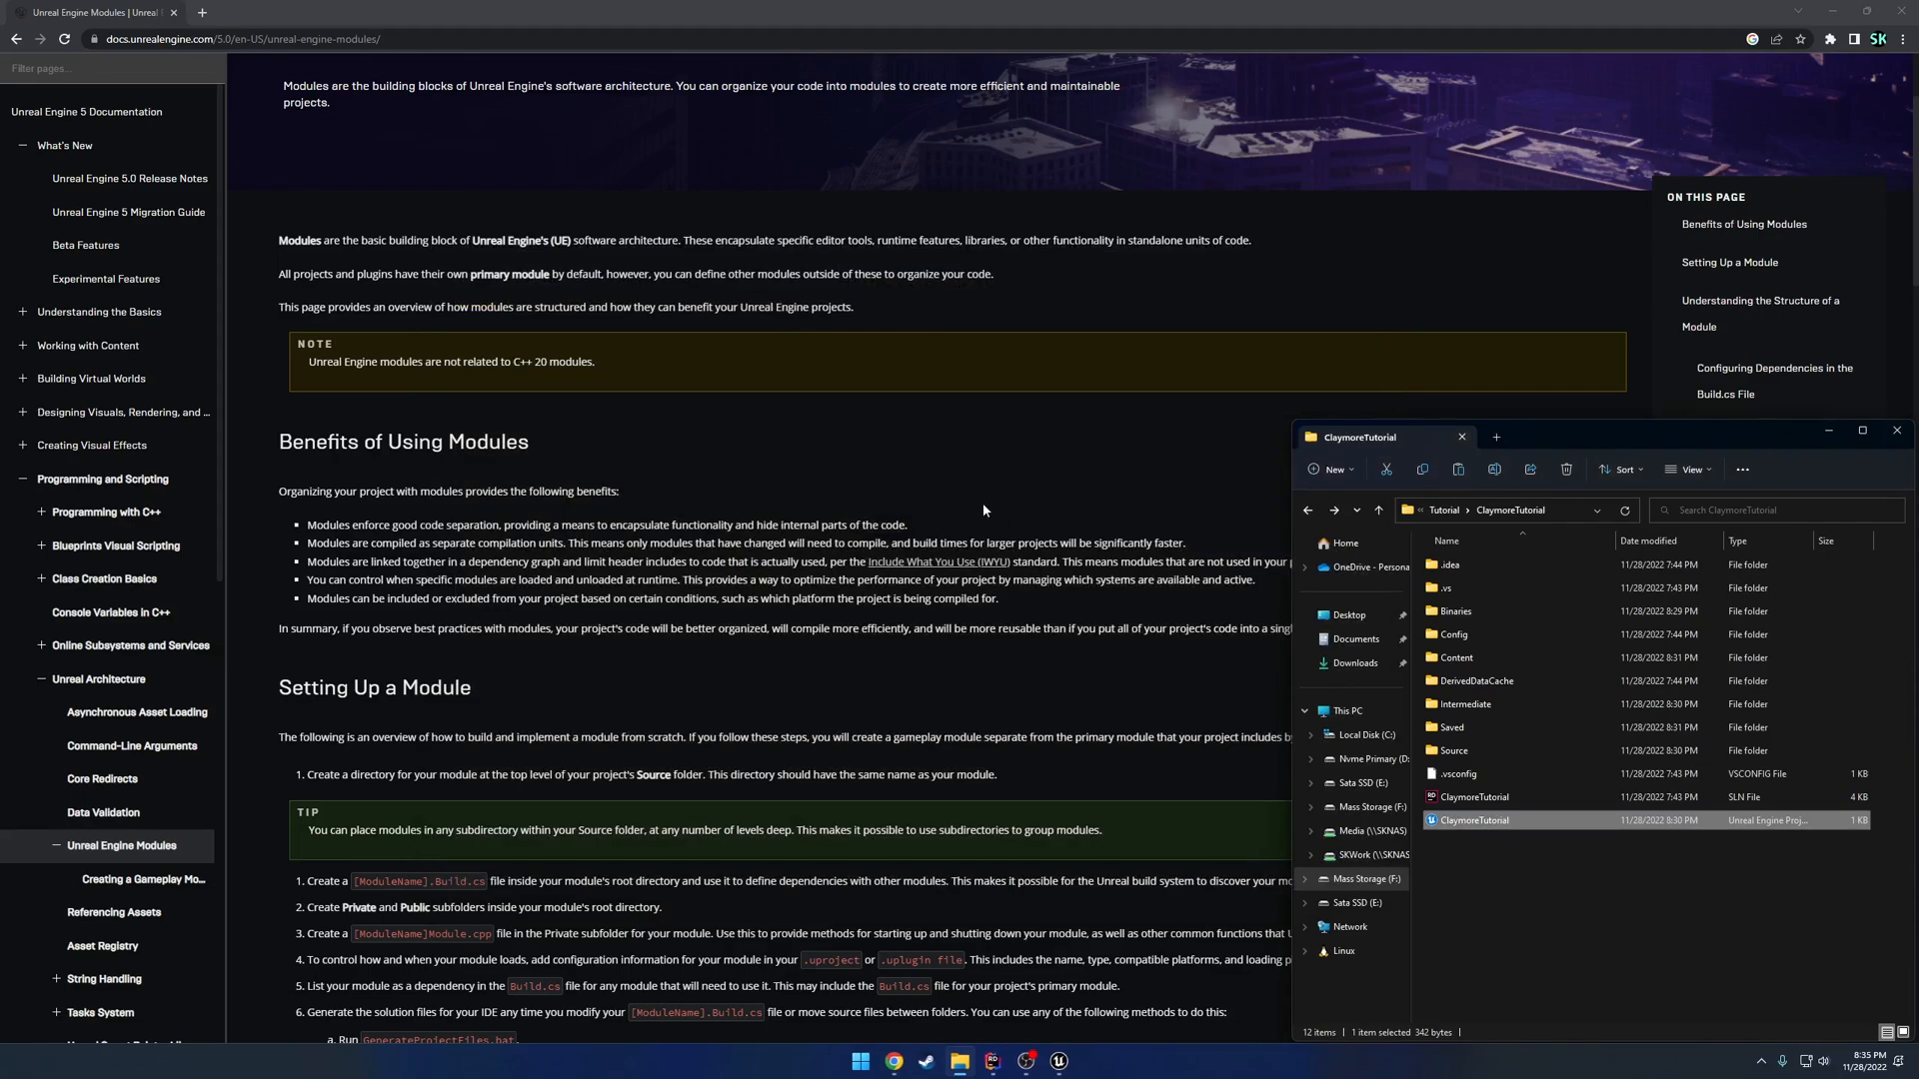
Bring up the Unreal Editor and orbit the ThirdPersonMap viewport.
left_click(1575, 905)
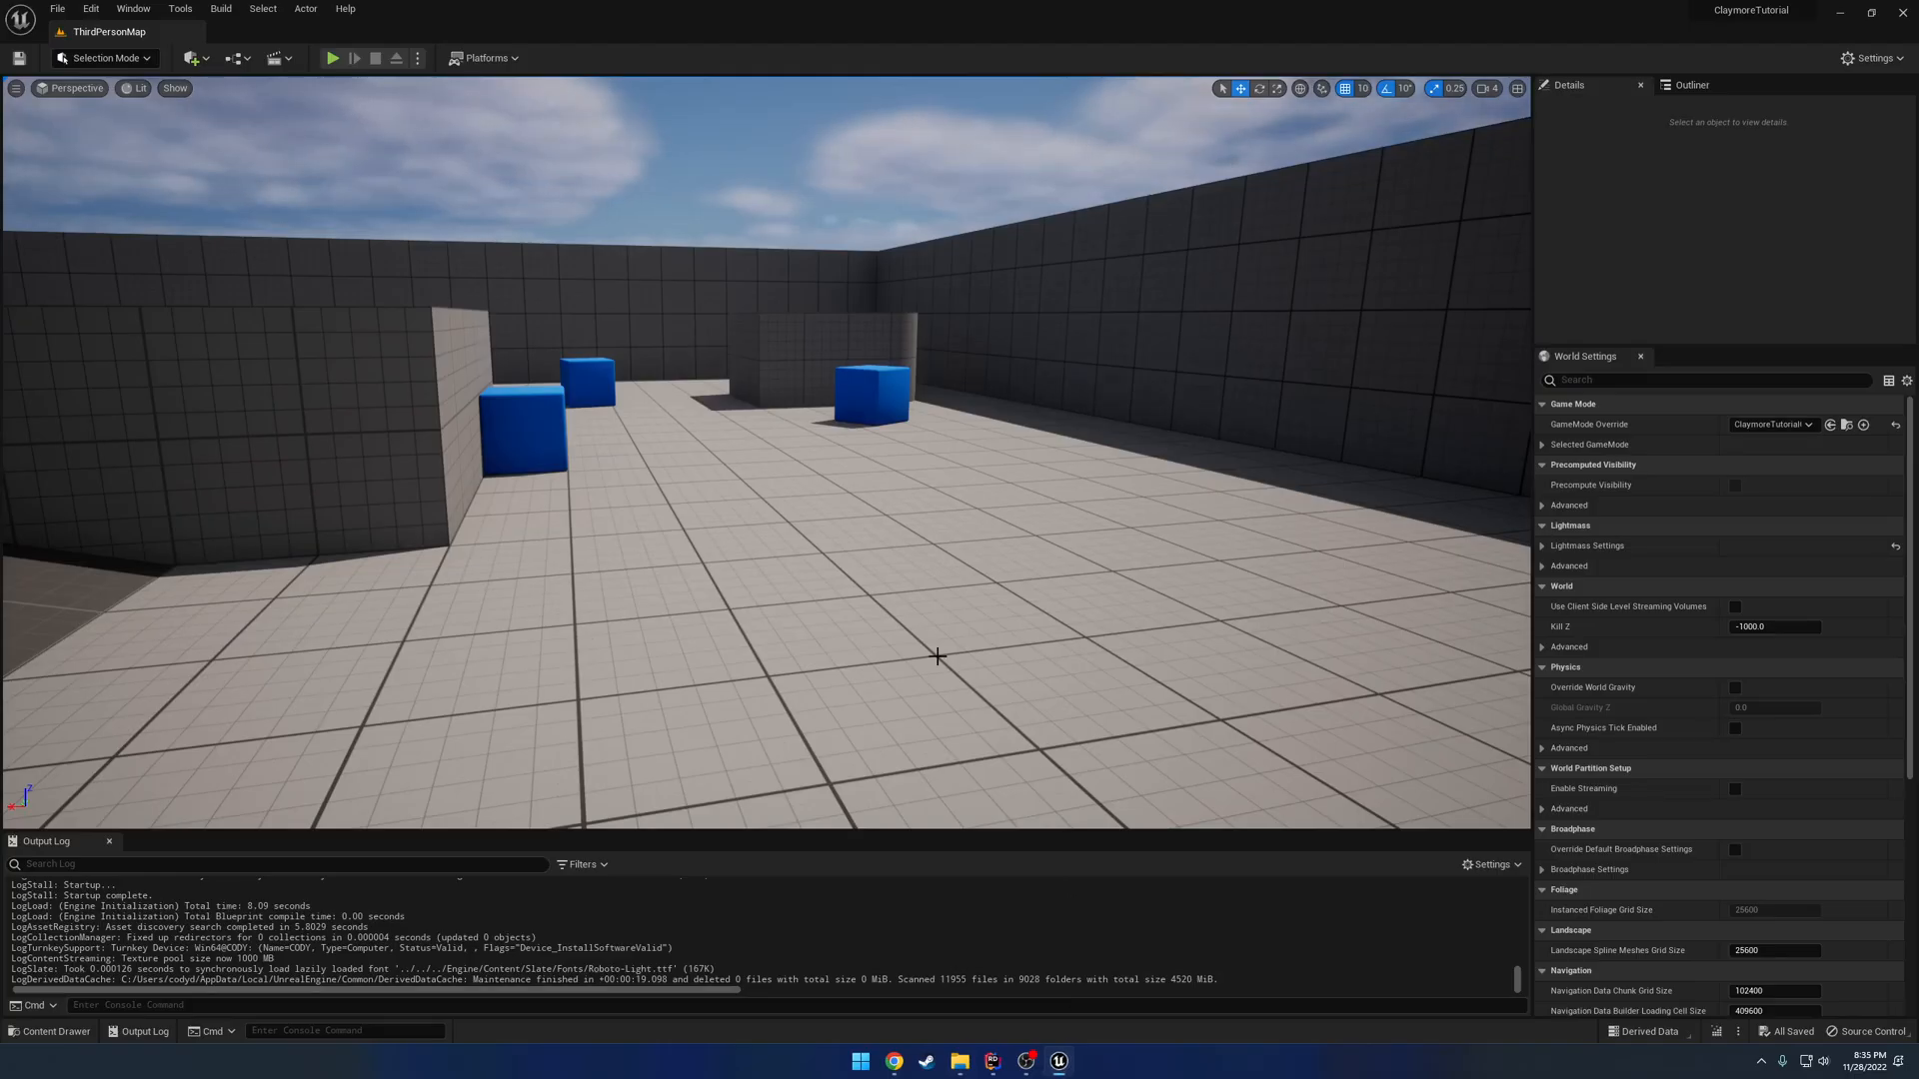
mouse_move(997, 558)
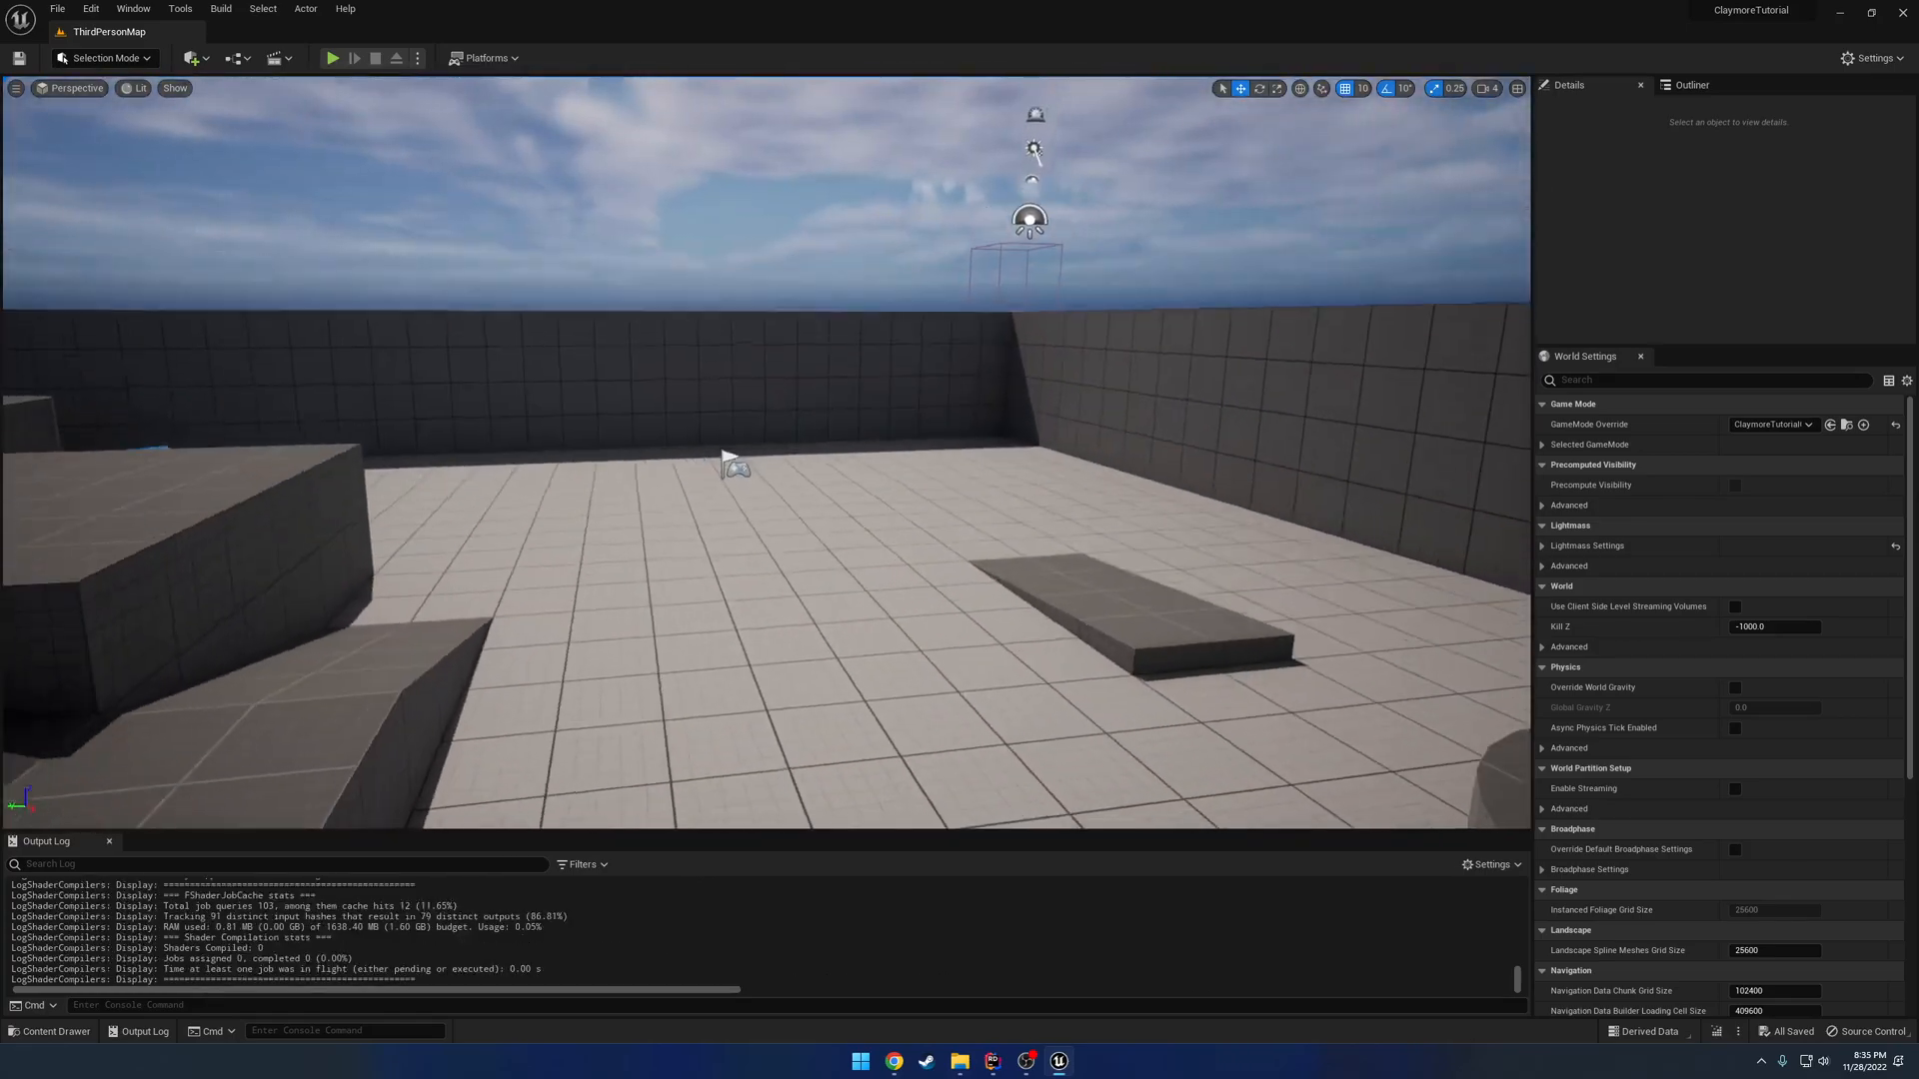
left_click_drag(735, 490, 893, 496)
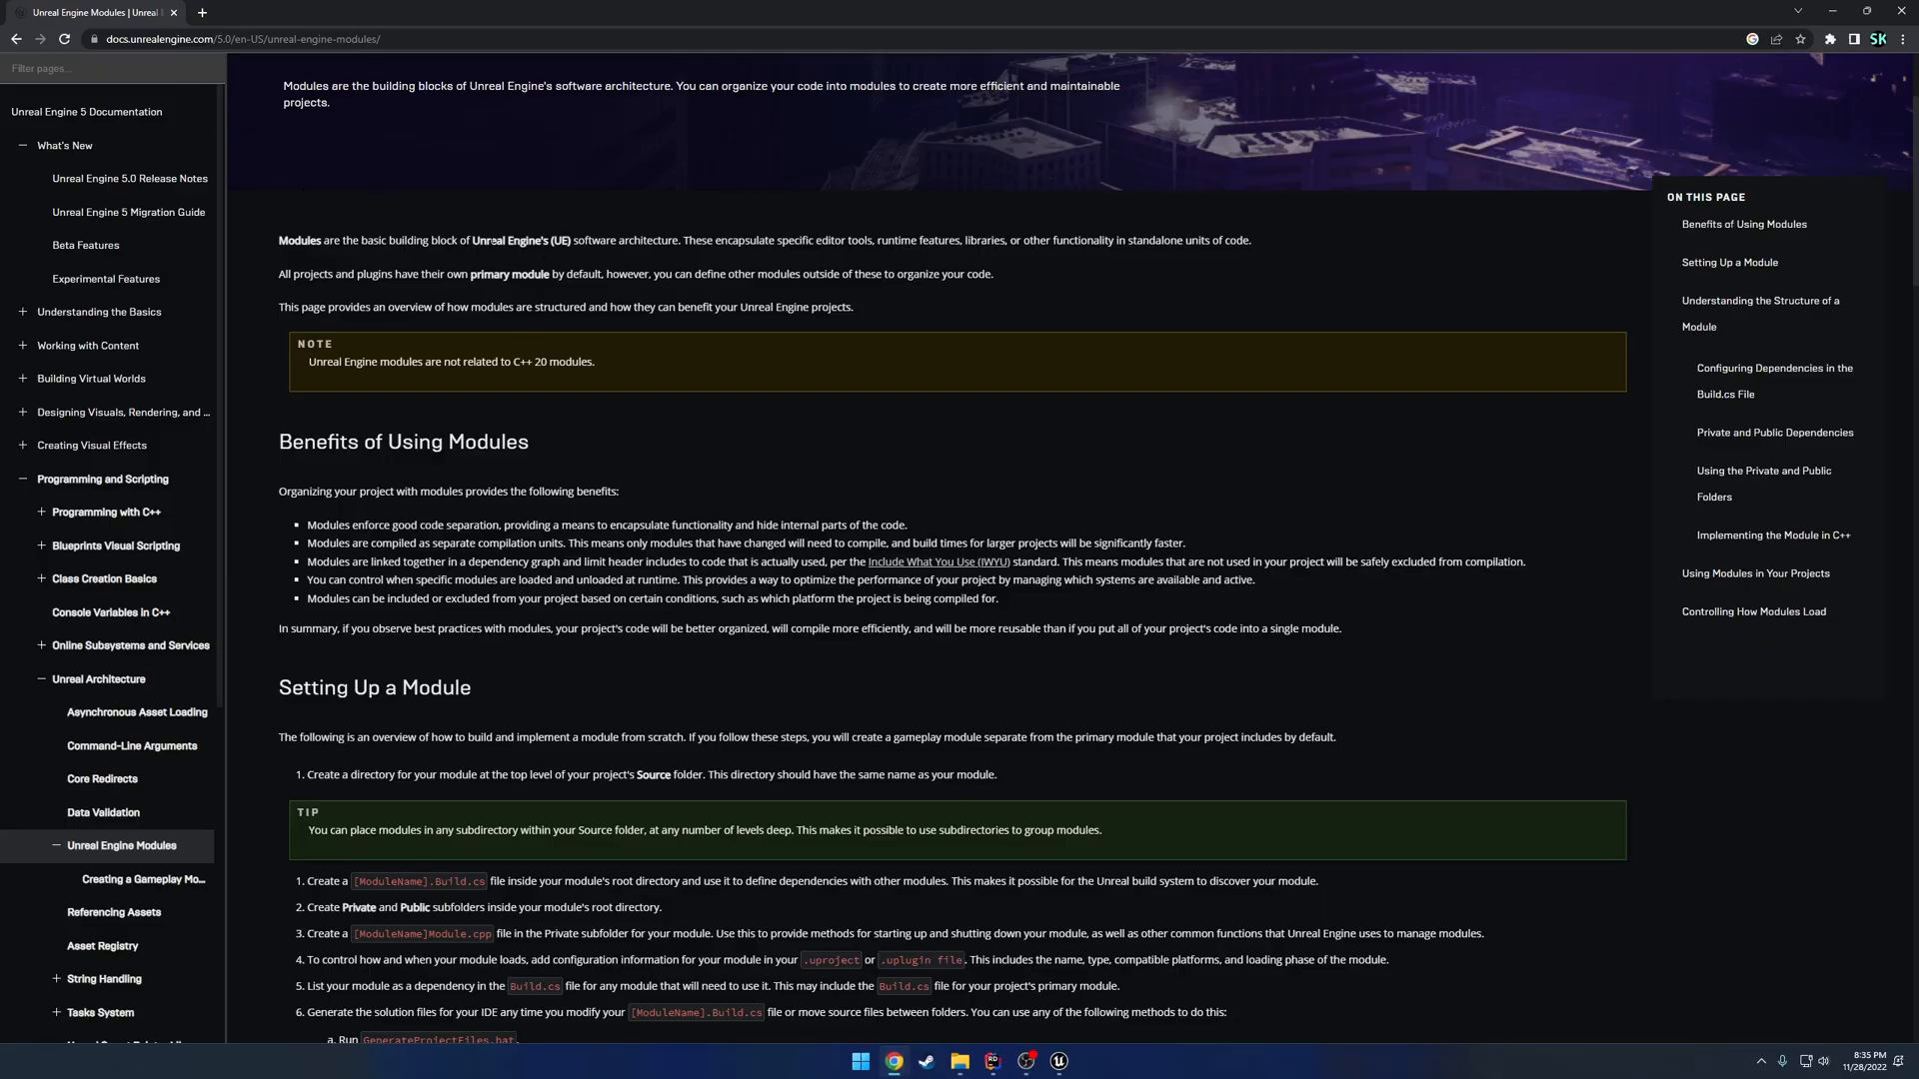
Scroll the docs to Setting Up a Module and bring back the ClaymoreTutorial folder.
scroll("down", 3)
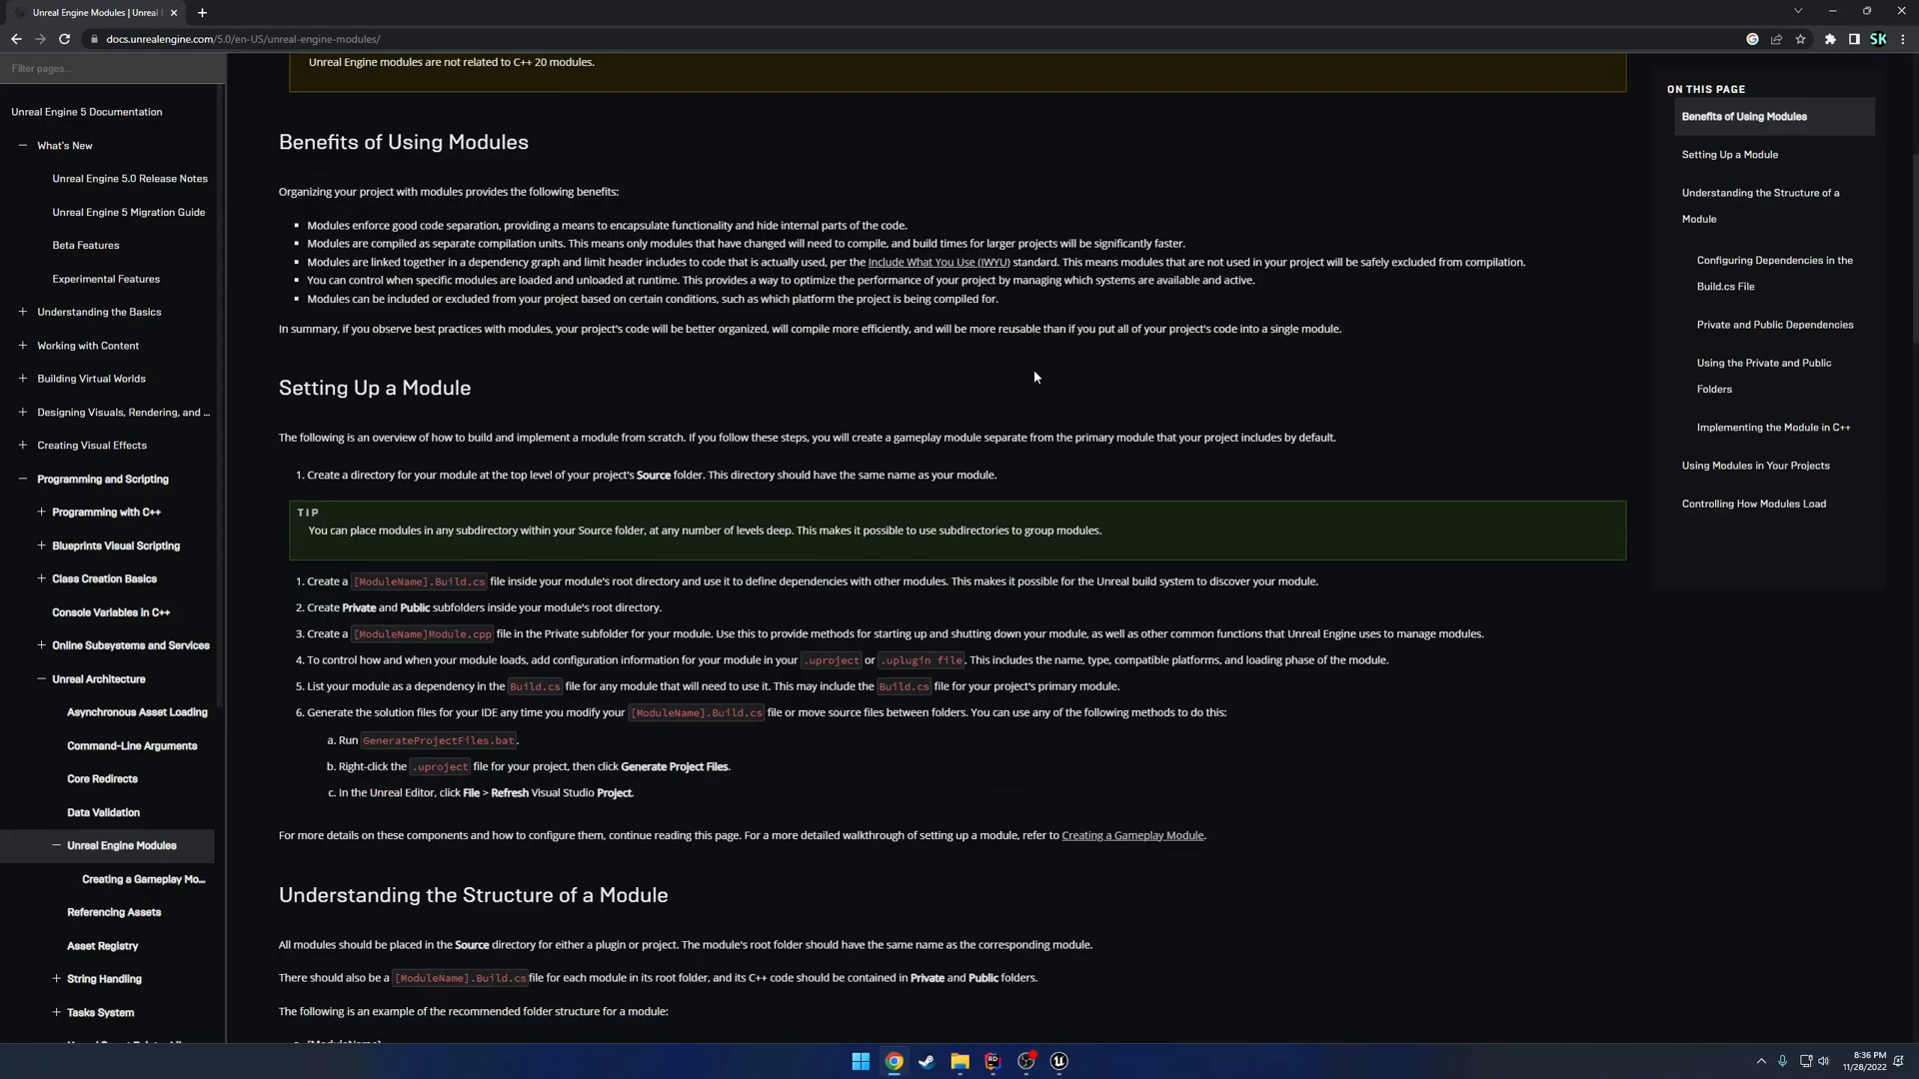
mouse_move(691, 511)
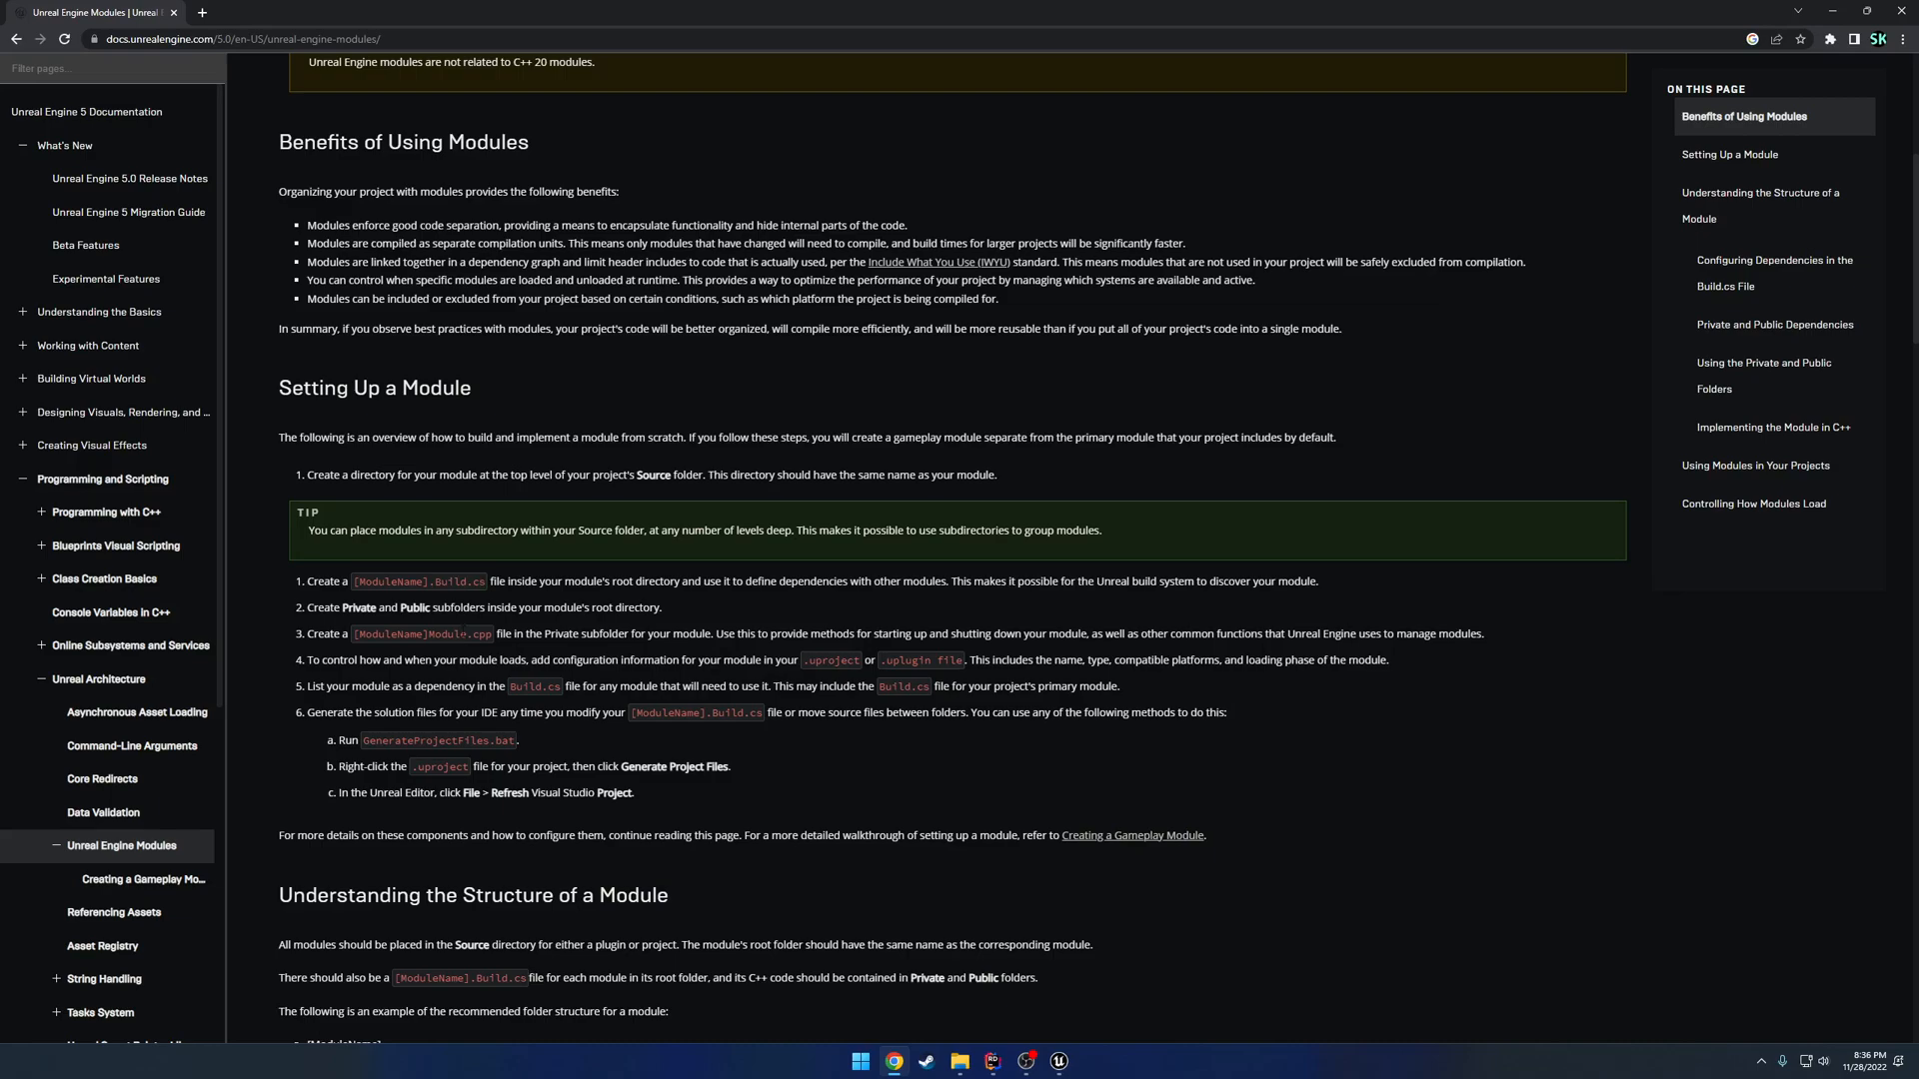
mouse_move(941, 774)
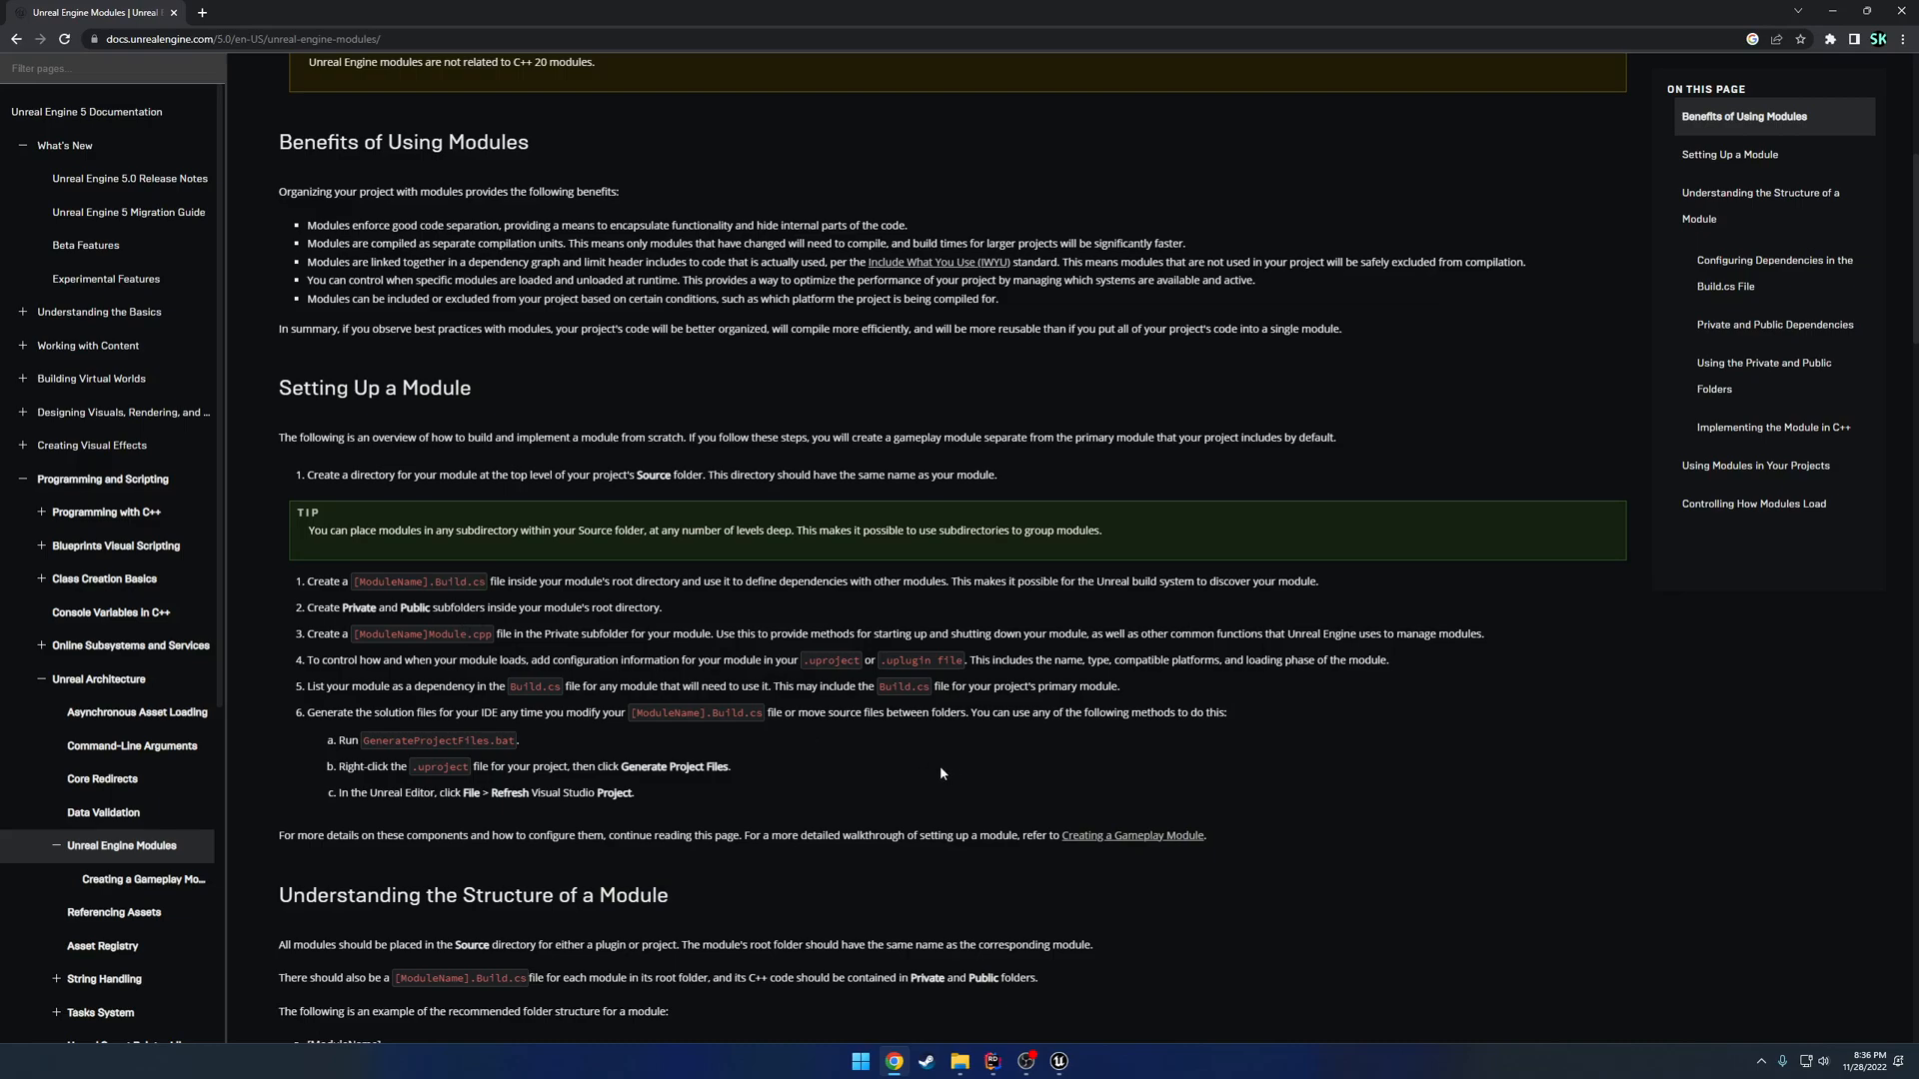
mouse_move(940, 773)
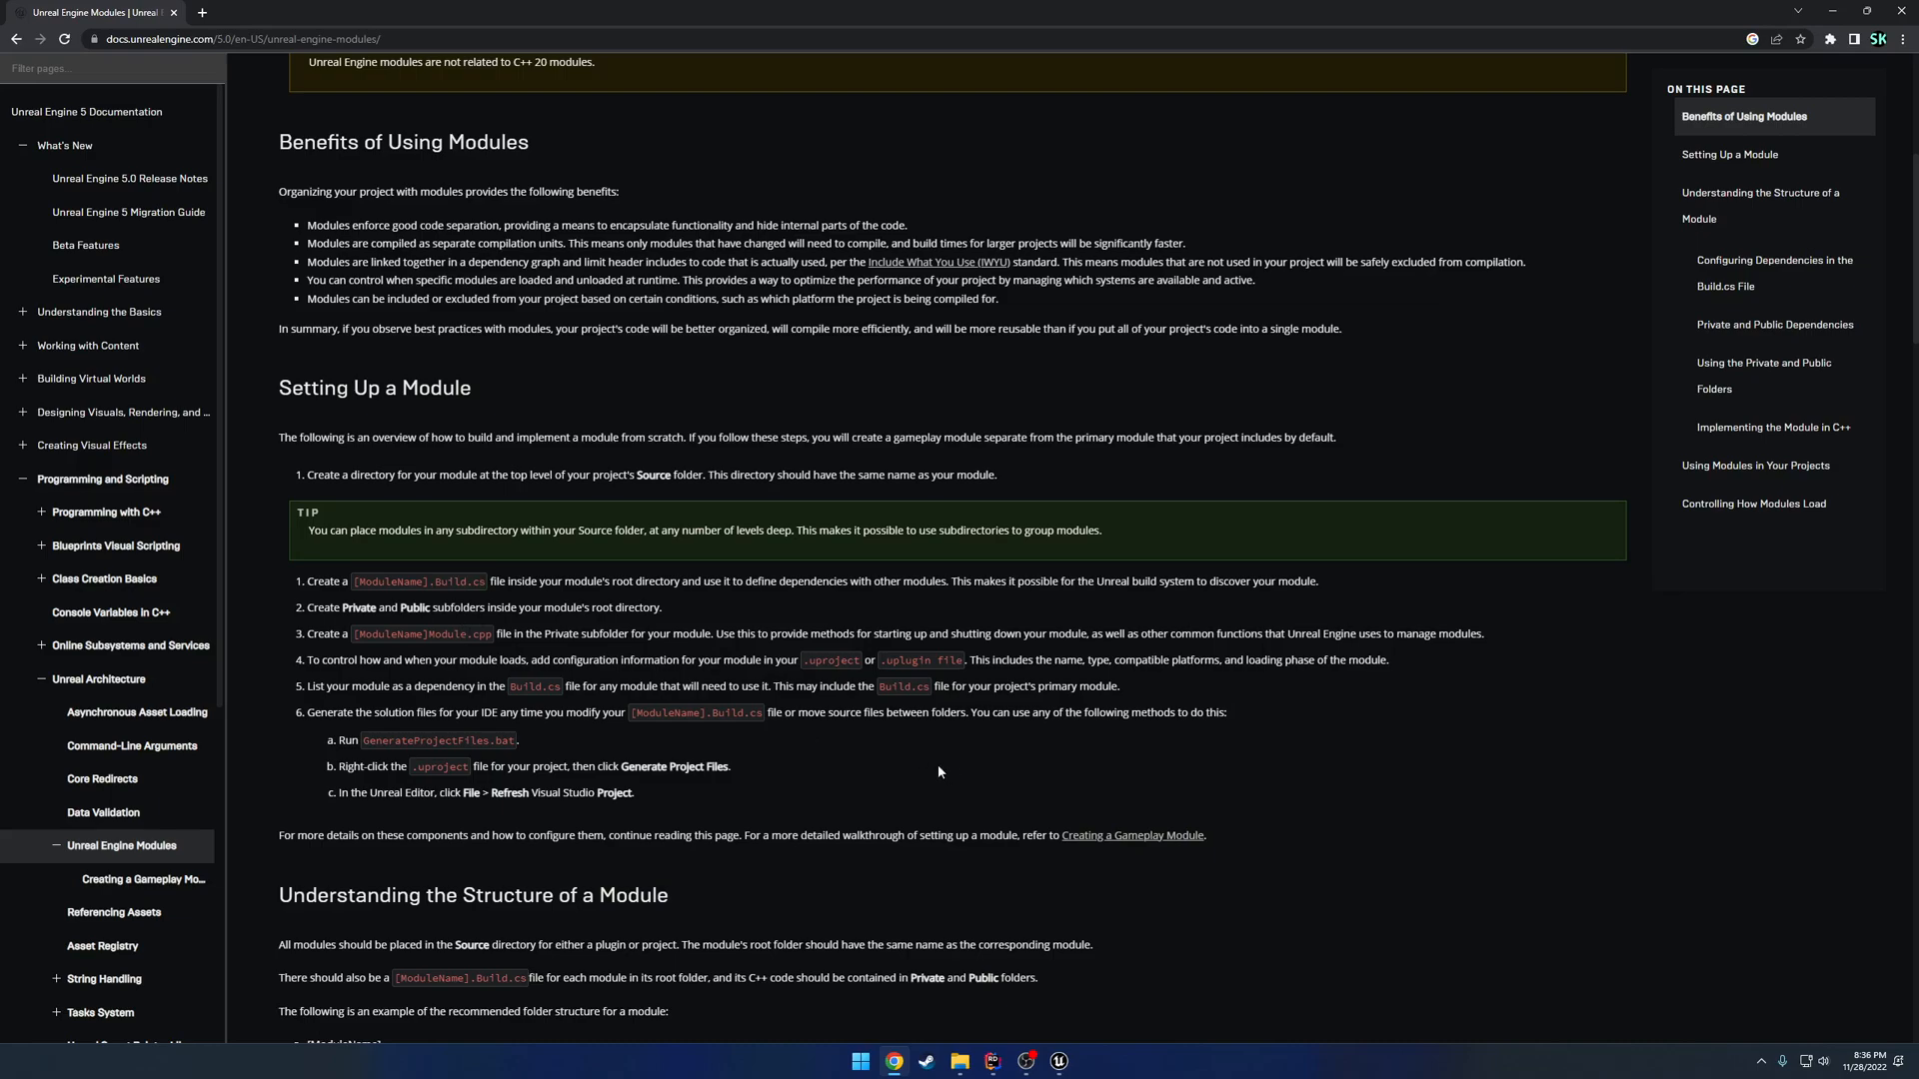
left_click(959, 1061)
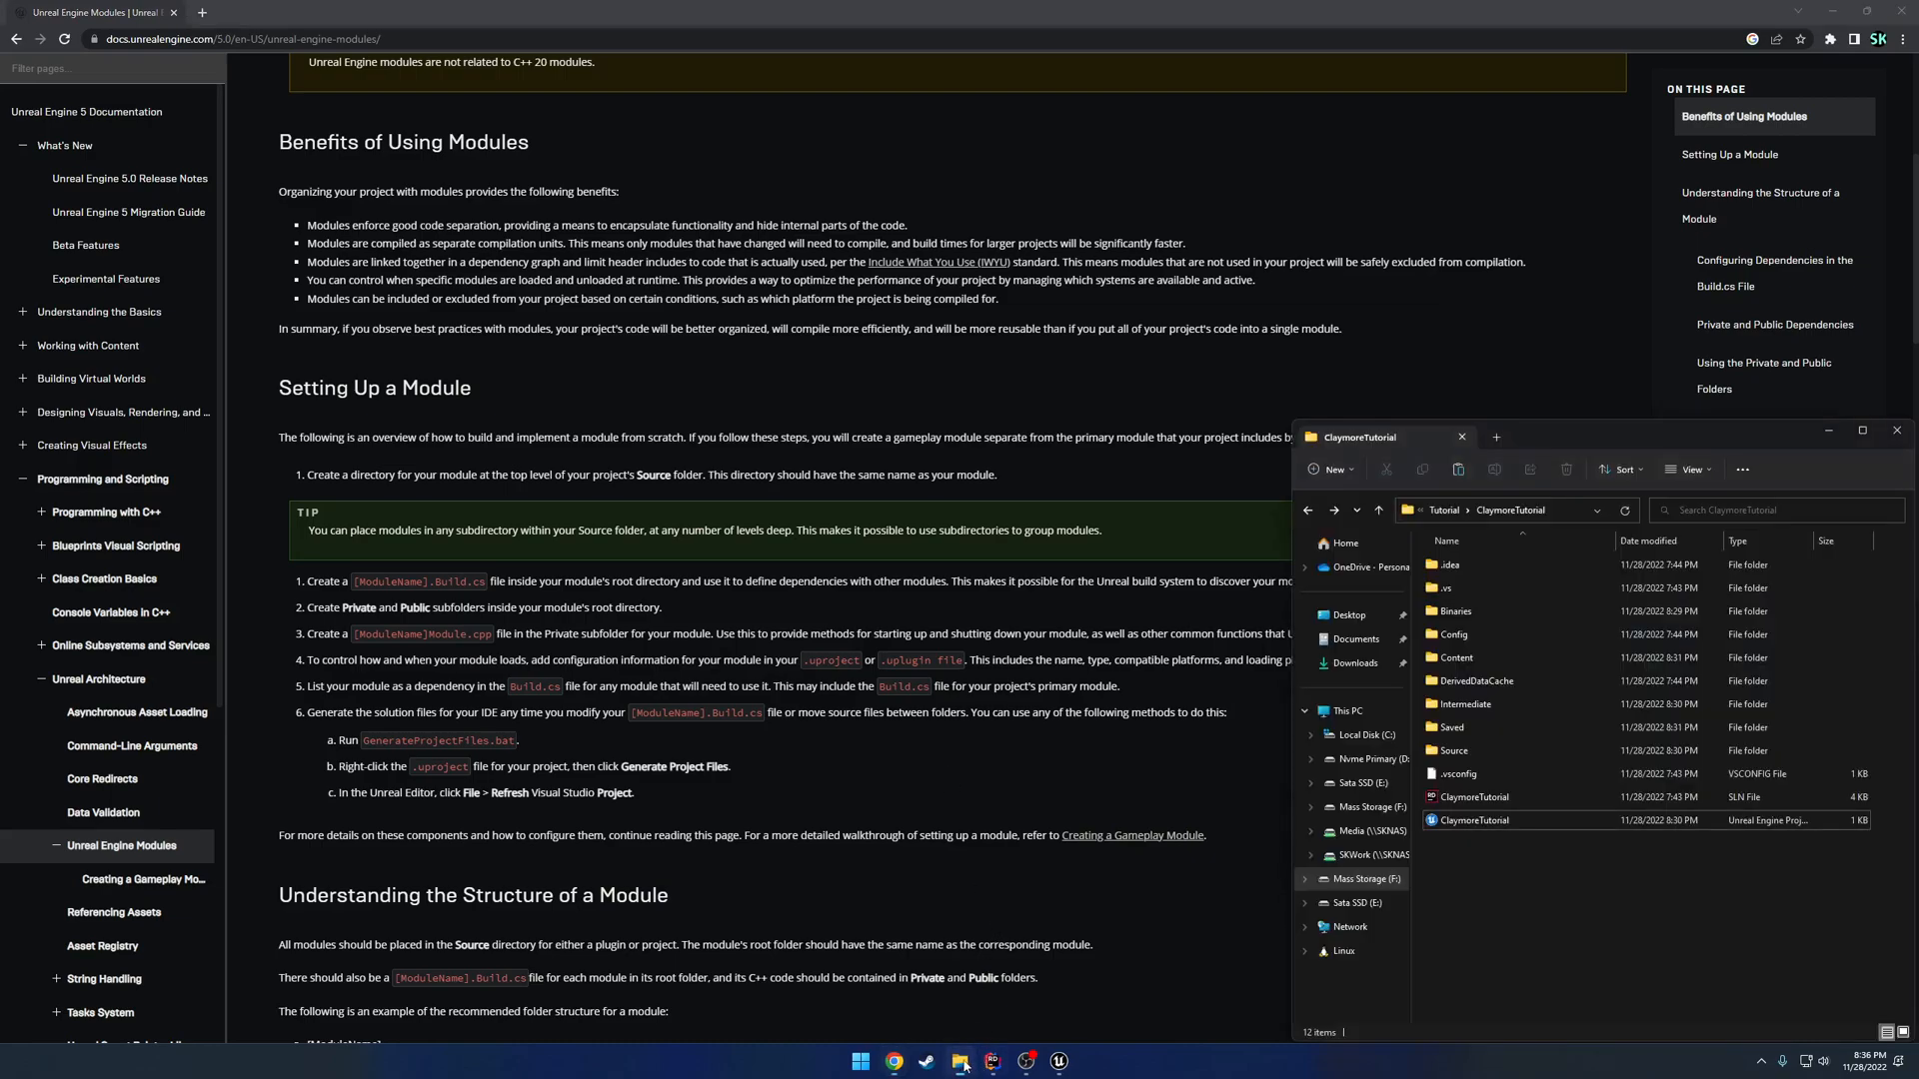
mouse_move(1450, 750)
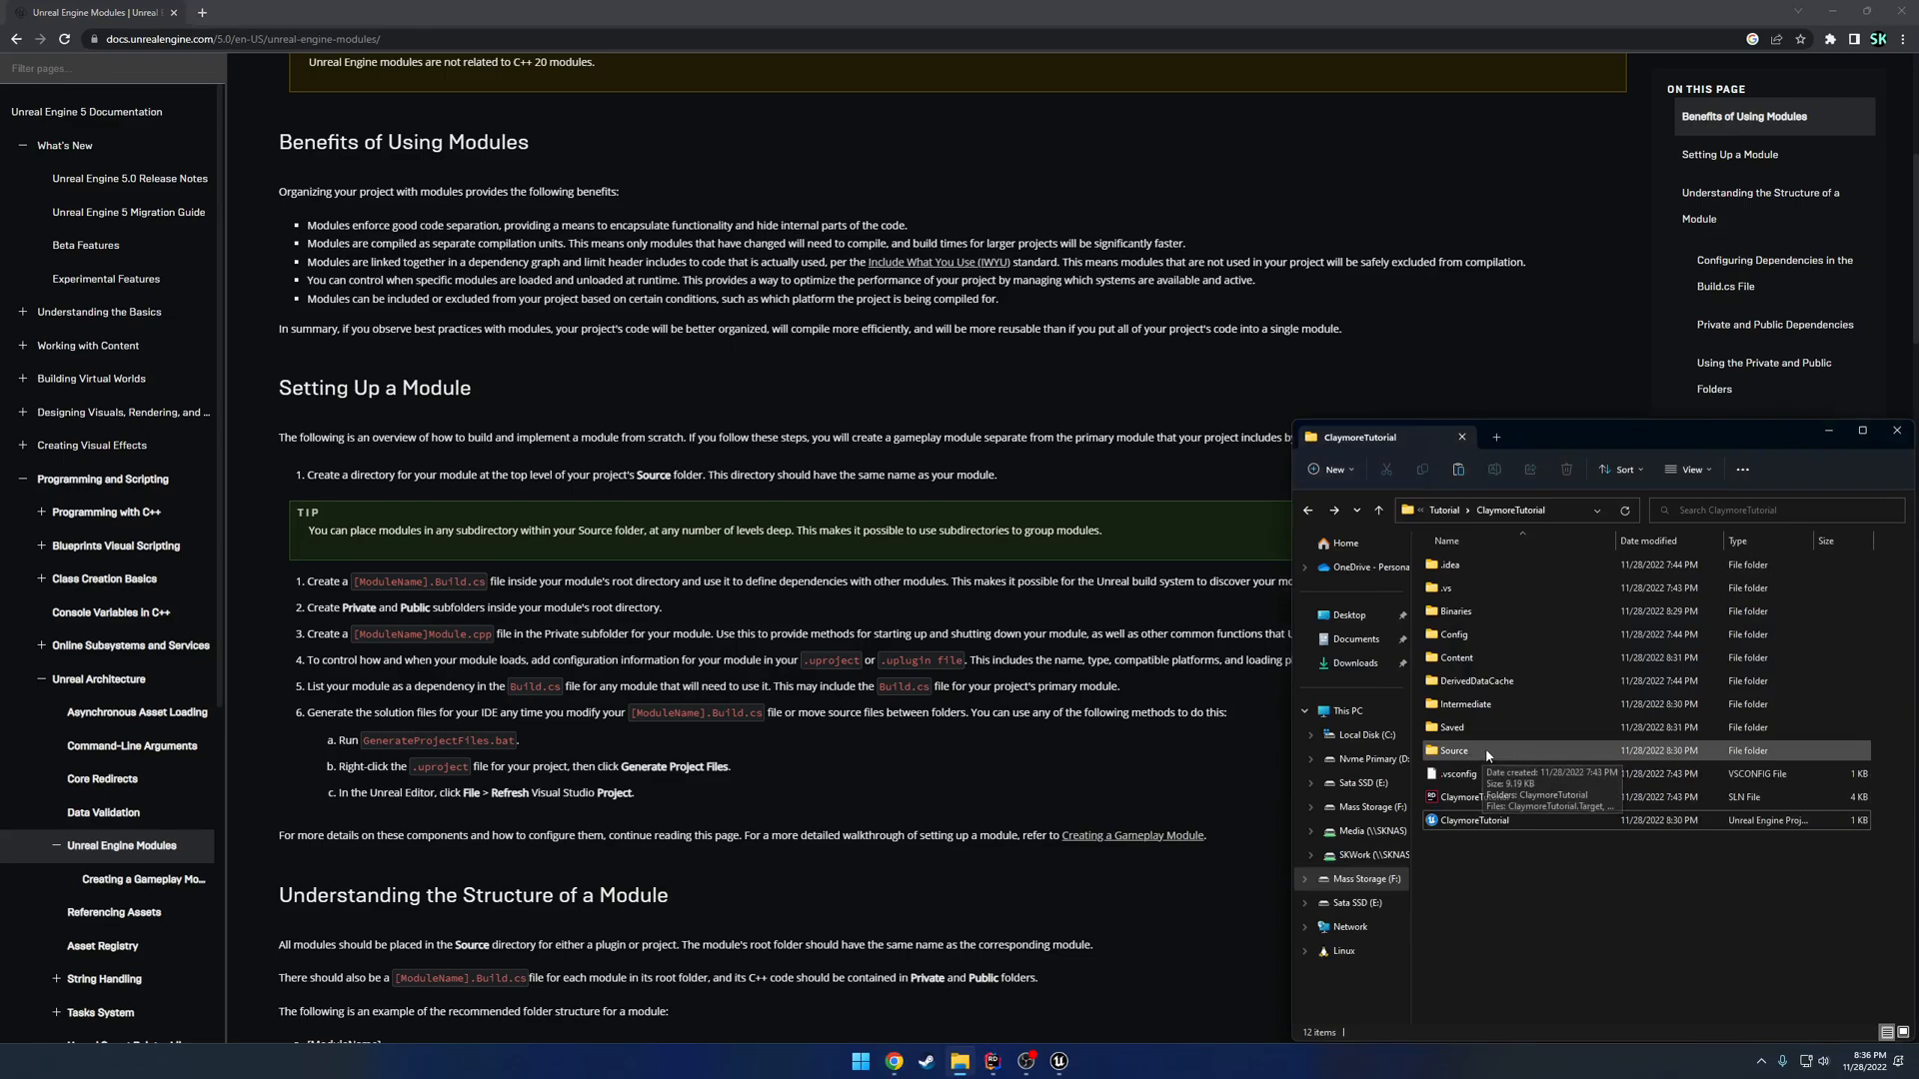
Create a ClaymoreModule folder in Source and open the existing ClaymoreTutorial module folder.
double_click(1451, 751)
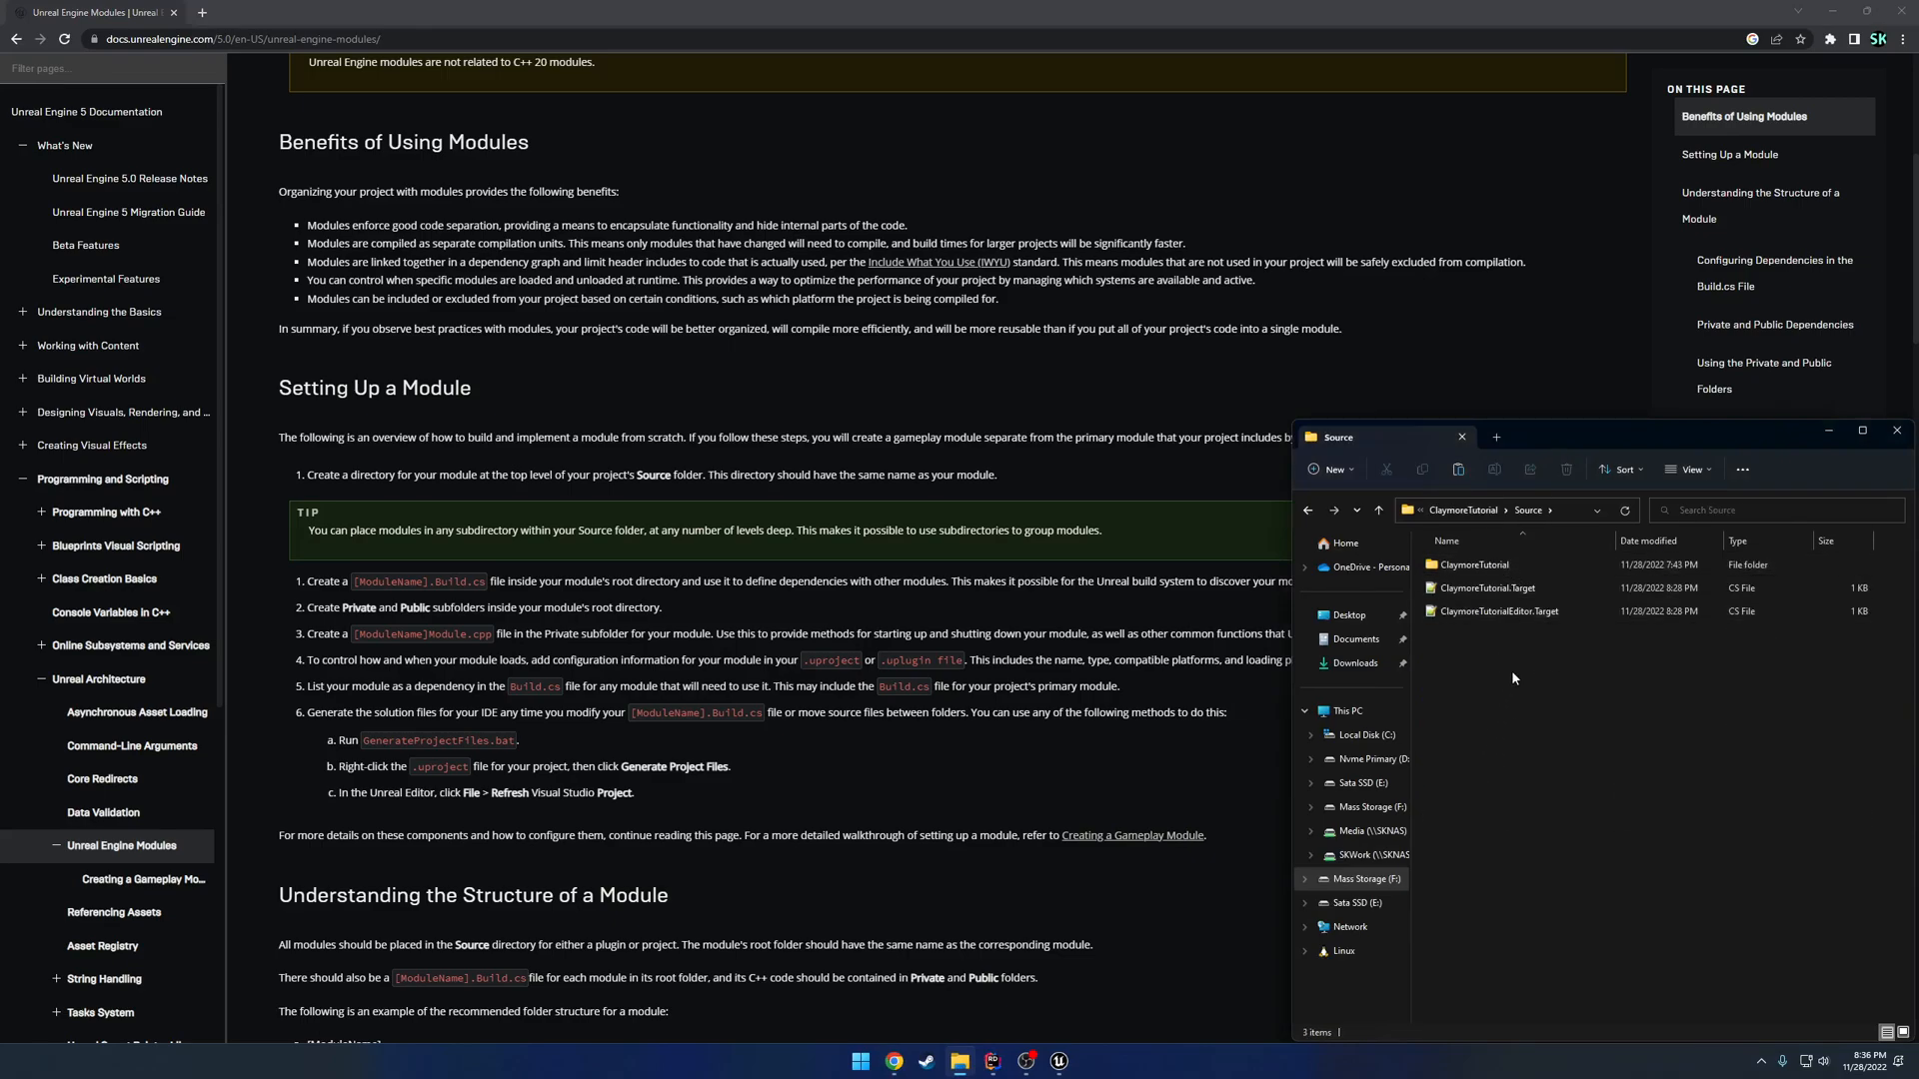
right_click(1512, 677)
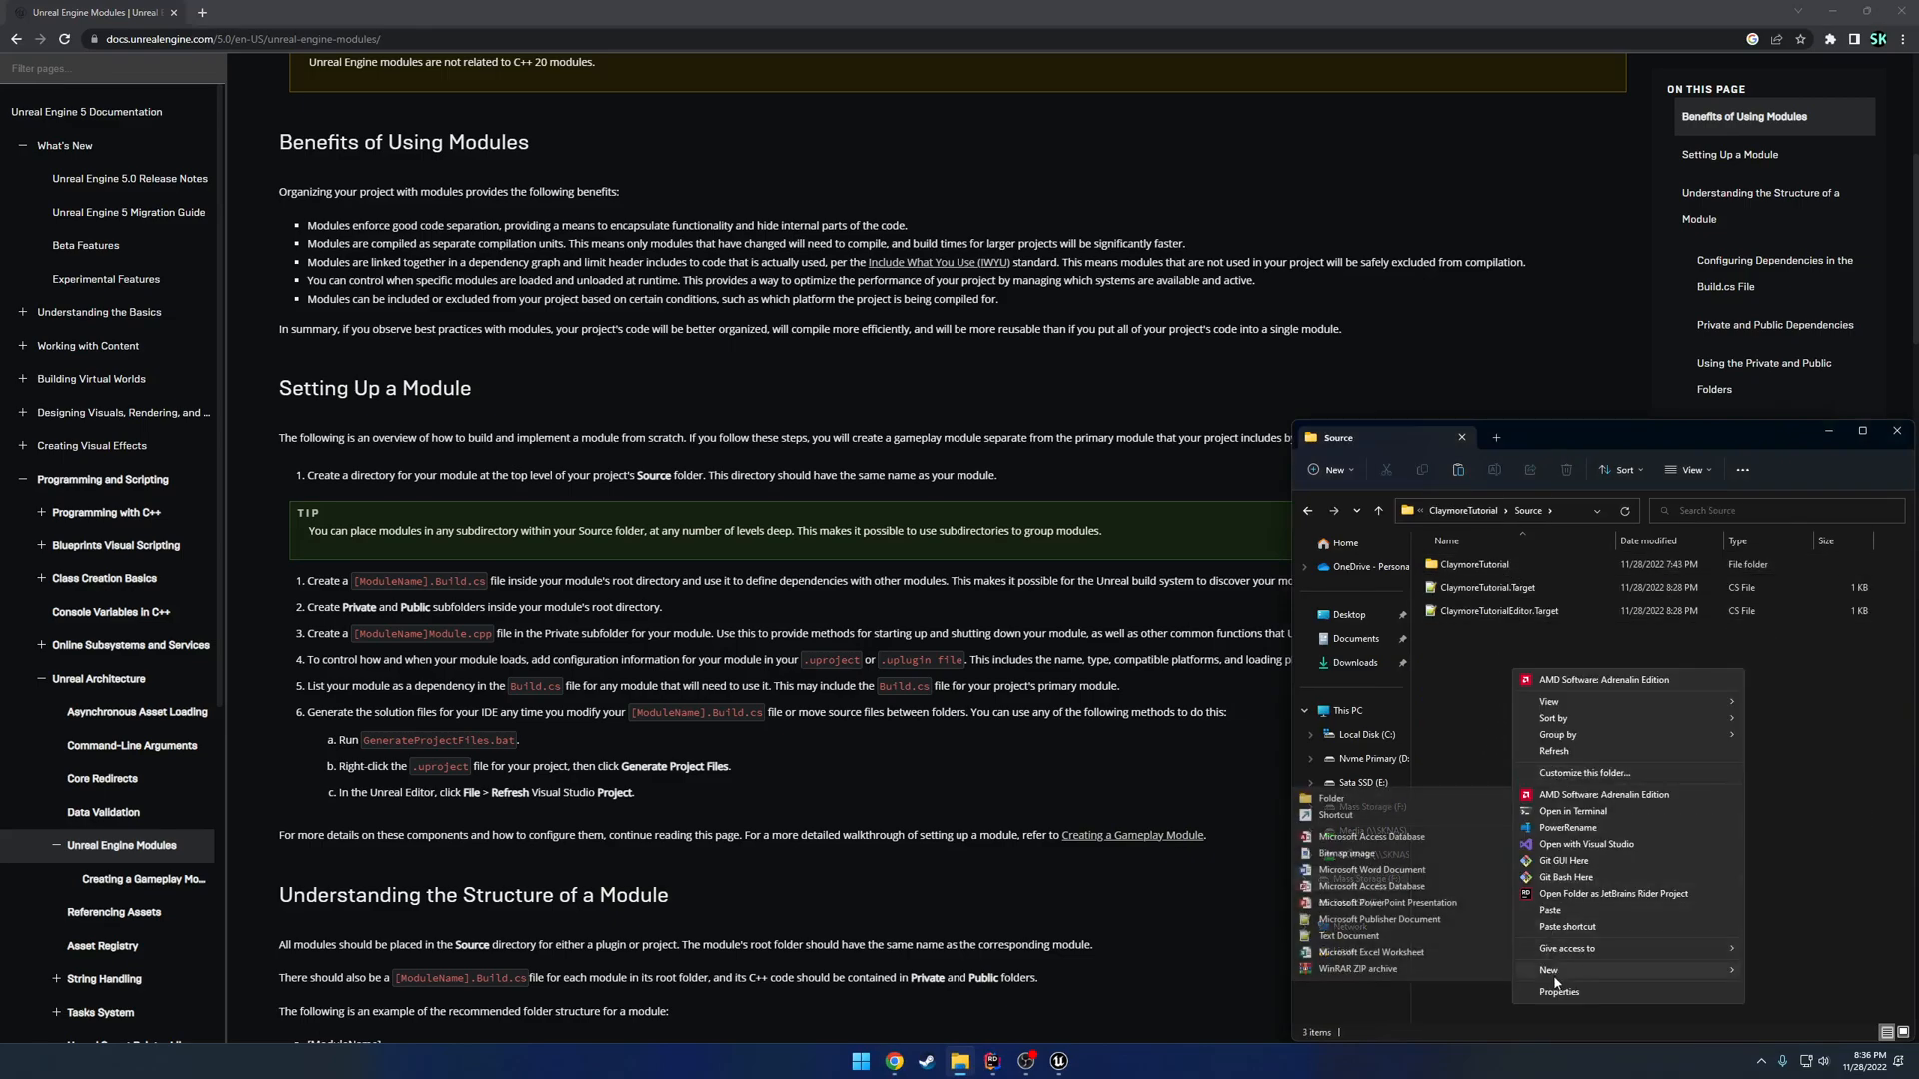
left_click(1331, 797)
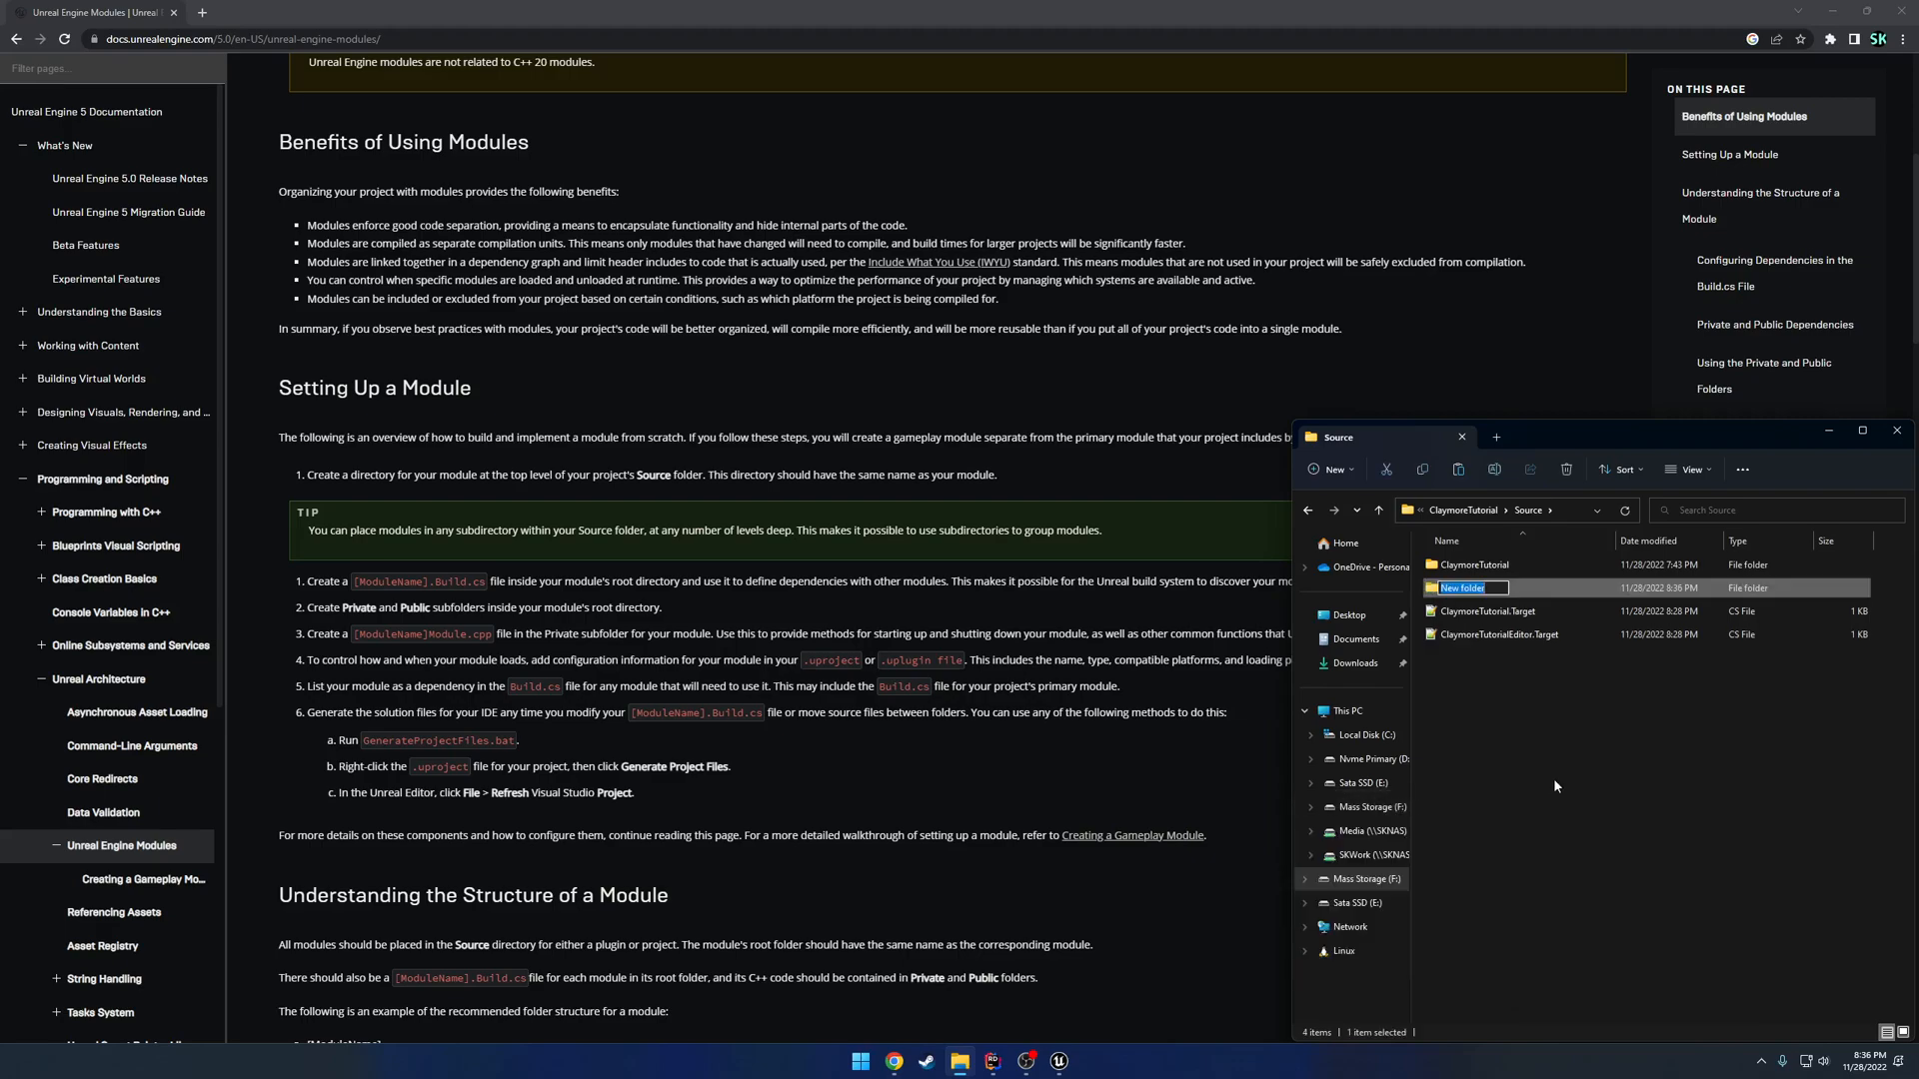
type("ClaymoreModule")
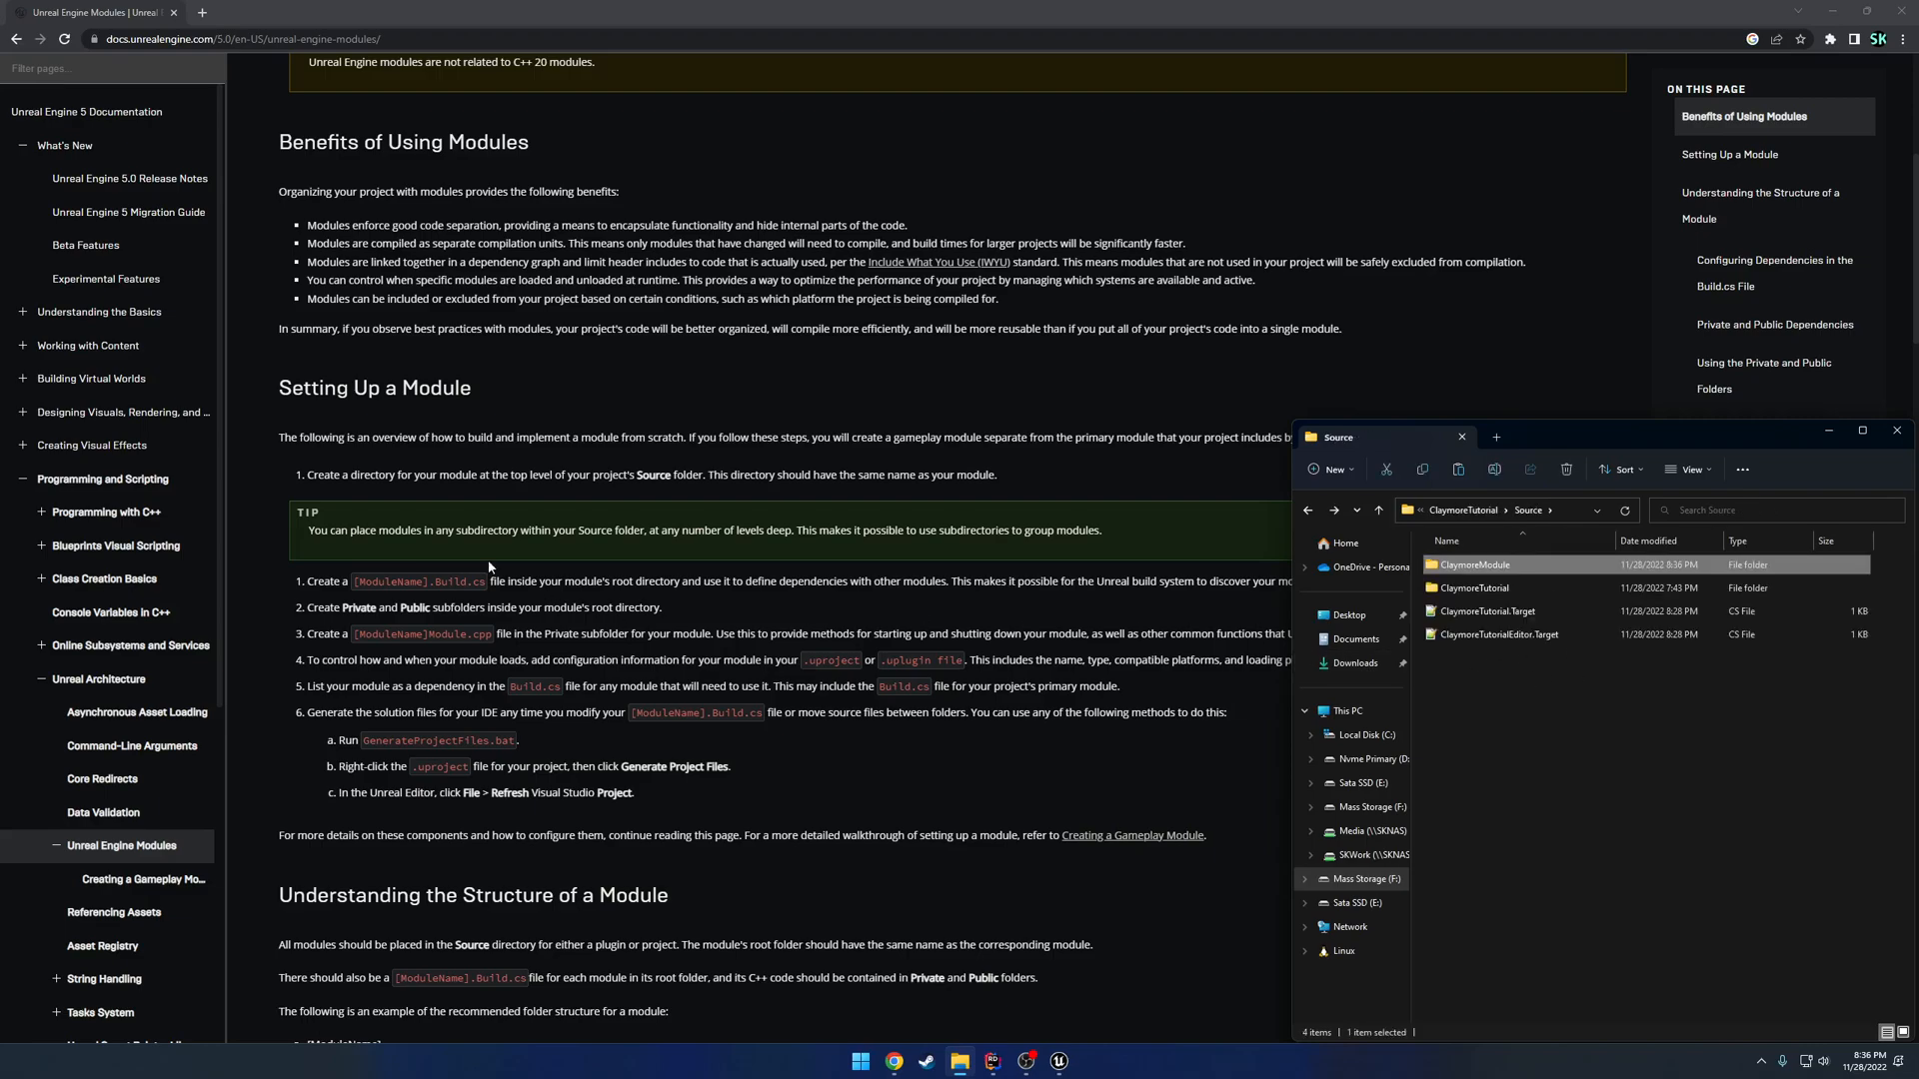
left_click(1475, 588)
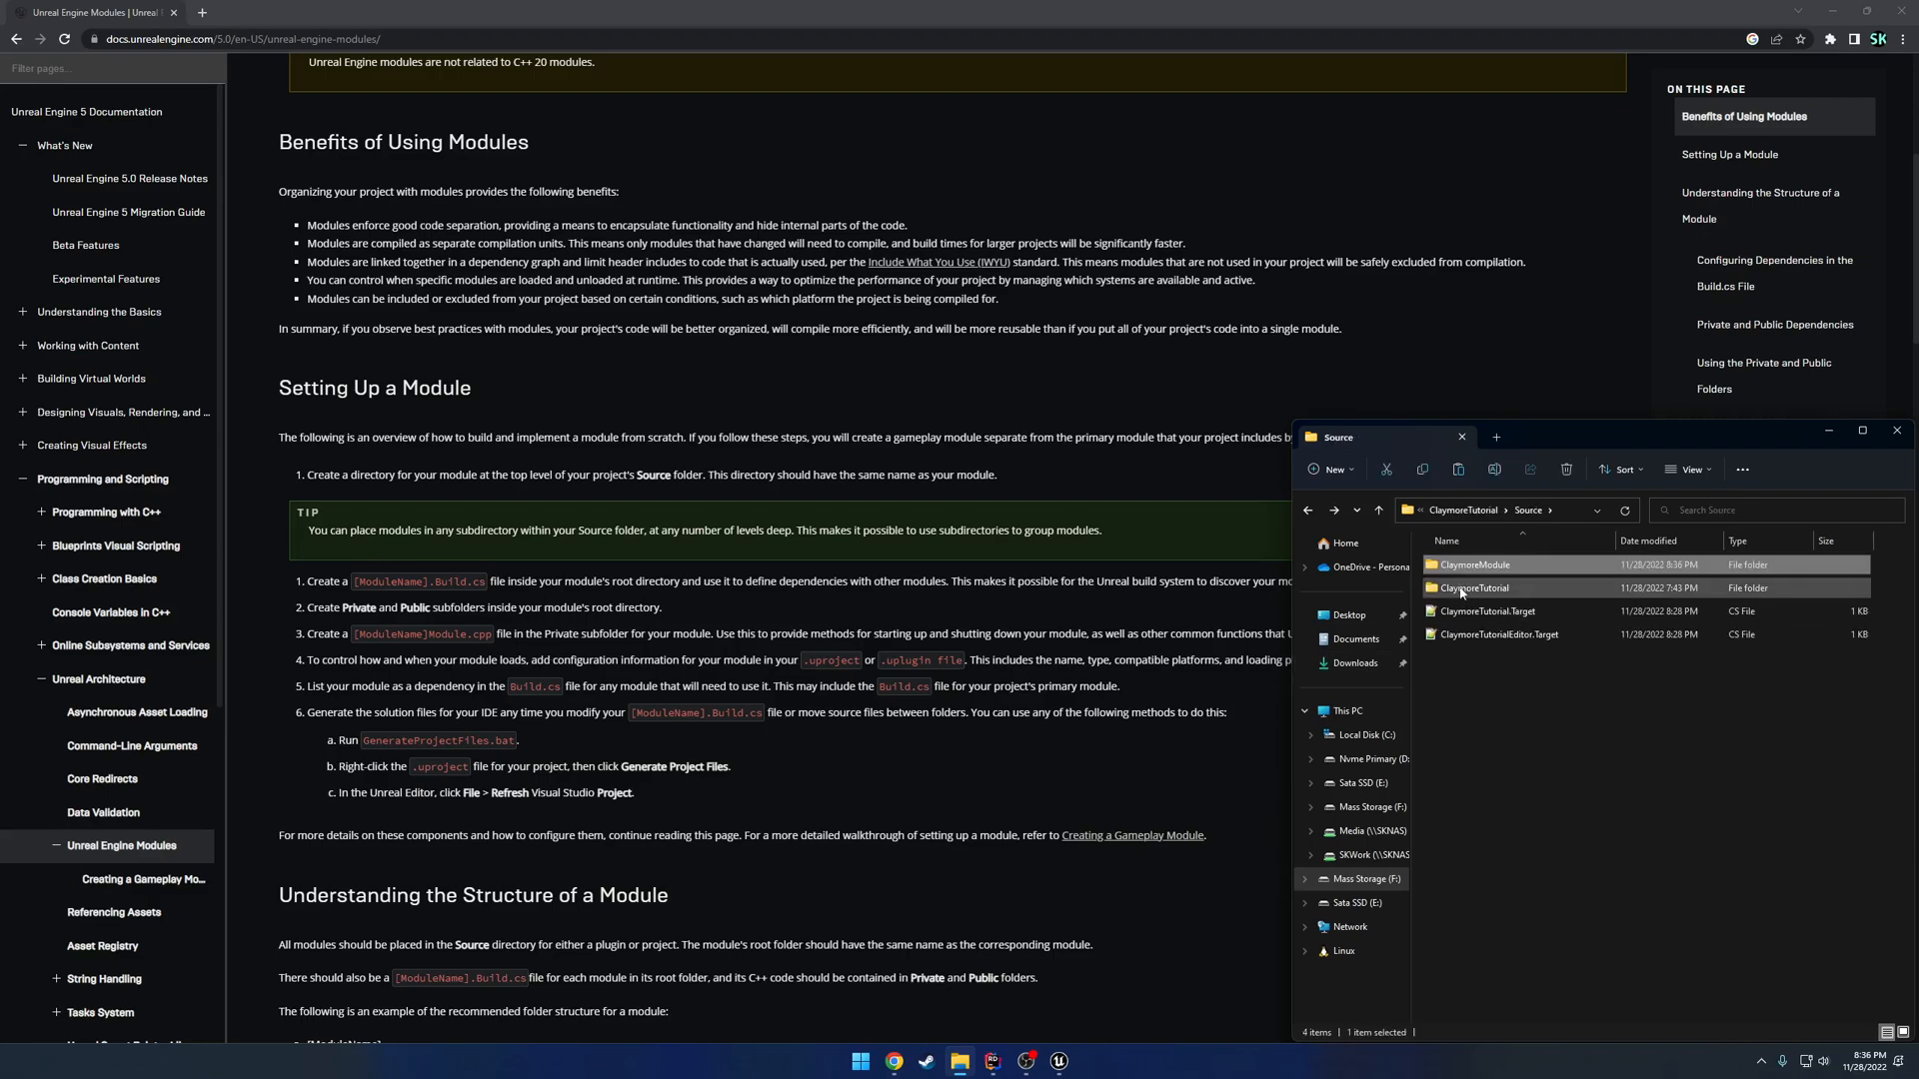
double_click(1473, 588)
type("ClaymoreModule.Build")
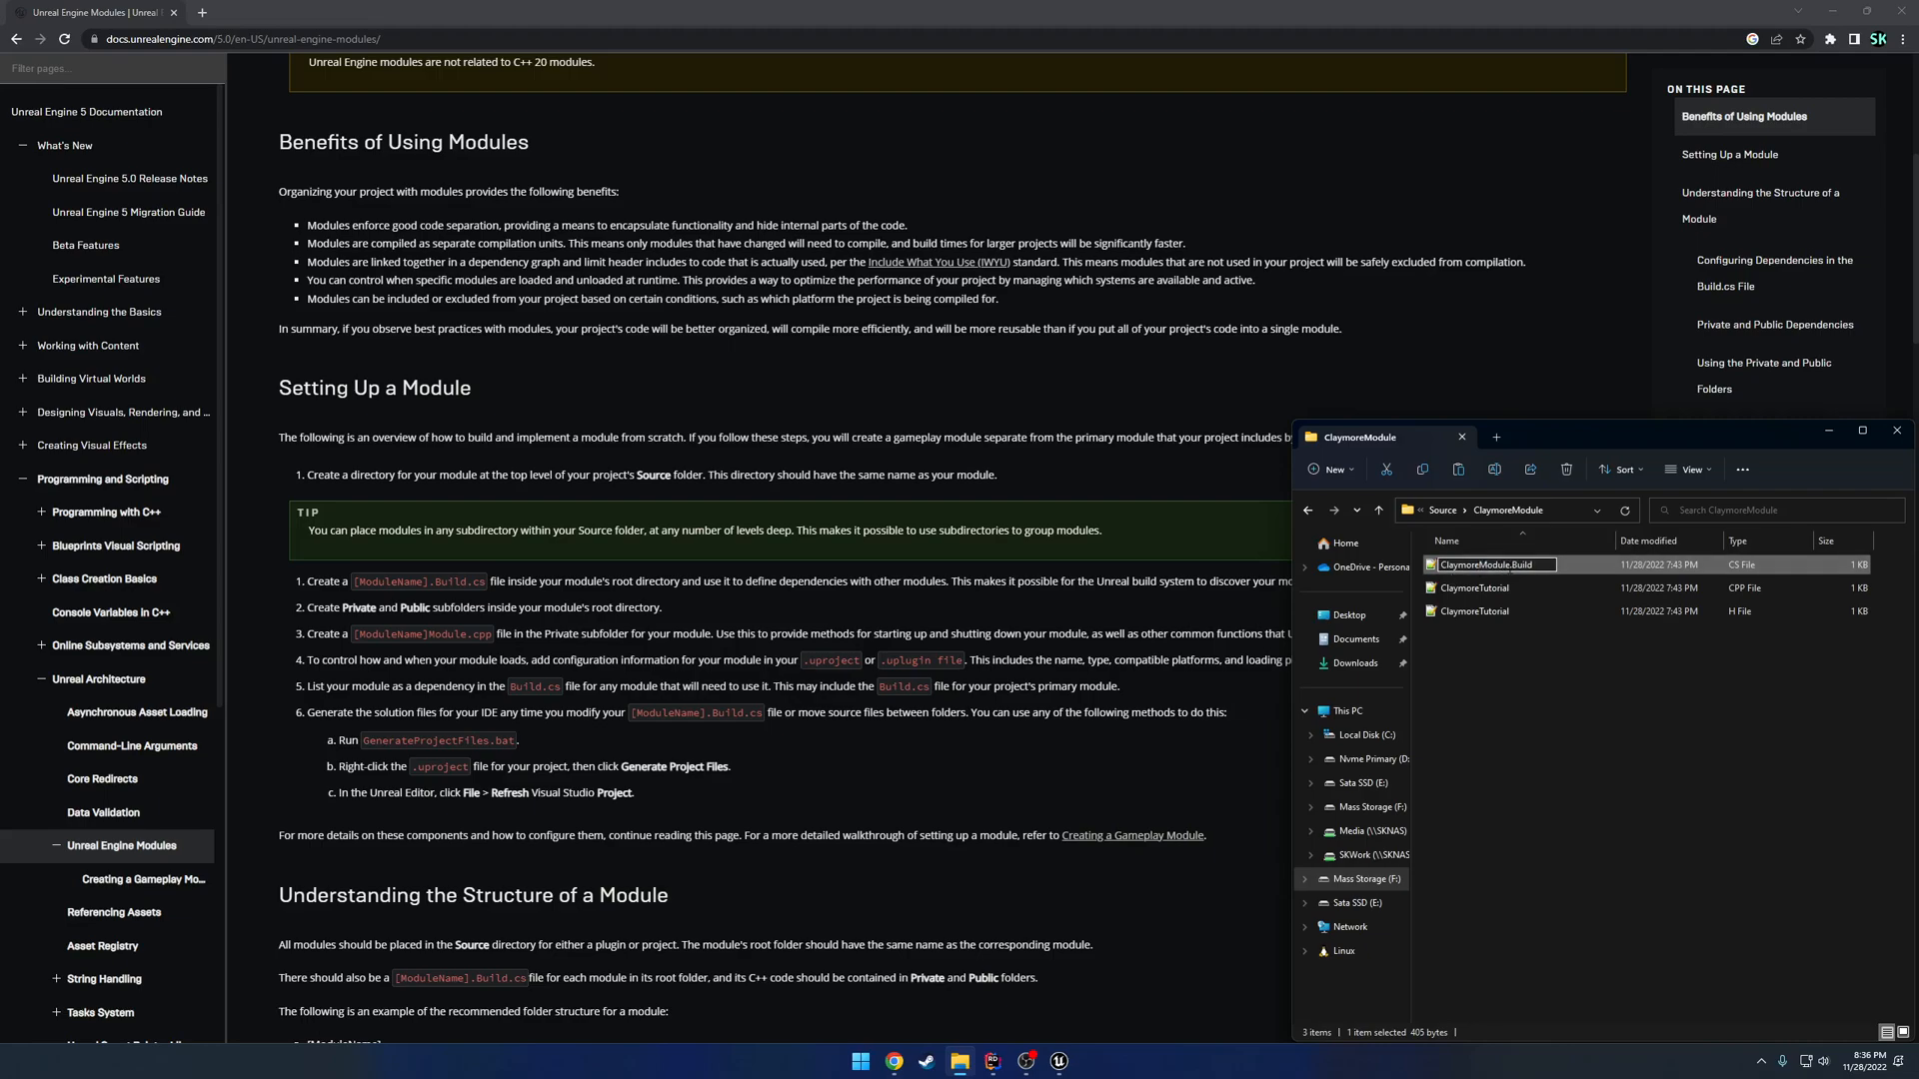
Name the Build file ClaymoreModule.Build and change the cpp's module name to ClaymoreModule.
left_click(1475, 589)
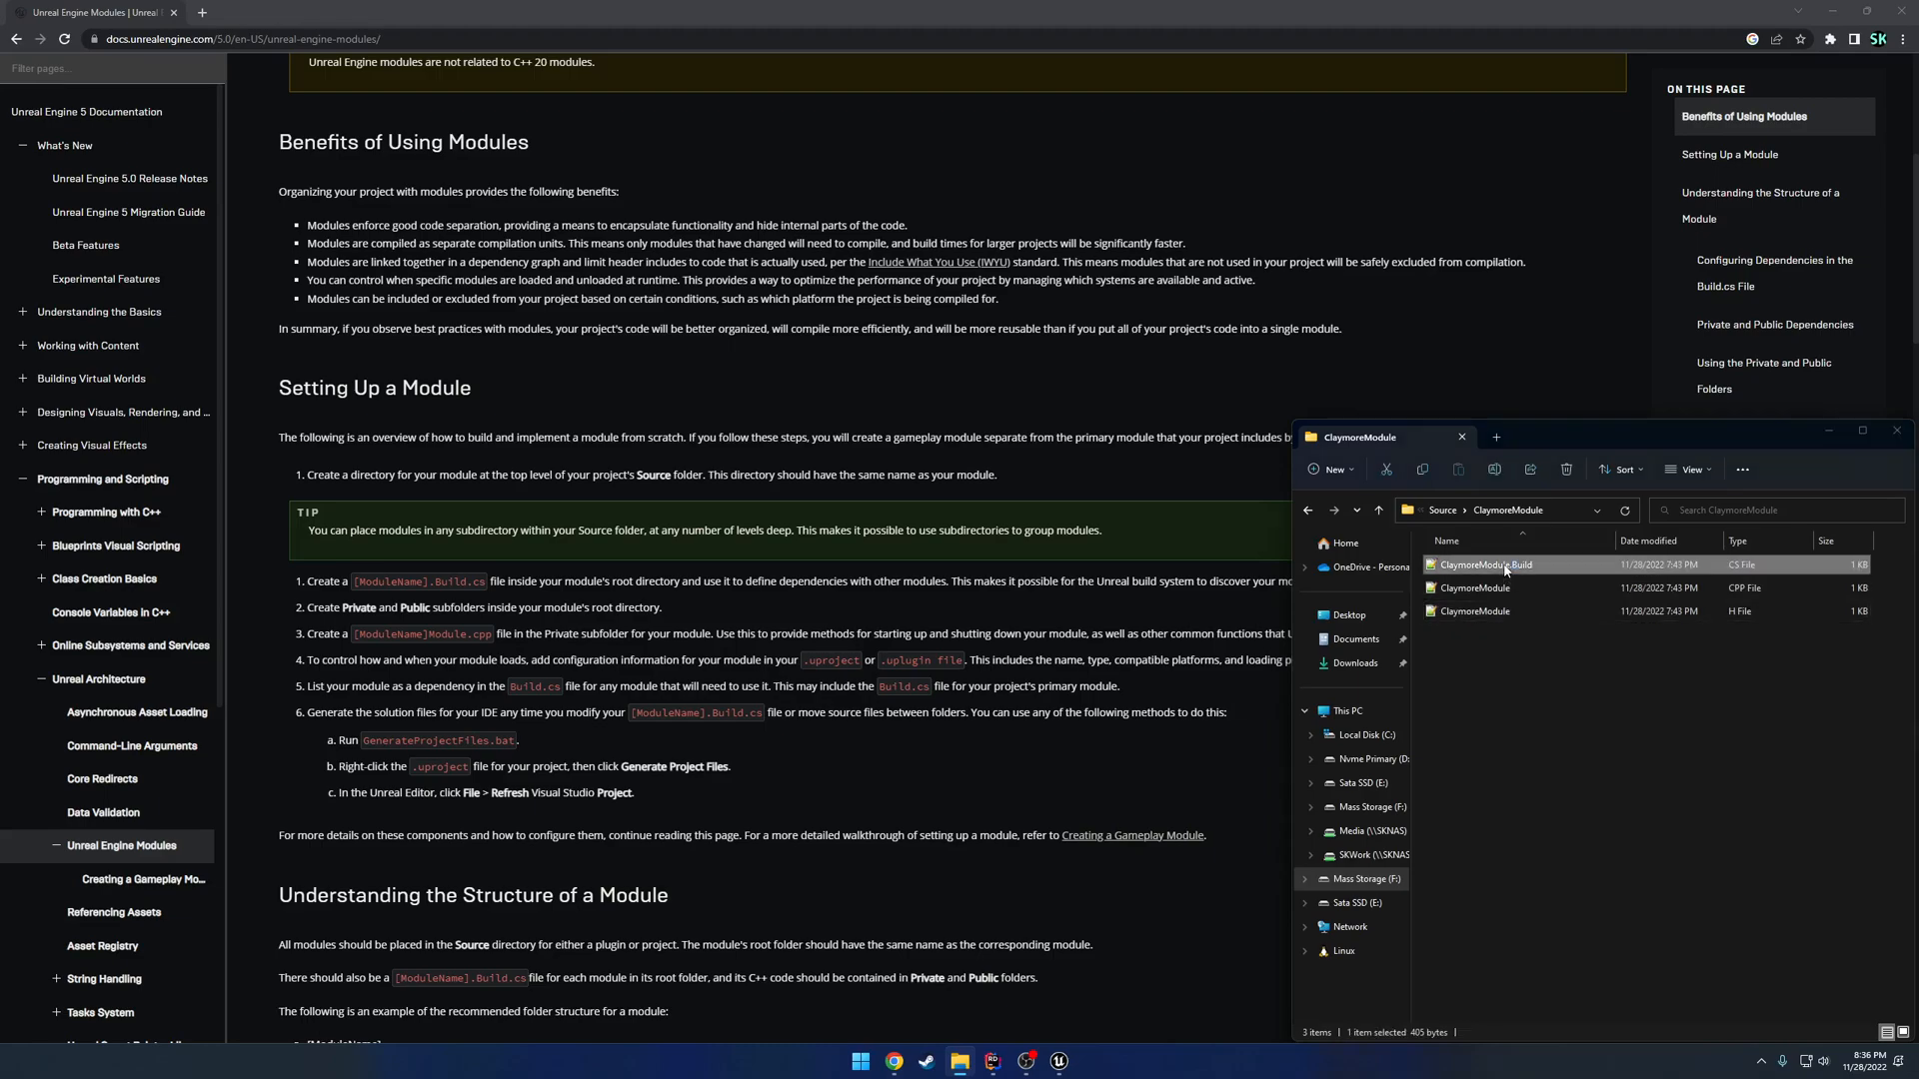
double_click(1484, 564)
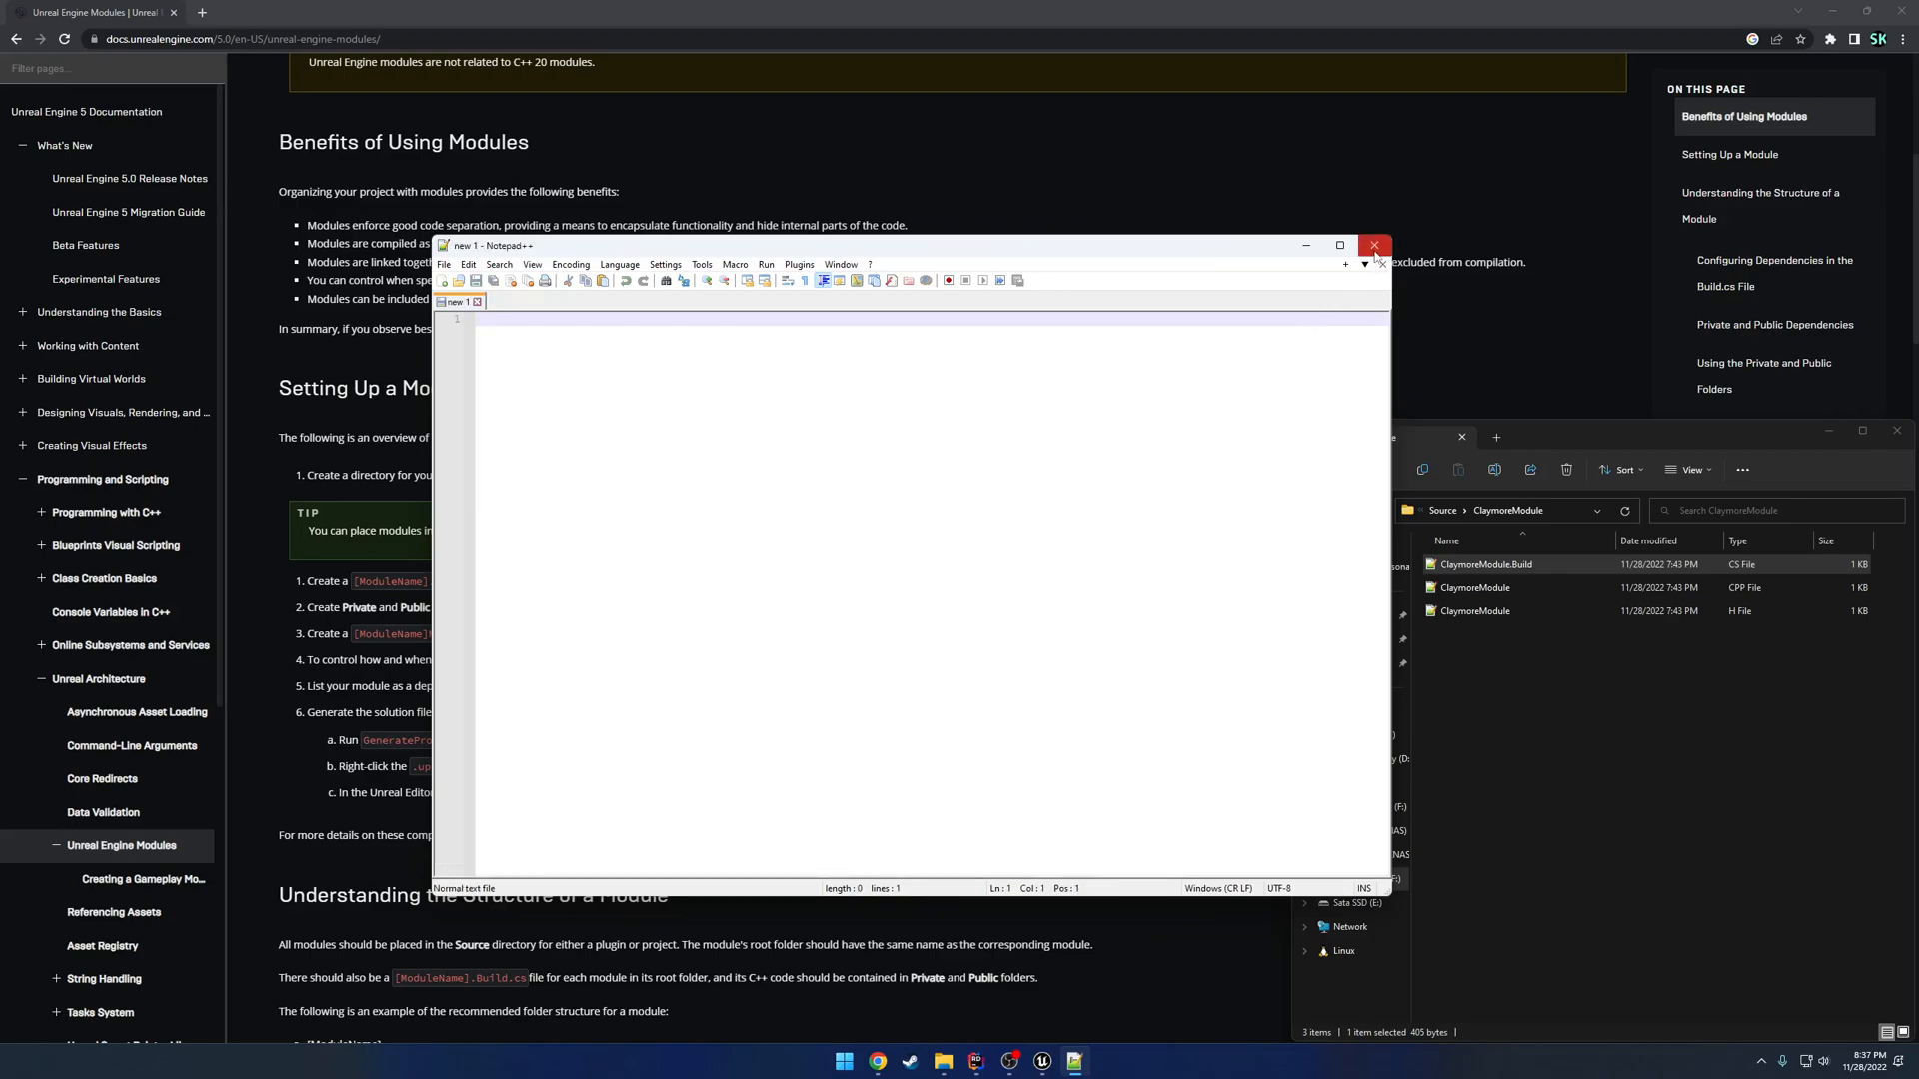
left_click(1473, 587)
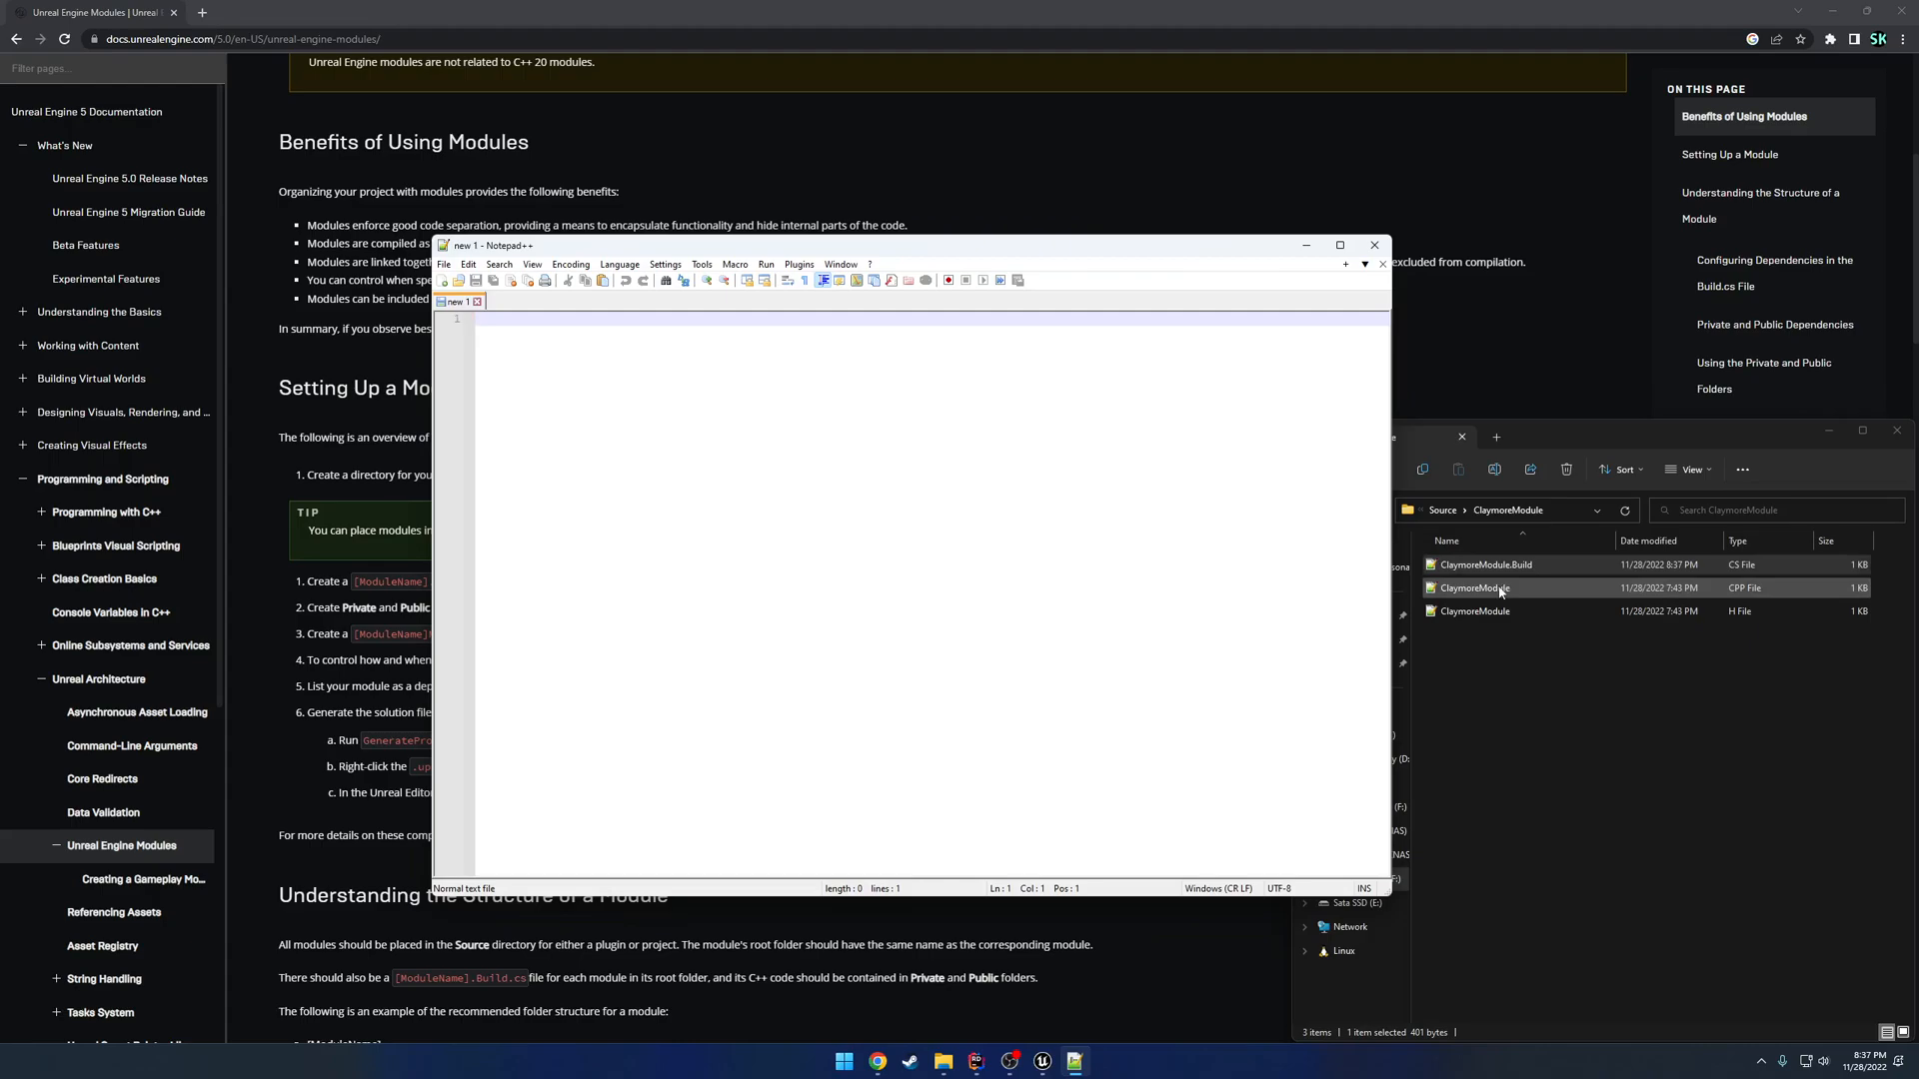
double_click(1475, 588)
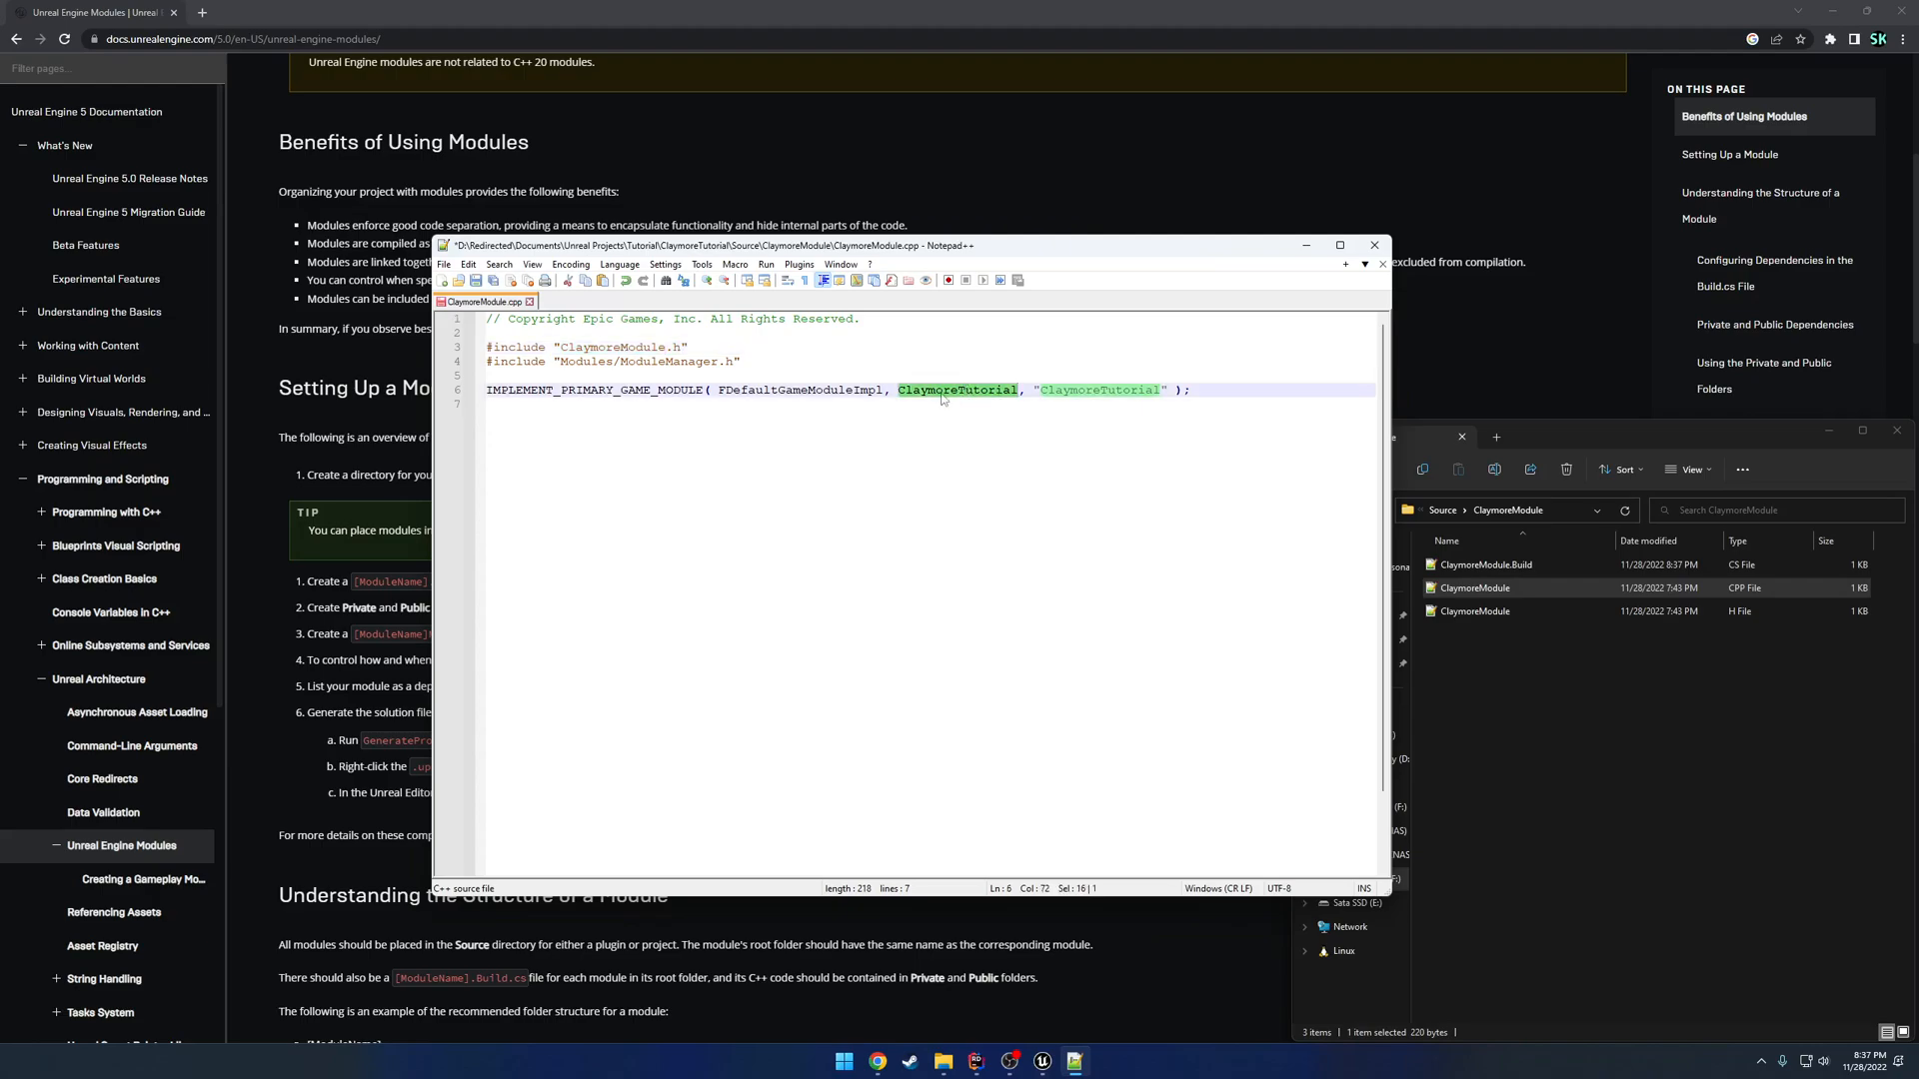
type("ClaymoreModule")
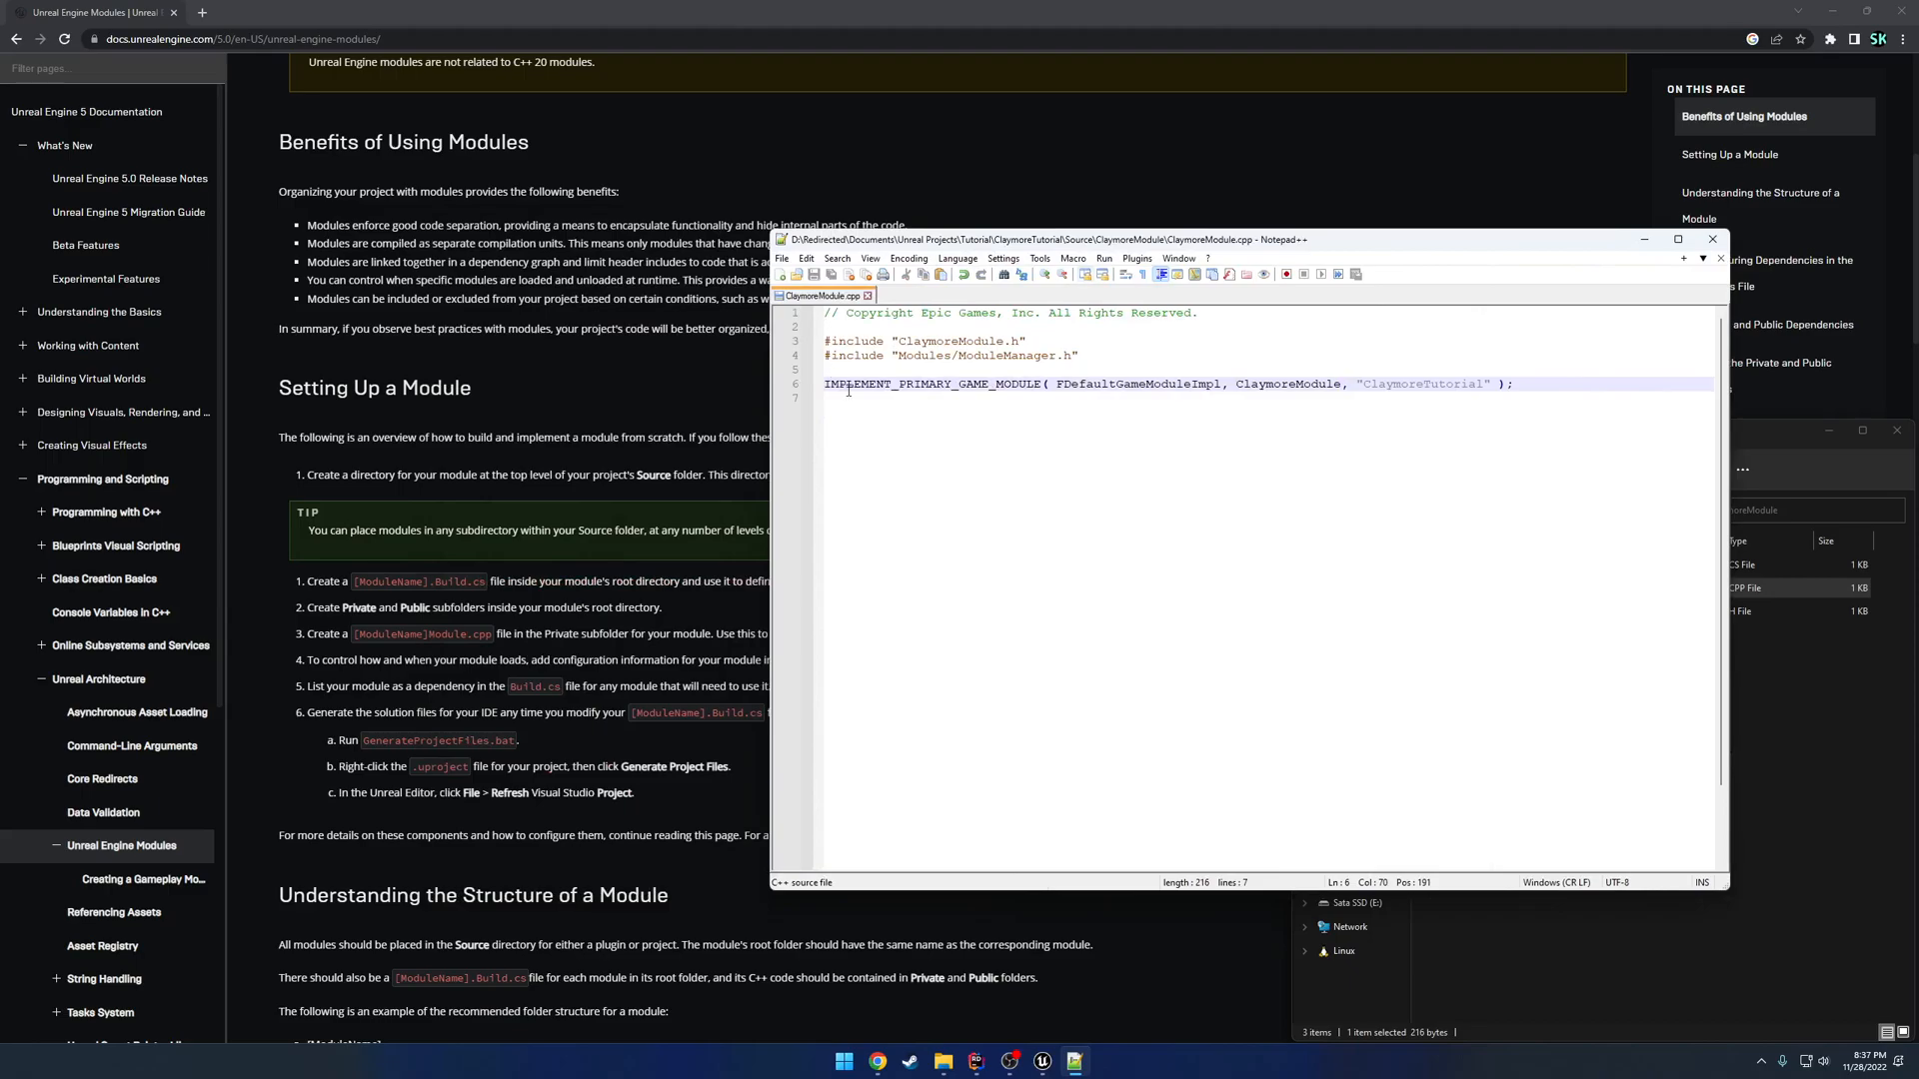
Read the 'Implementing the Module in C++' docs section, then bring up the ClaymoreTutorial solution.
left_click(1711, 239)
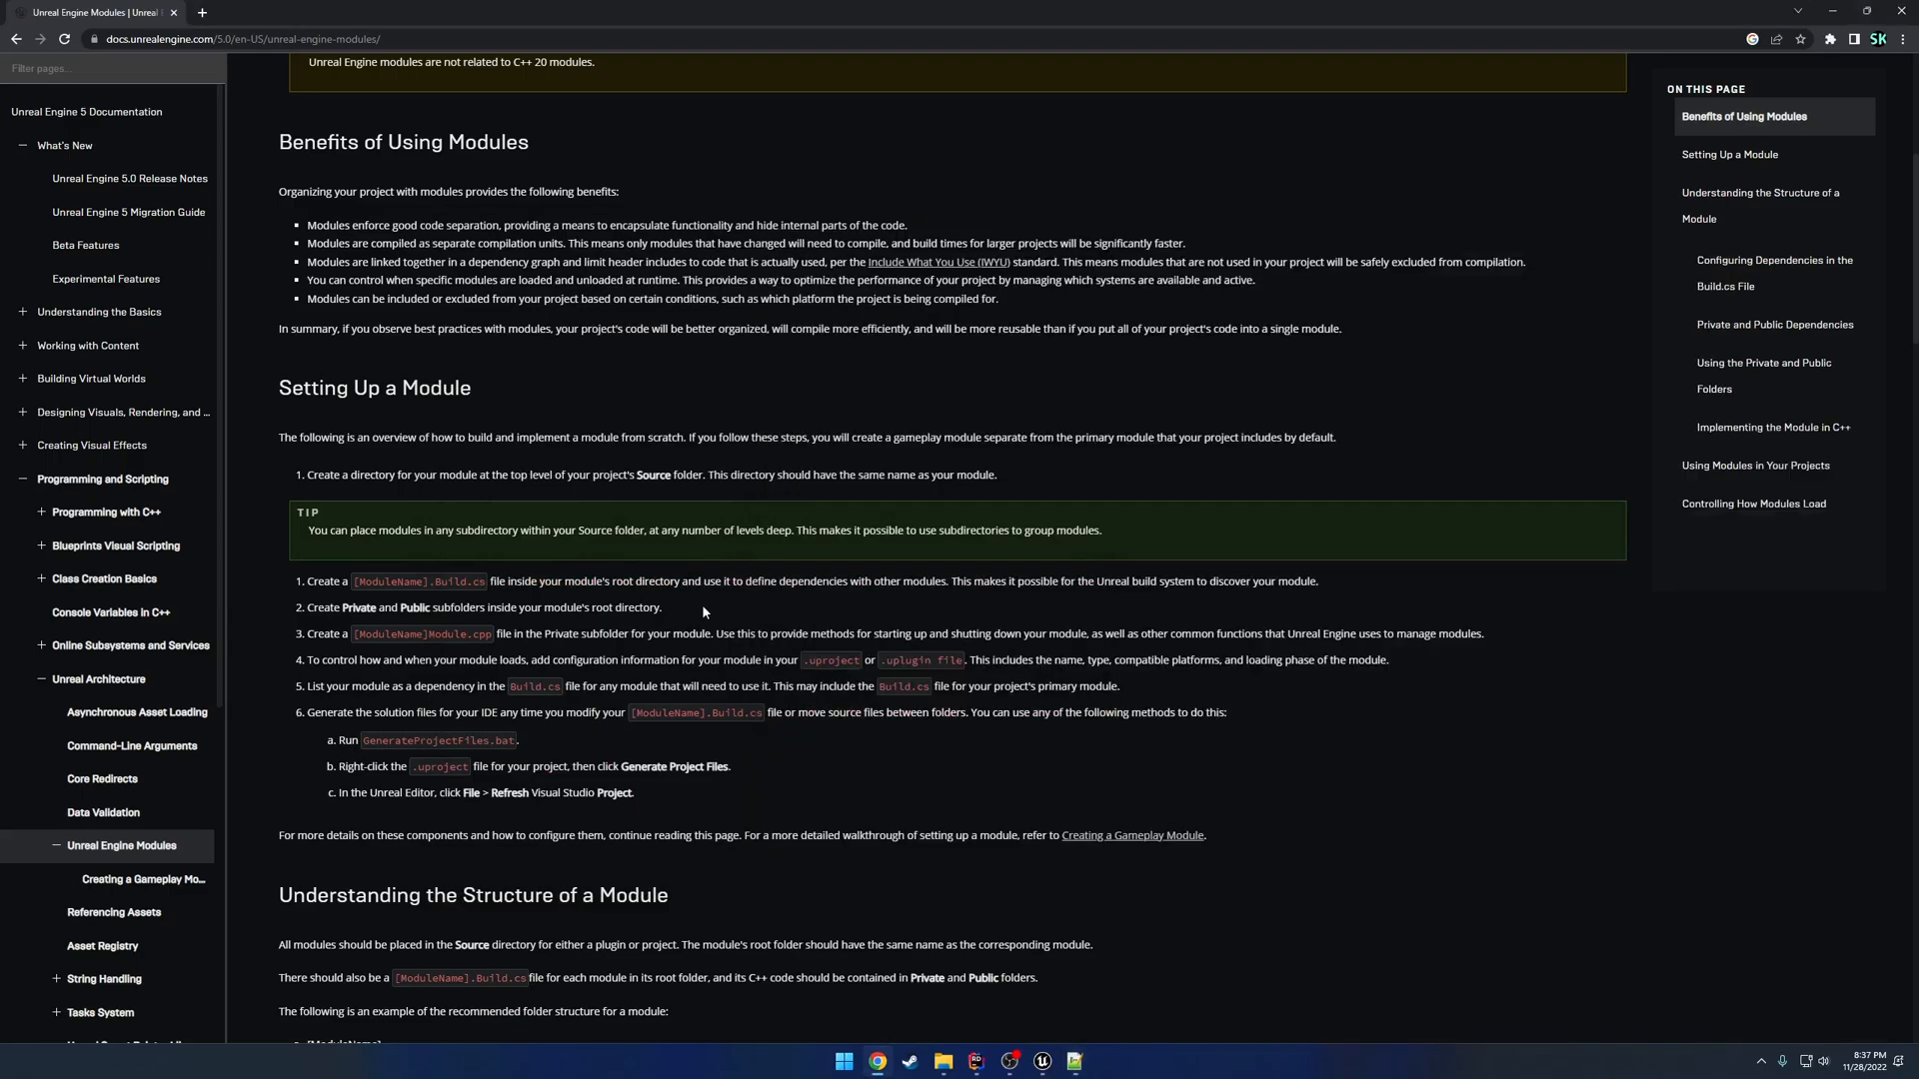
scroll("down", 3)
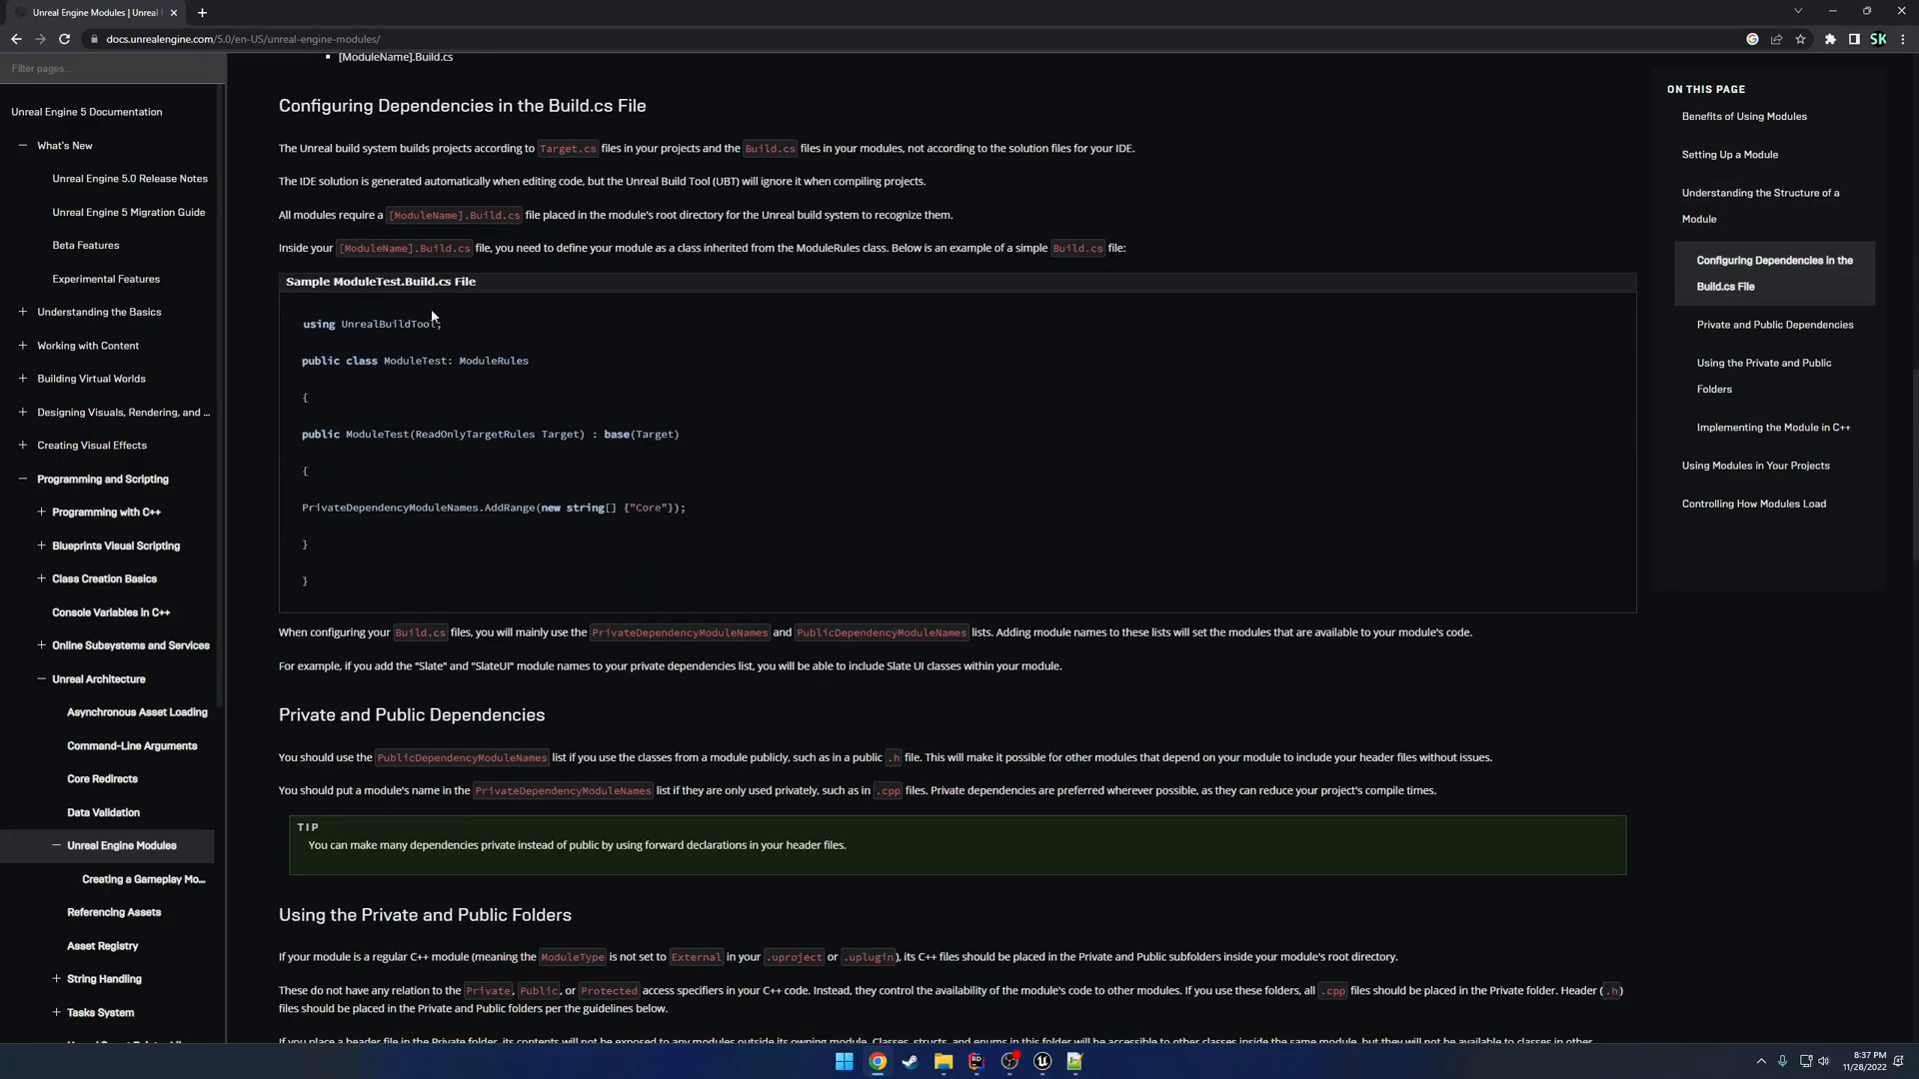
scroll("down", 3)
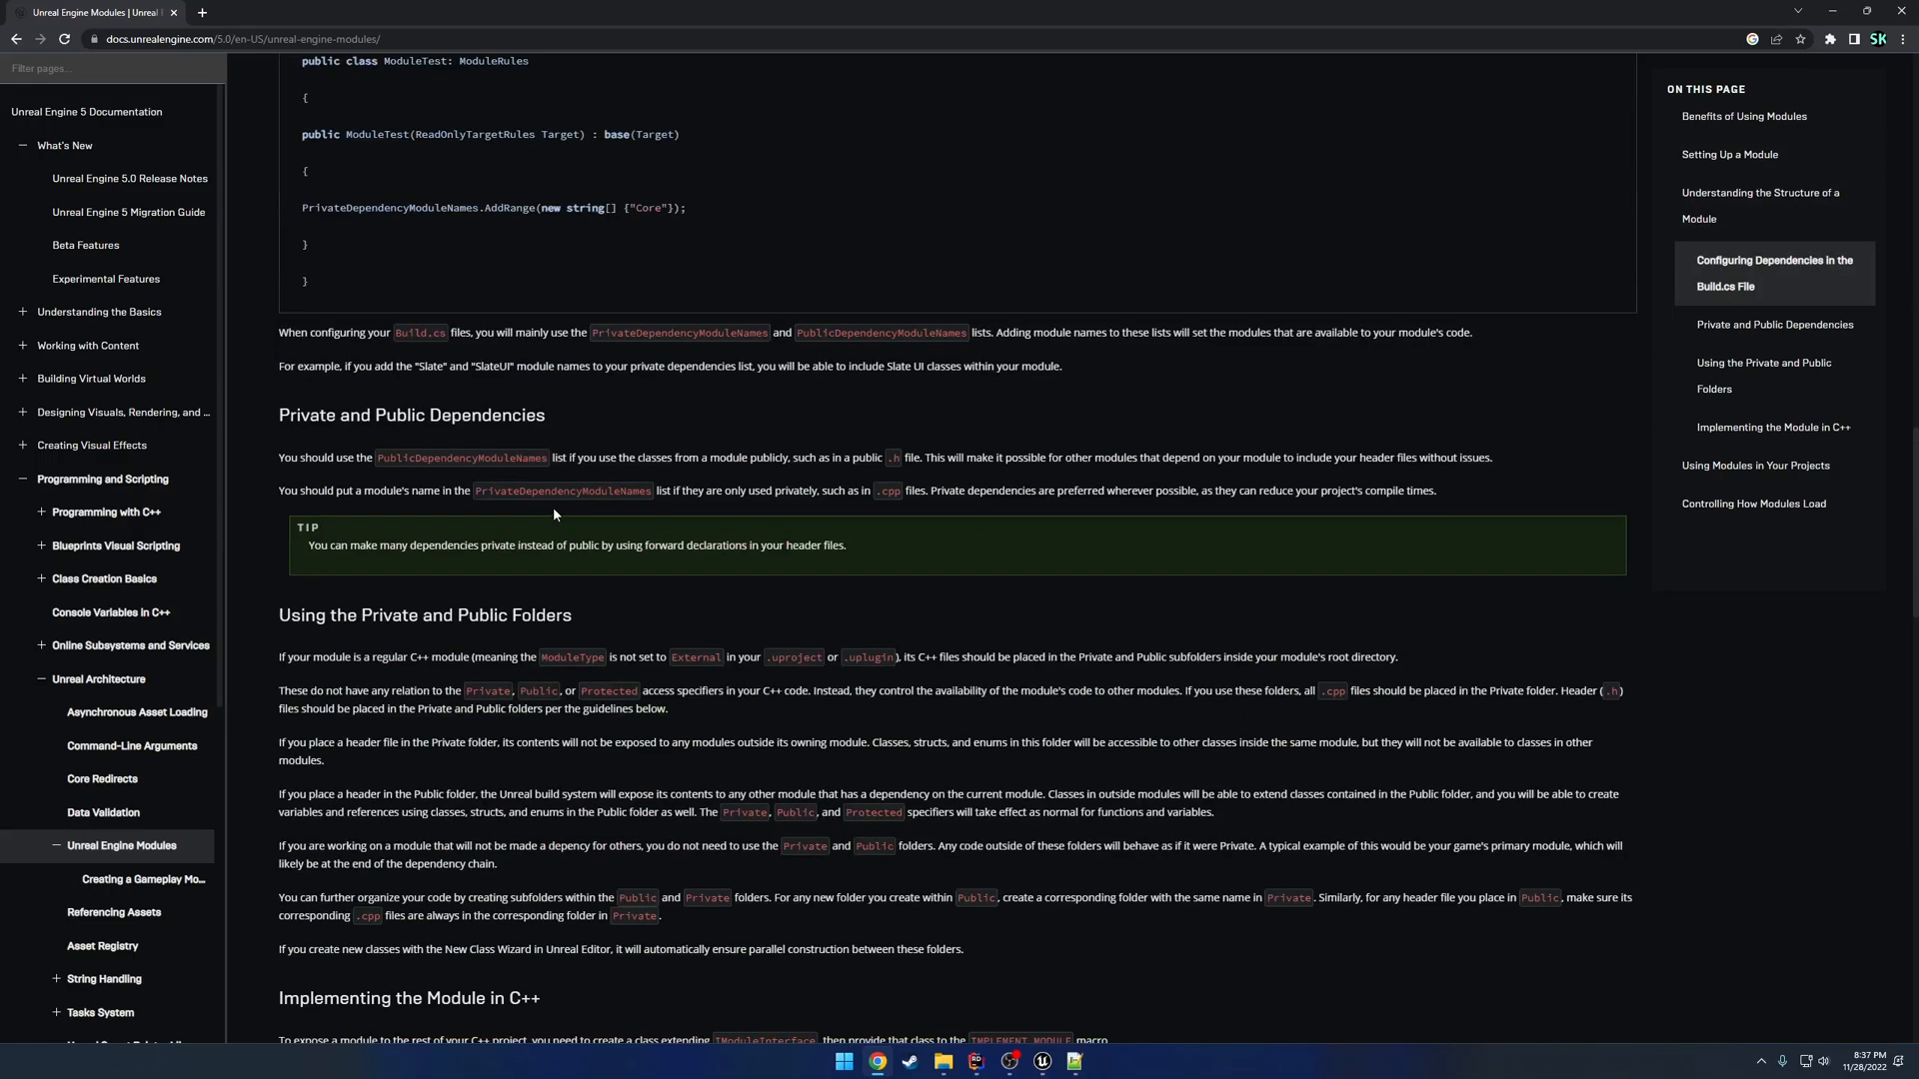
scroll("down", 3)
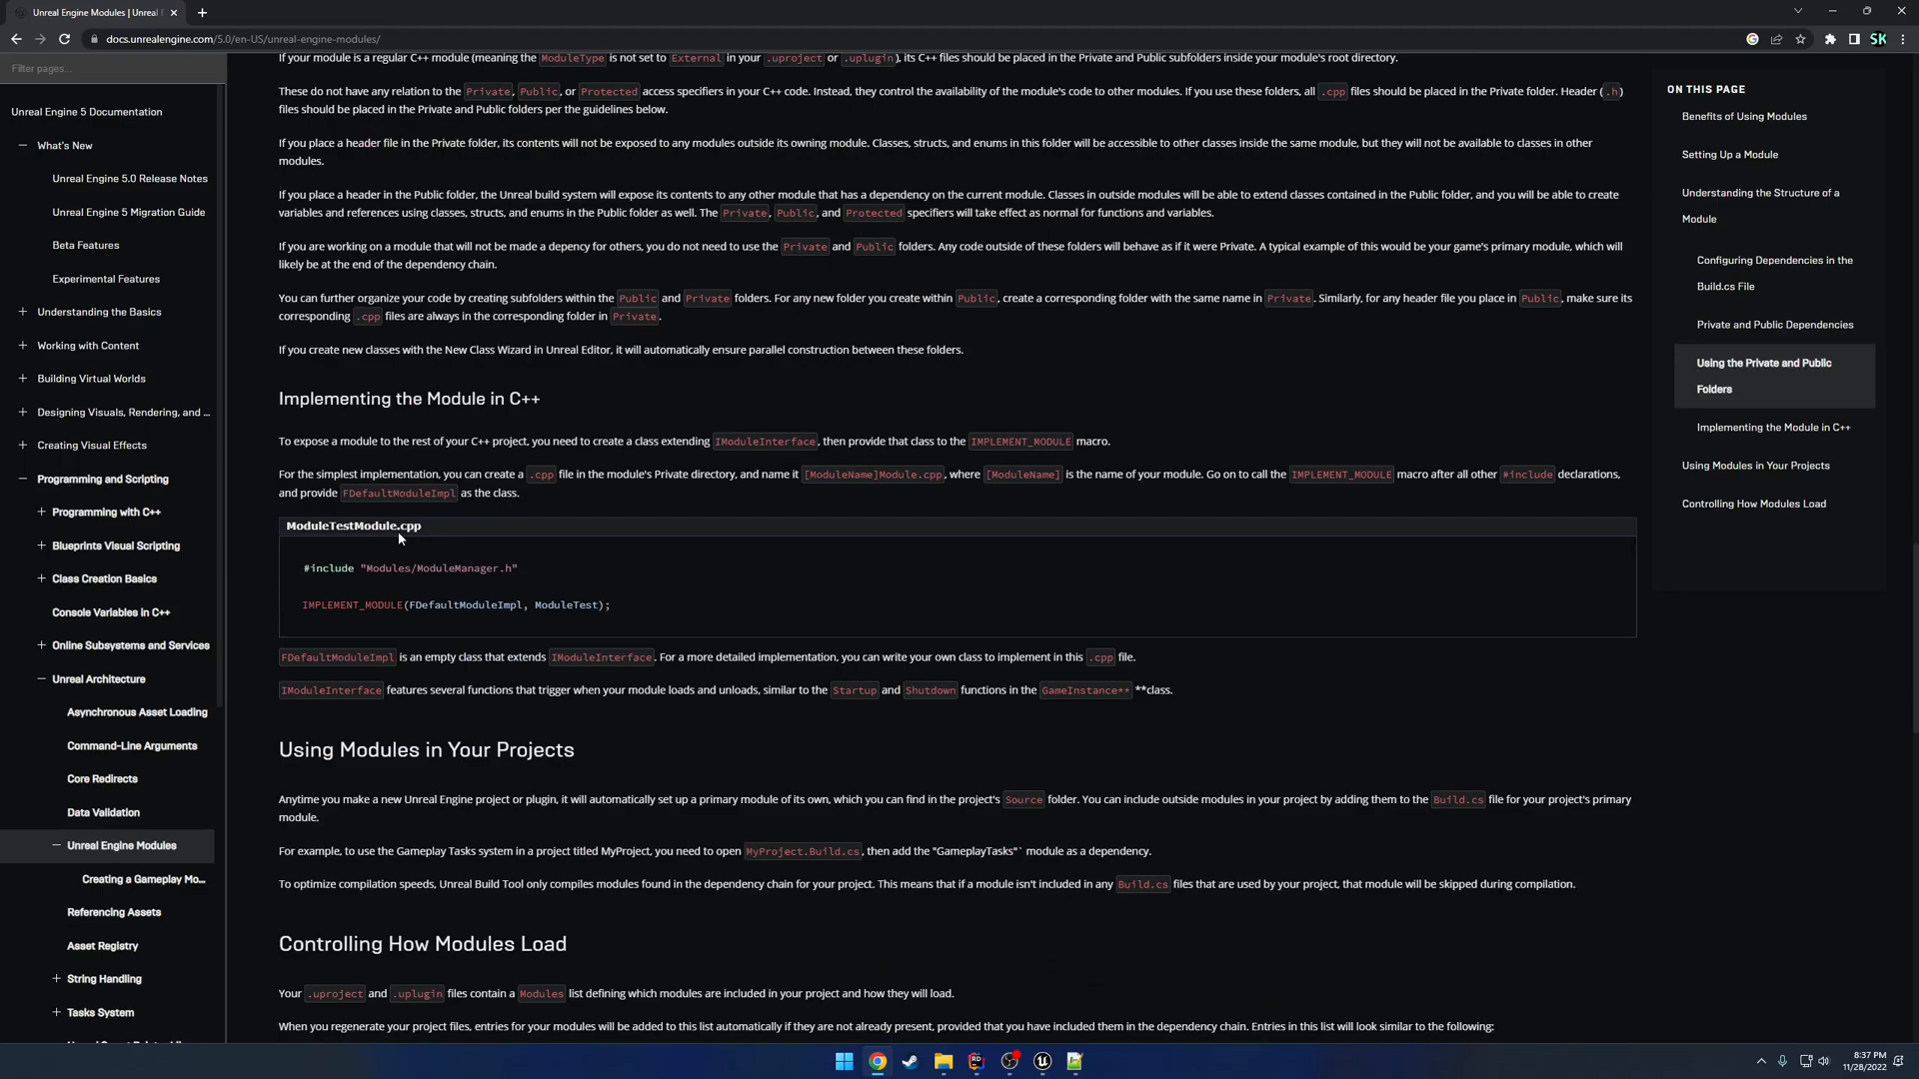
scroll("down", 3)
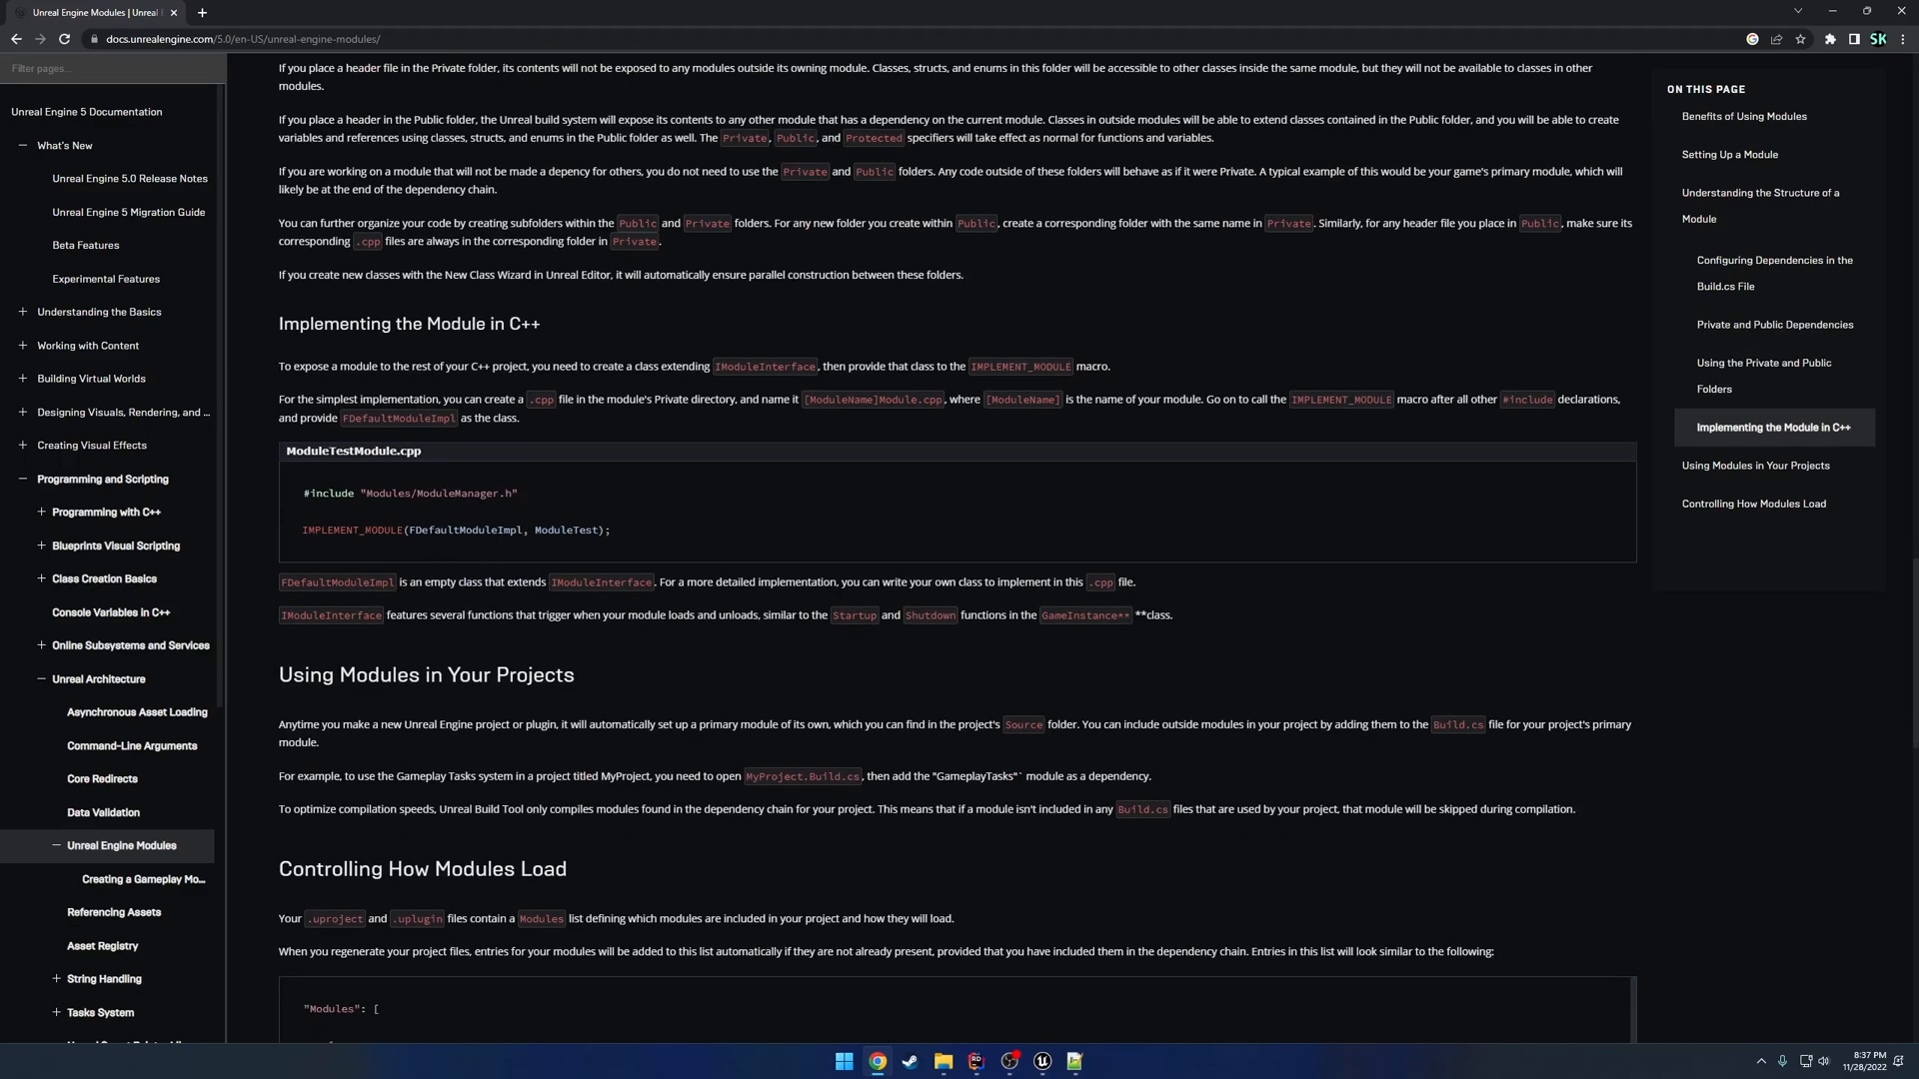
left_click(1073, 1062)
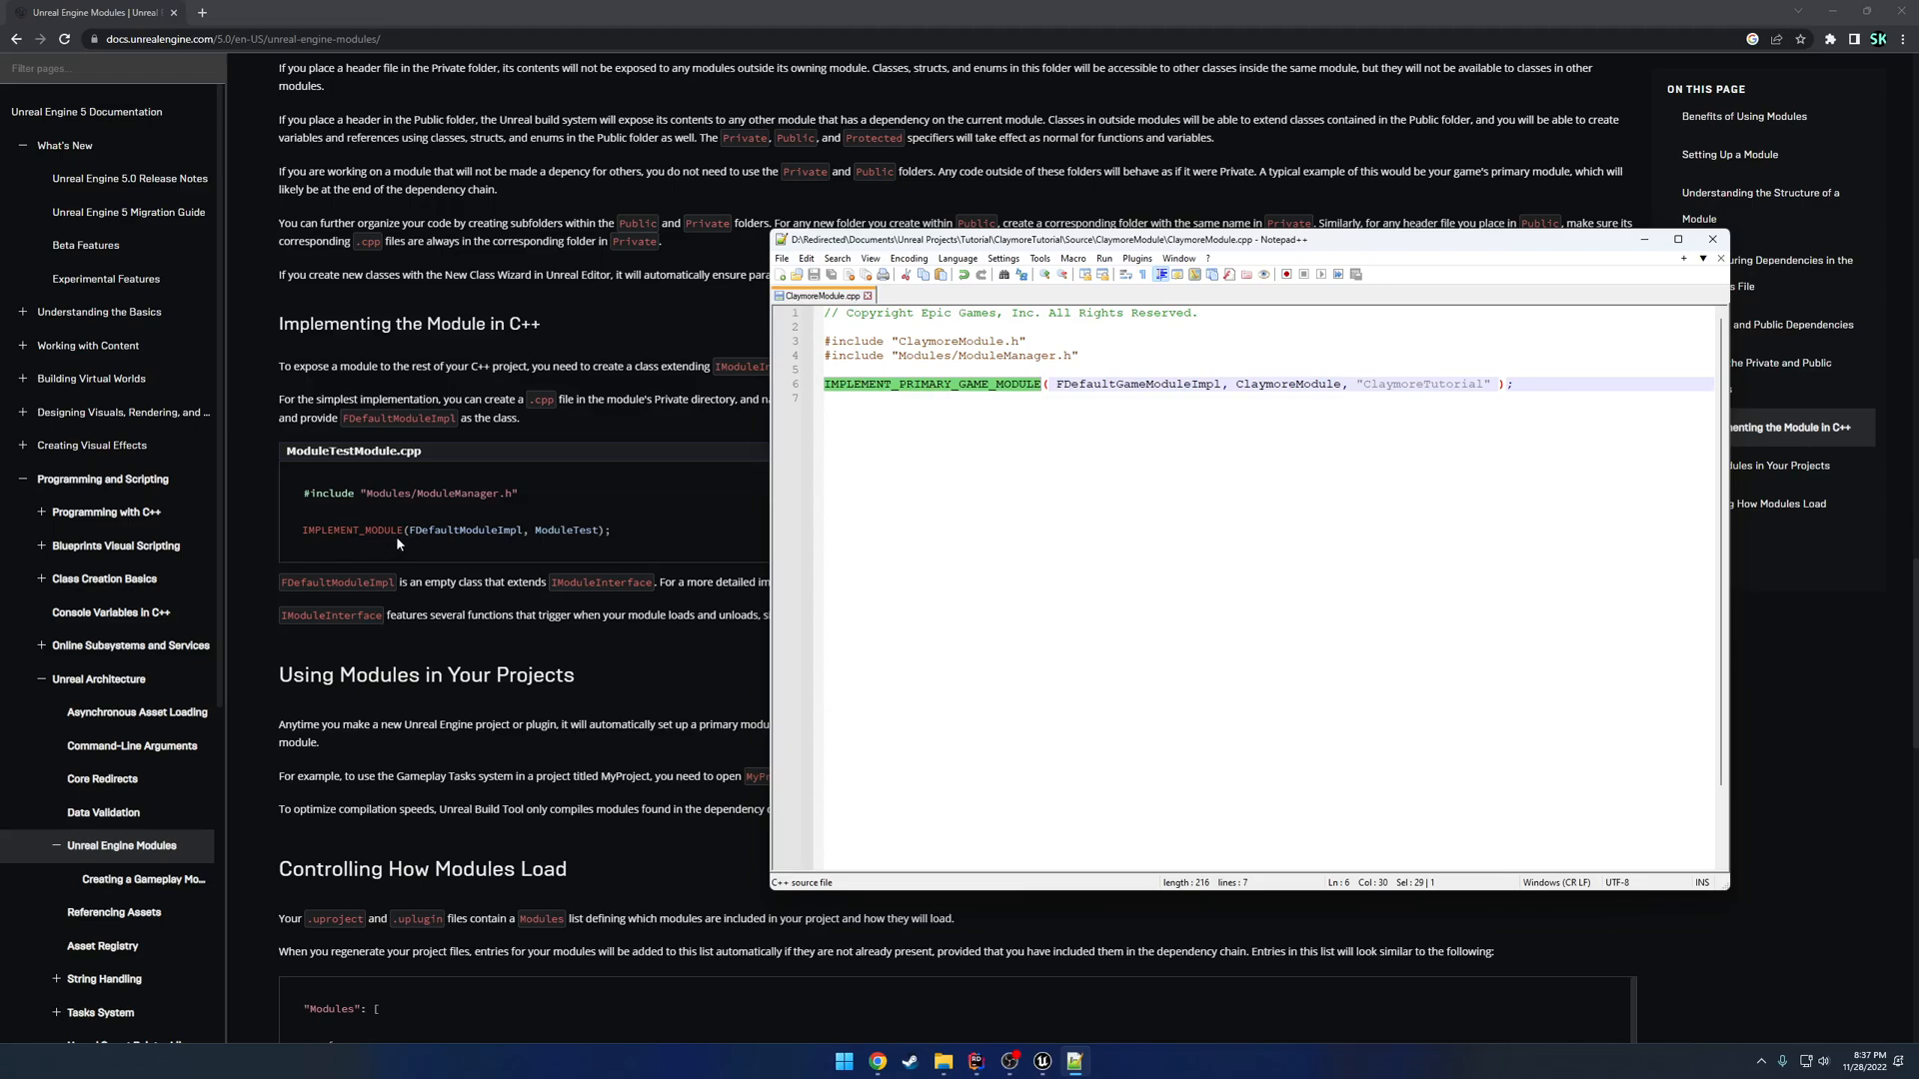
left_click(1484, 383)
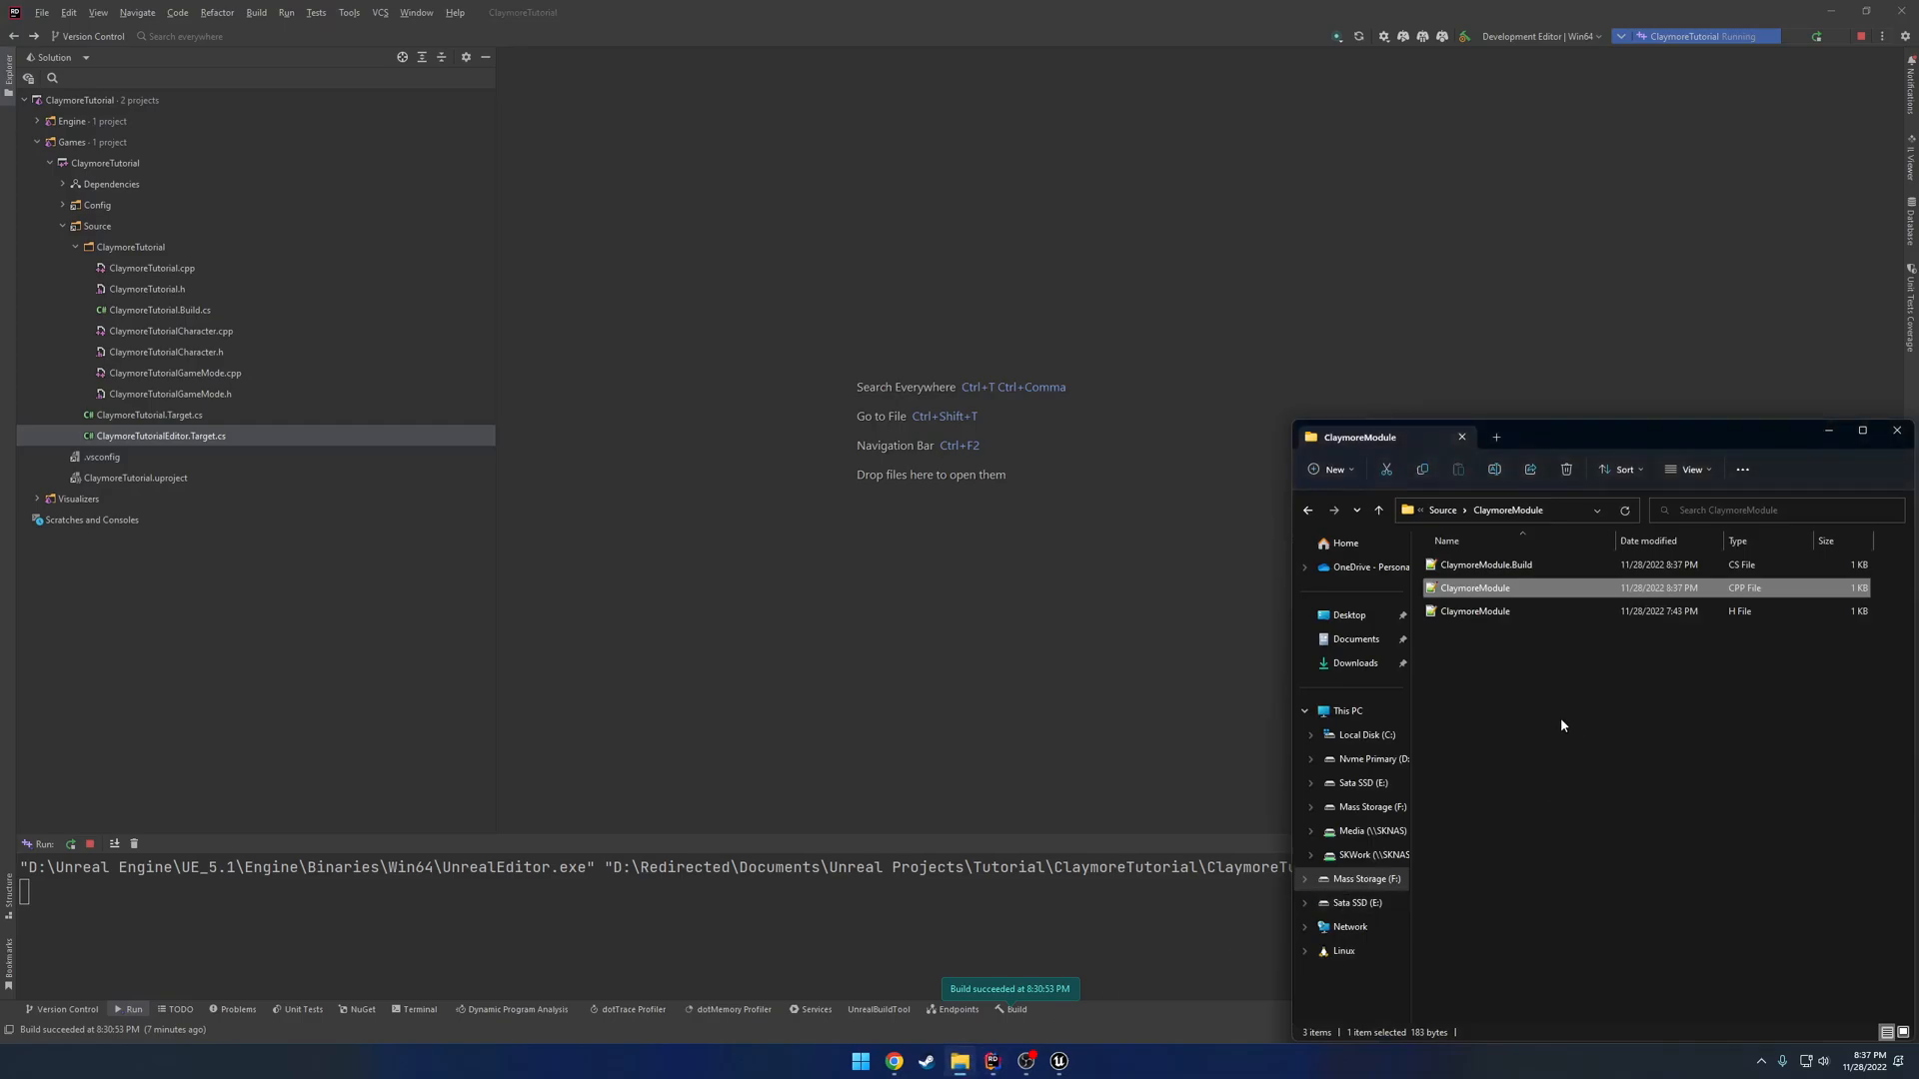
Go up to the ClaymoreTutorial folder and open ClaymoreTutorial.uproject in Notepad++.
left_click(1332, 511)
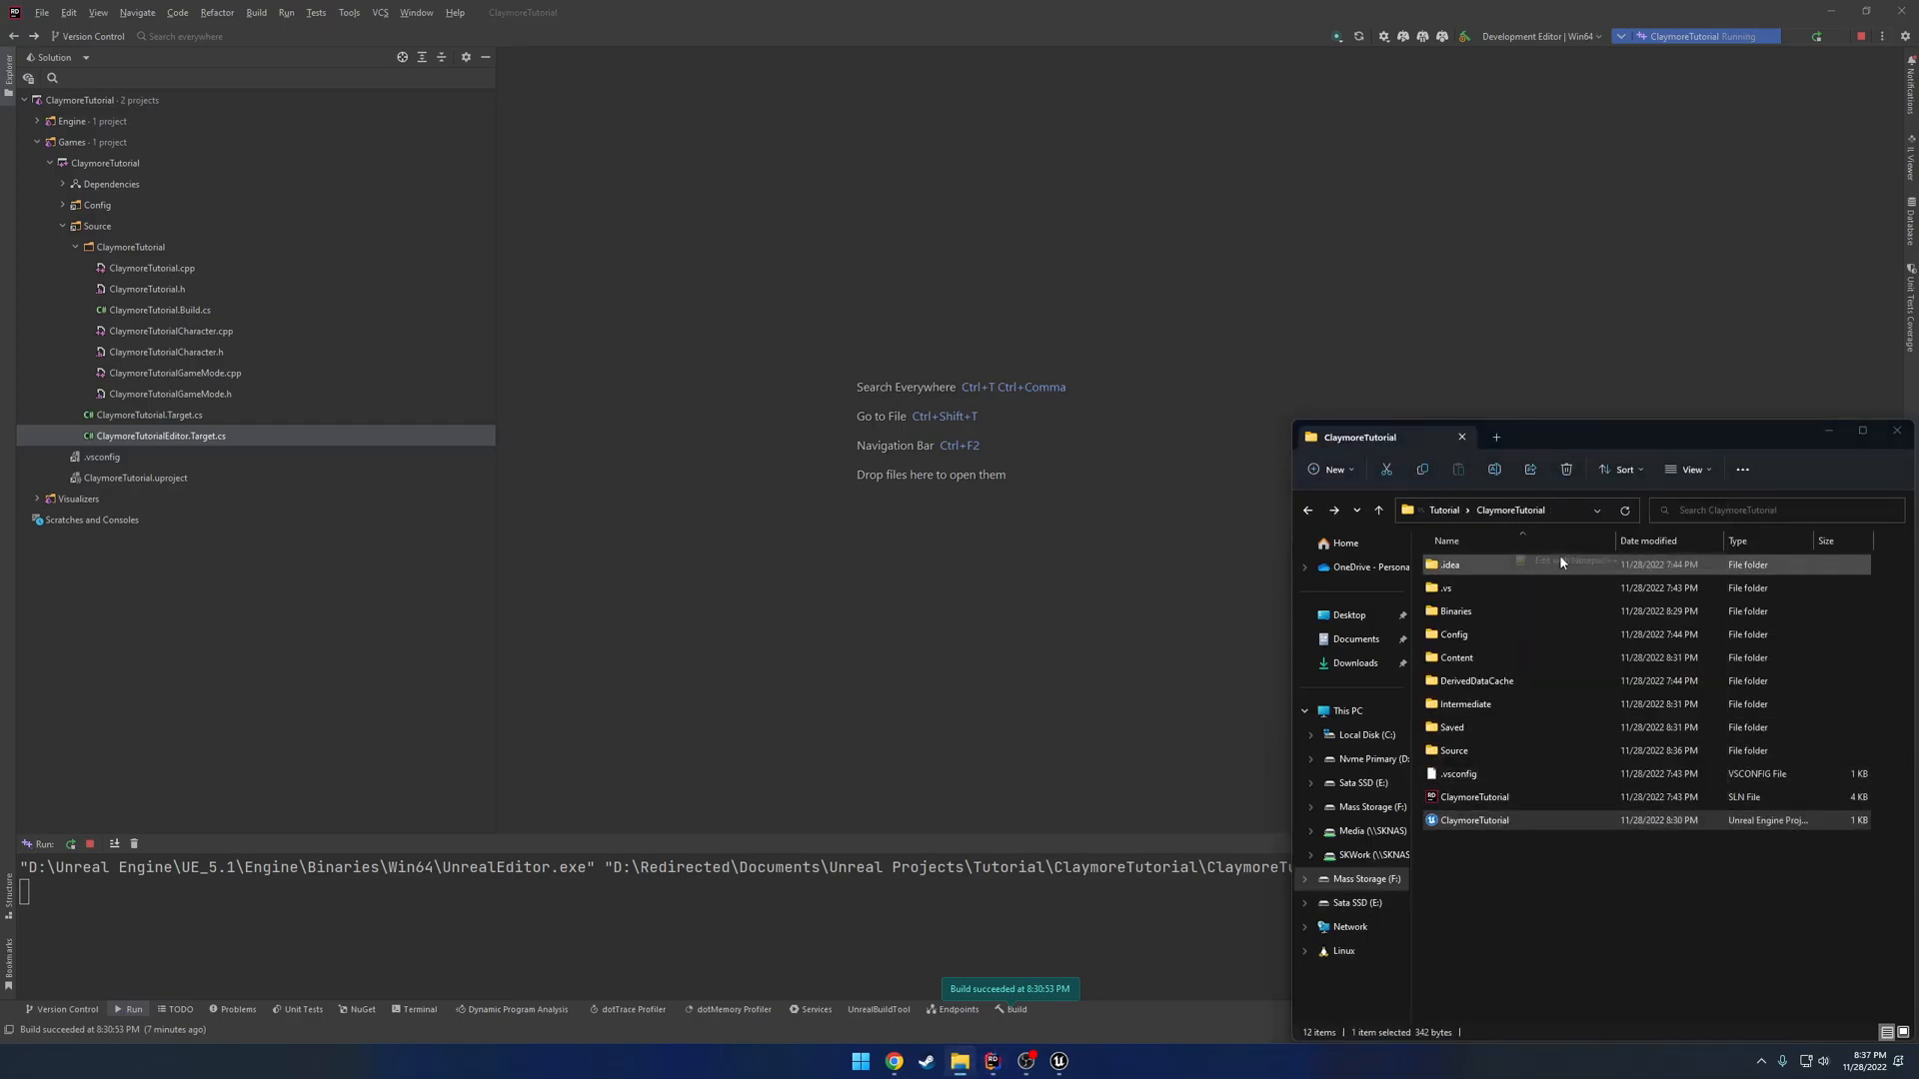
double_click(1472, 820)
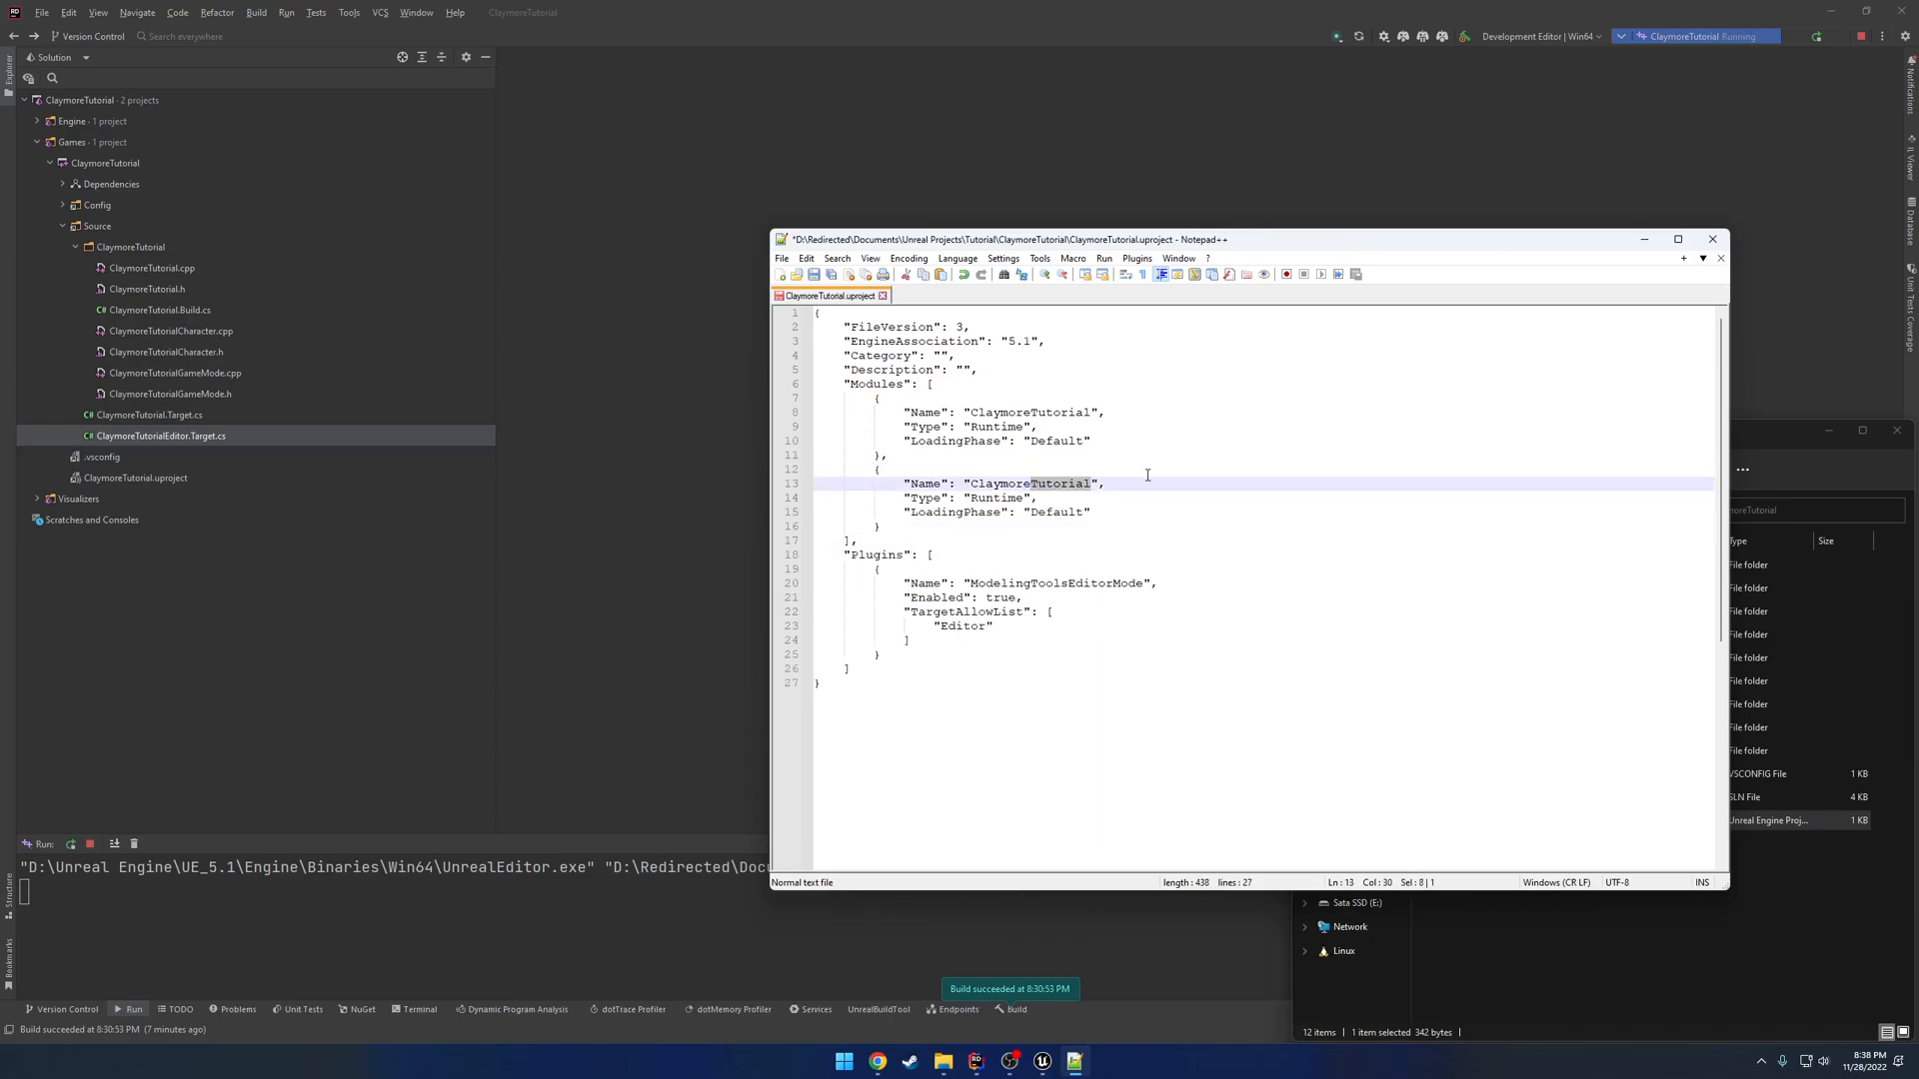
Set the second entry's "Name" value in ClaymoreTutorial.uproject to "ClaymoreModule".
type("ClaymoreMod")
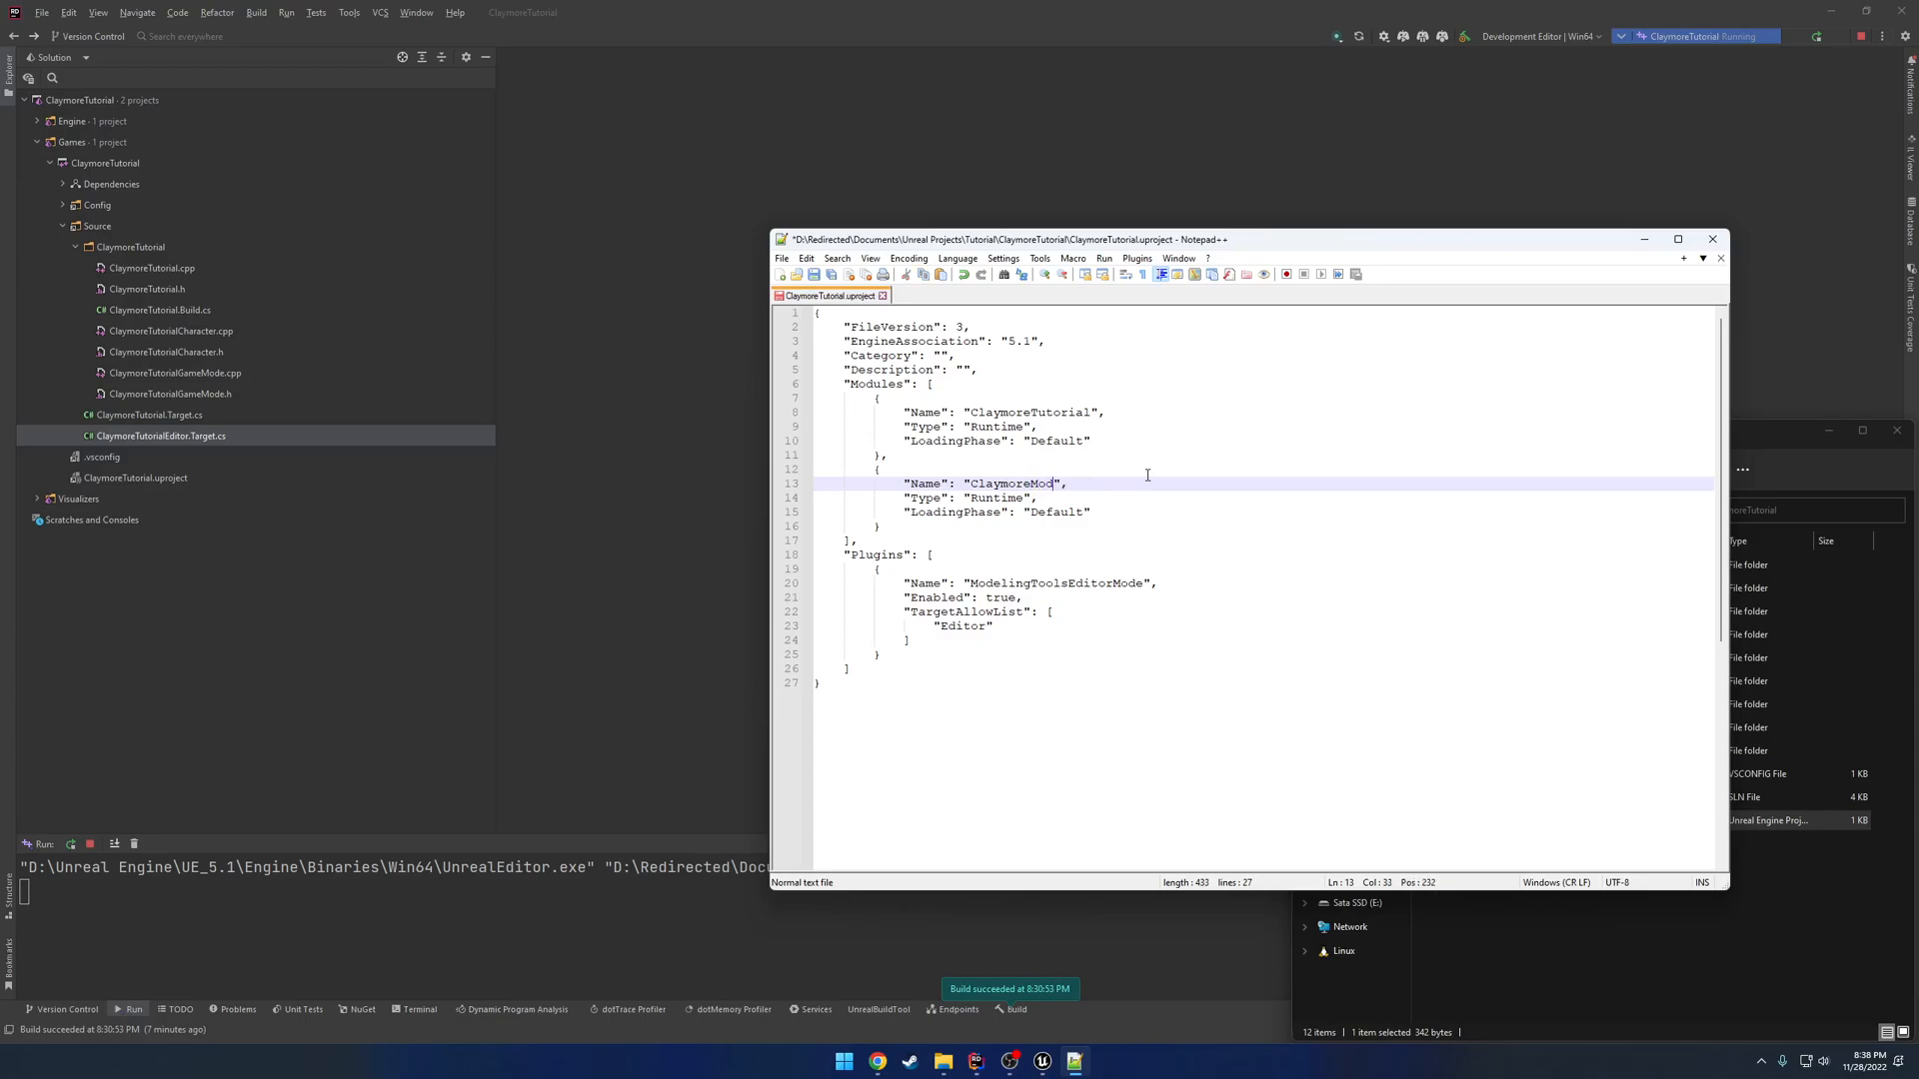
type("ule")
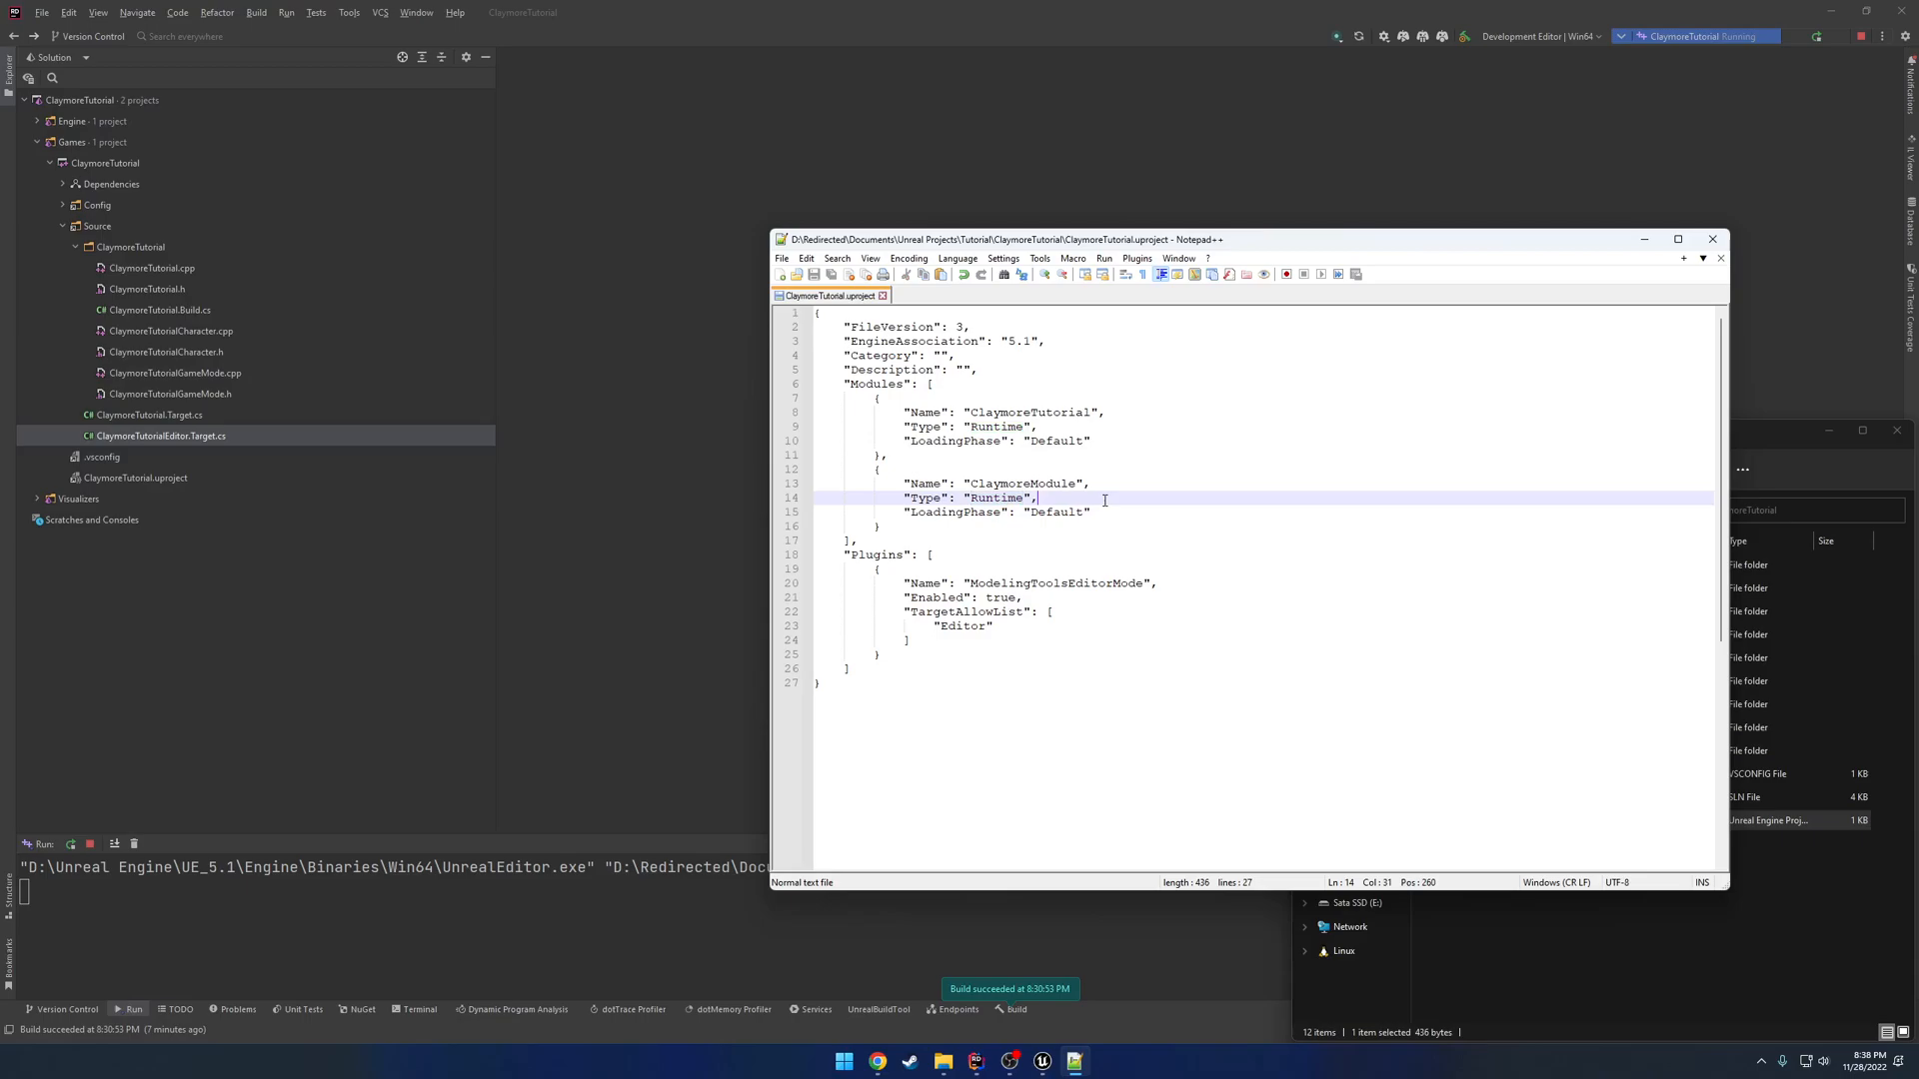
mouse_move(1232, 477)
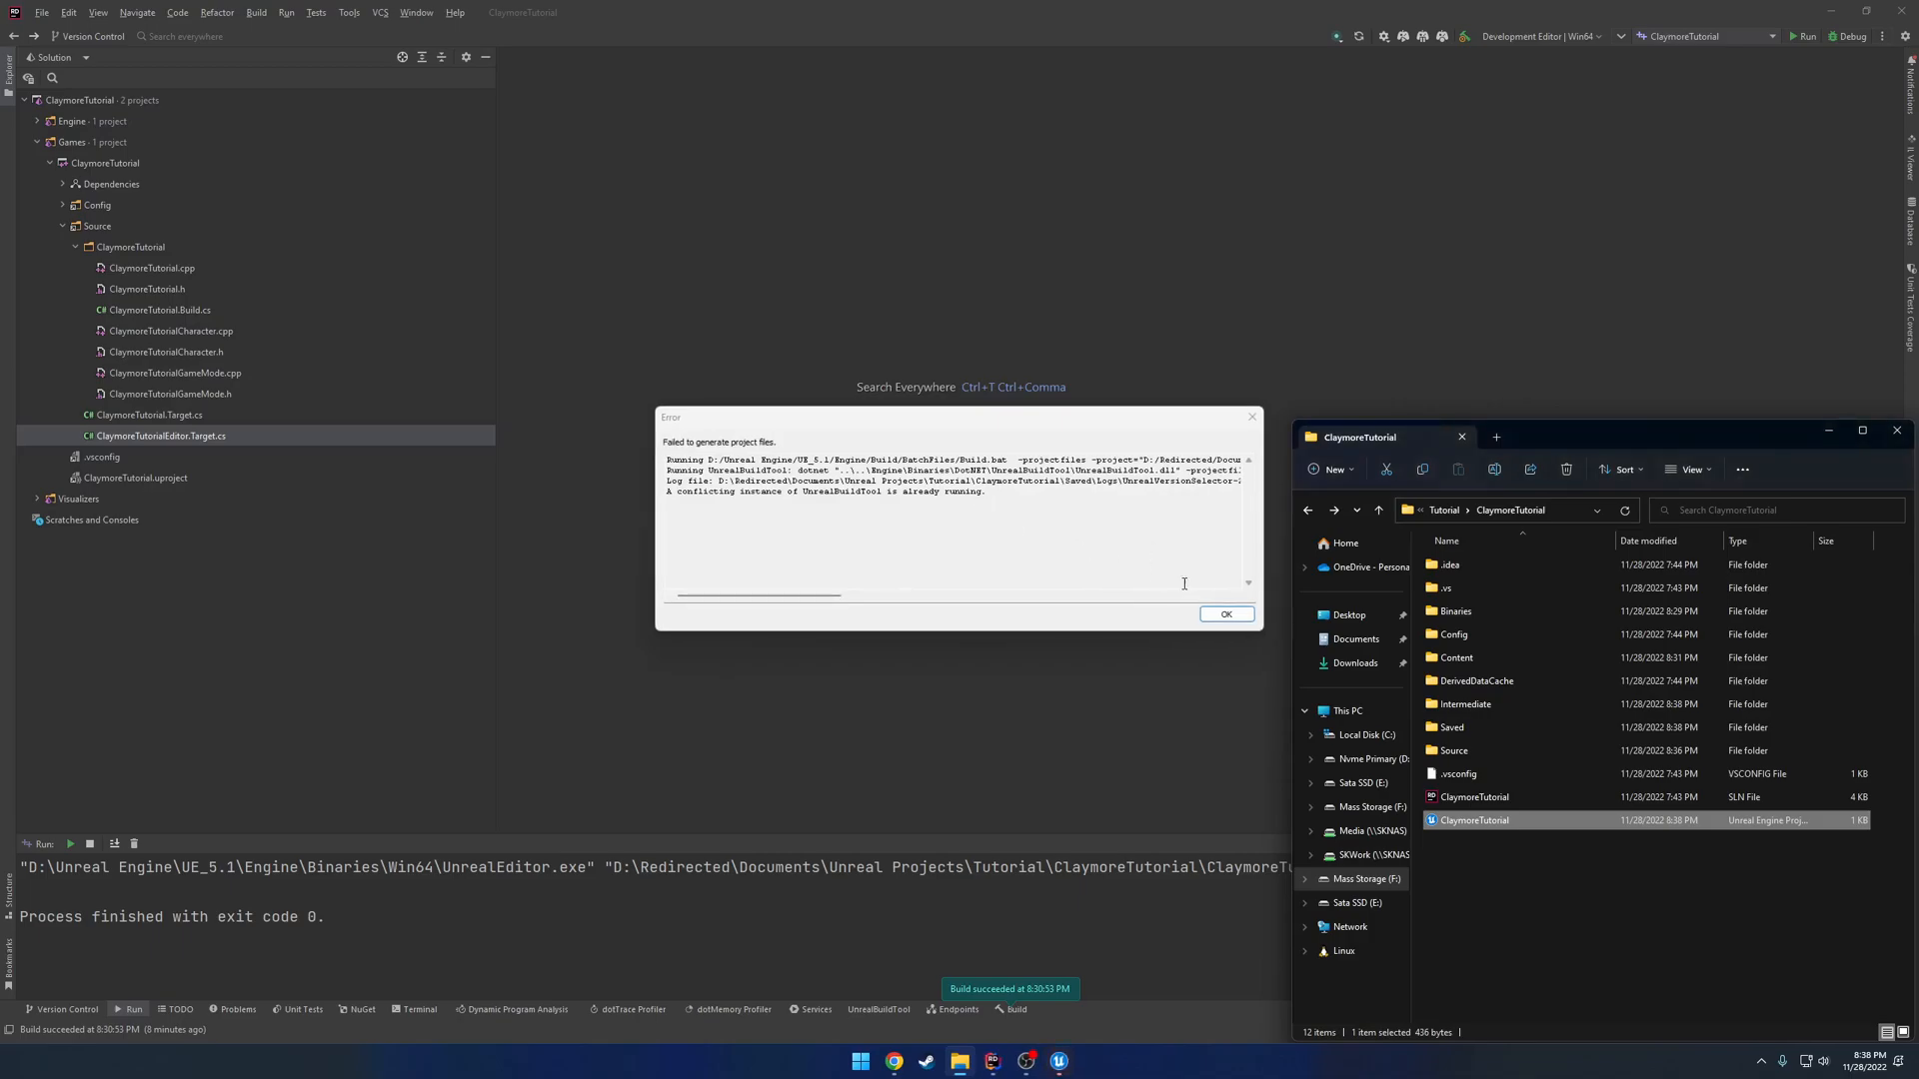
Generate Visual Studio project files from ClaymoreTutorial.uproject's context menu.
right_click(1473, 820)
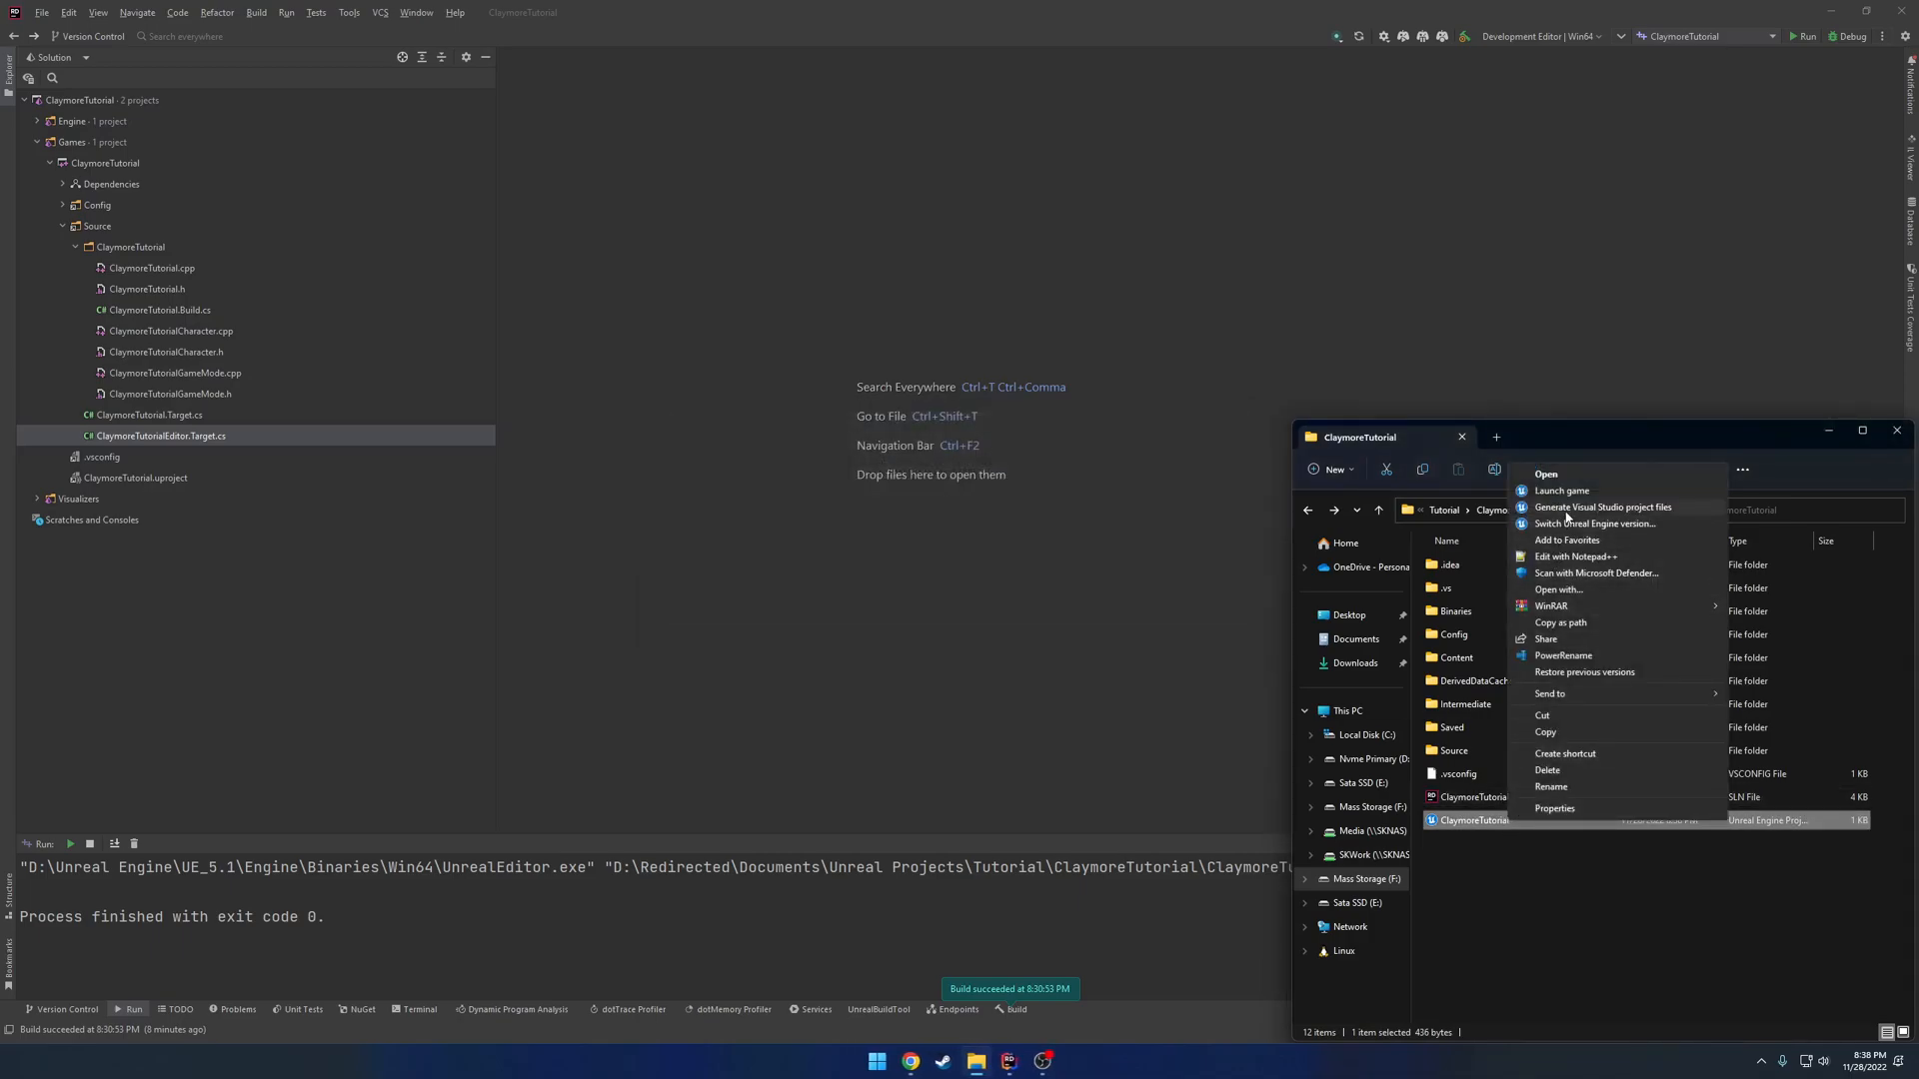
left_click(1602, 507)
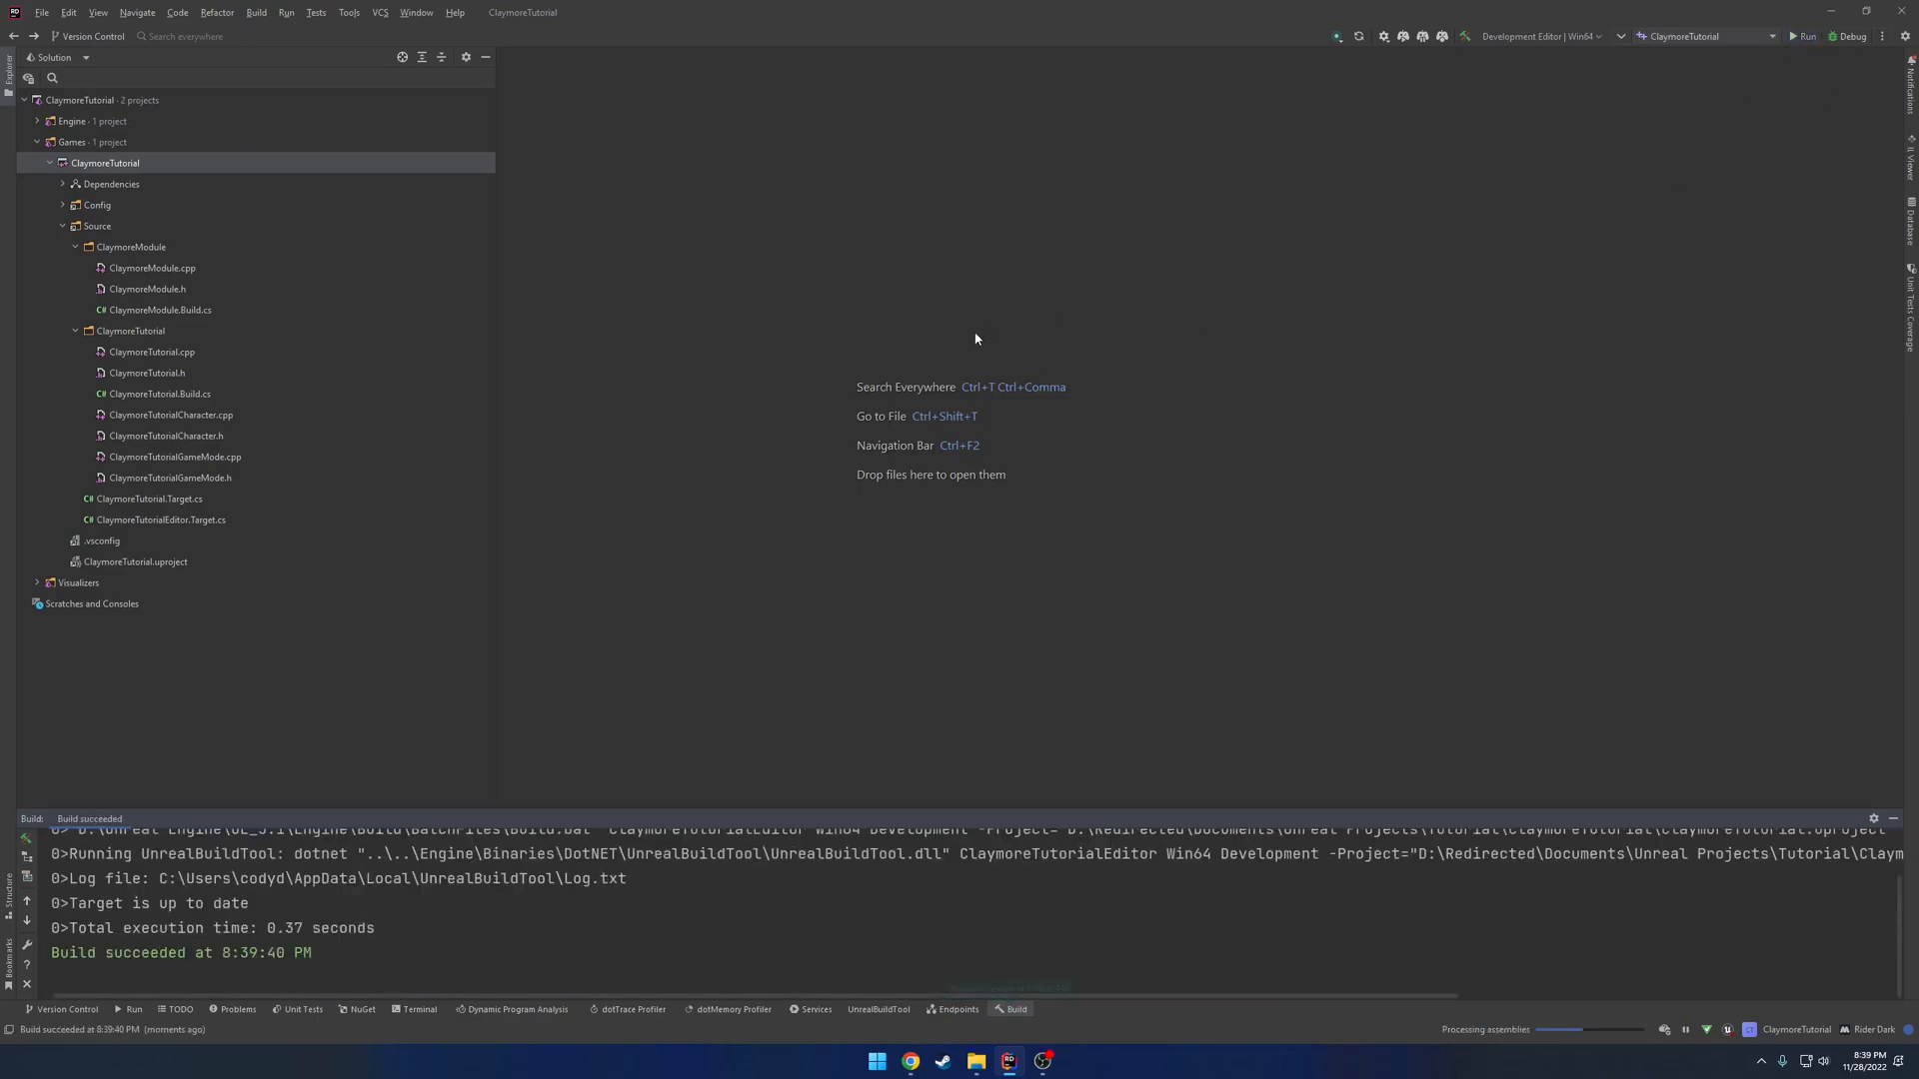
Run the project, accept rebuilding ClaymoreModule, dismiss the compile error, then select ClaymoreTutorial.Target.cs.
left_click(1804, 36)
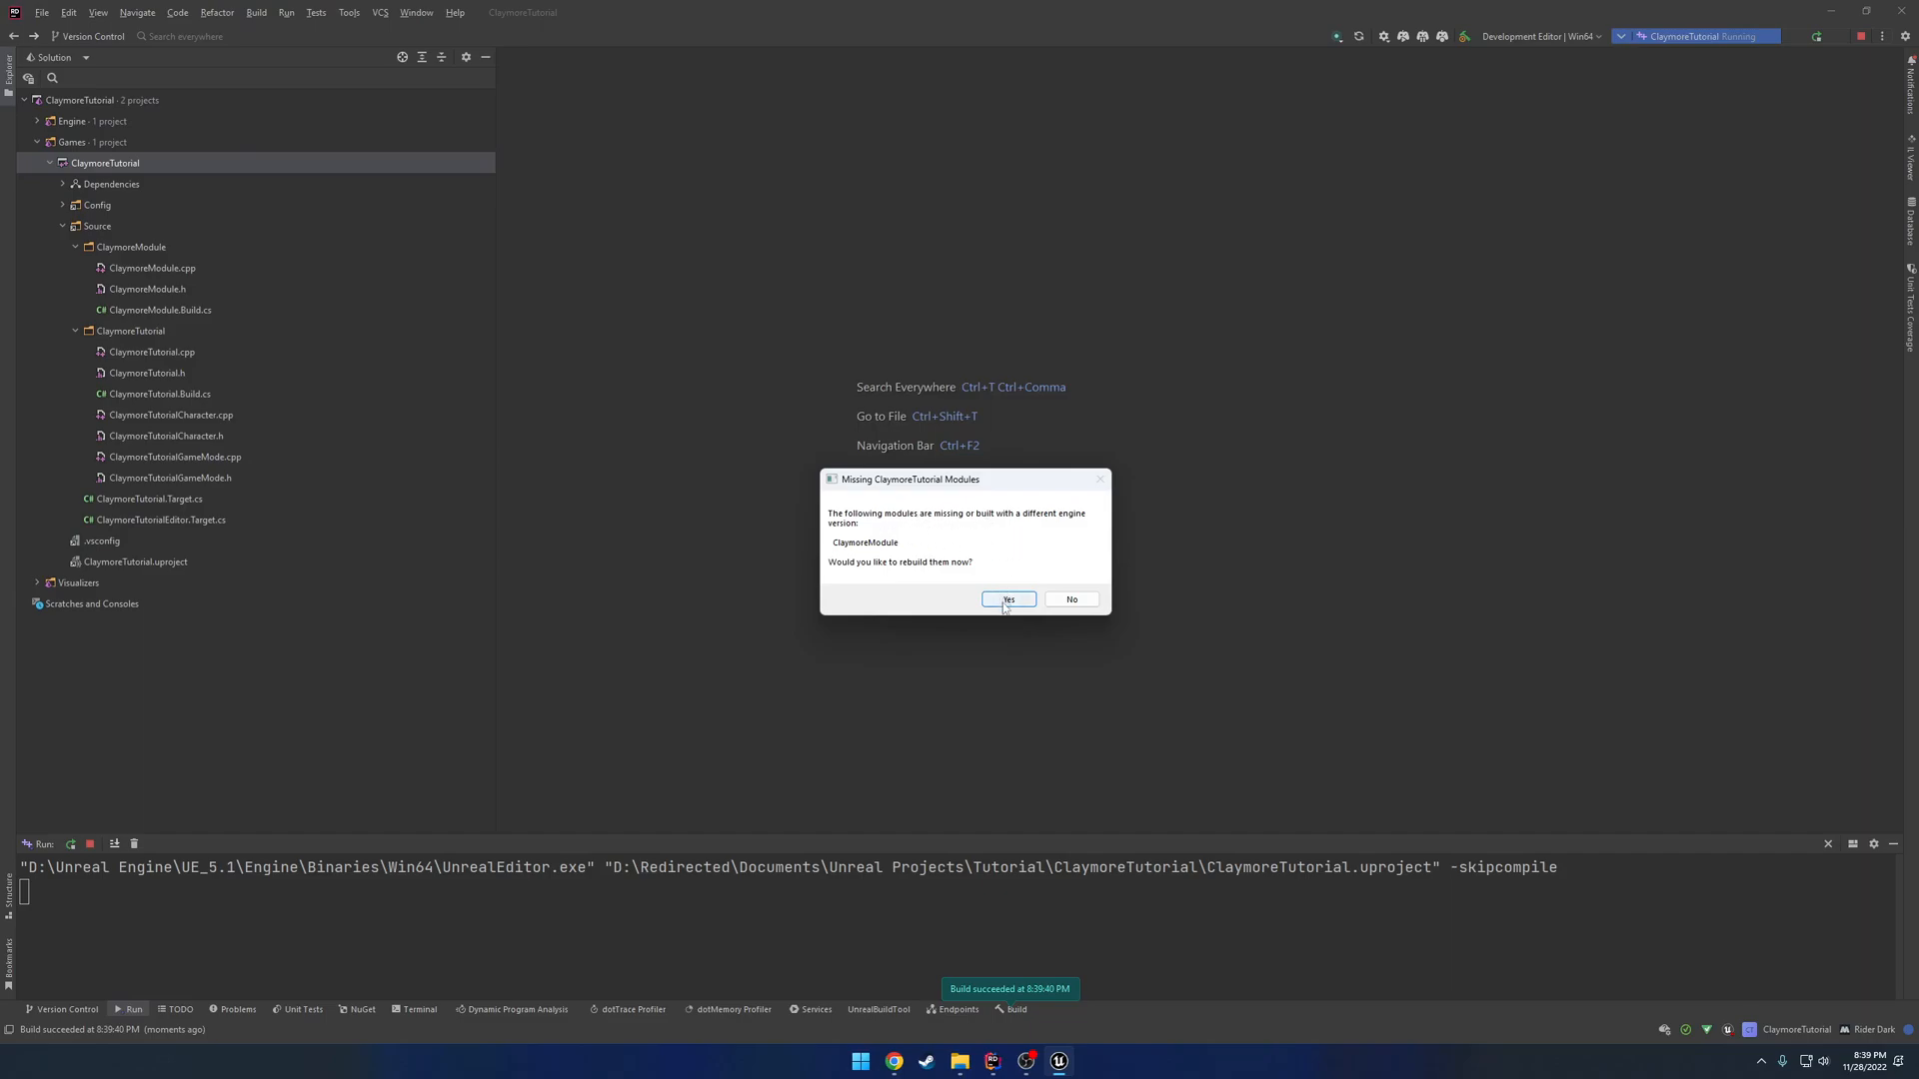
left_click(1006, 600)
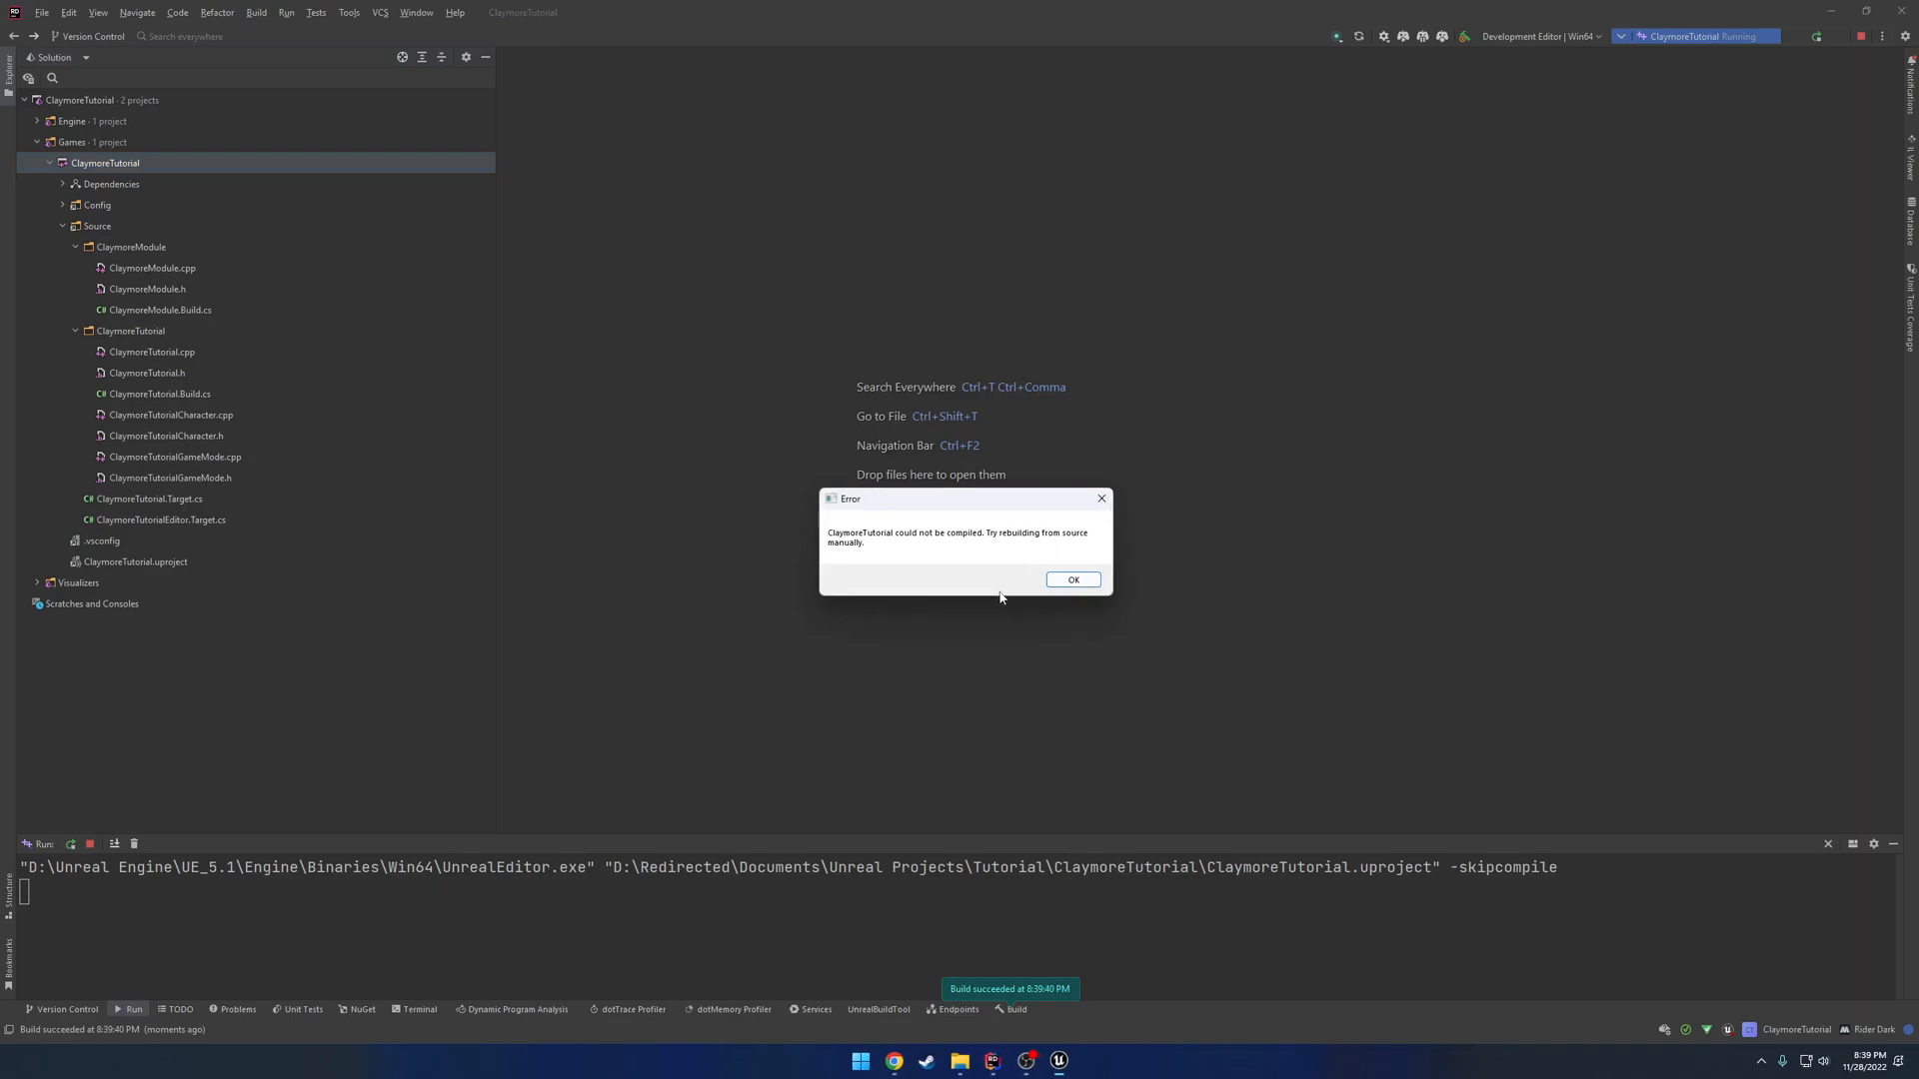
left_click(1072, 579)
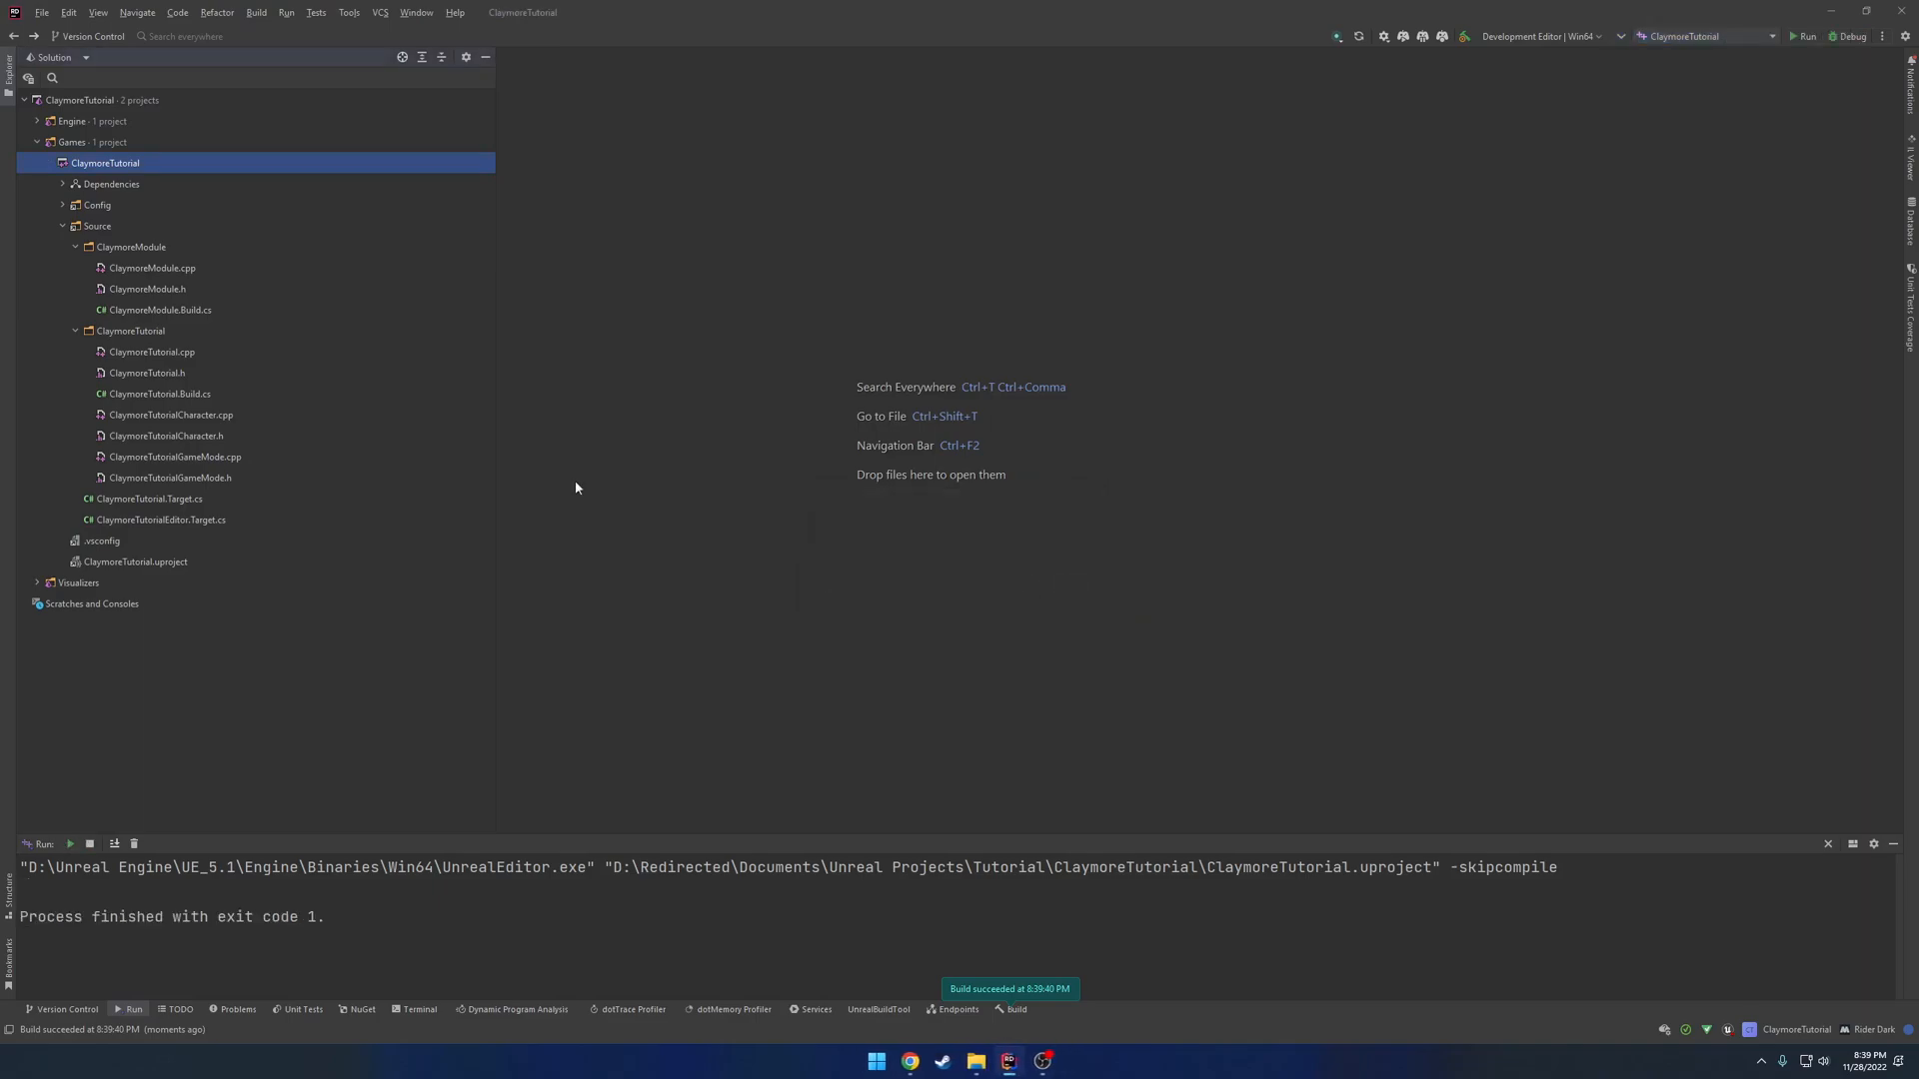
mouse_move(135, 340)
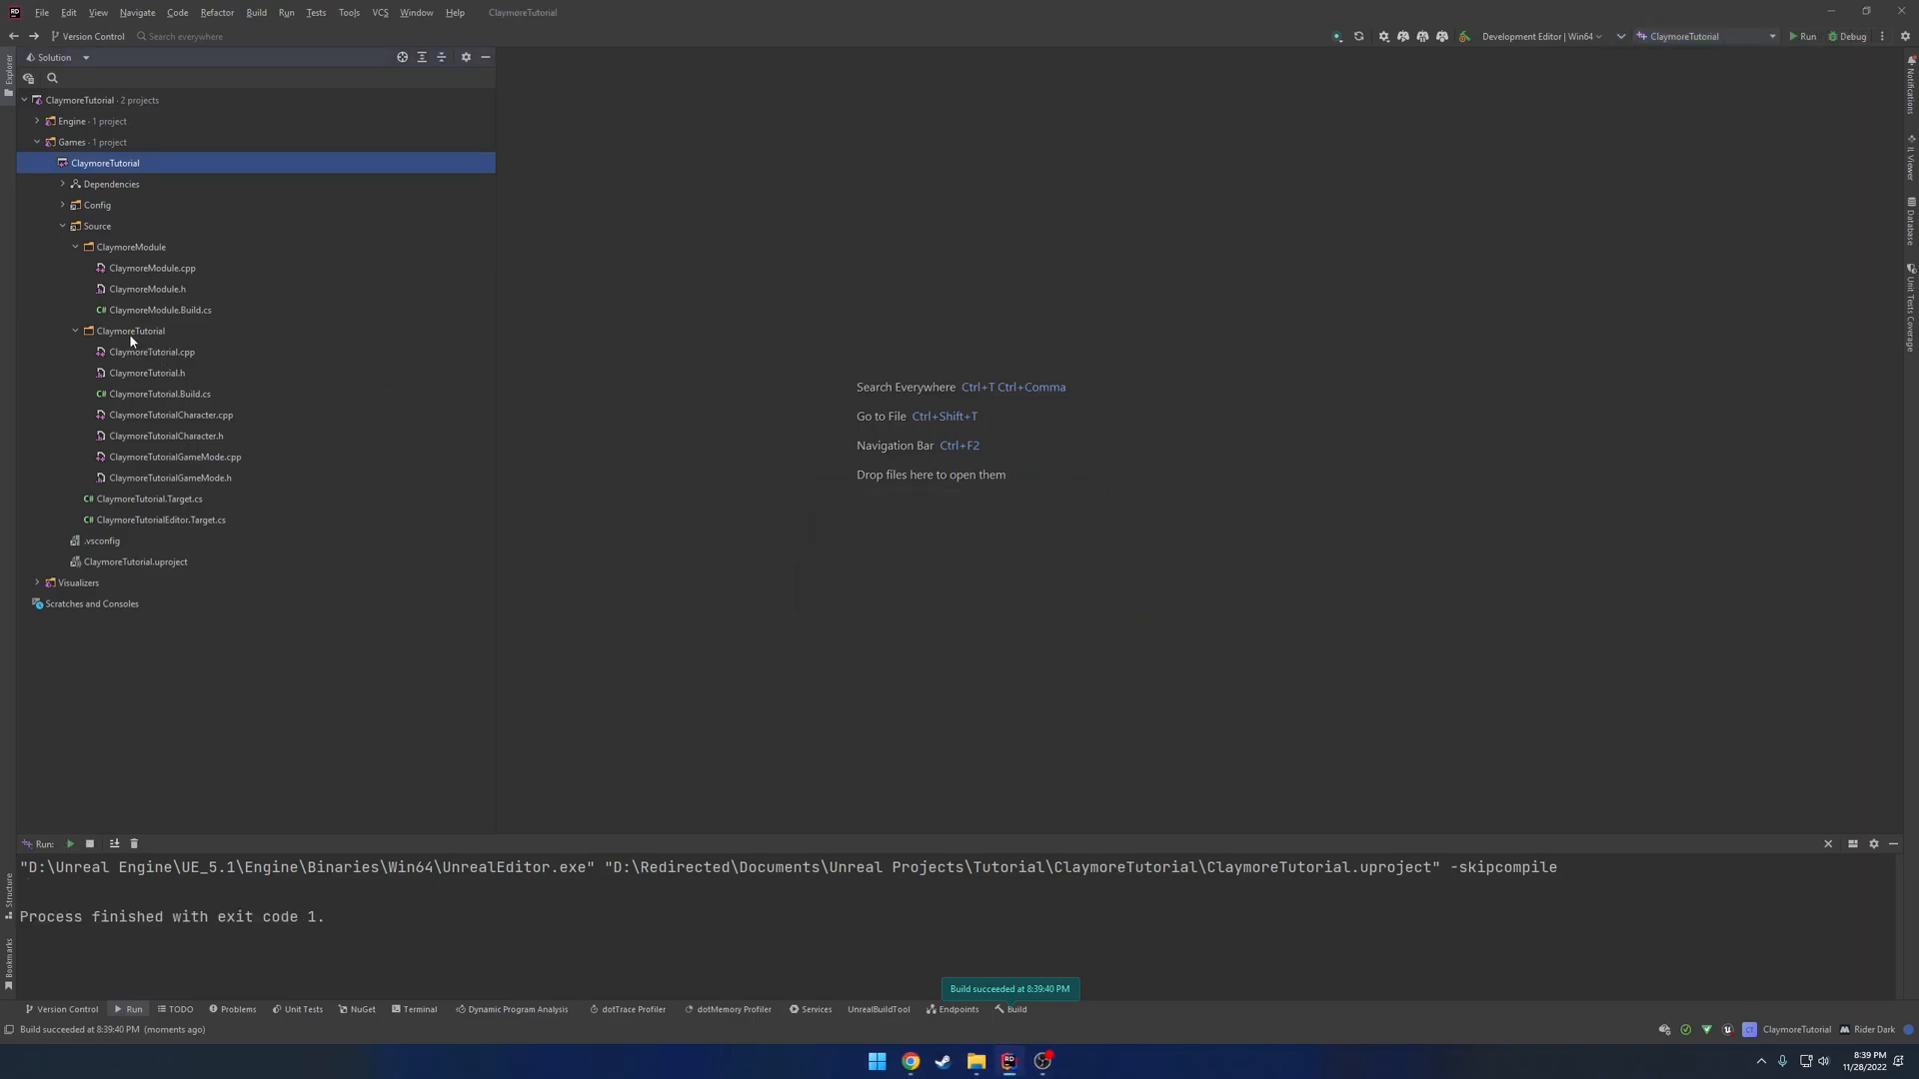
left_click(130, 331)
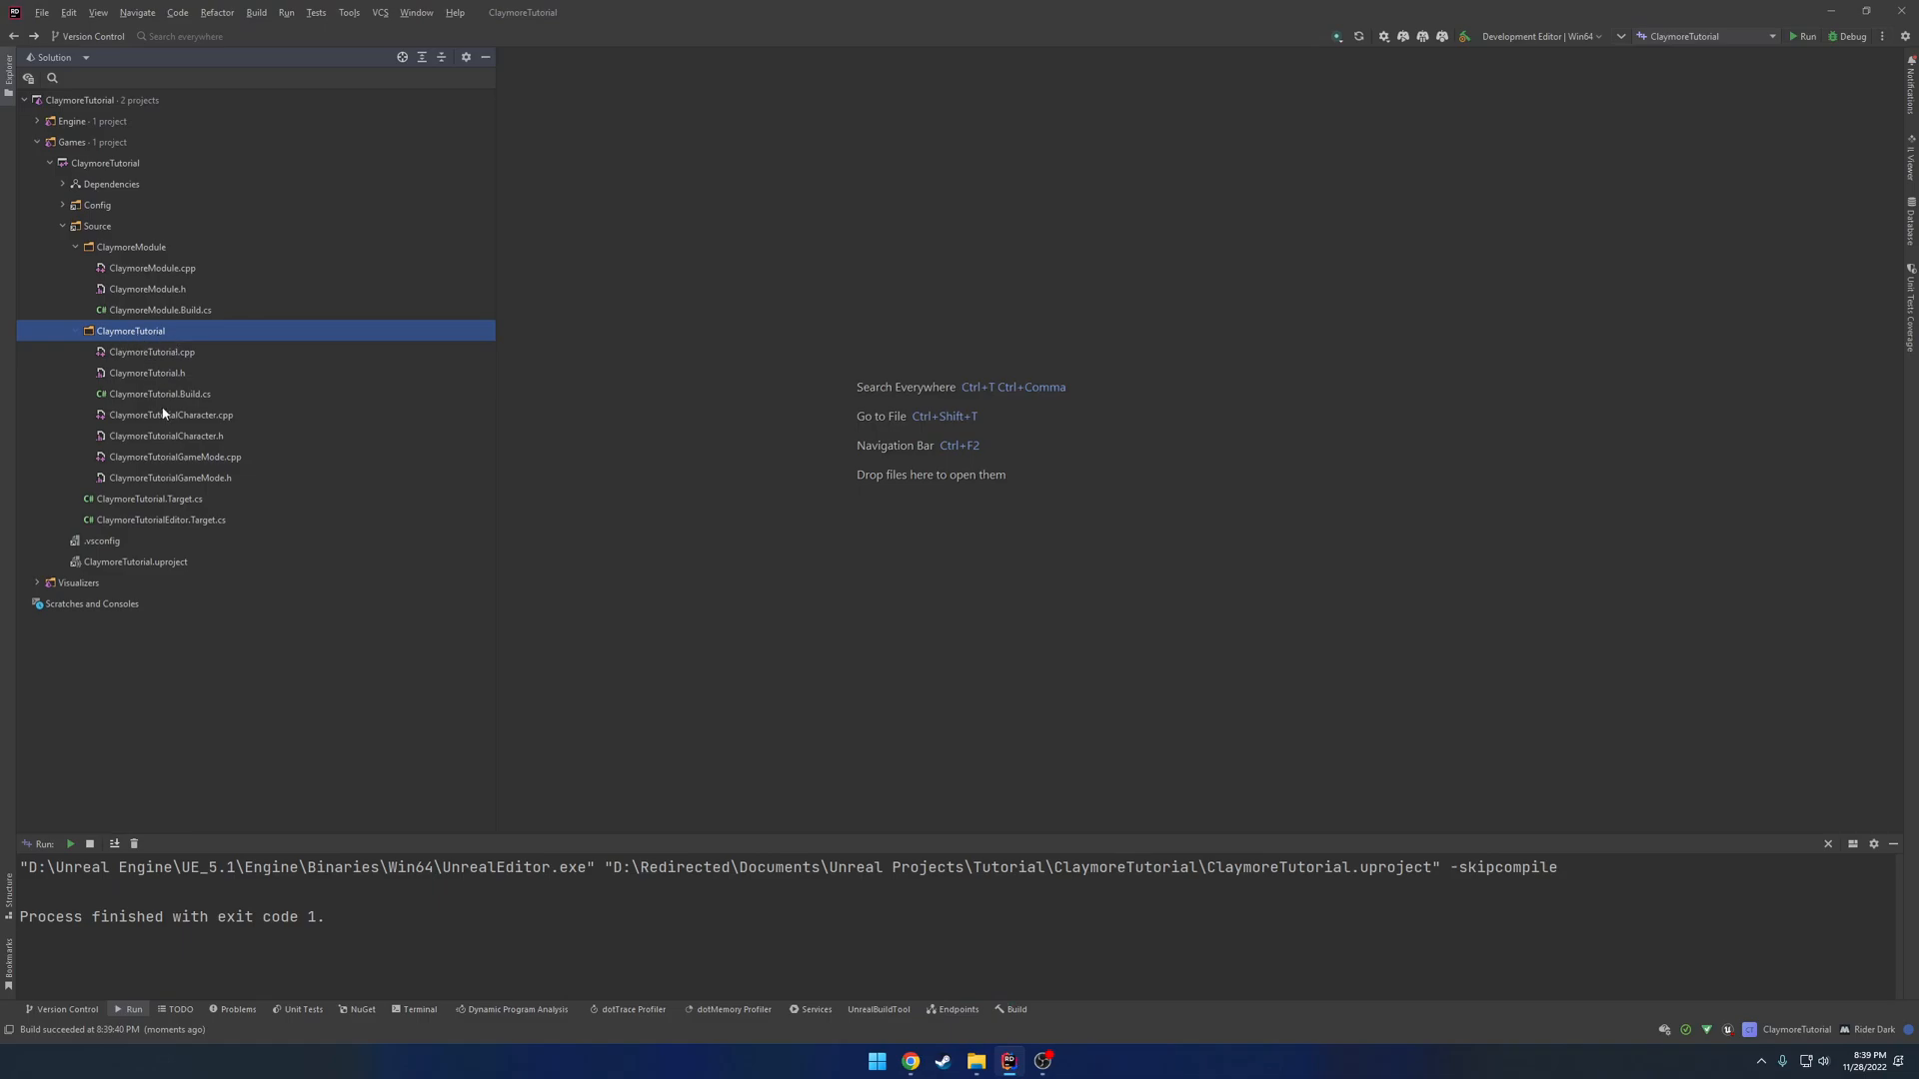
mouse_move(163, 373)
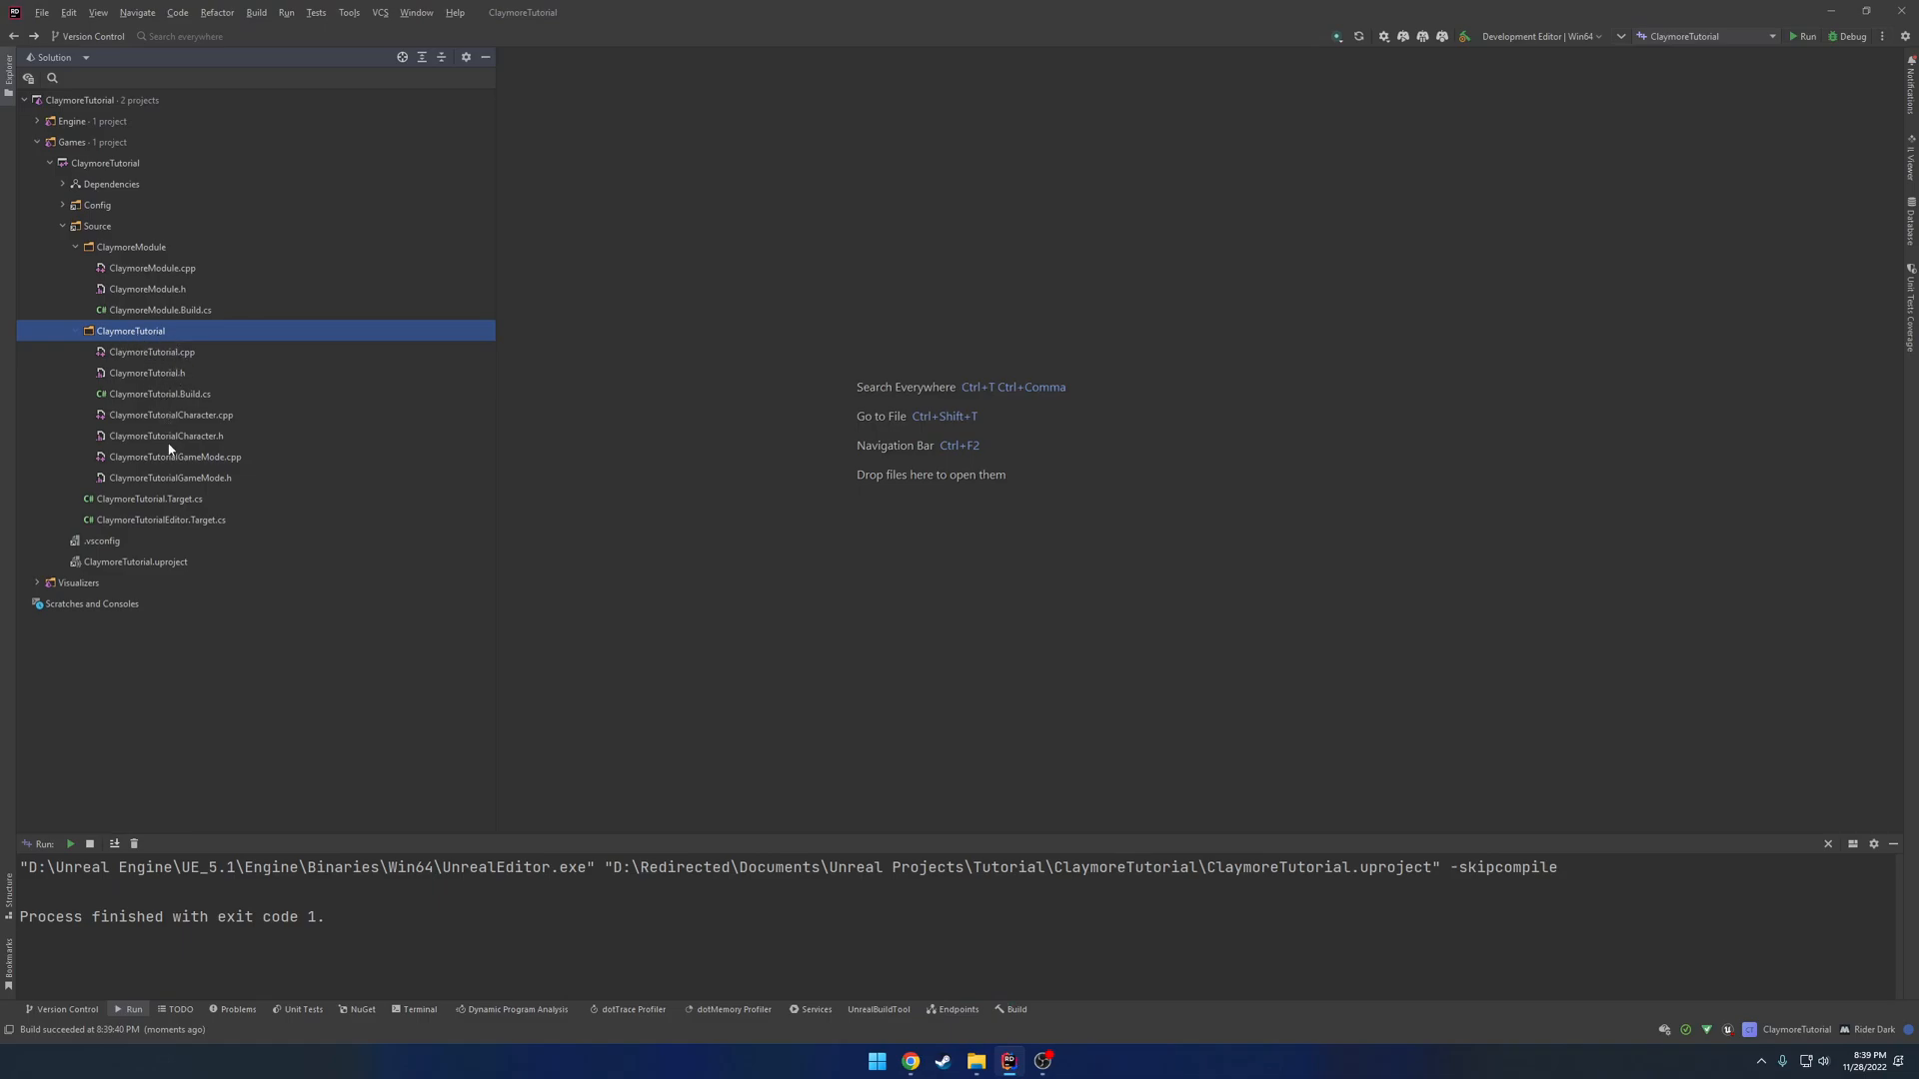
left_click(148, 497)
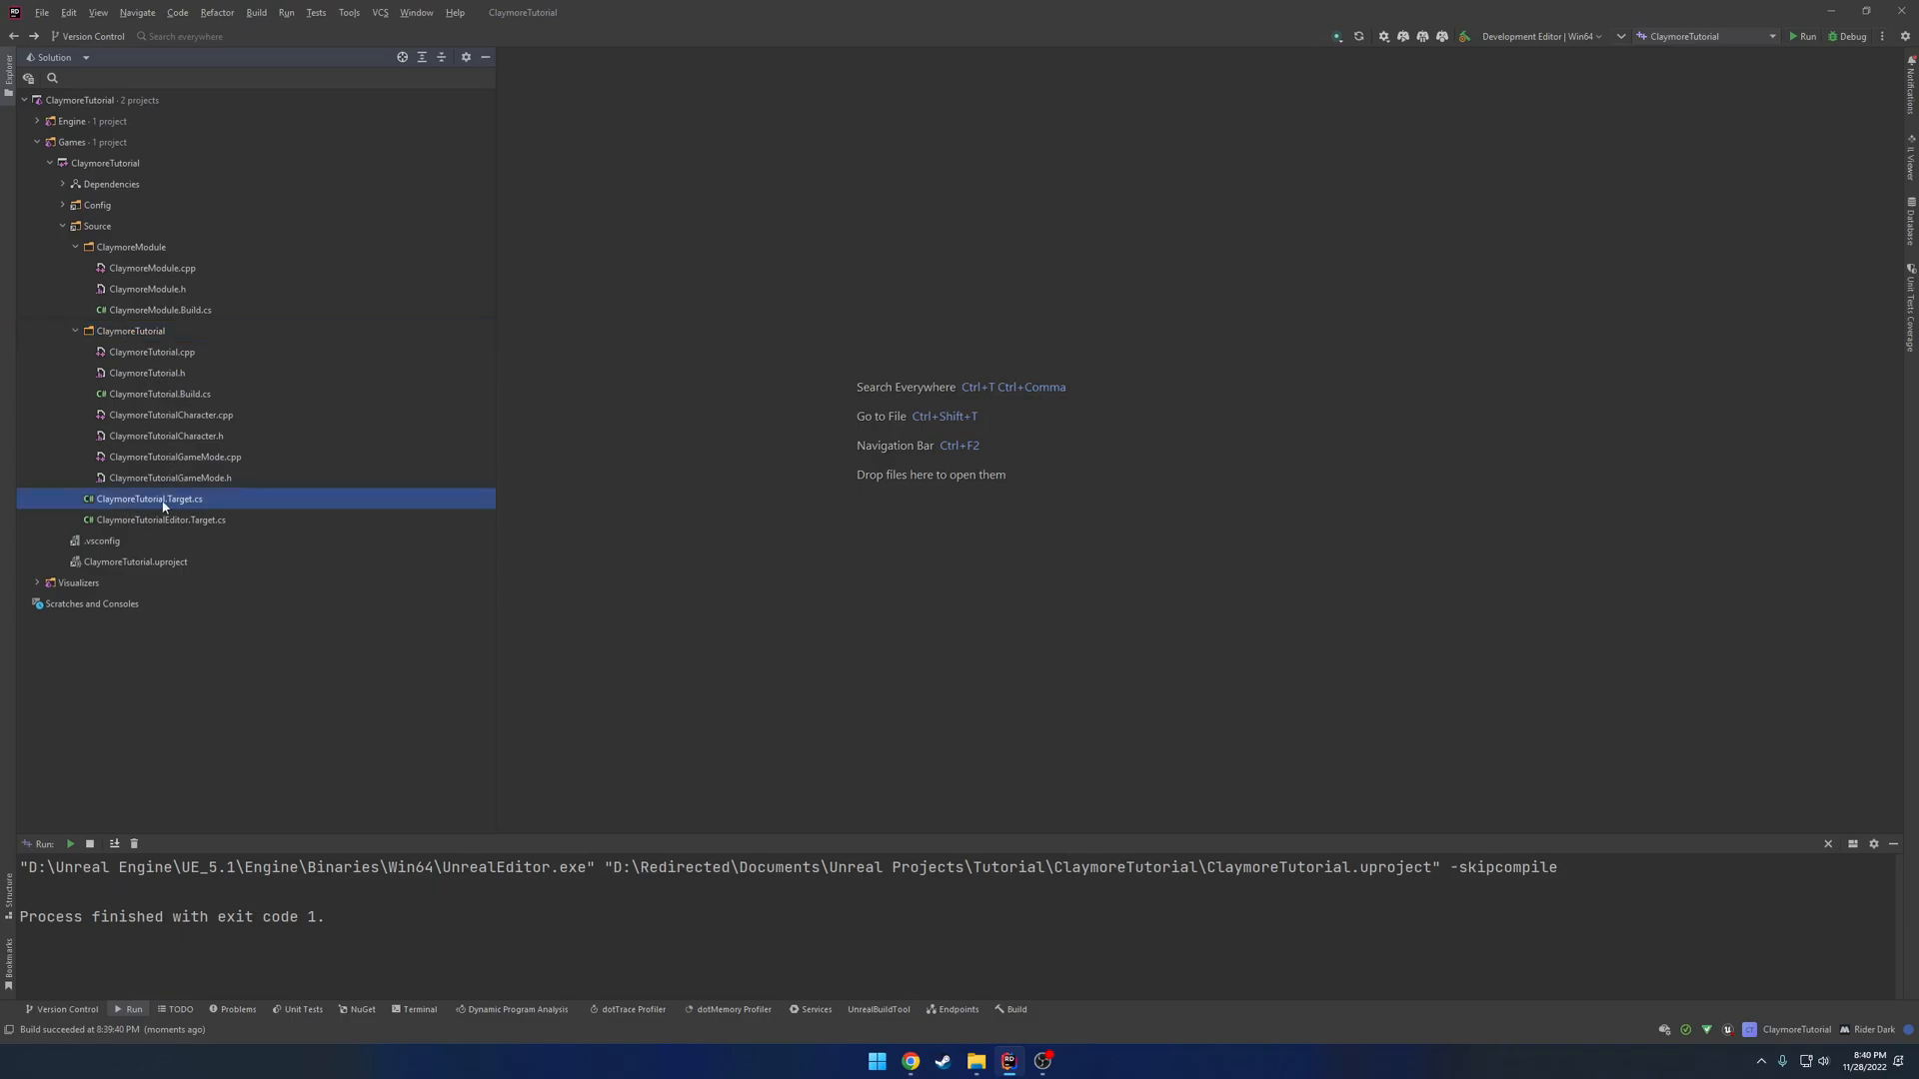
Add ExtraModuleNames.Add("ClaymoreModule"); to ClaymoreTutorialEditor.Target.cs and run the project.
double_click(149, 498)
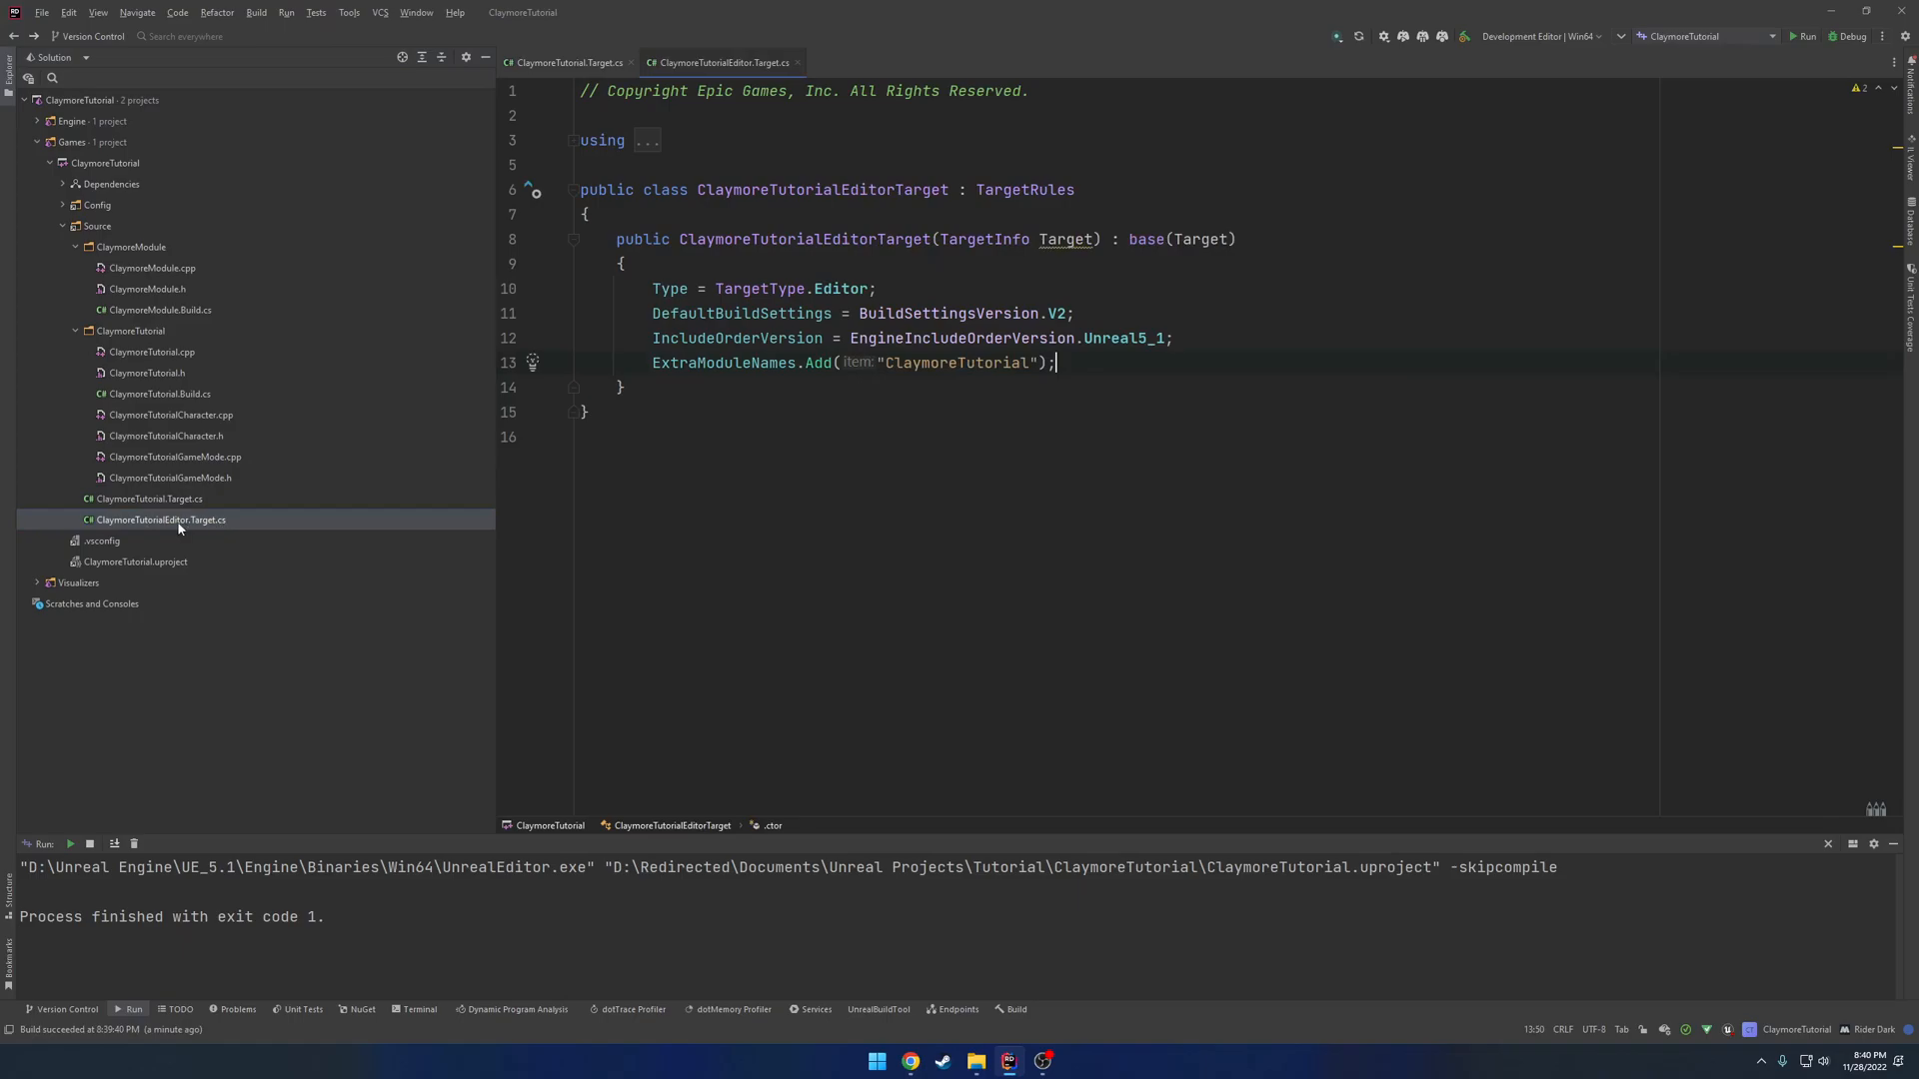
type("ExtraModuleNames.Add(\"ClaymoreModule\");")
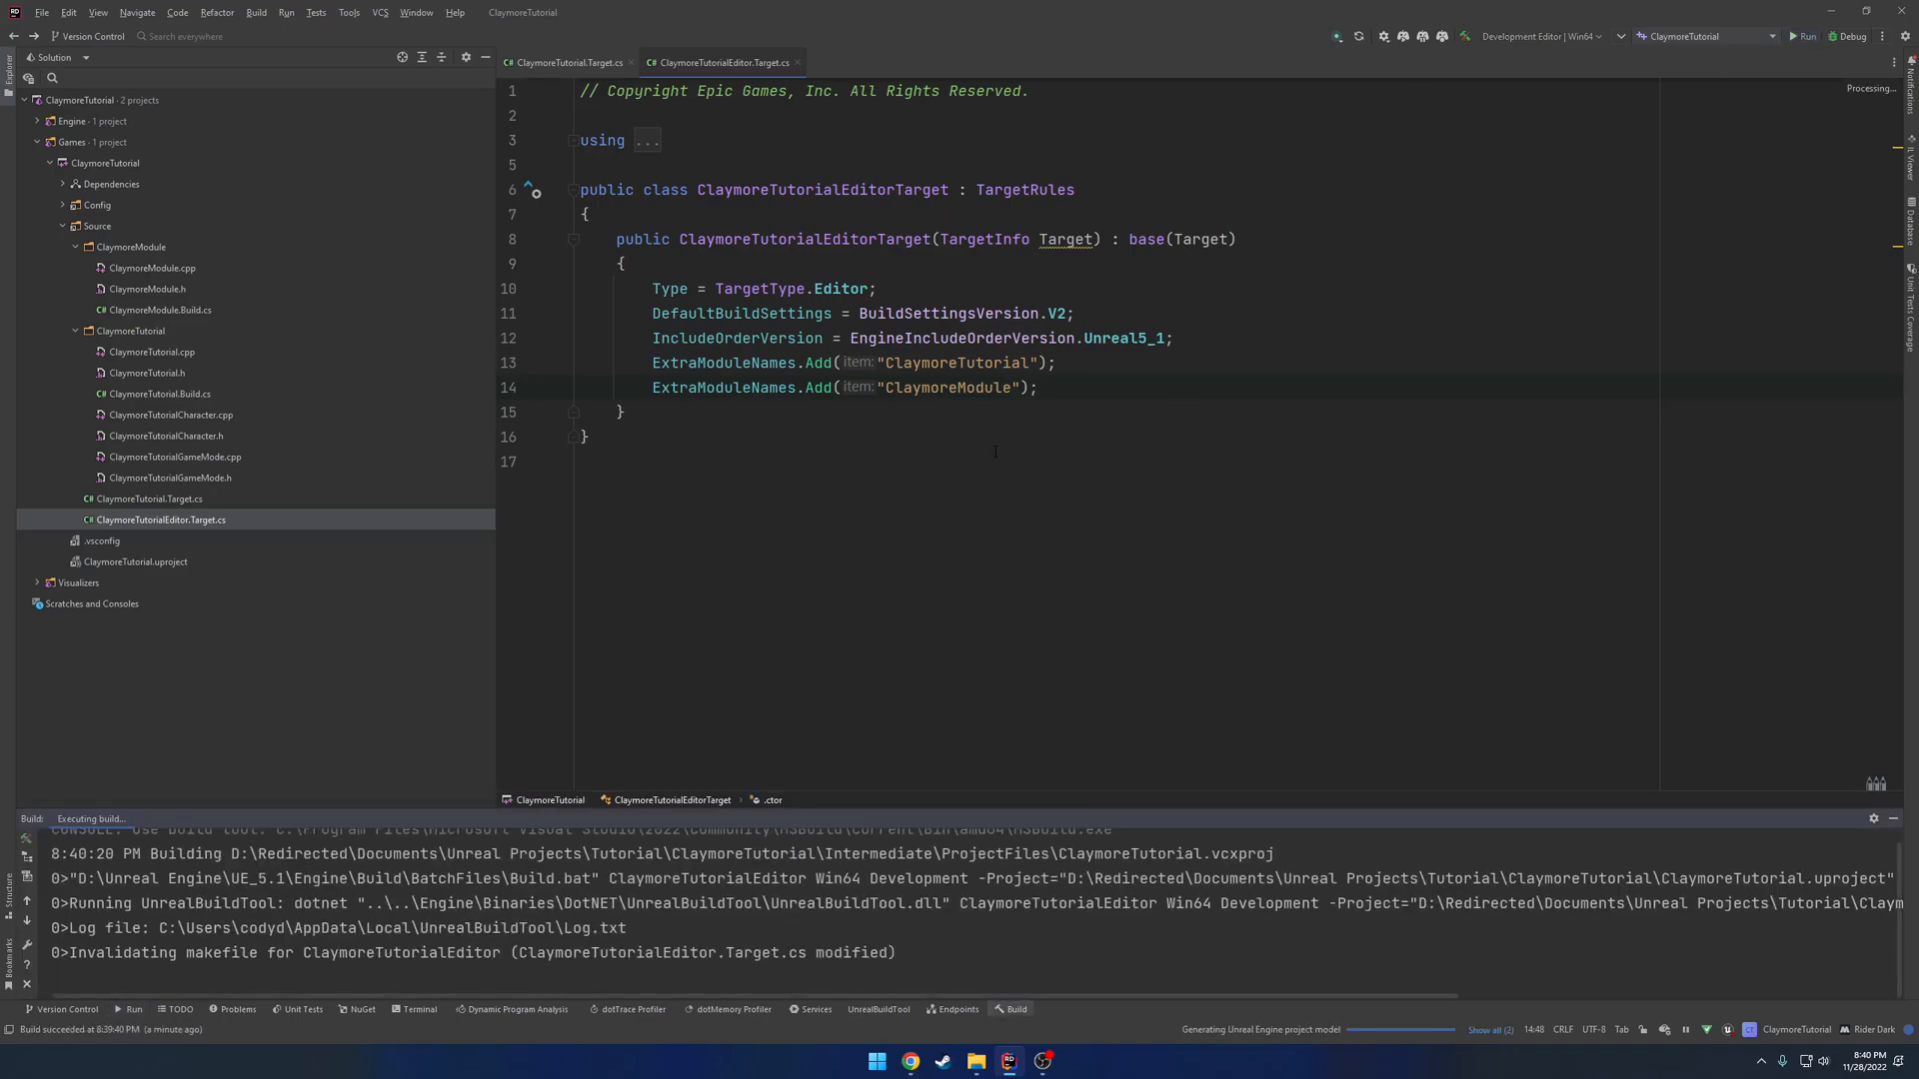
left_click(1804, 36)
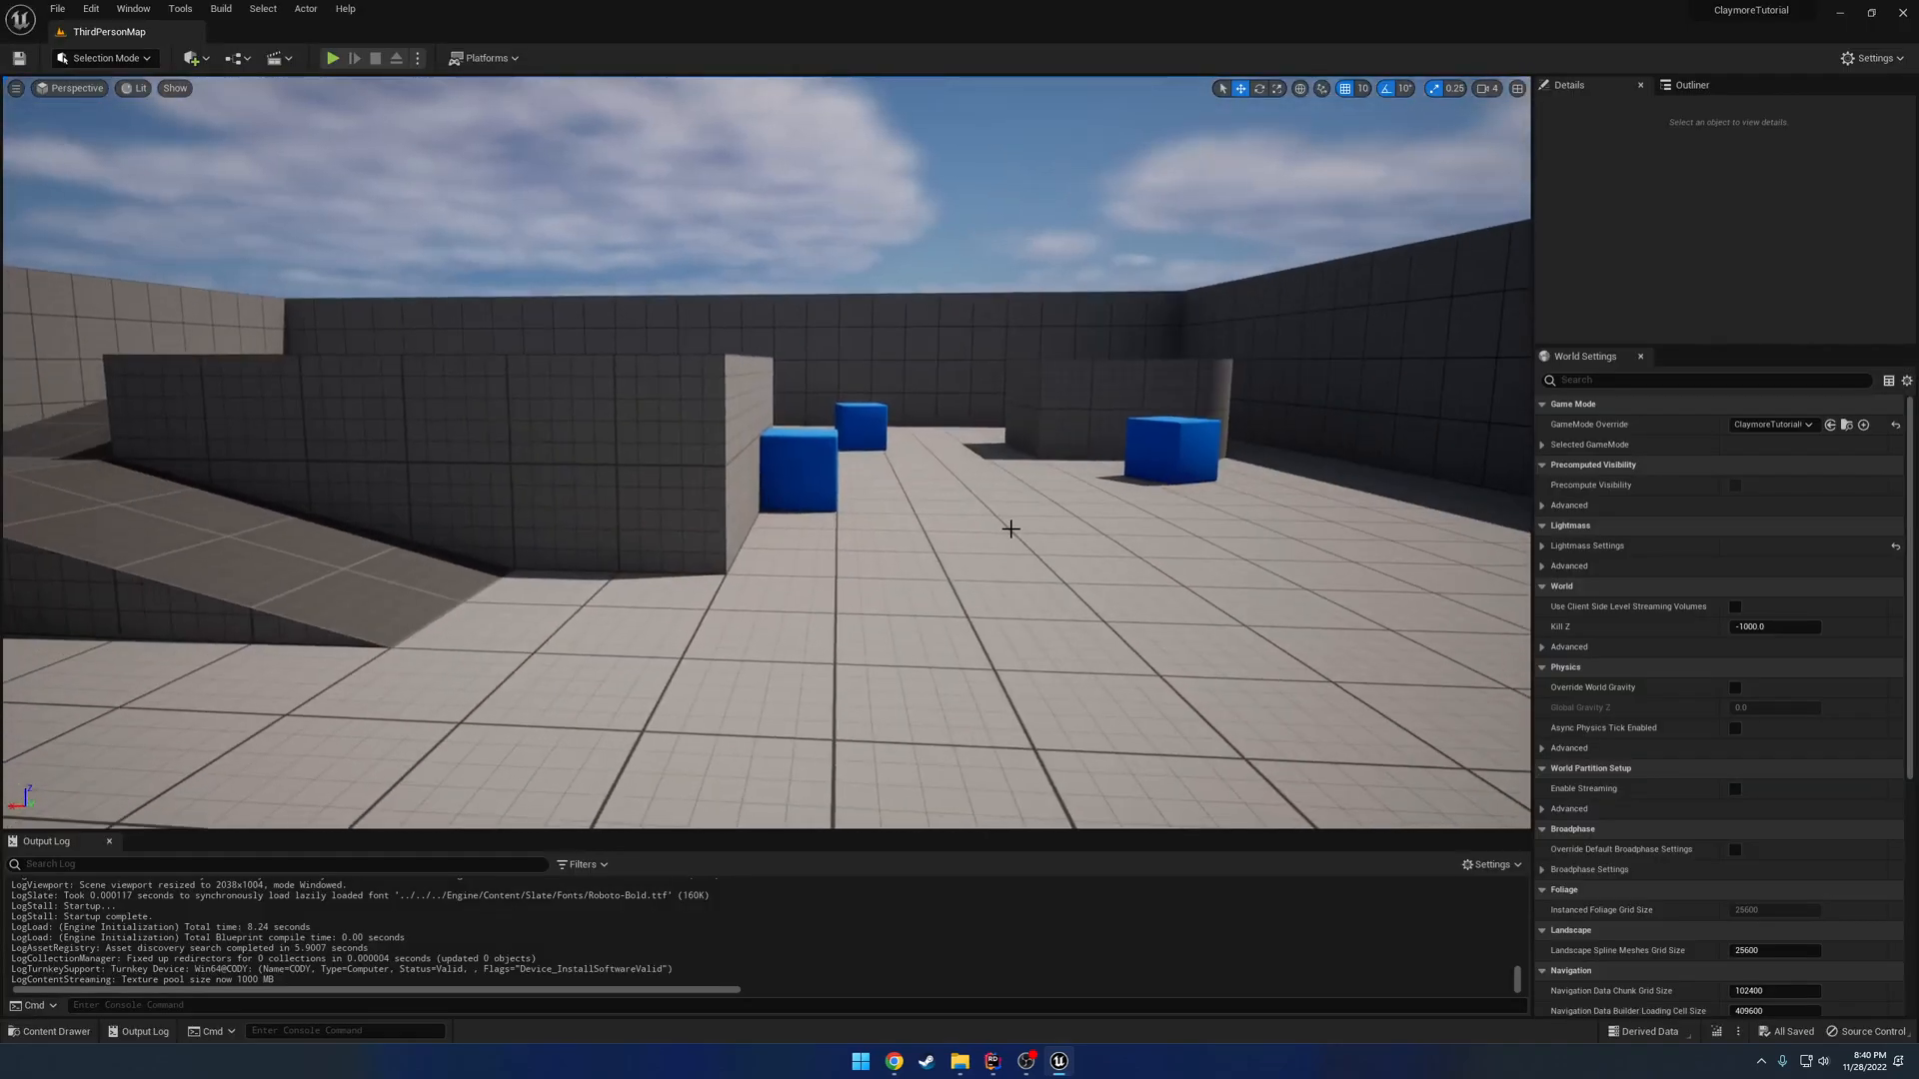
Create an Actor-based class named Claymore, public, targeting the ClaymoreModule module.
left_click(54, 1031)
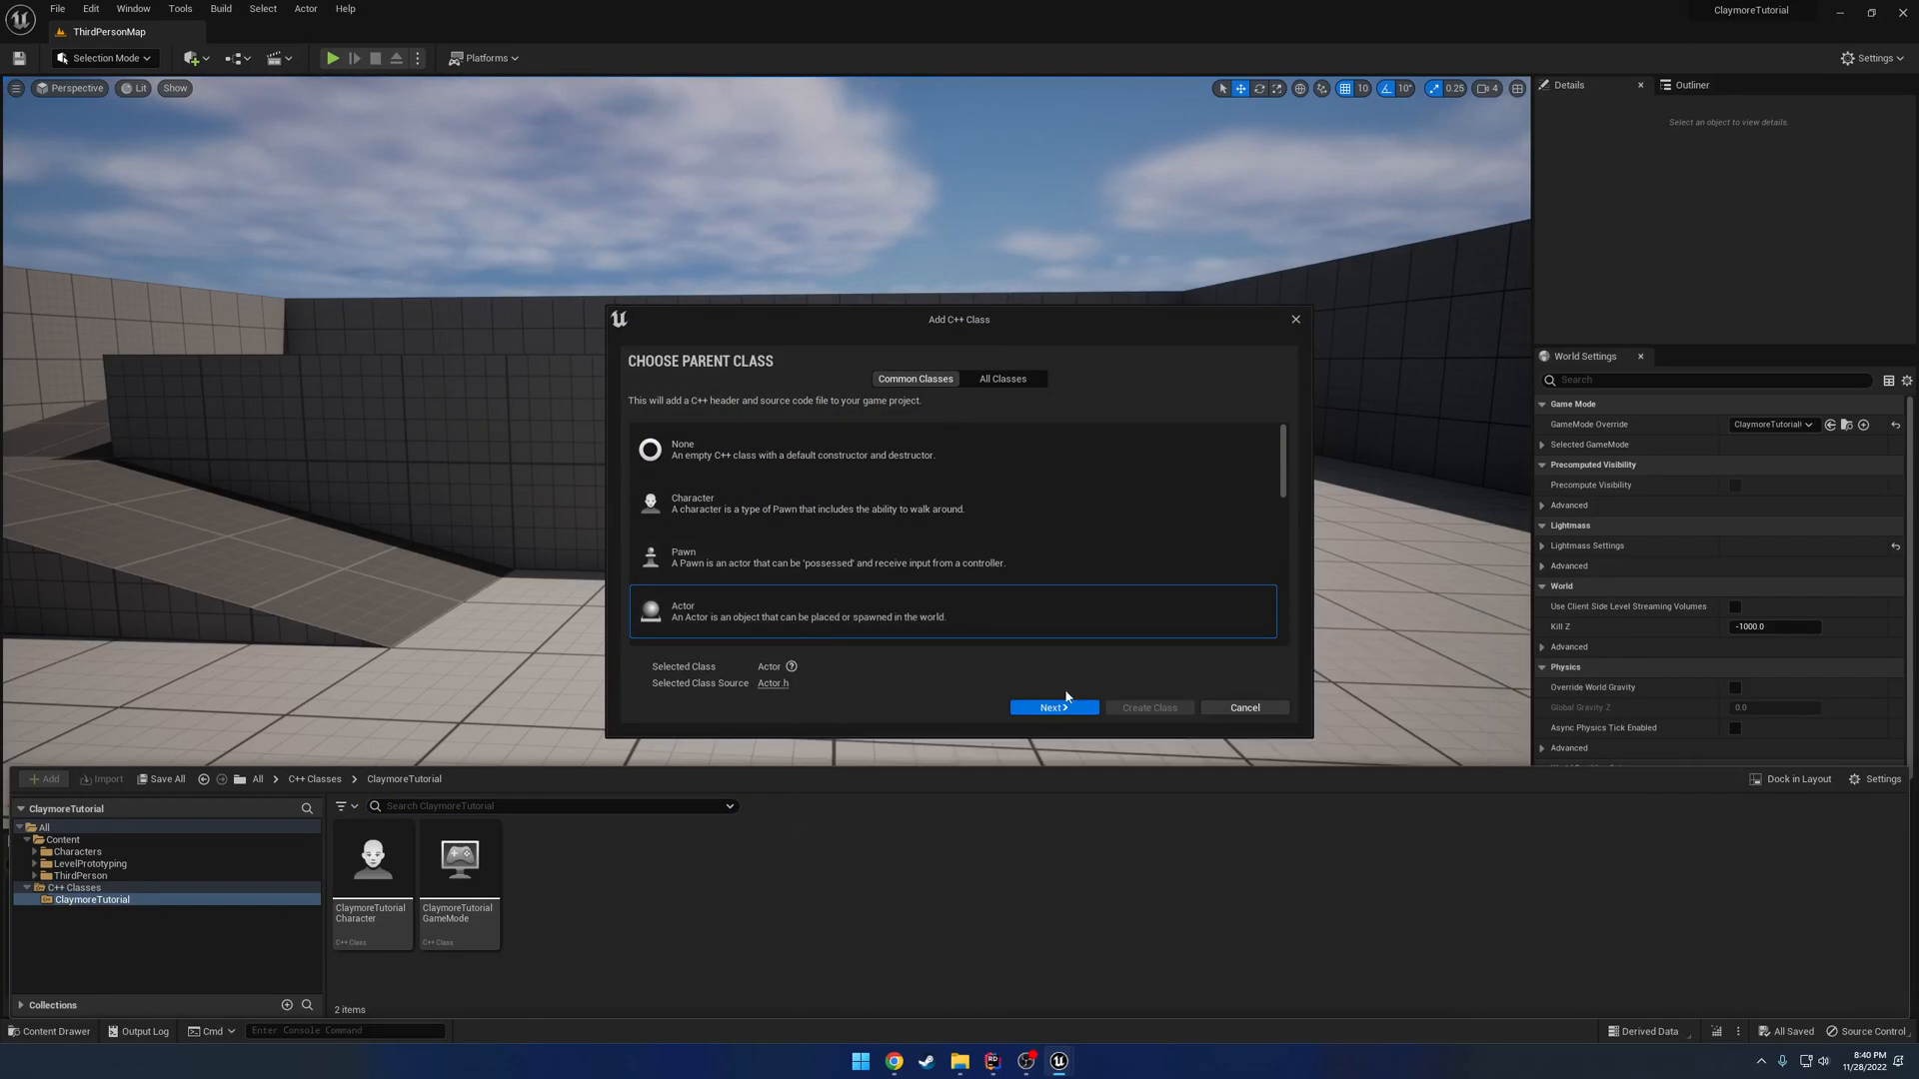
left_click(1051, 708)
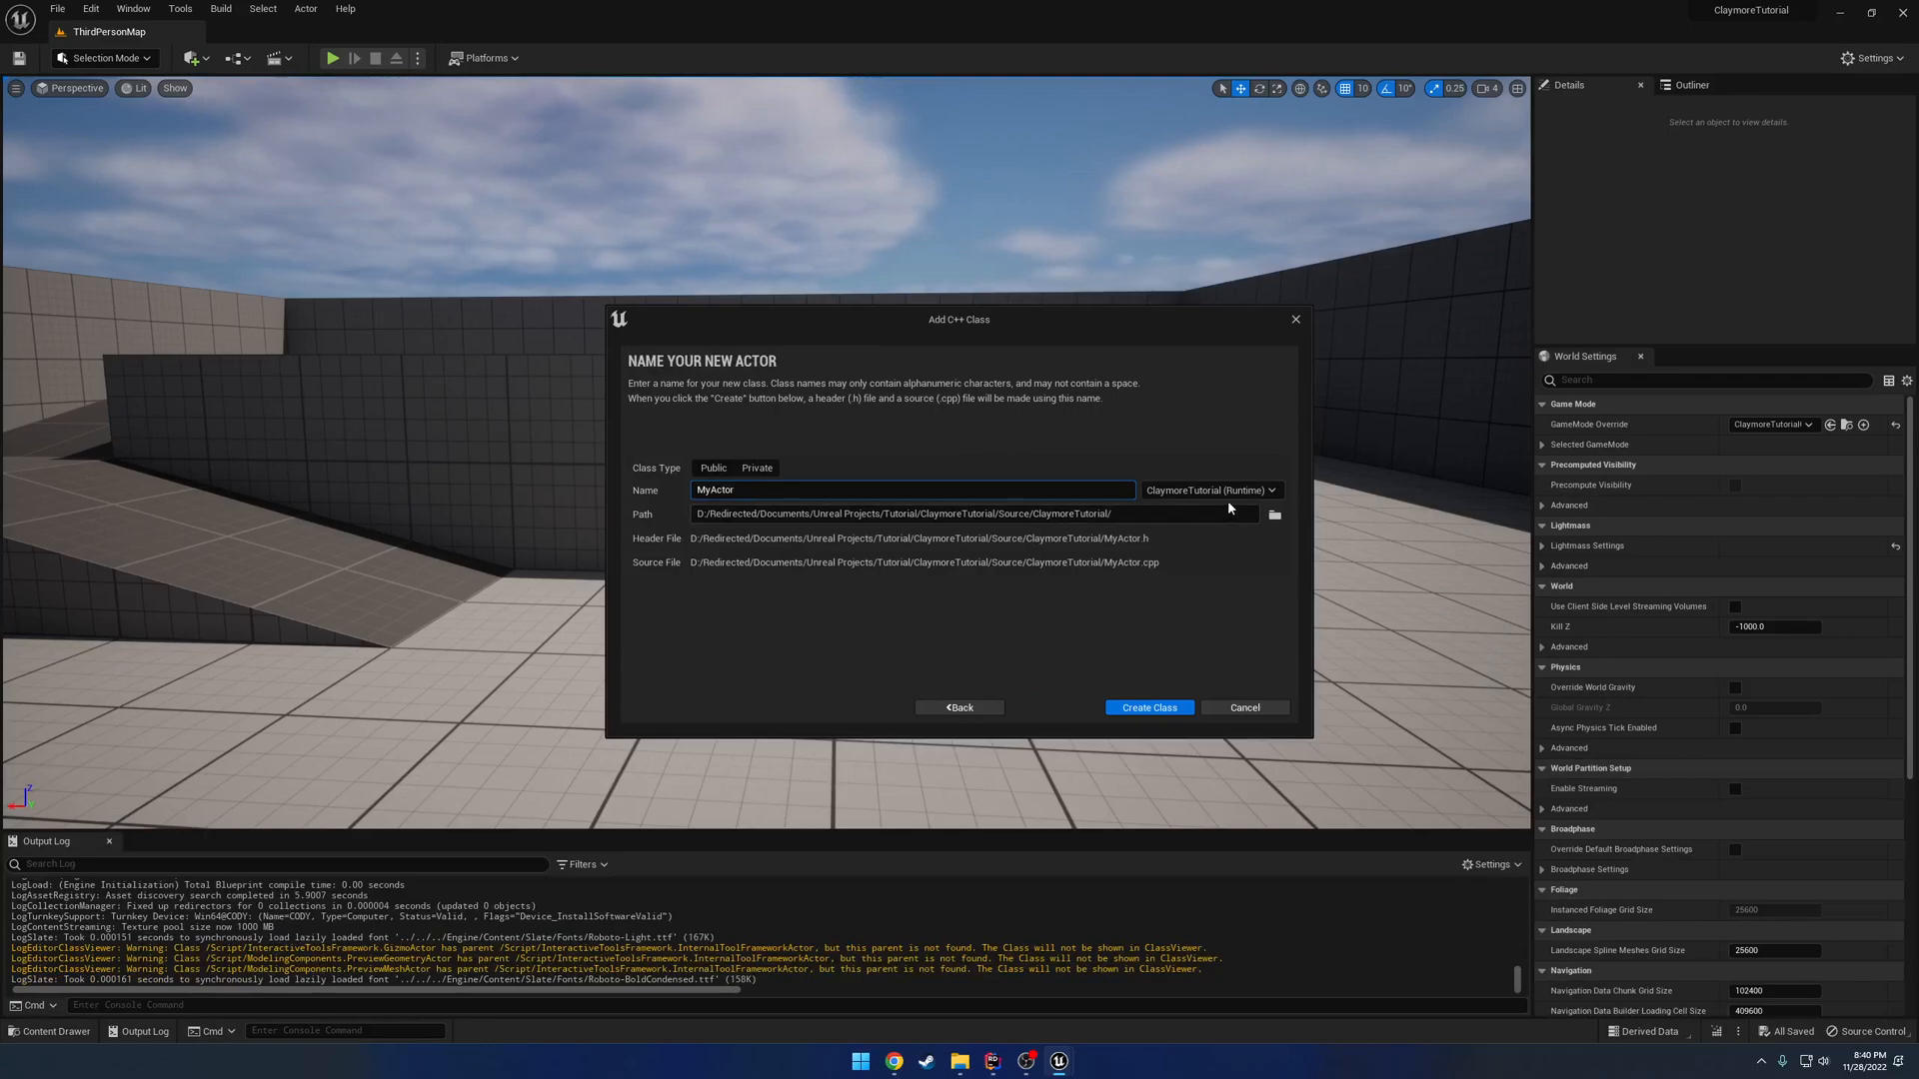
left_click(1208, 490)
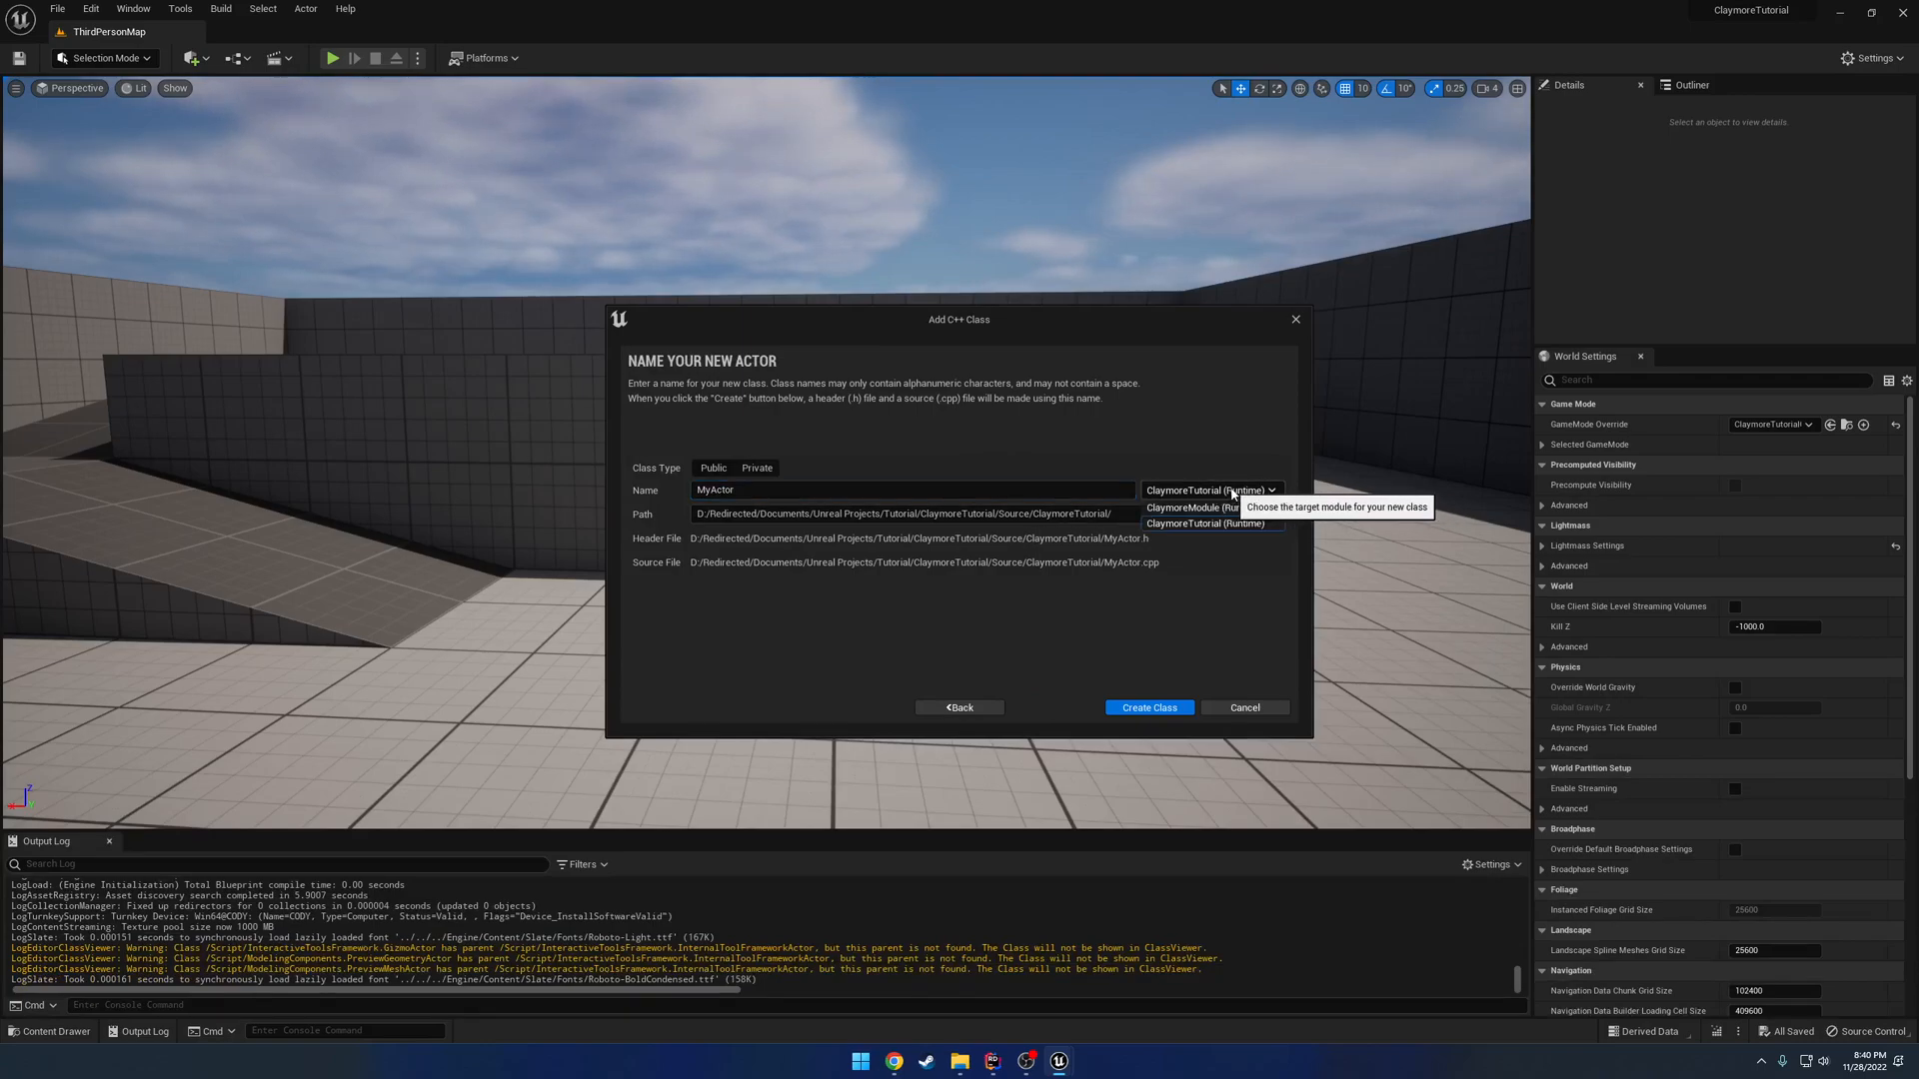
left_click(1178, 508)
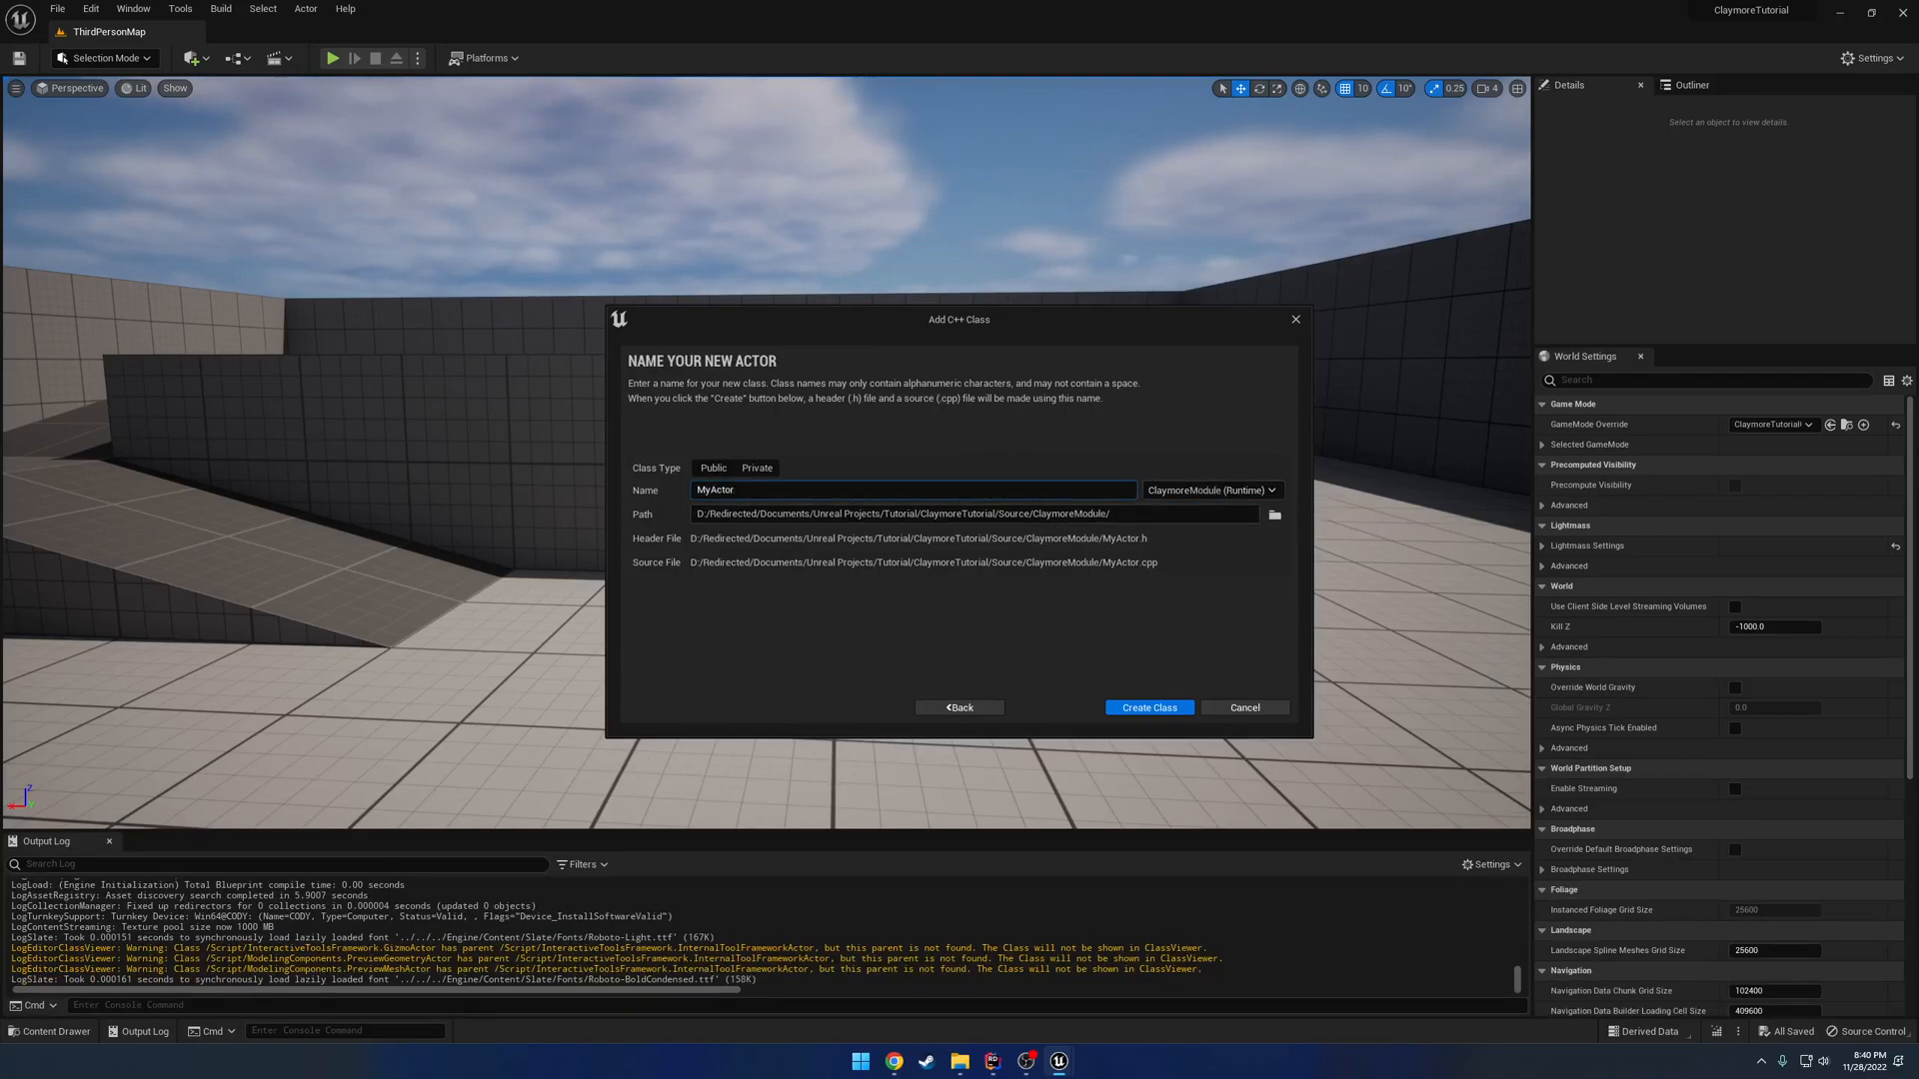
left_click(755, 467)
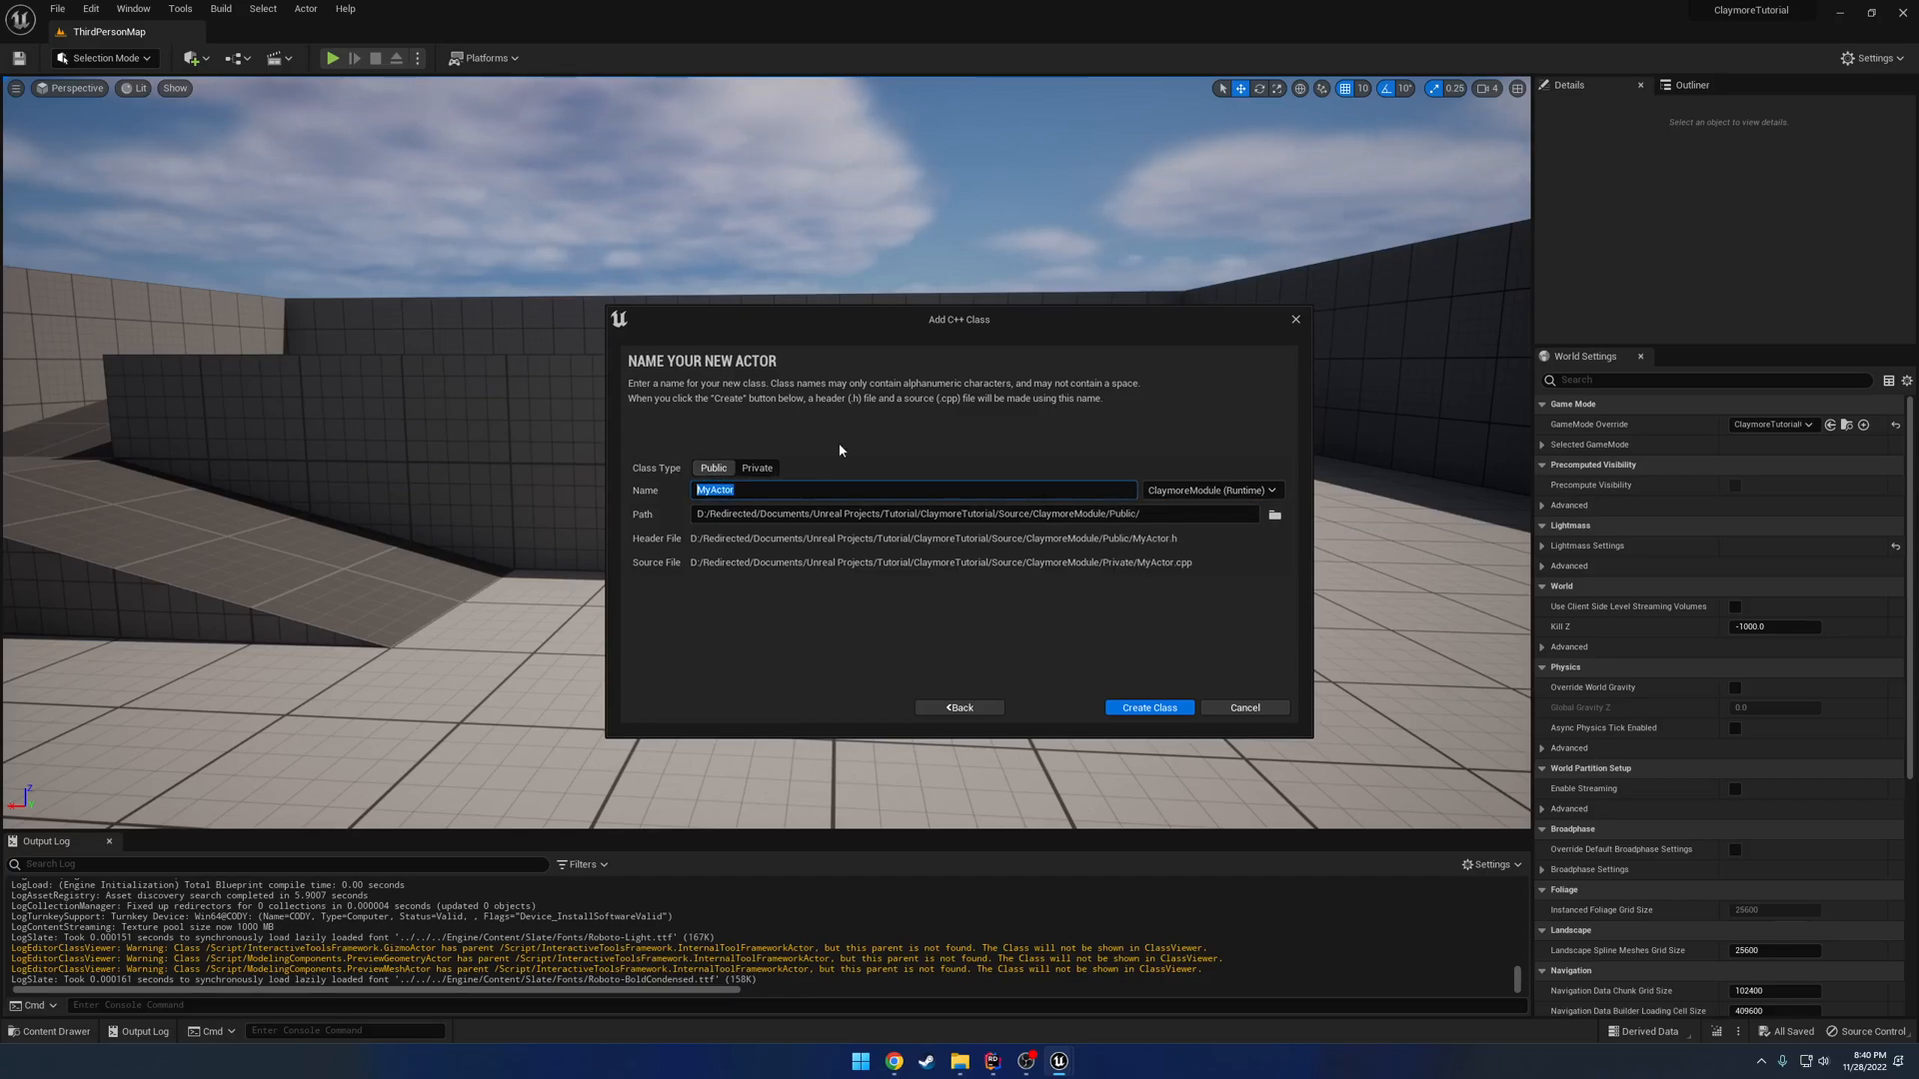
type("Claymore")
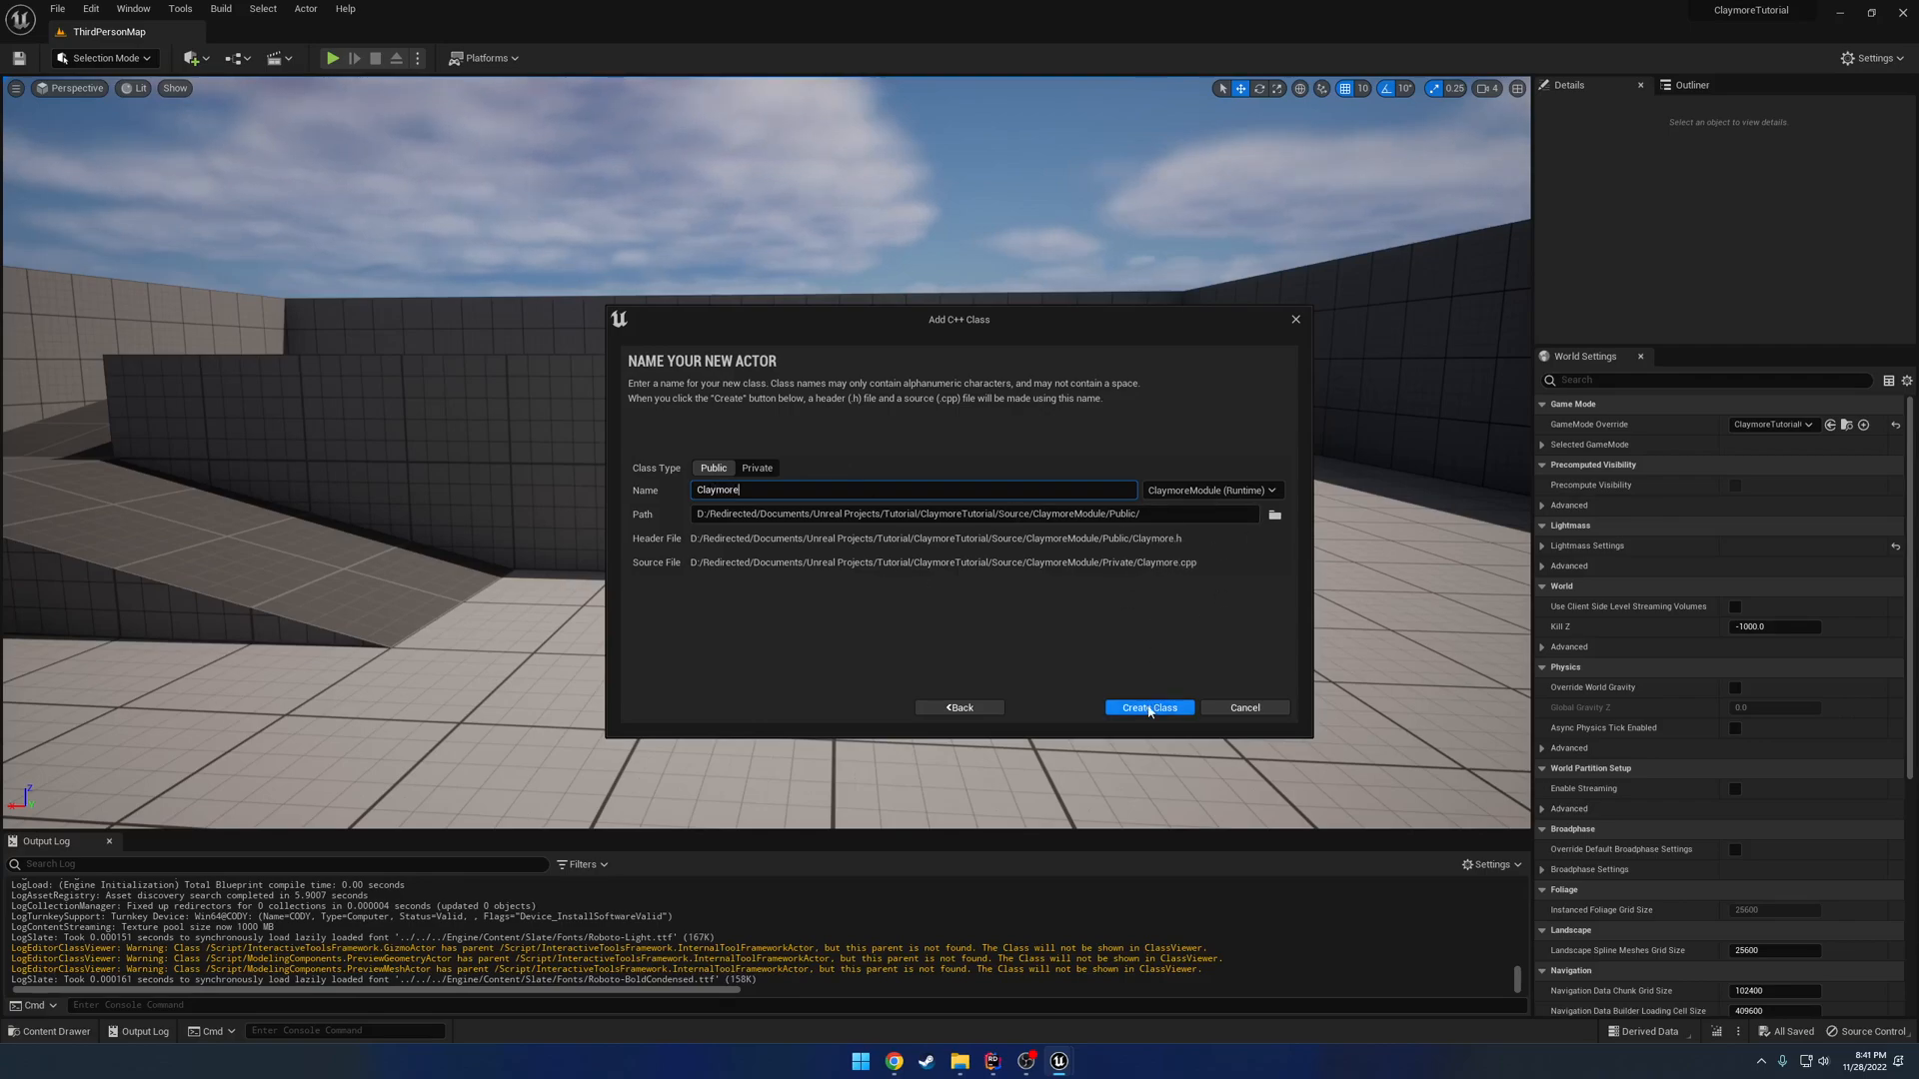
left_click(1146, 708)
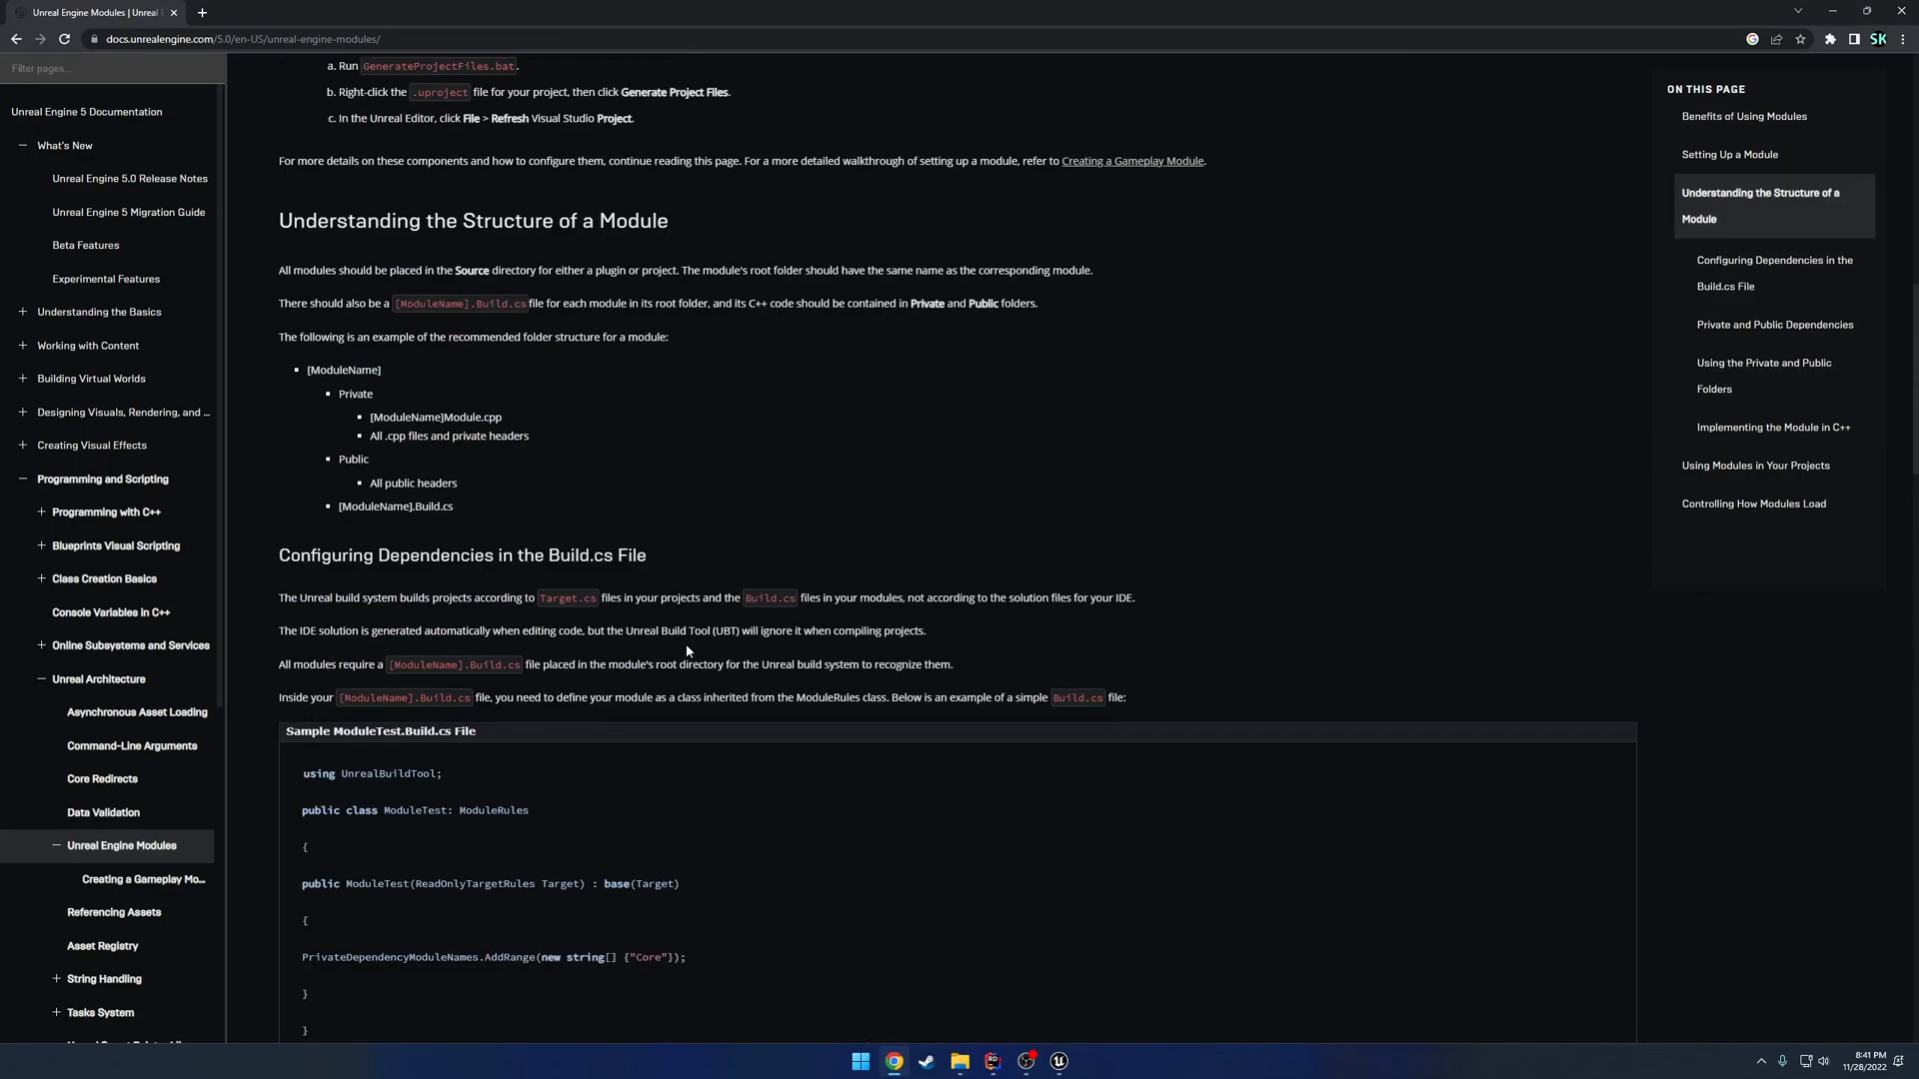
Read Setting Up a Module in the Modules docs, then browse to Source > ClaymoreModule.
scroll("up", 3)
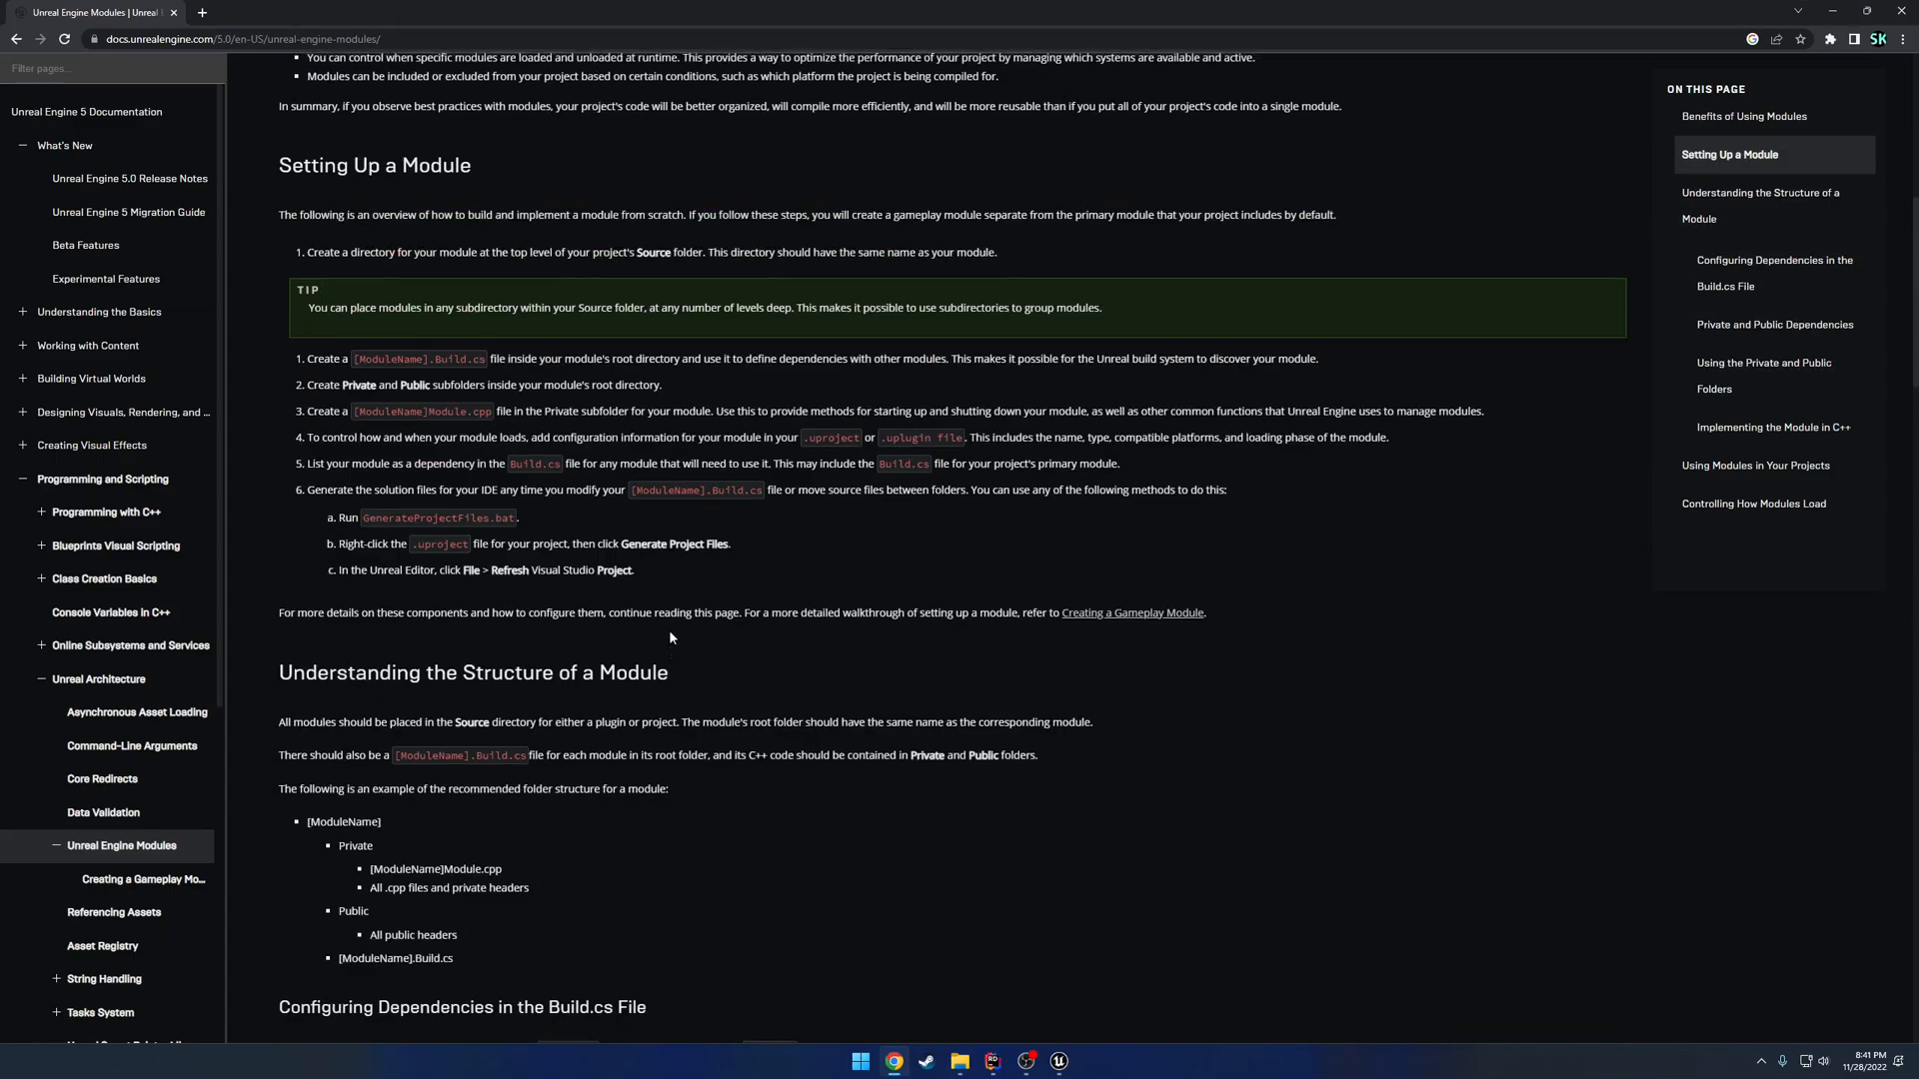
scroll("up", 3)
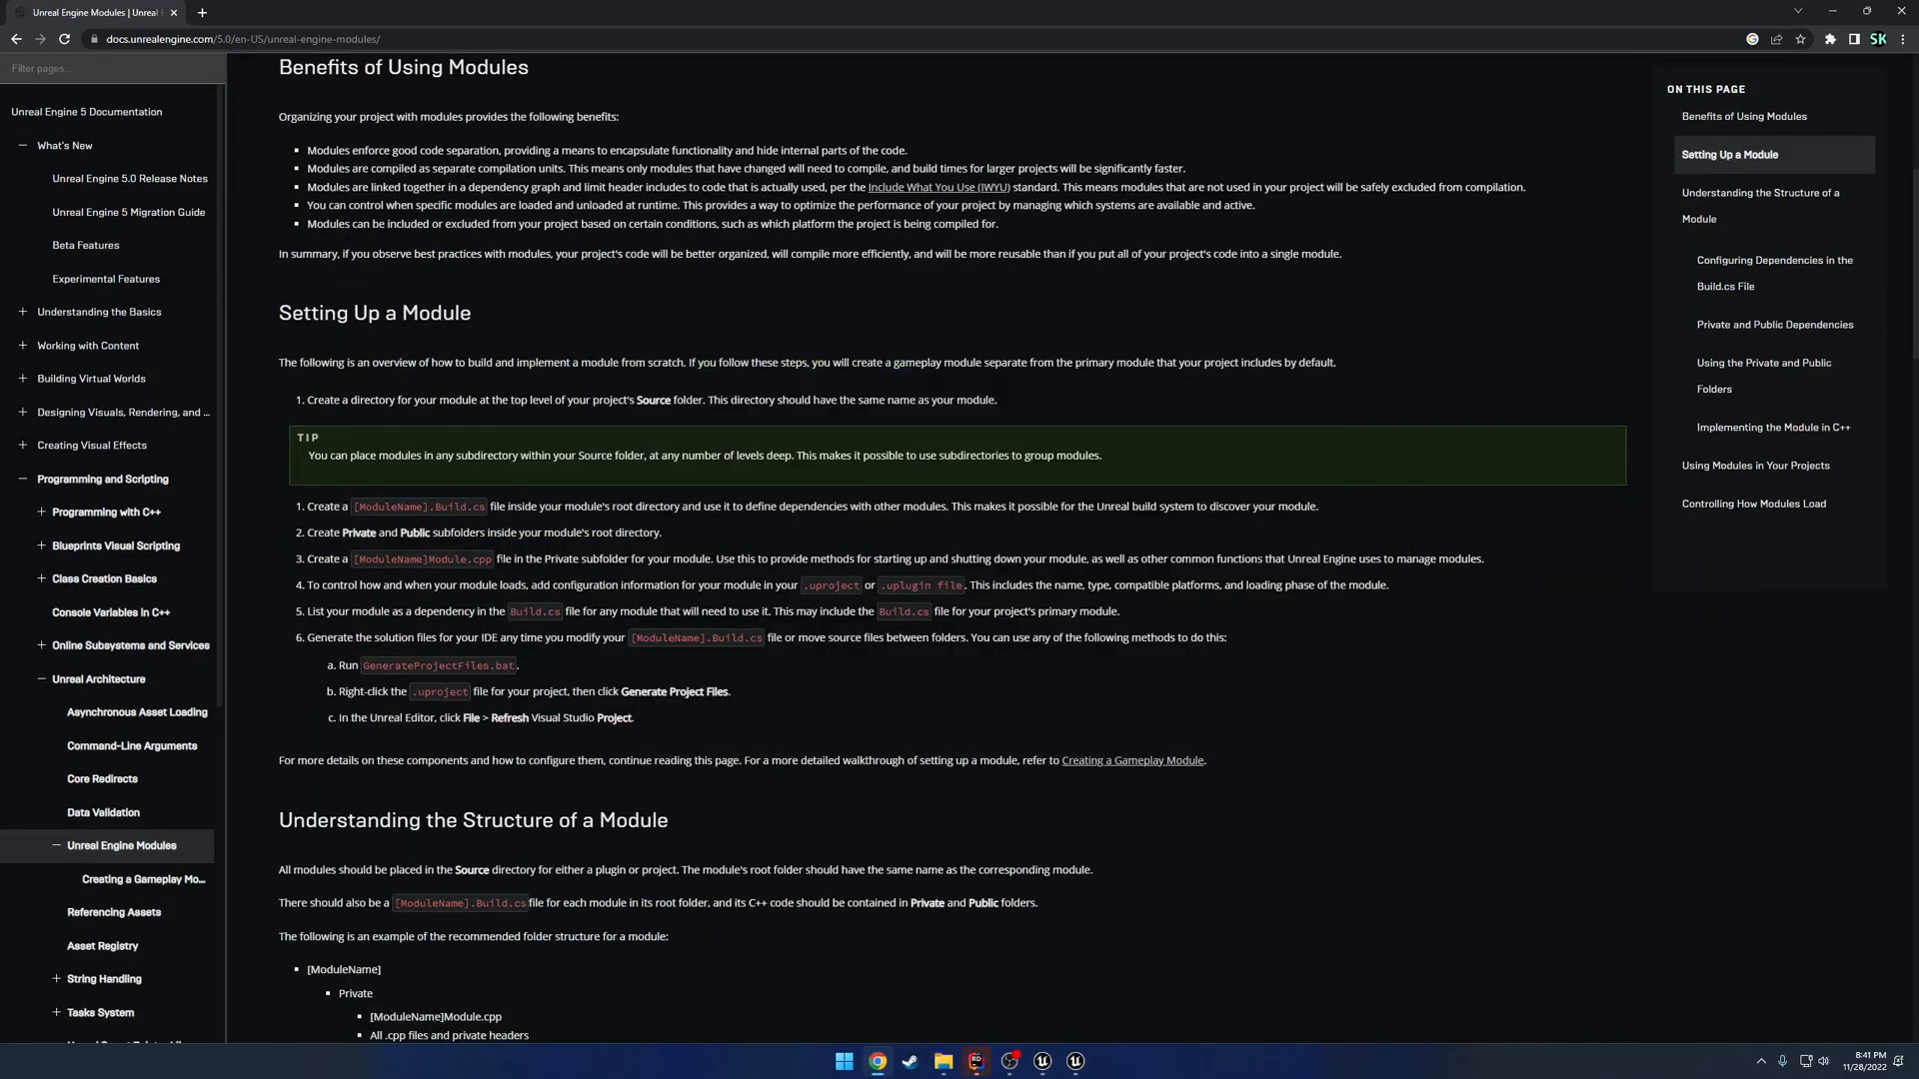
left_click_drag(312, 557, 508, 557)
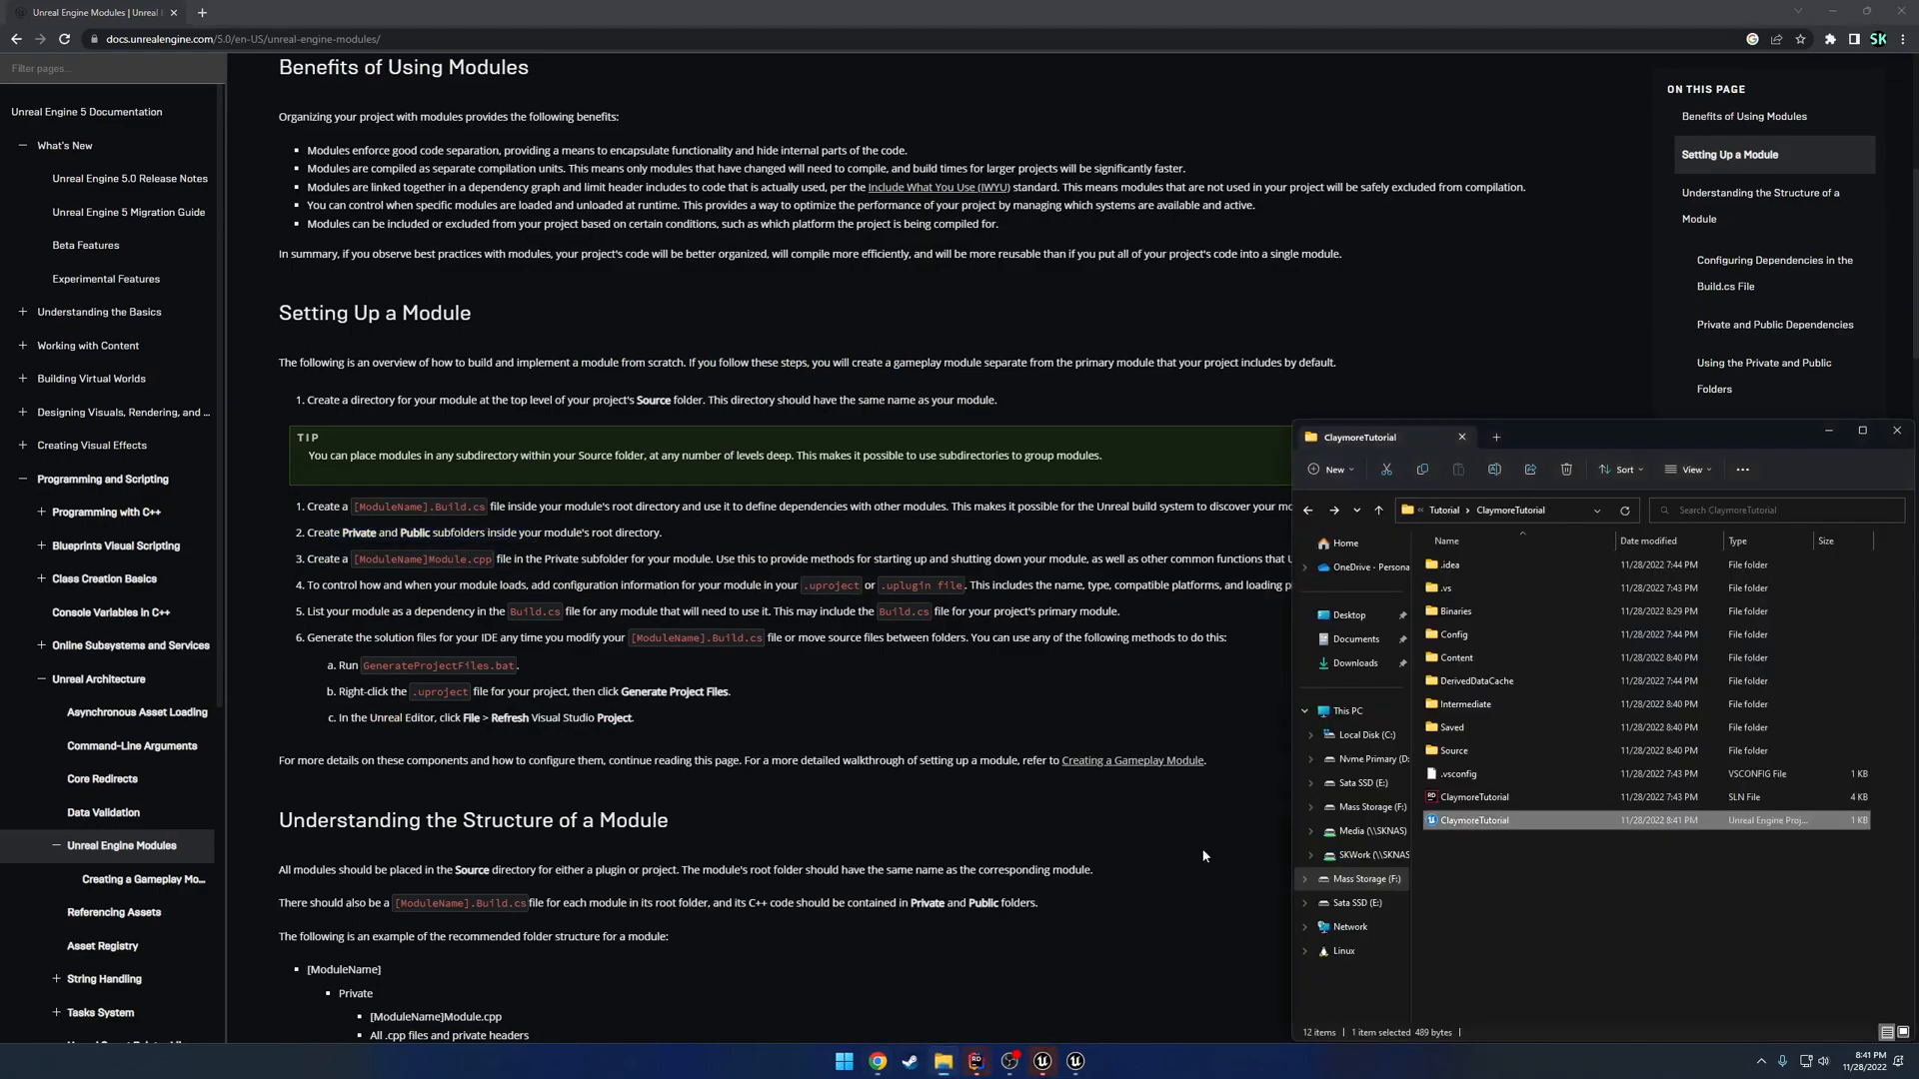
double_click(1454, 751)
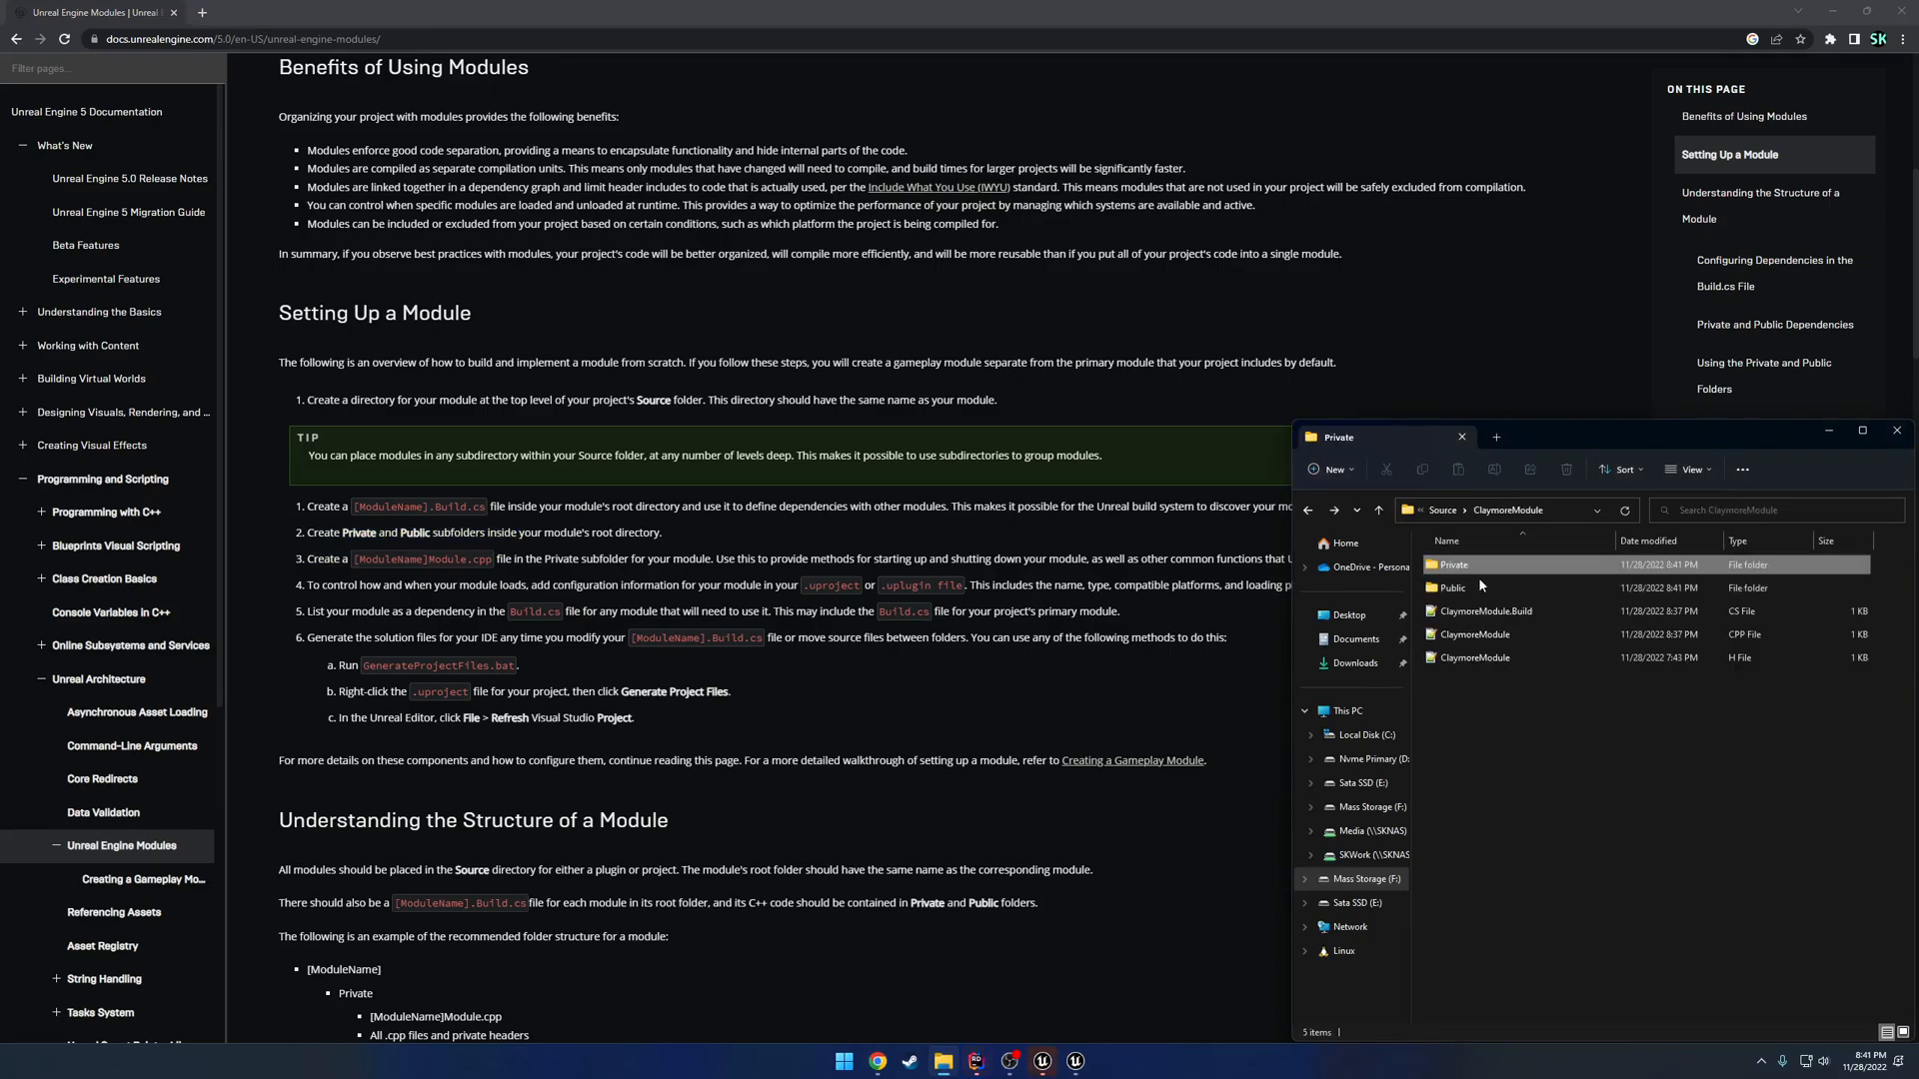
left_click(1454, 588)
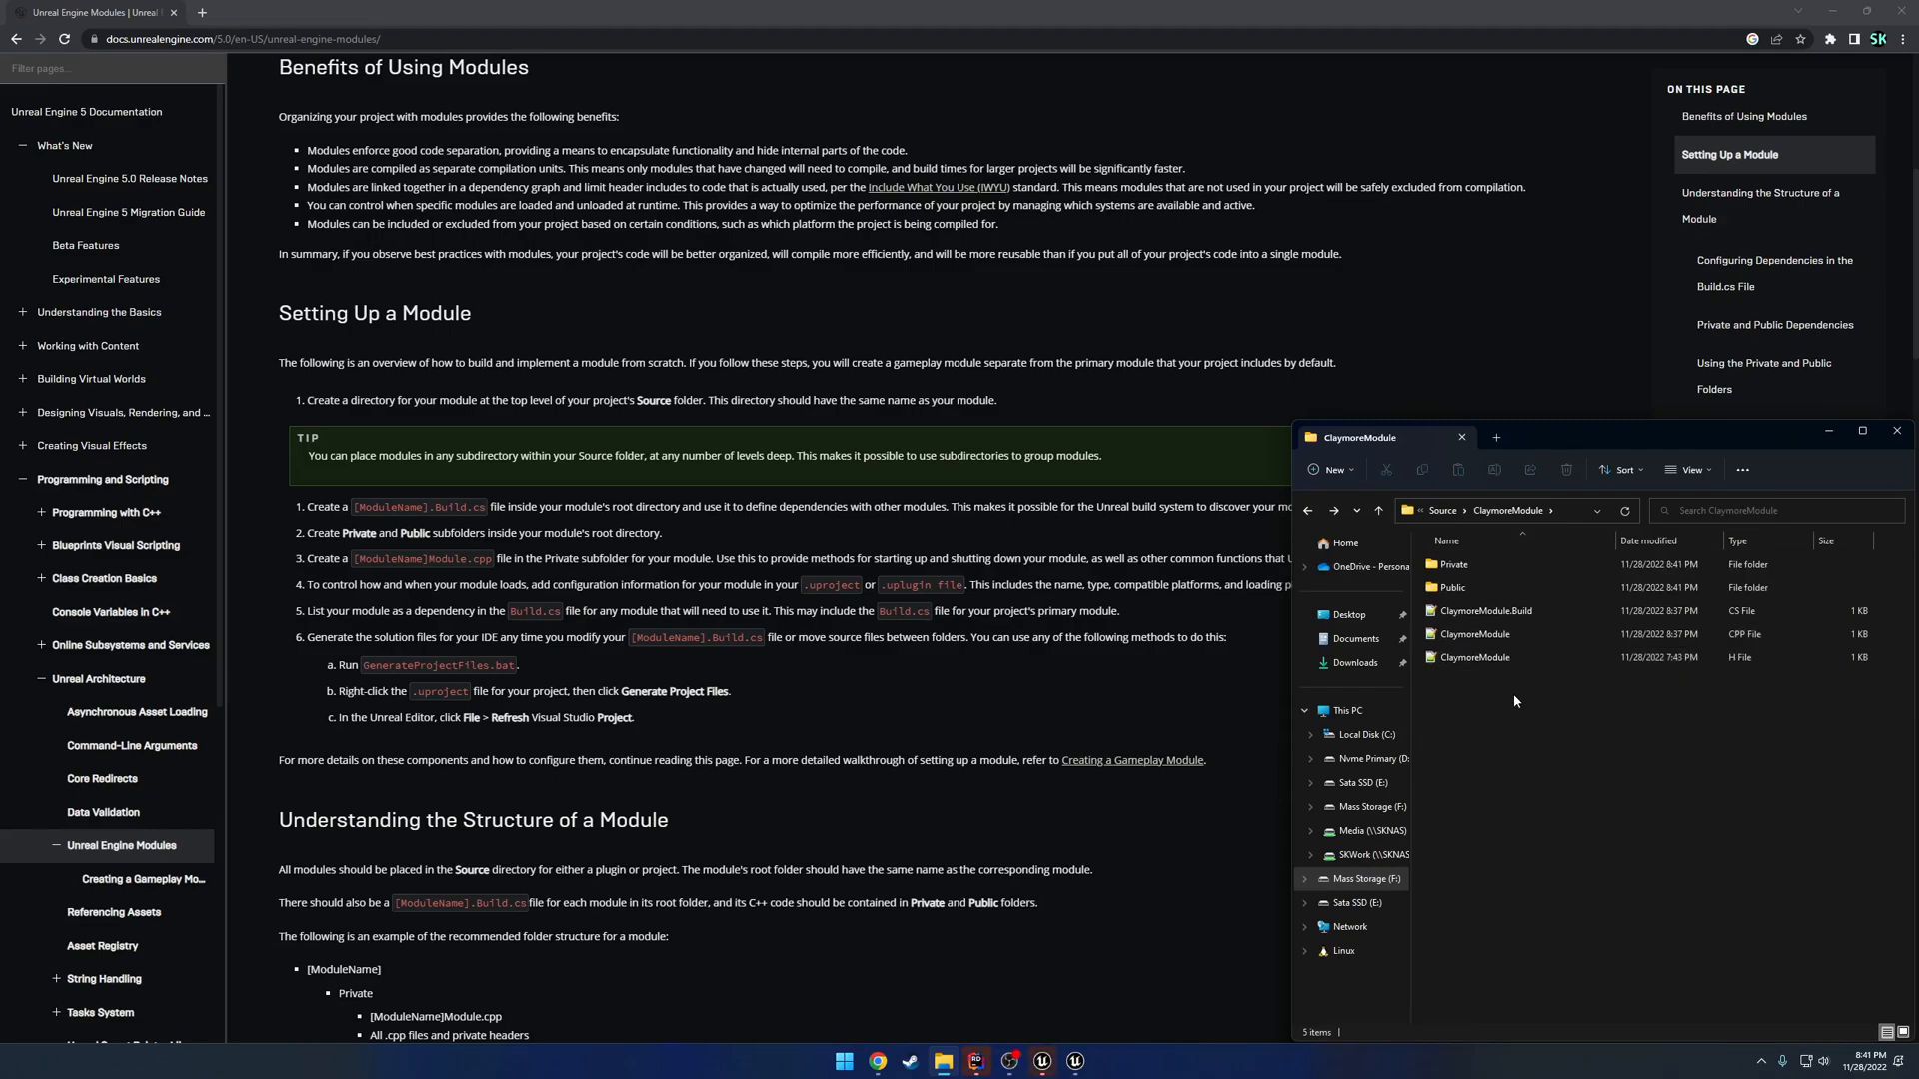
left_click(1452, 564)
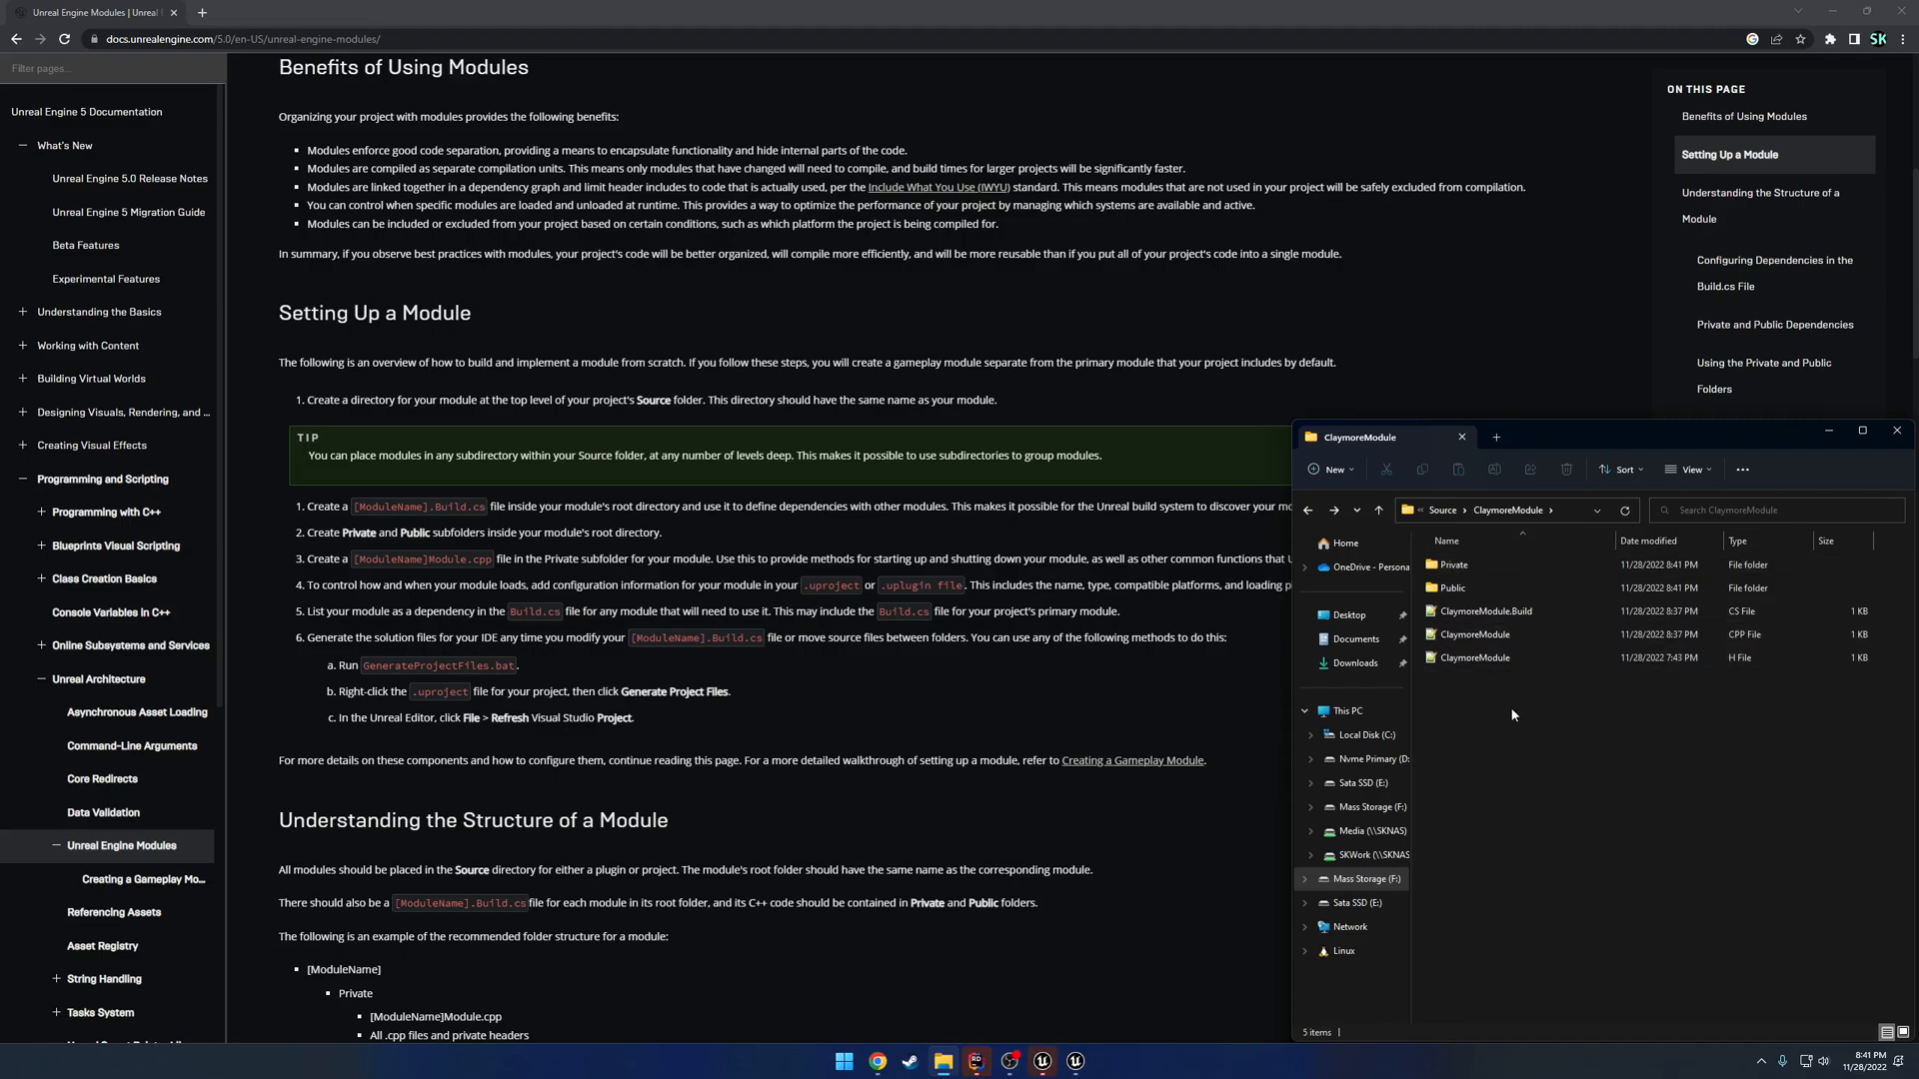
mouse_move(1506, 715)
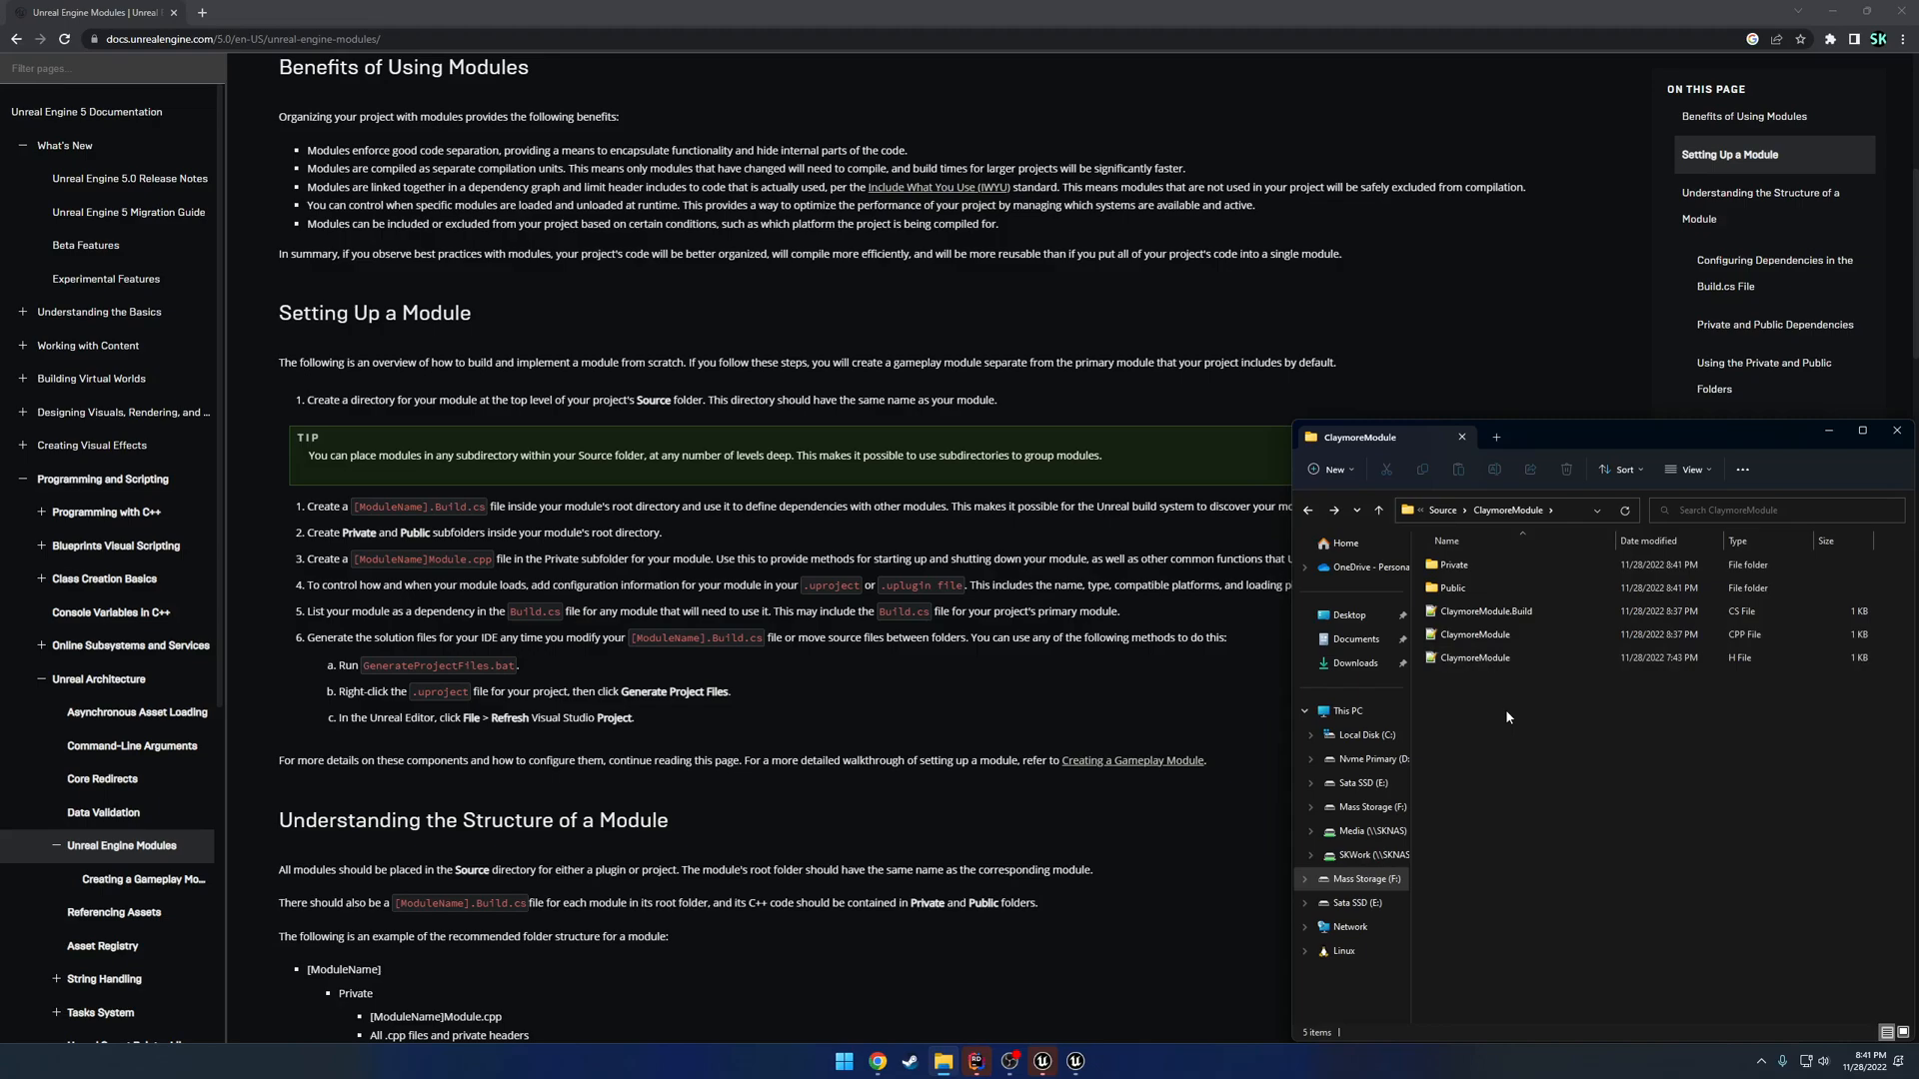
key("ctrl+a")
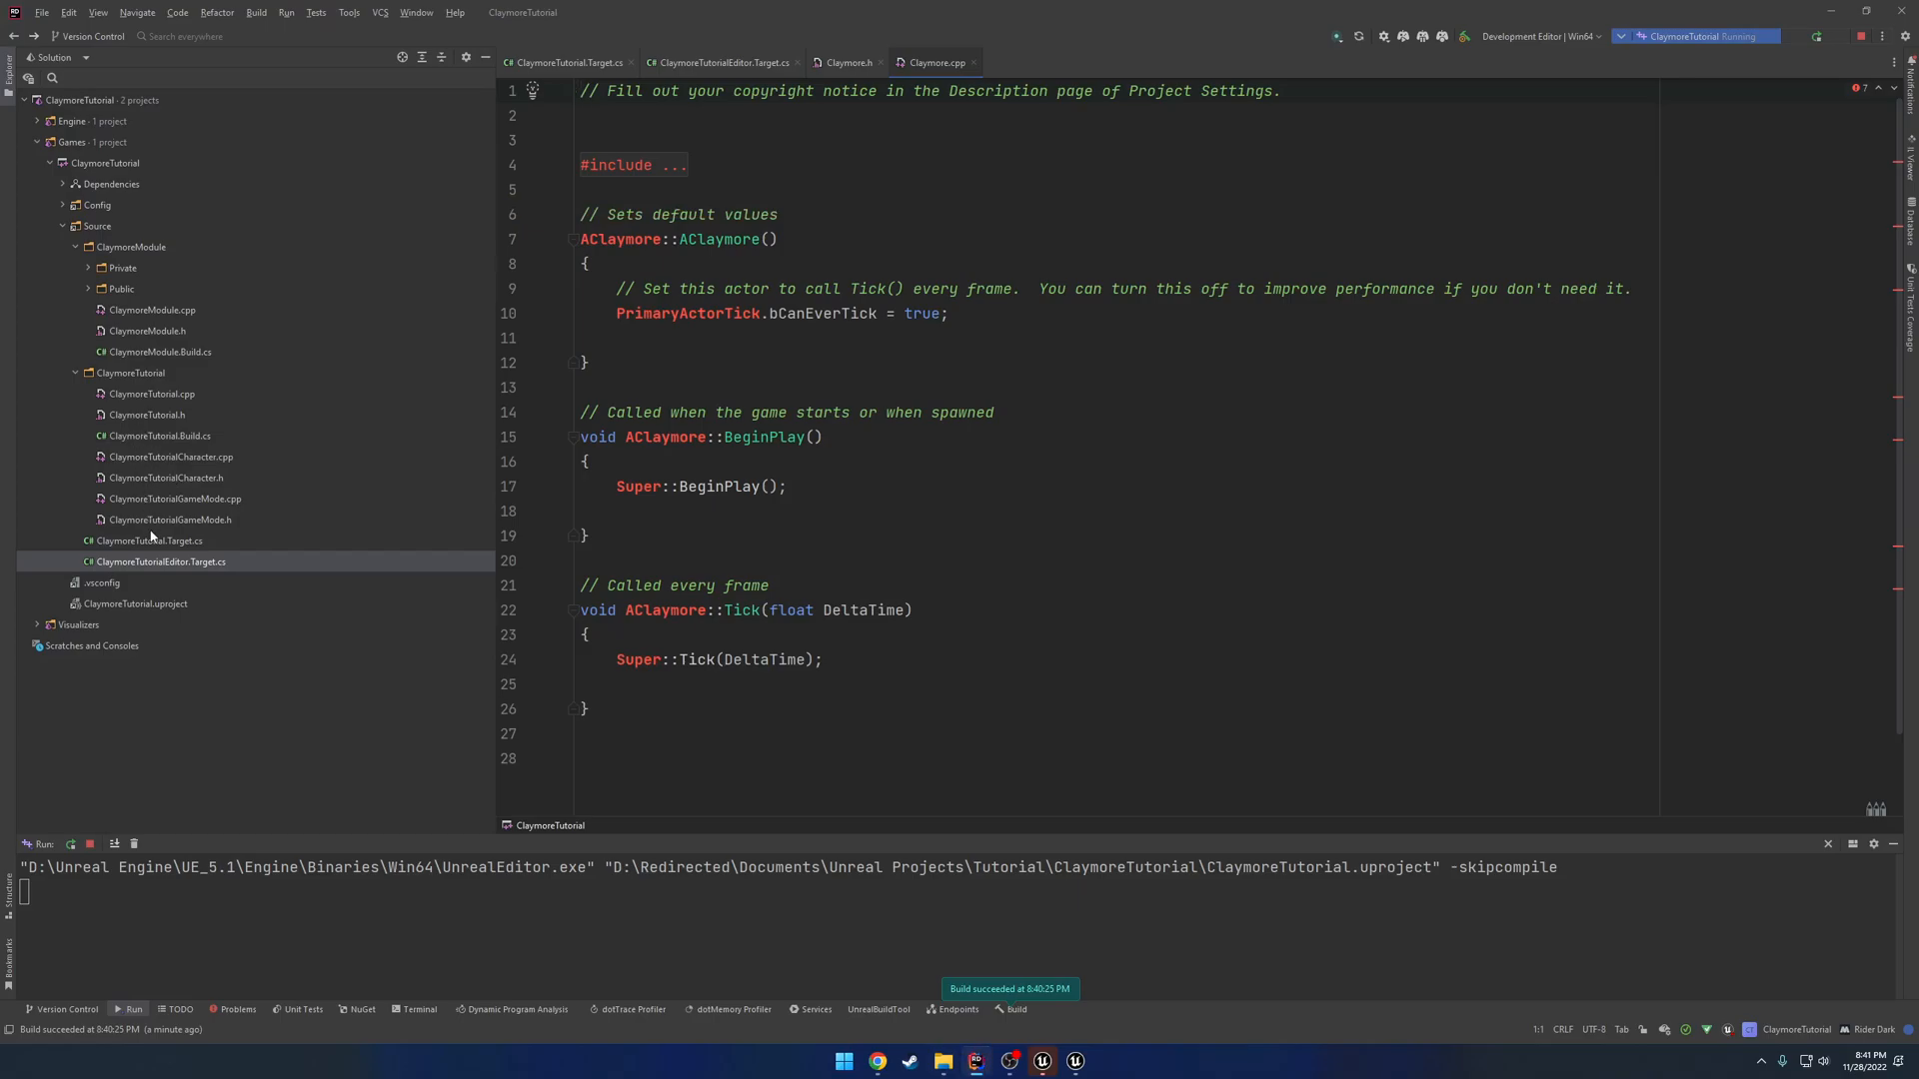
Expand ClaymoreModule's Private and Public folders to show Claymore.cpp and Claymore.h.
left_click(152, 393)
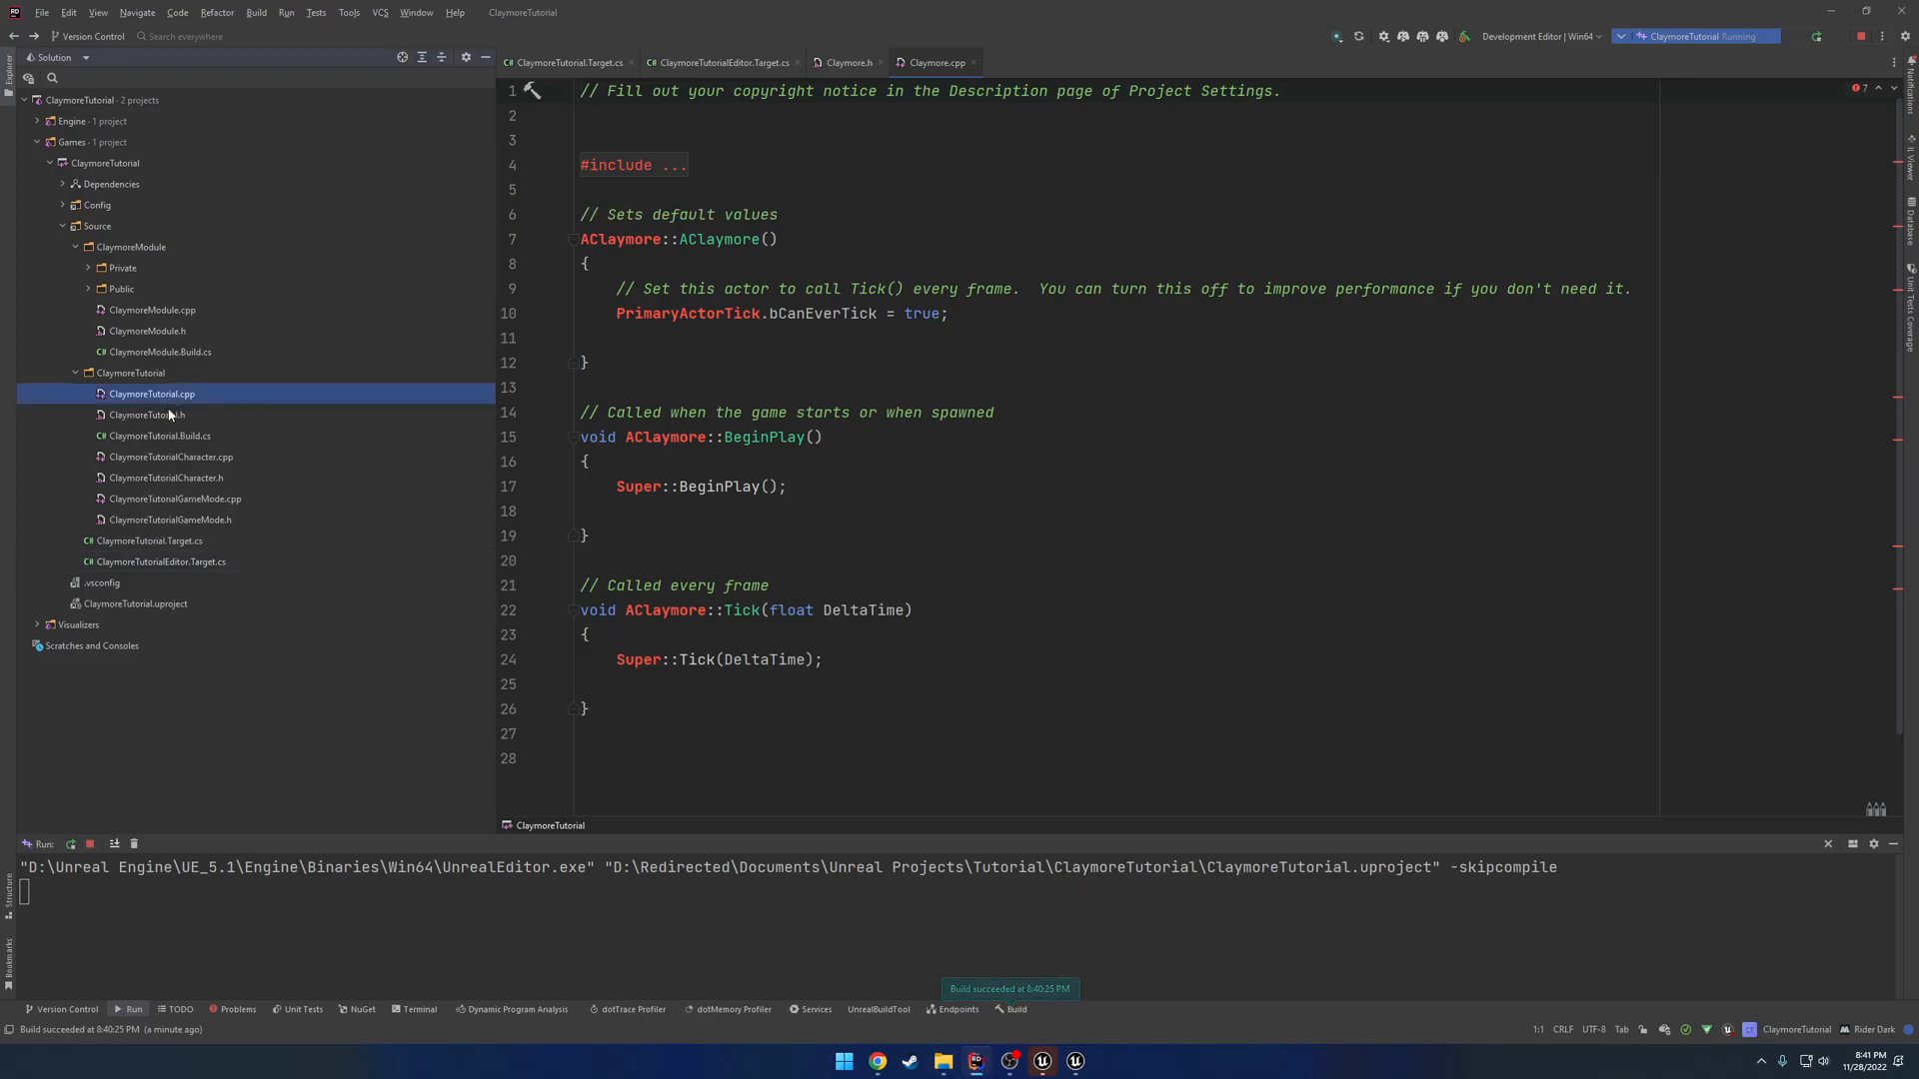
left_click(159, 436)
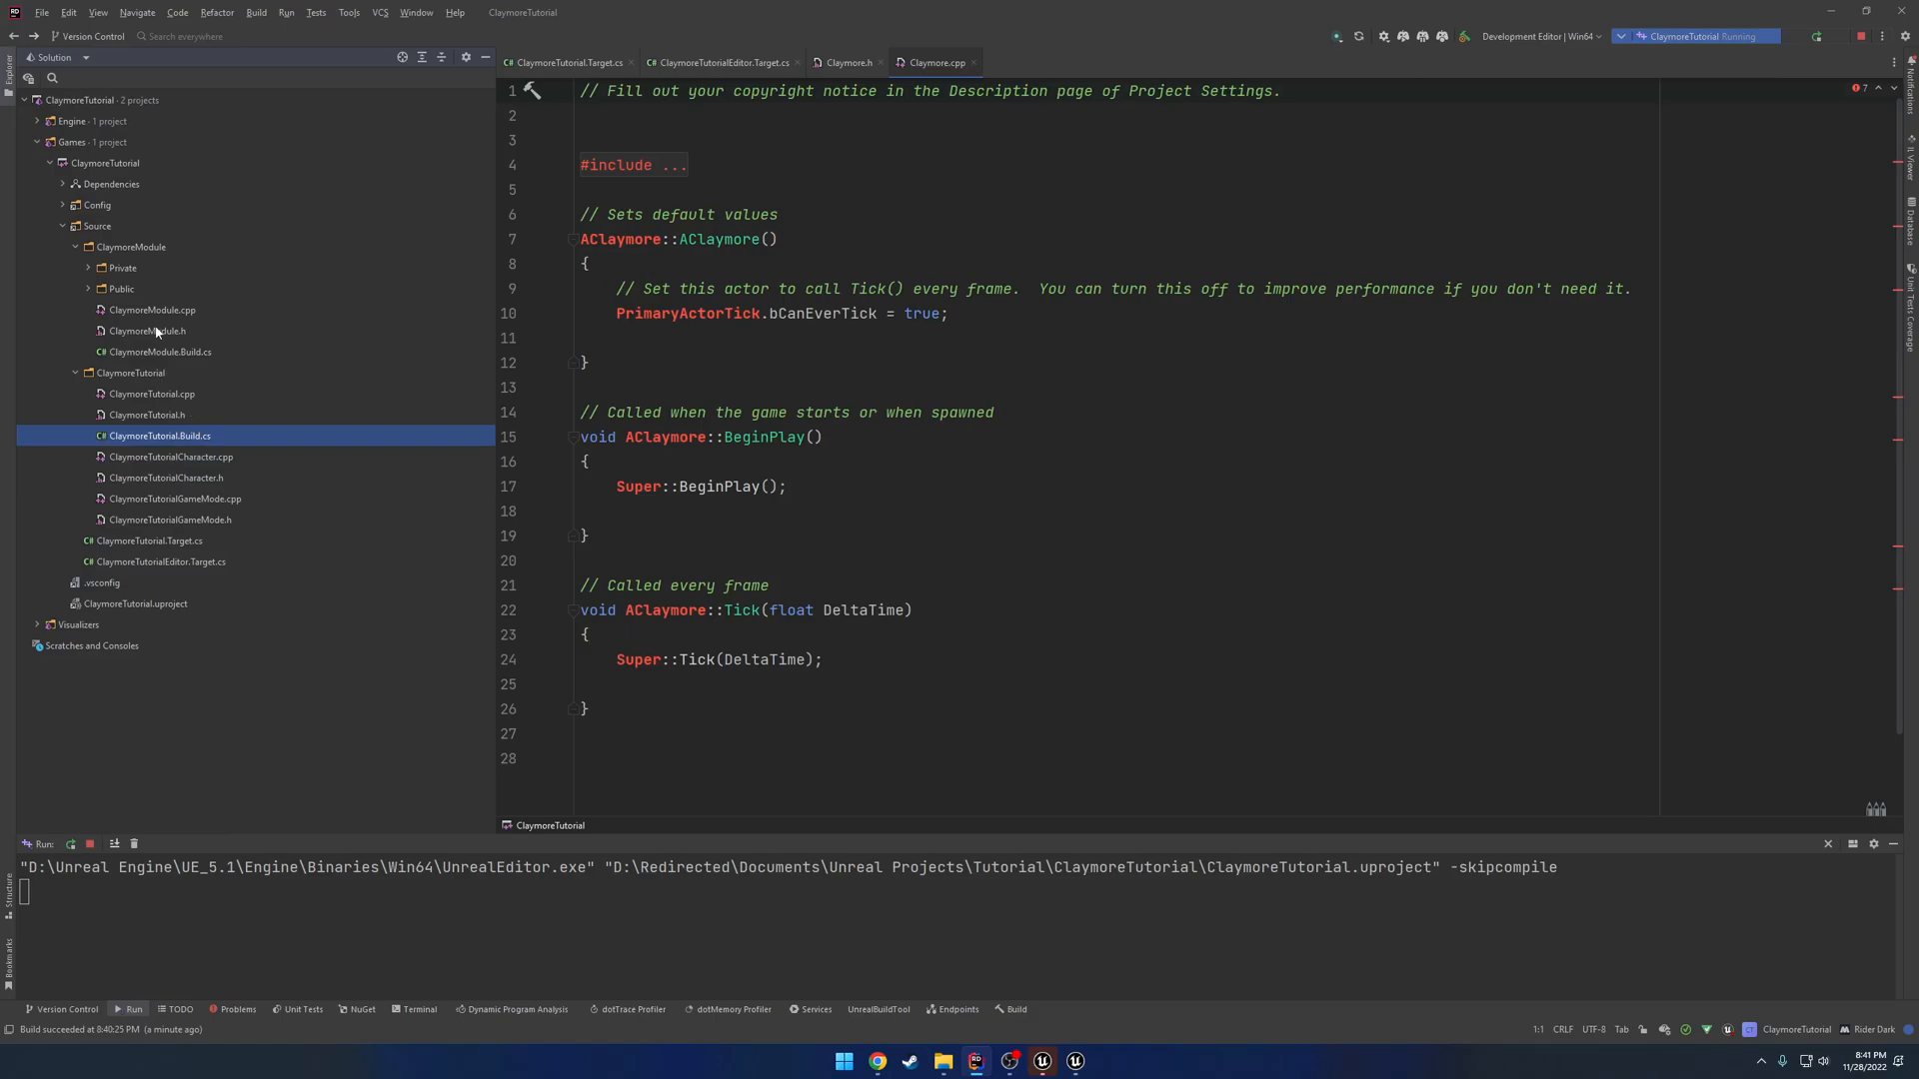
left_click(152, 310)
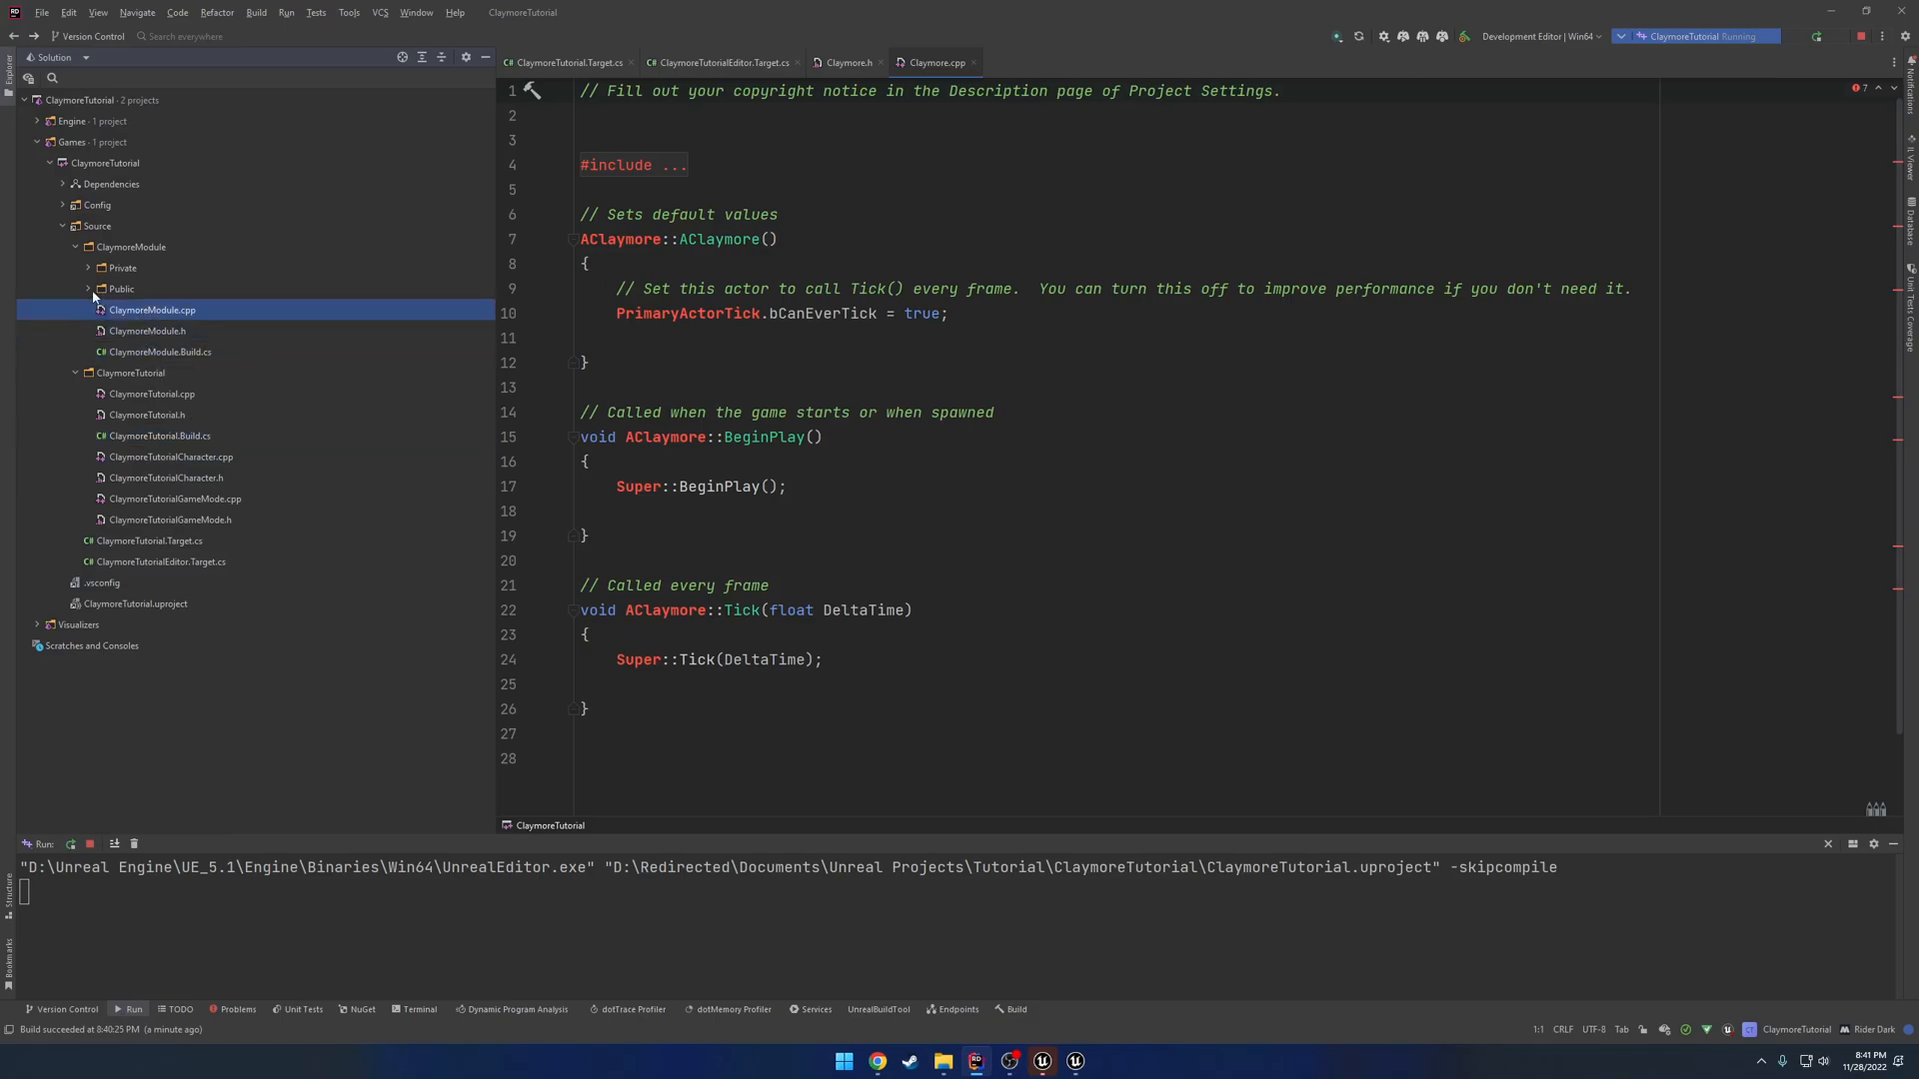
left_click(86, 268)
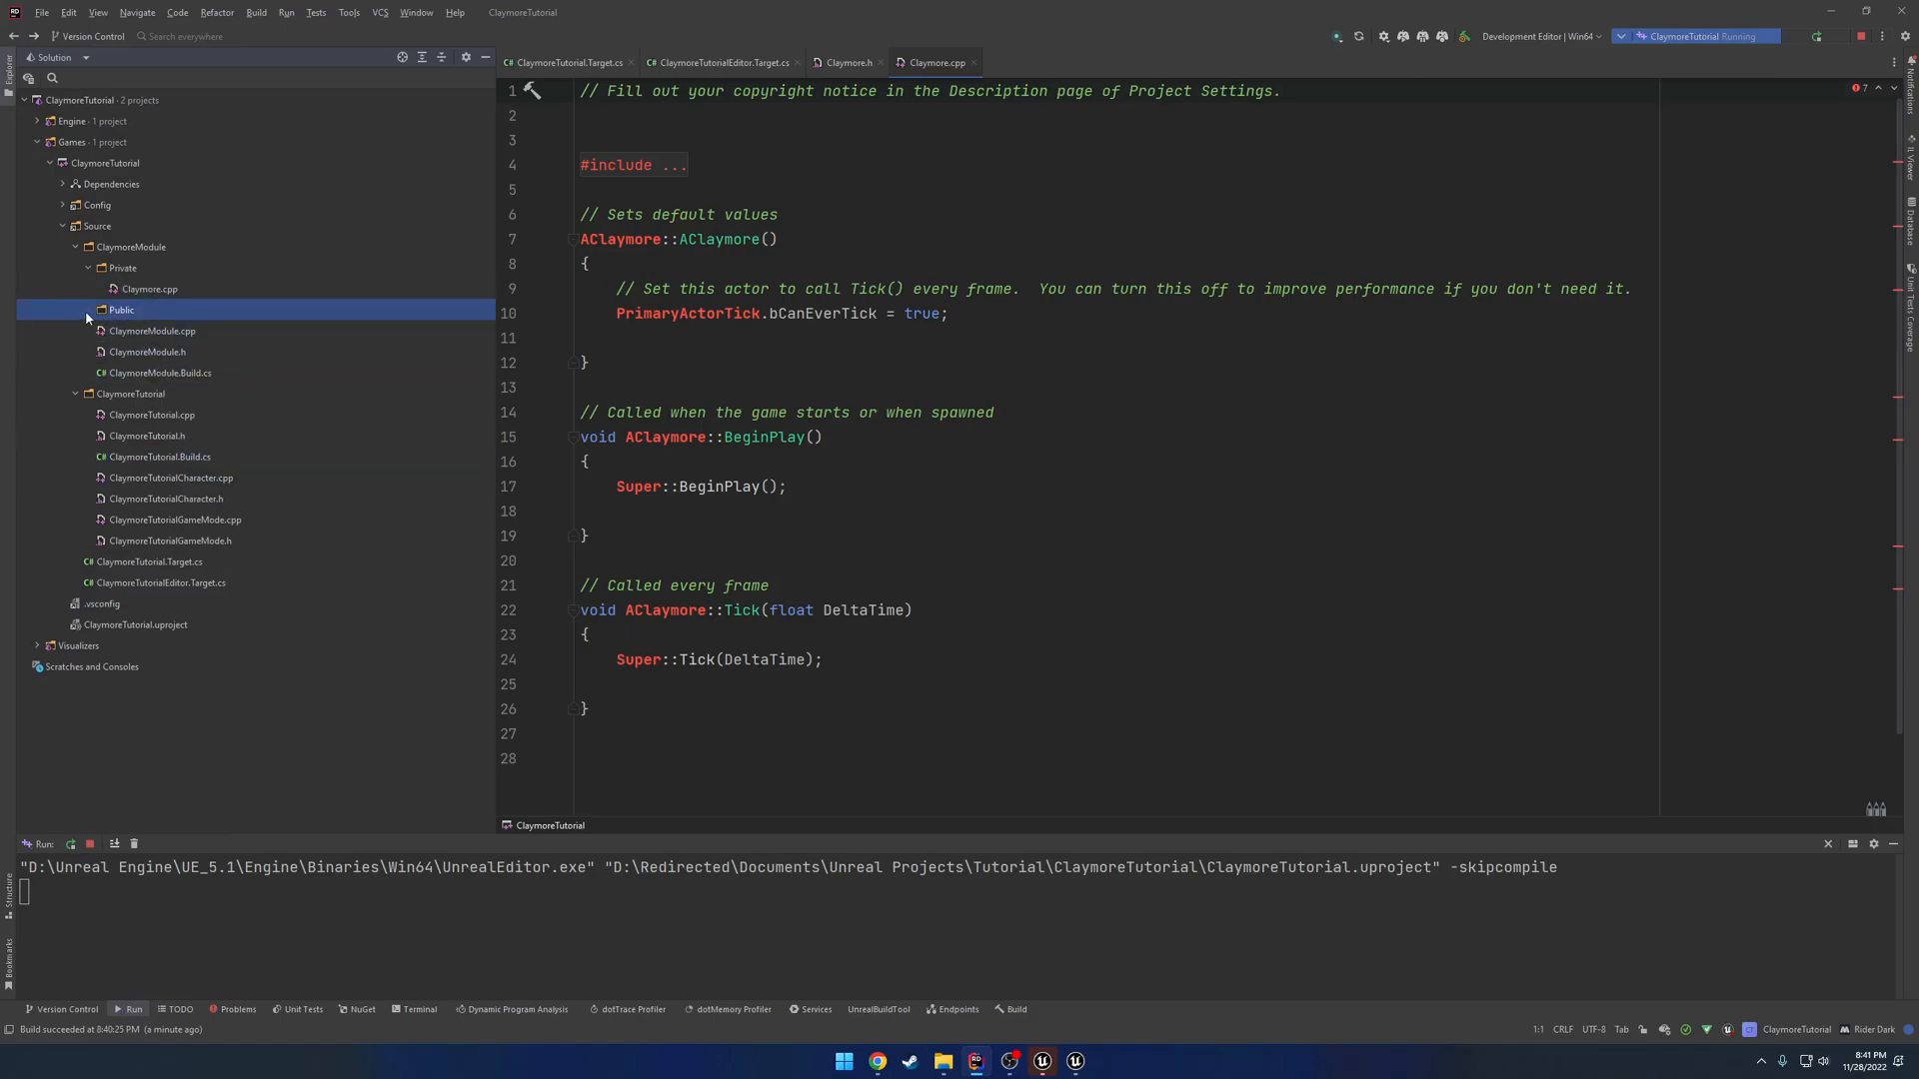
left_click(120, 310)
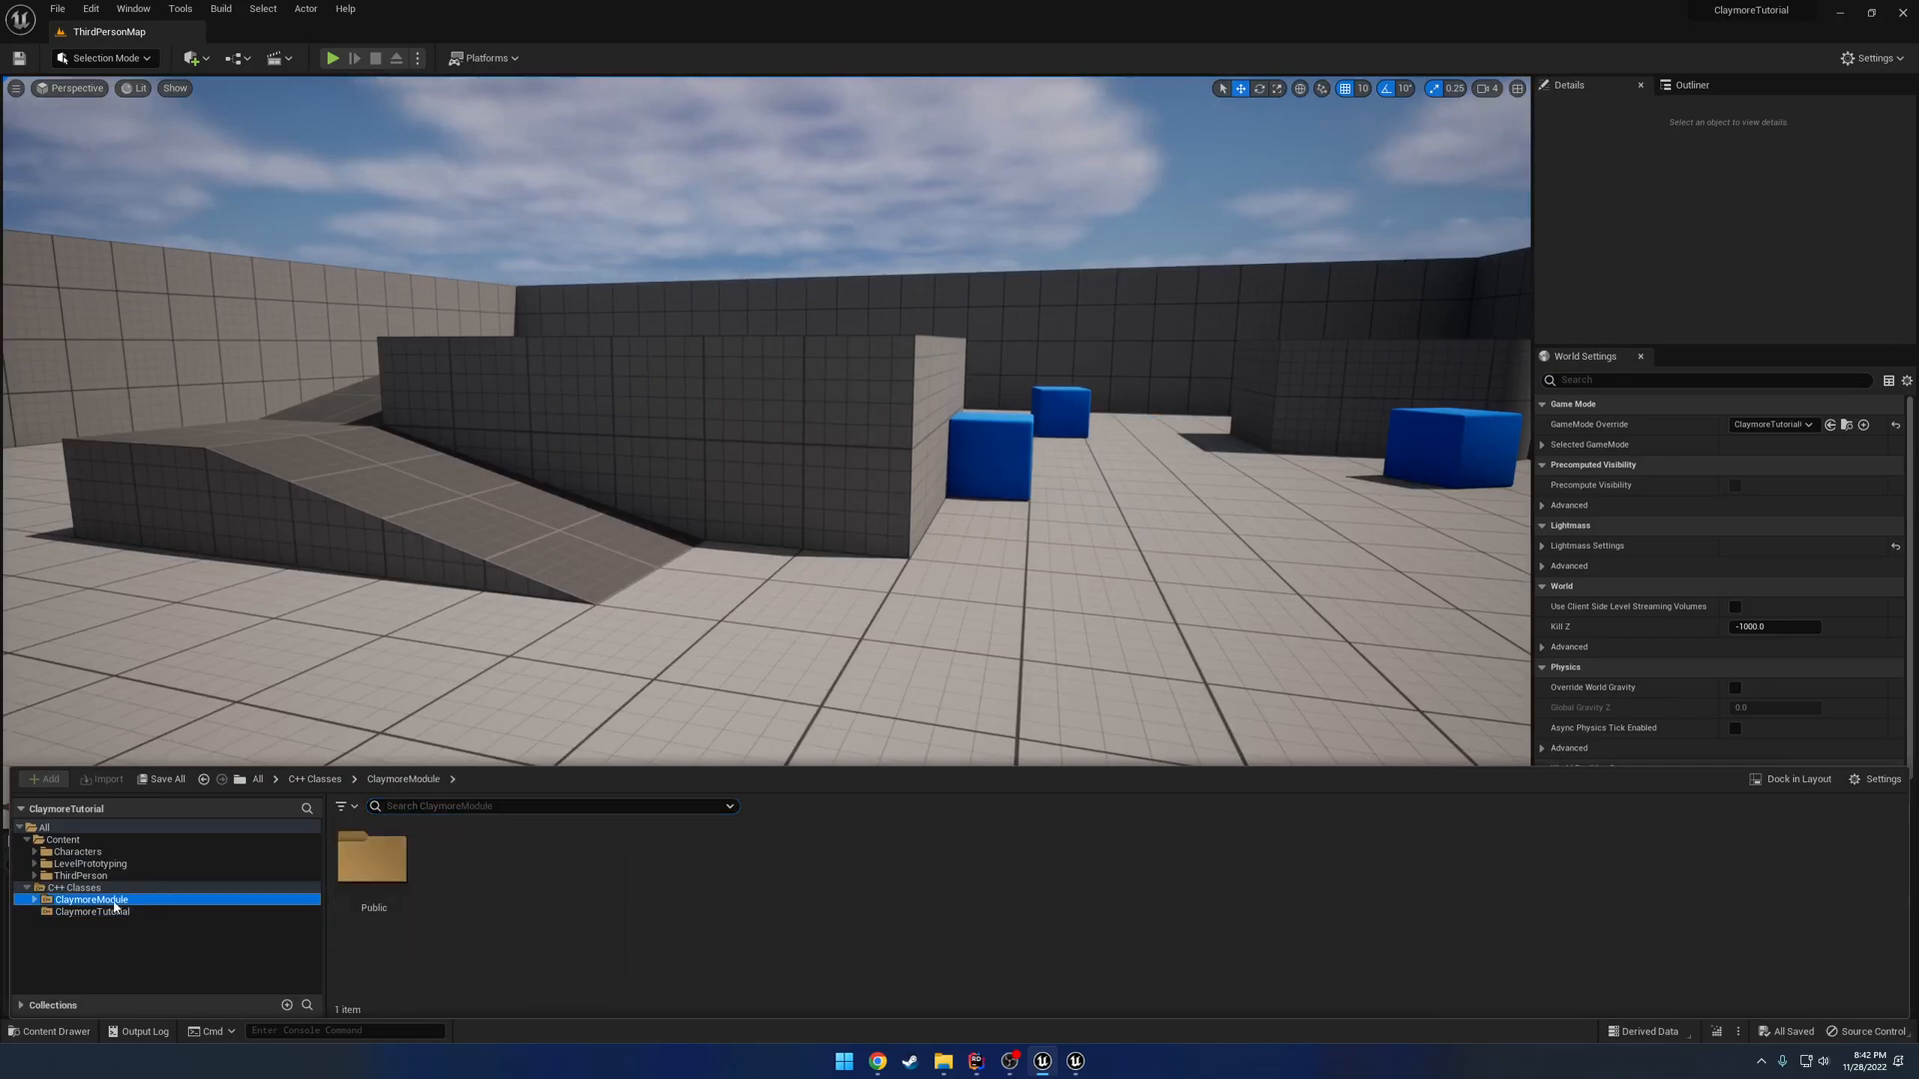
double_click(373, 857)
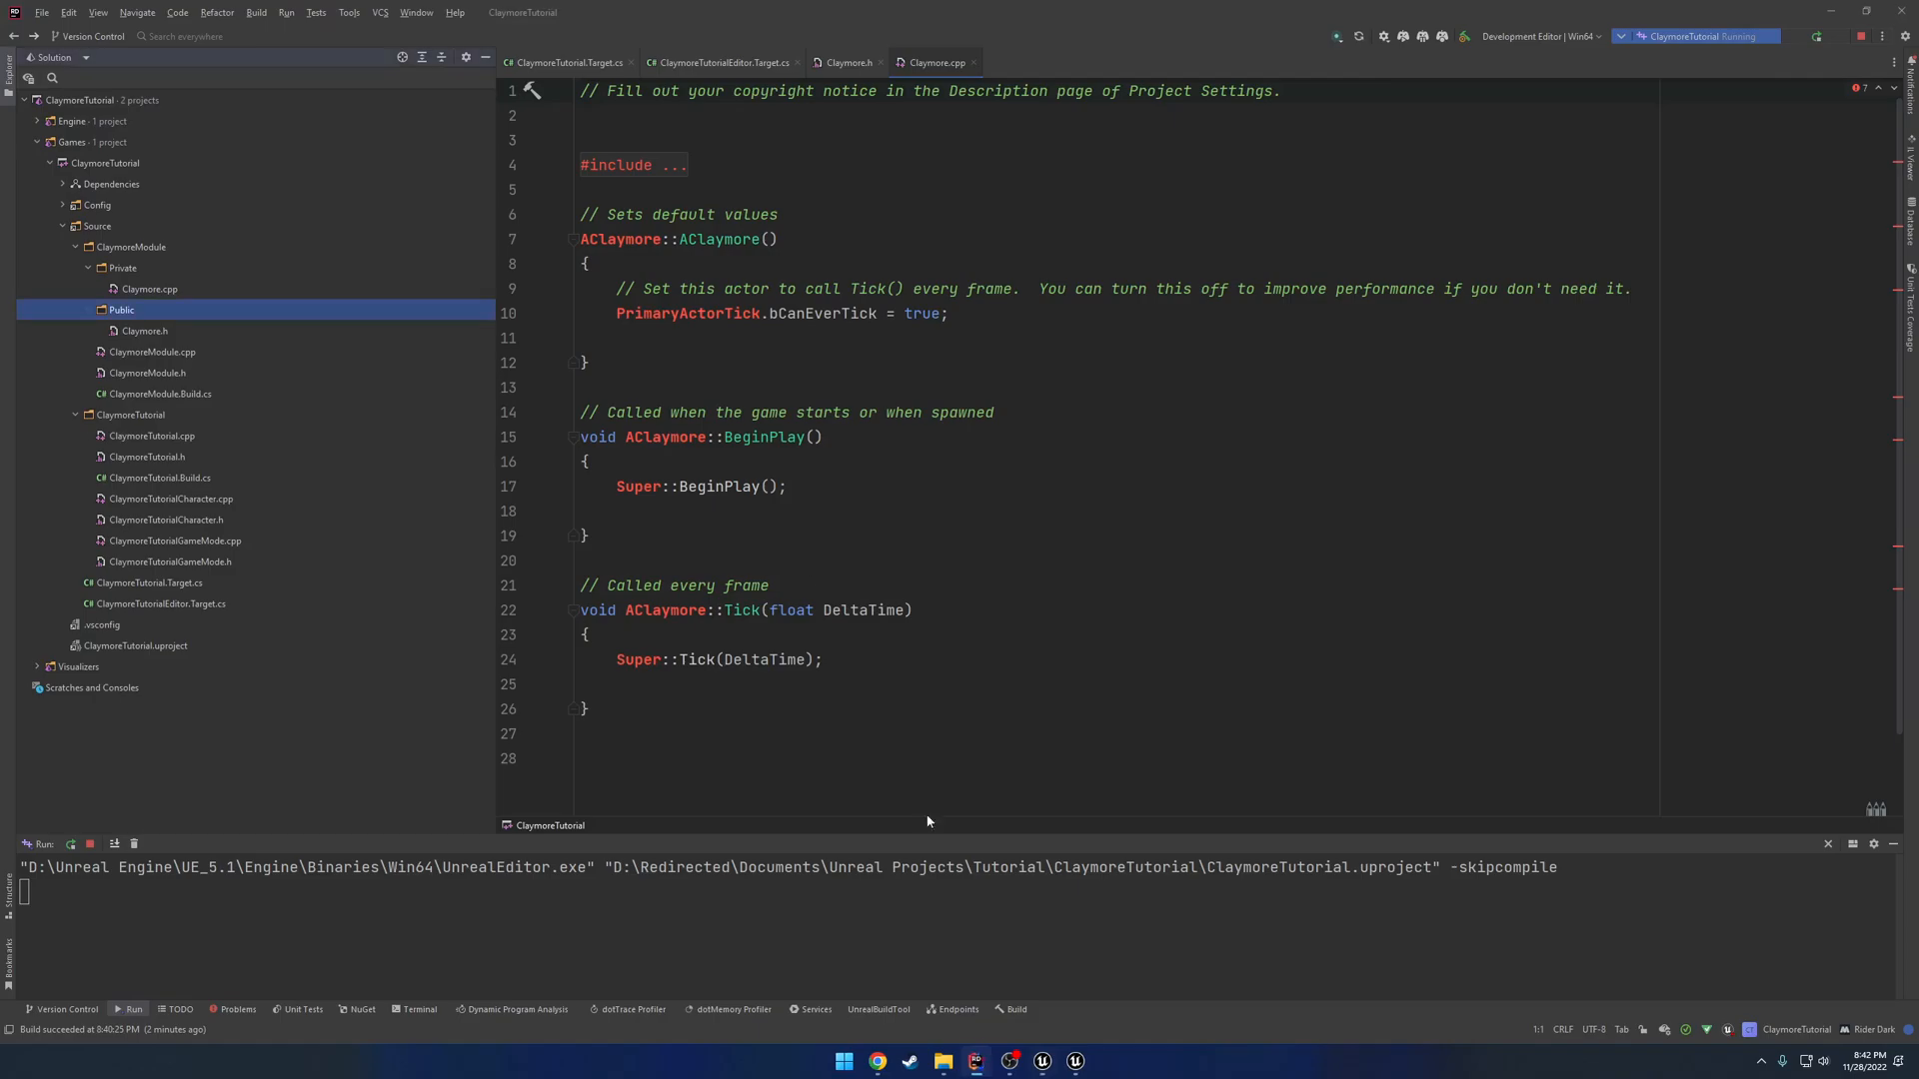
Build the ClaymoreTutorial project with Build Selected Projects until it succeeds.
right_click(89, 163)
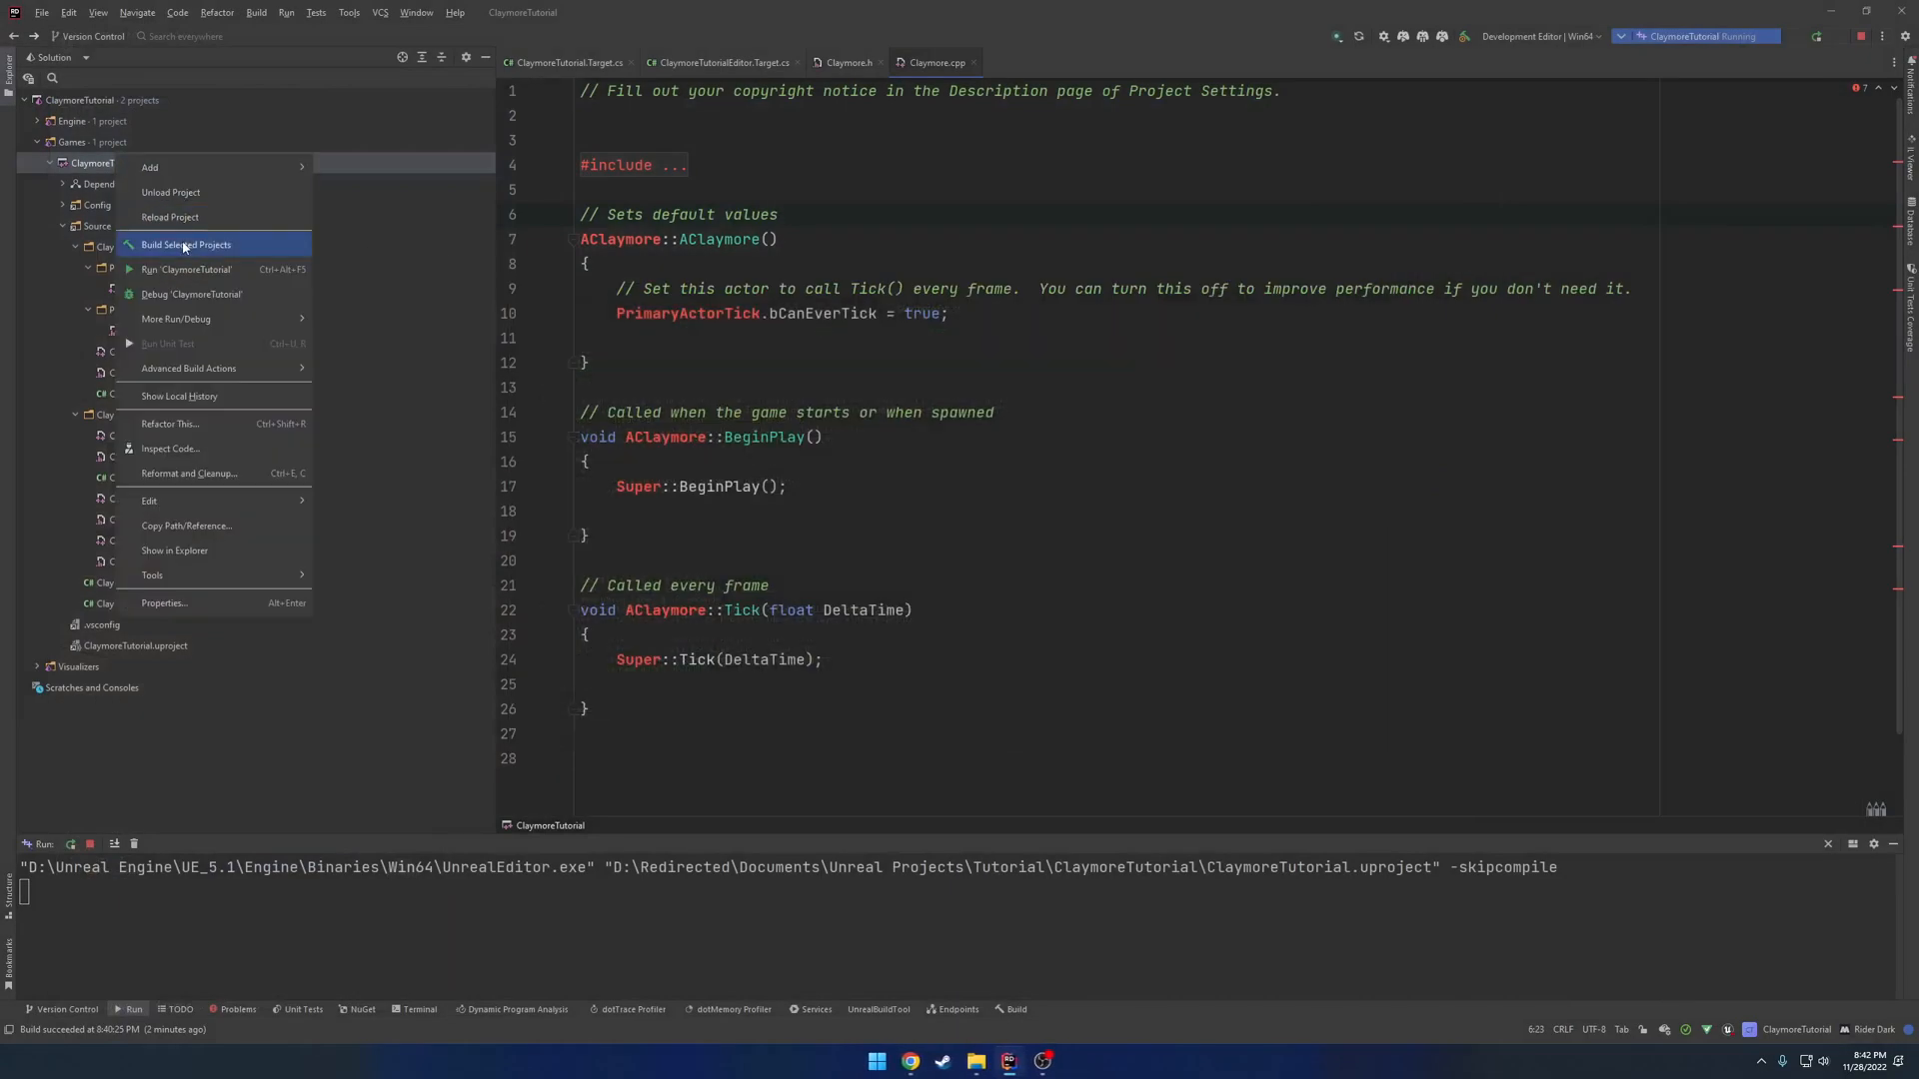
left_click(185, 245)
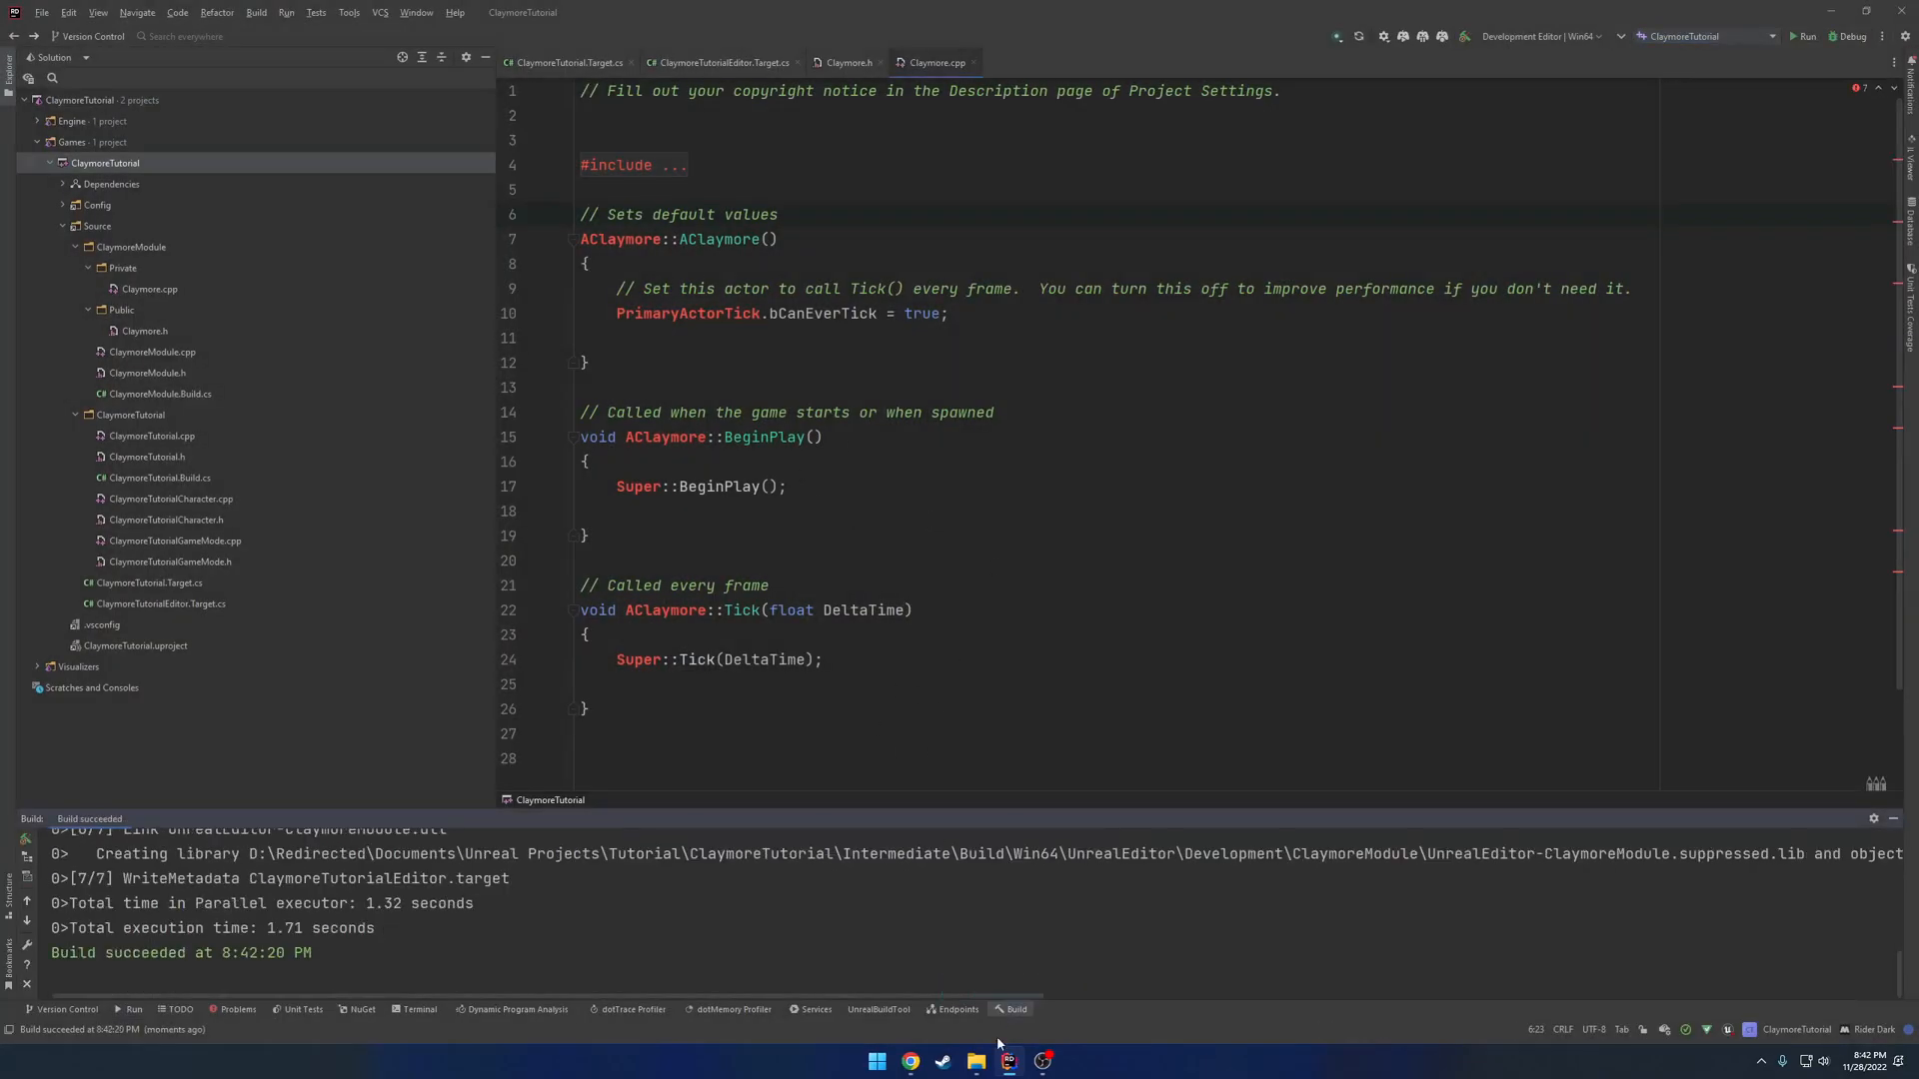
left_click(975, 1062)
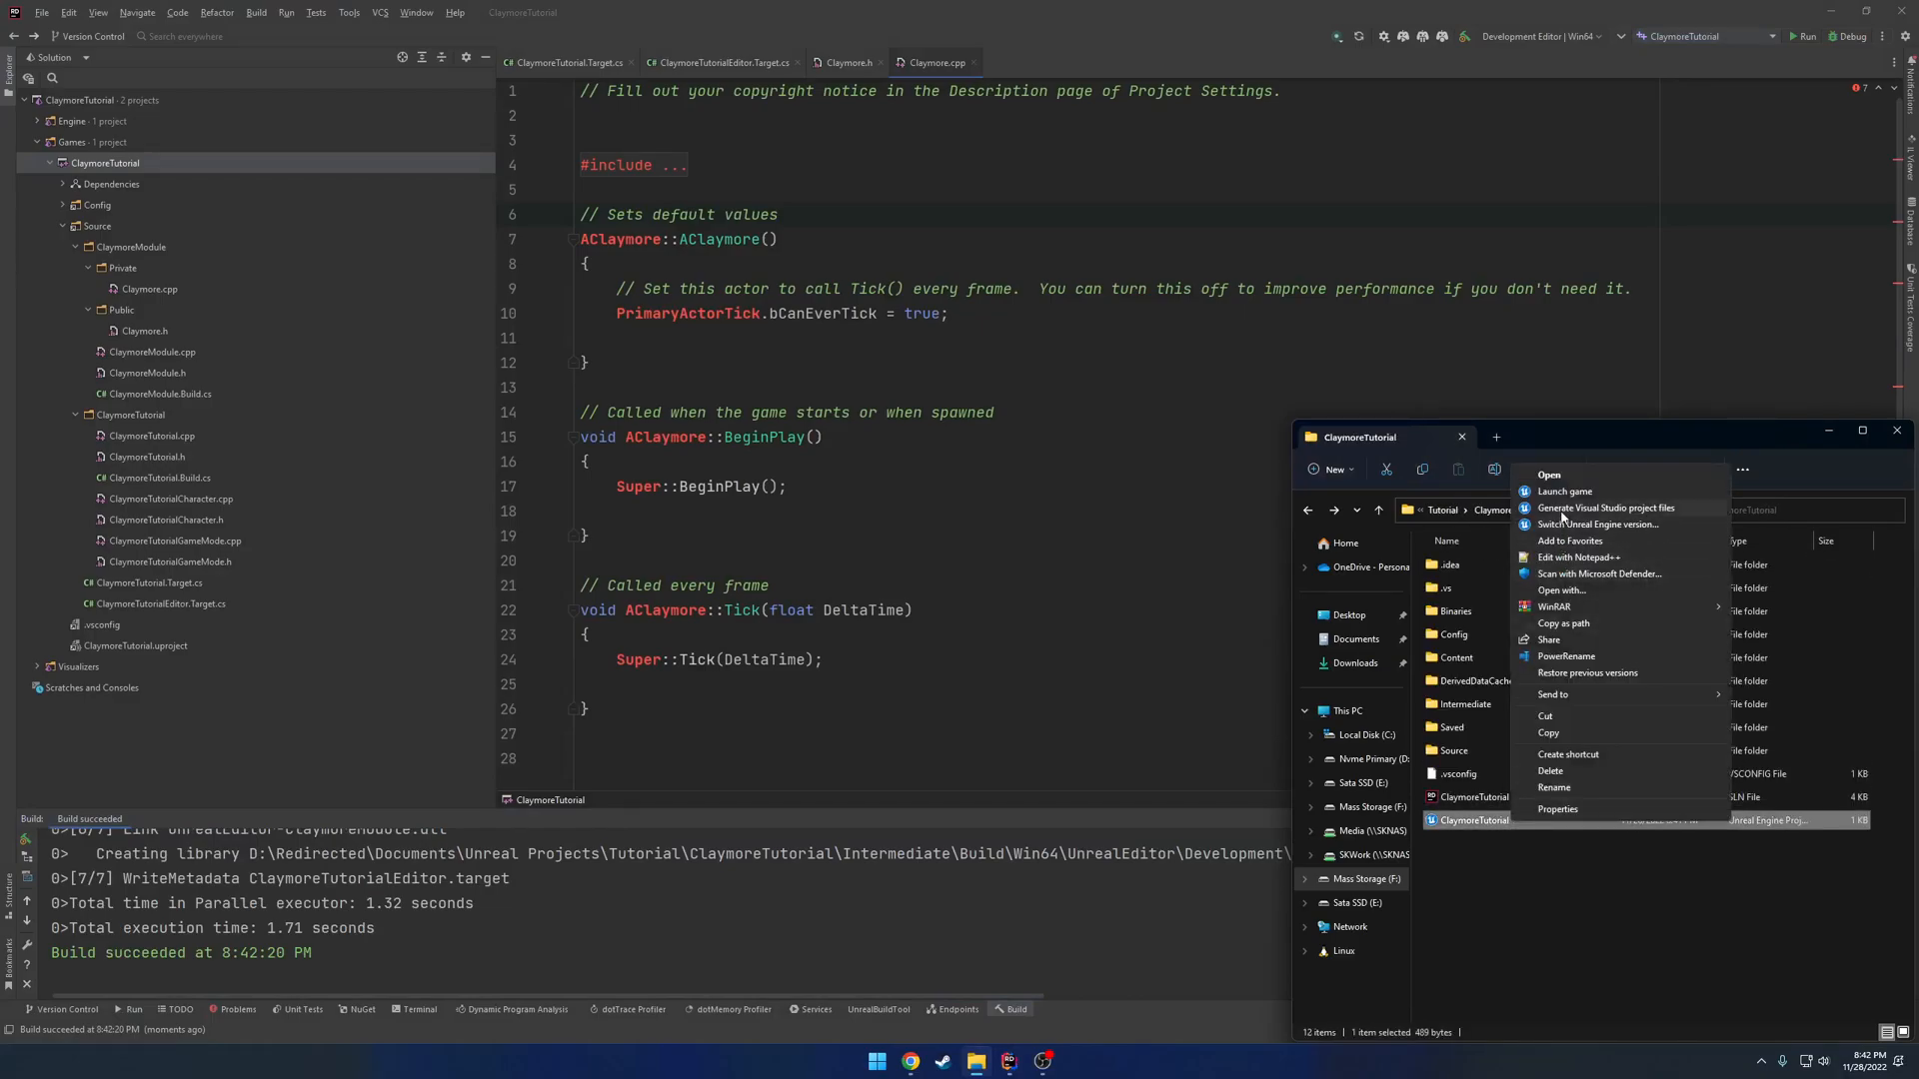
Generate Visual Studio project files from ClaymoreTutorial.uproject.
left_click(1604, 508)
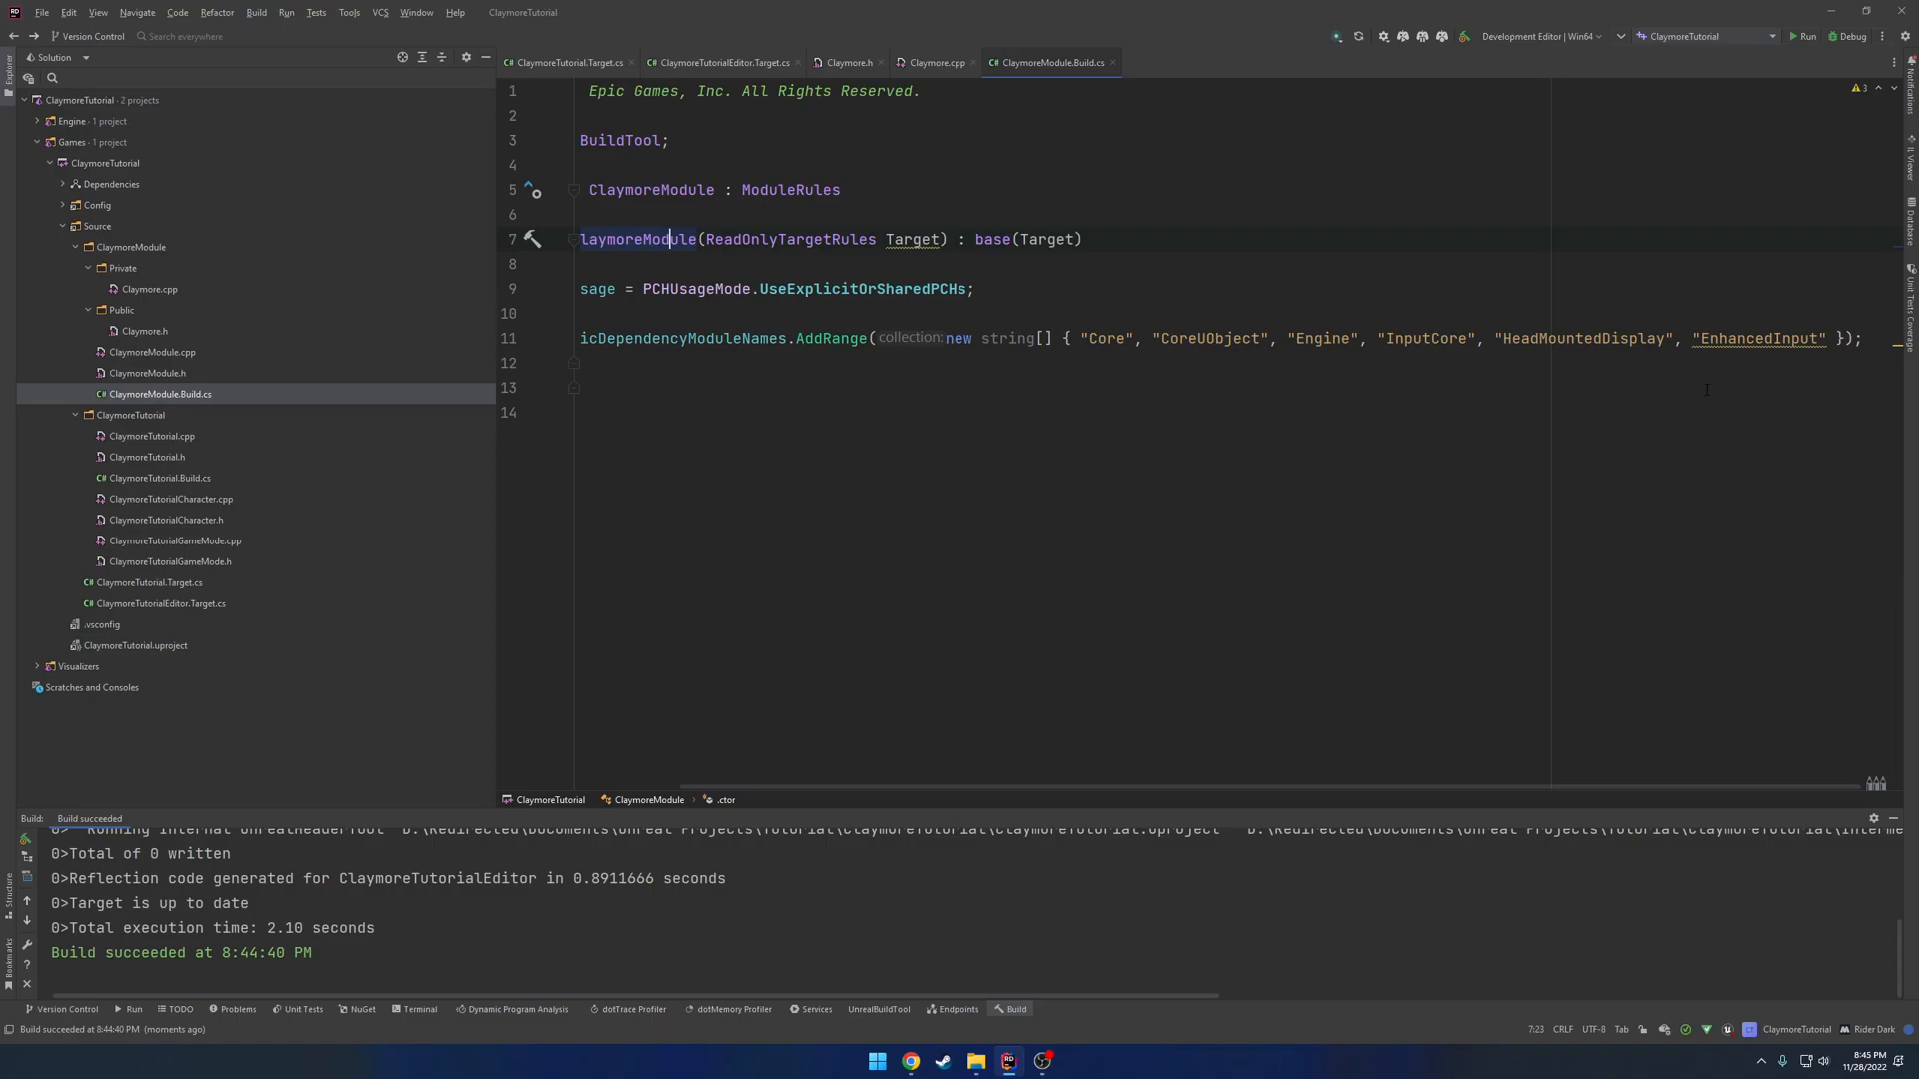
Append "ClaymoreModule" after "EnhancedInput" in ClaymoreModule.Build.cs's PublicDependencyModuleNames.
left_click(1756, 338)
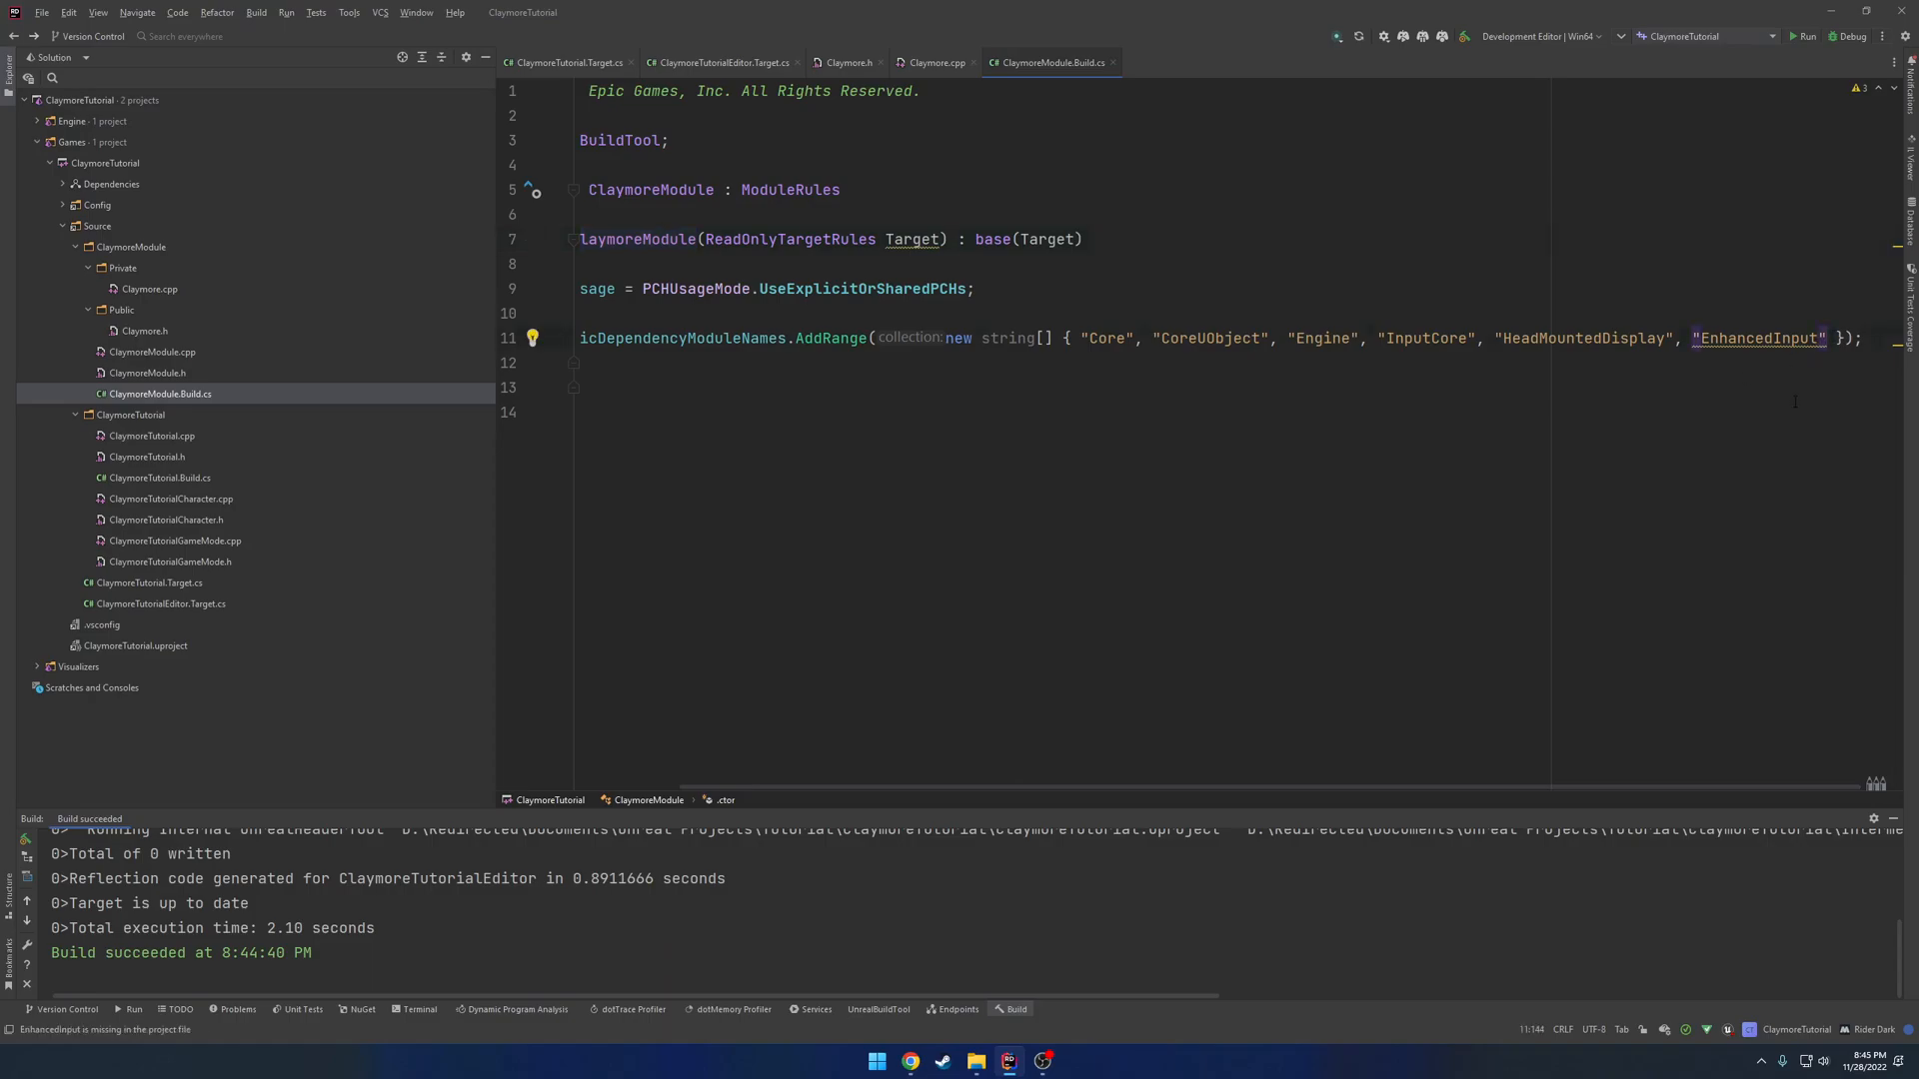
type(", \"")
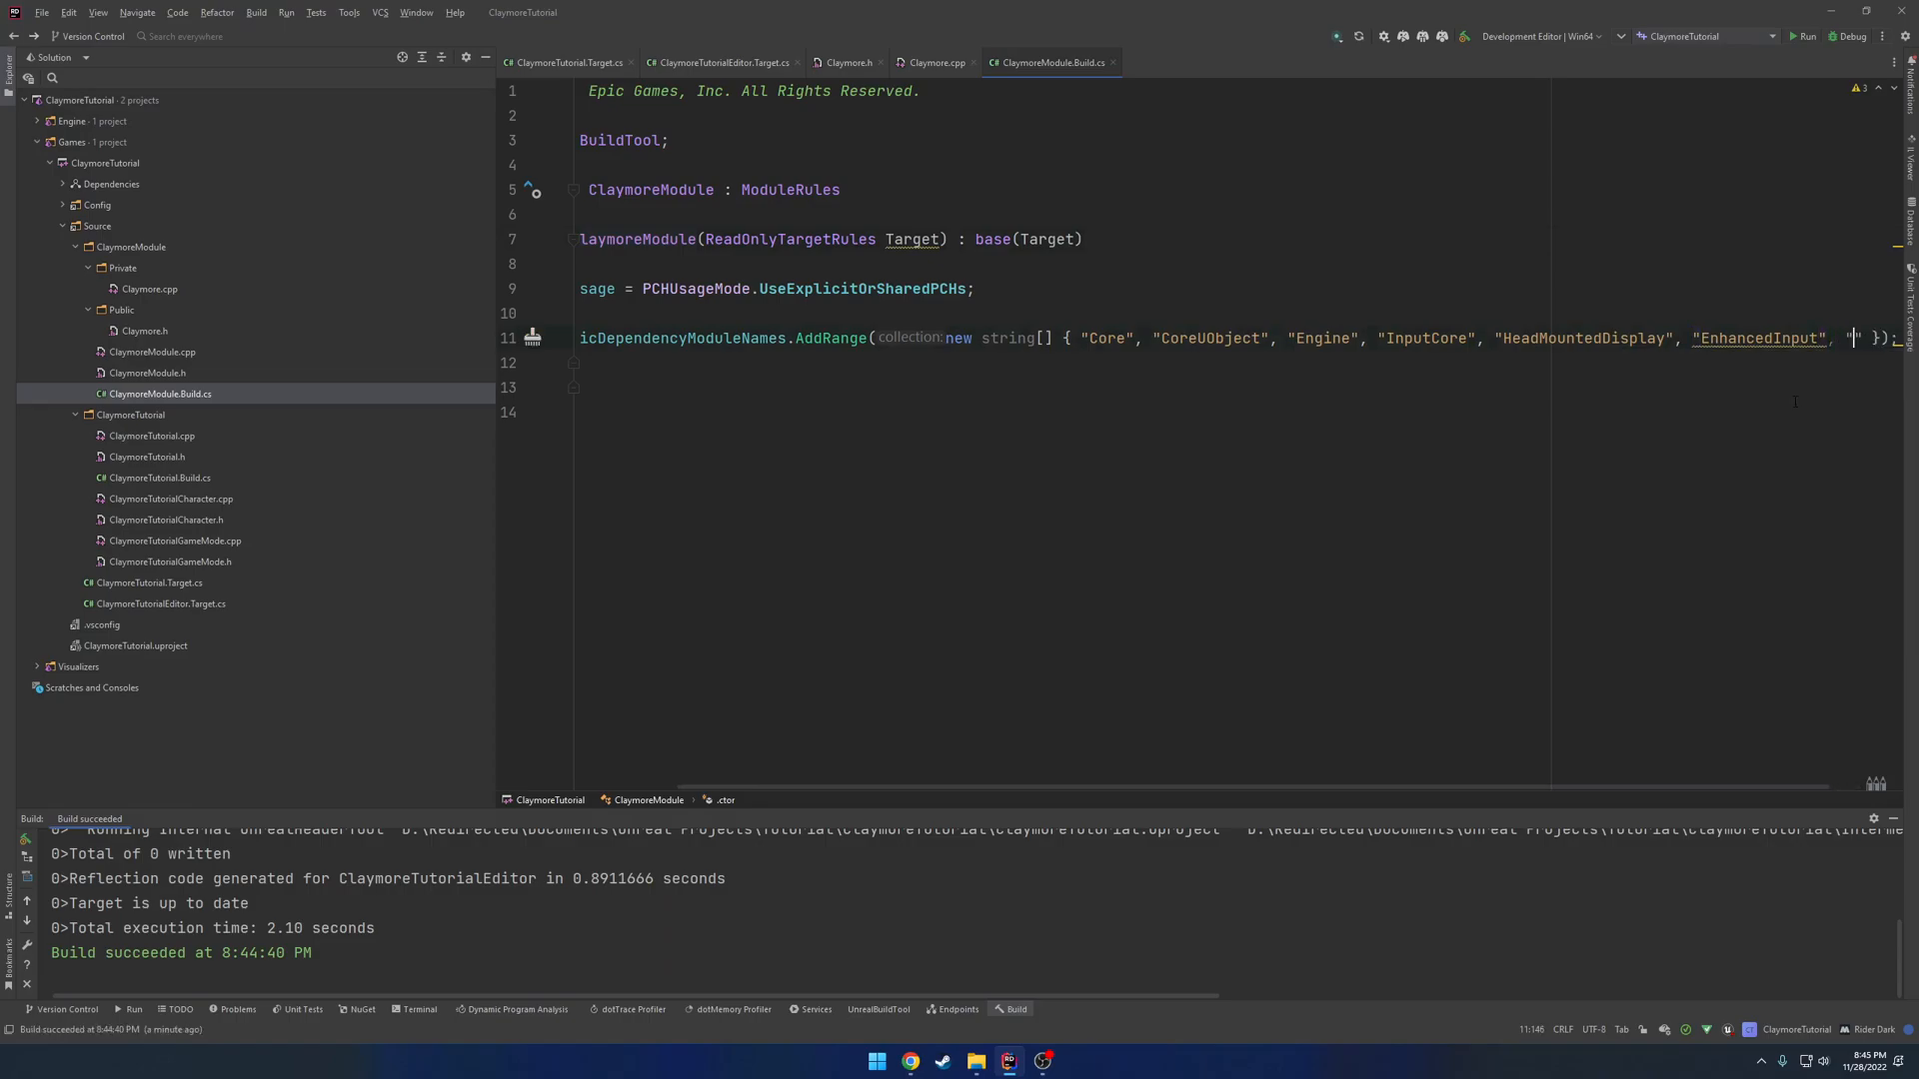
type("\"ClaymoreModule\"")
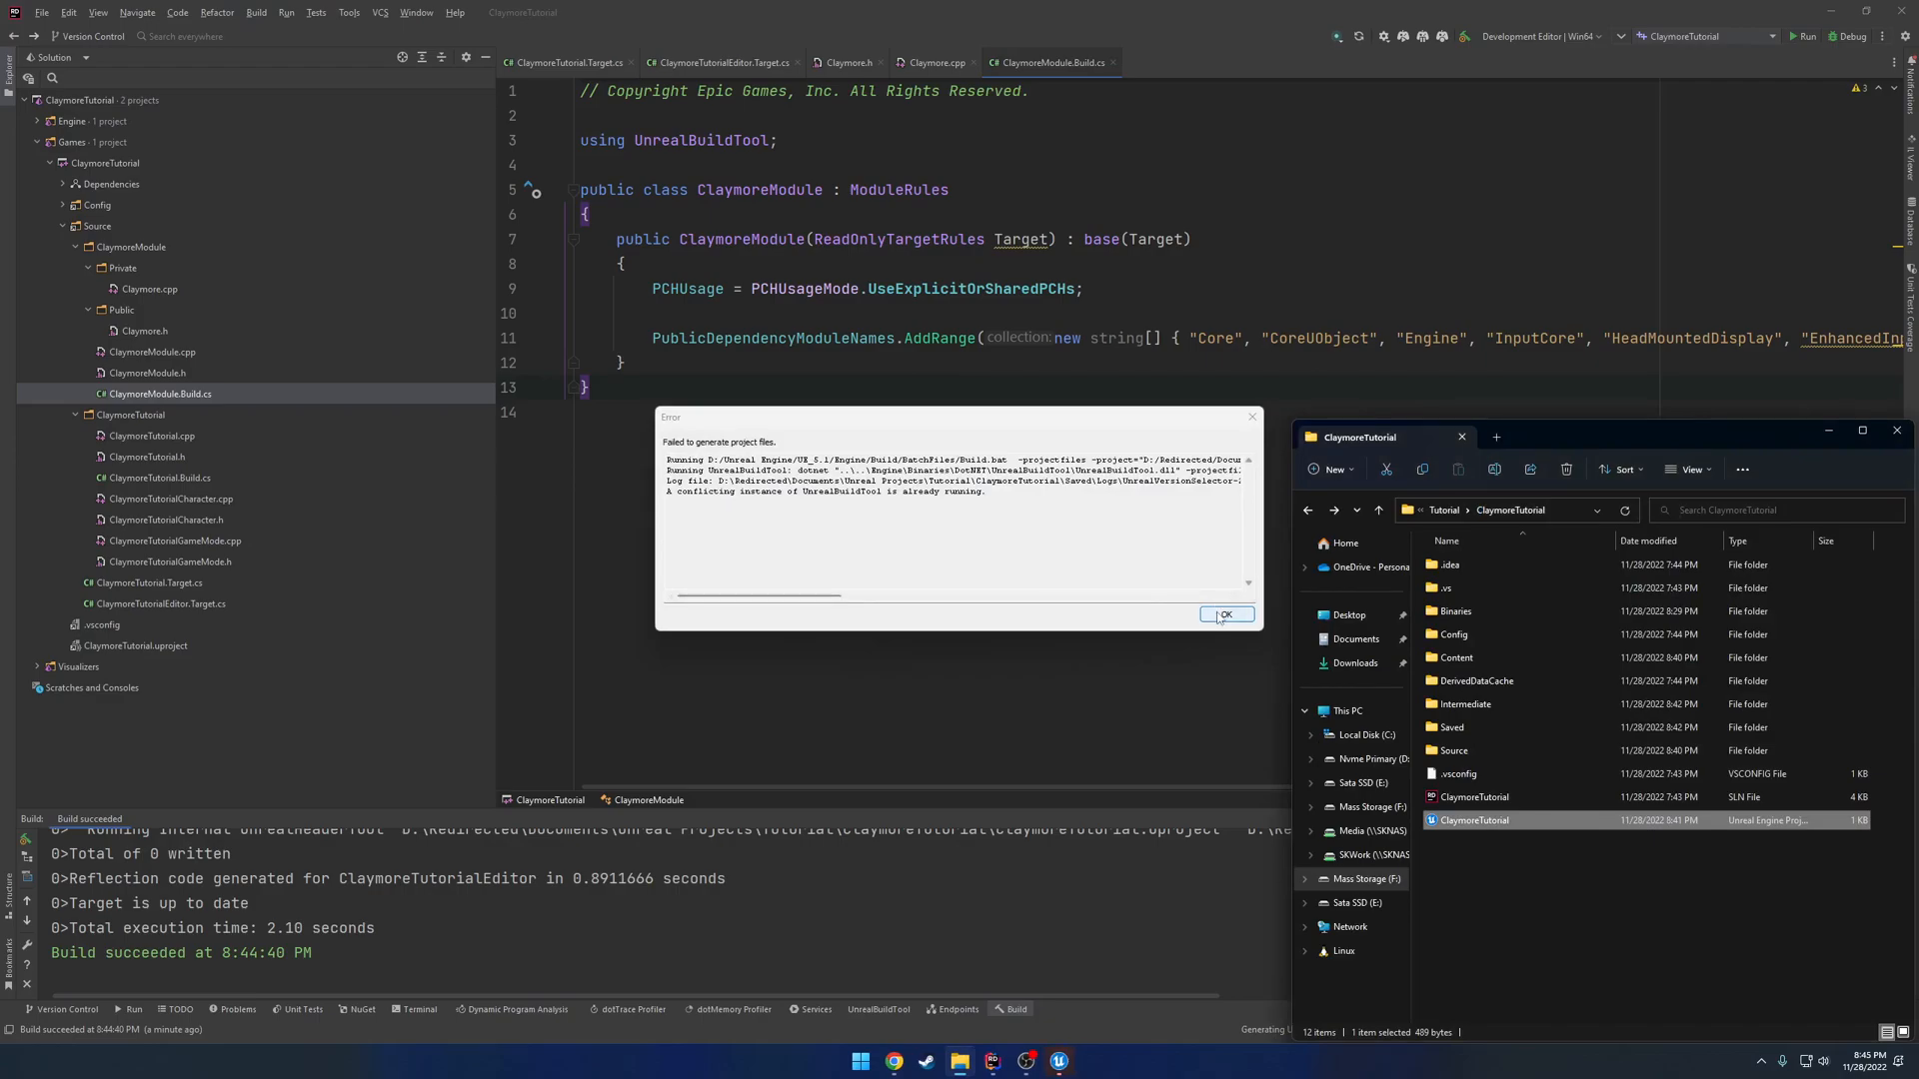
Dismiss the 'Failed to generate project files' error about another running UnrealBuildTool.
left_click(1223, 614)
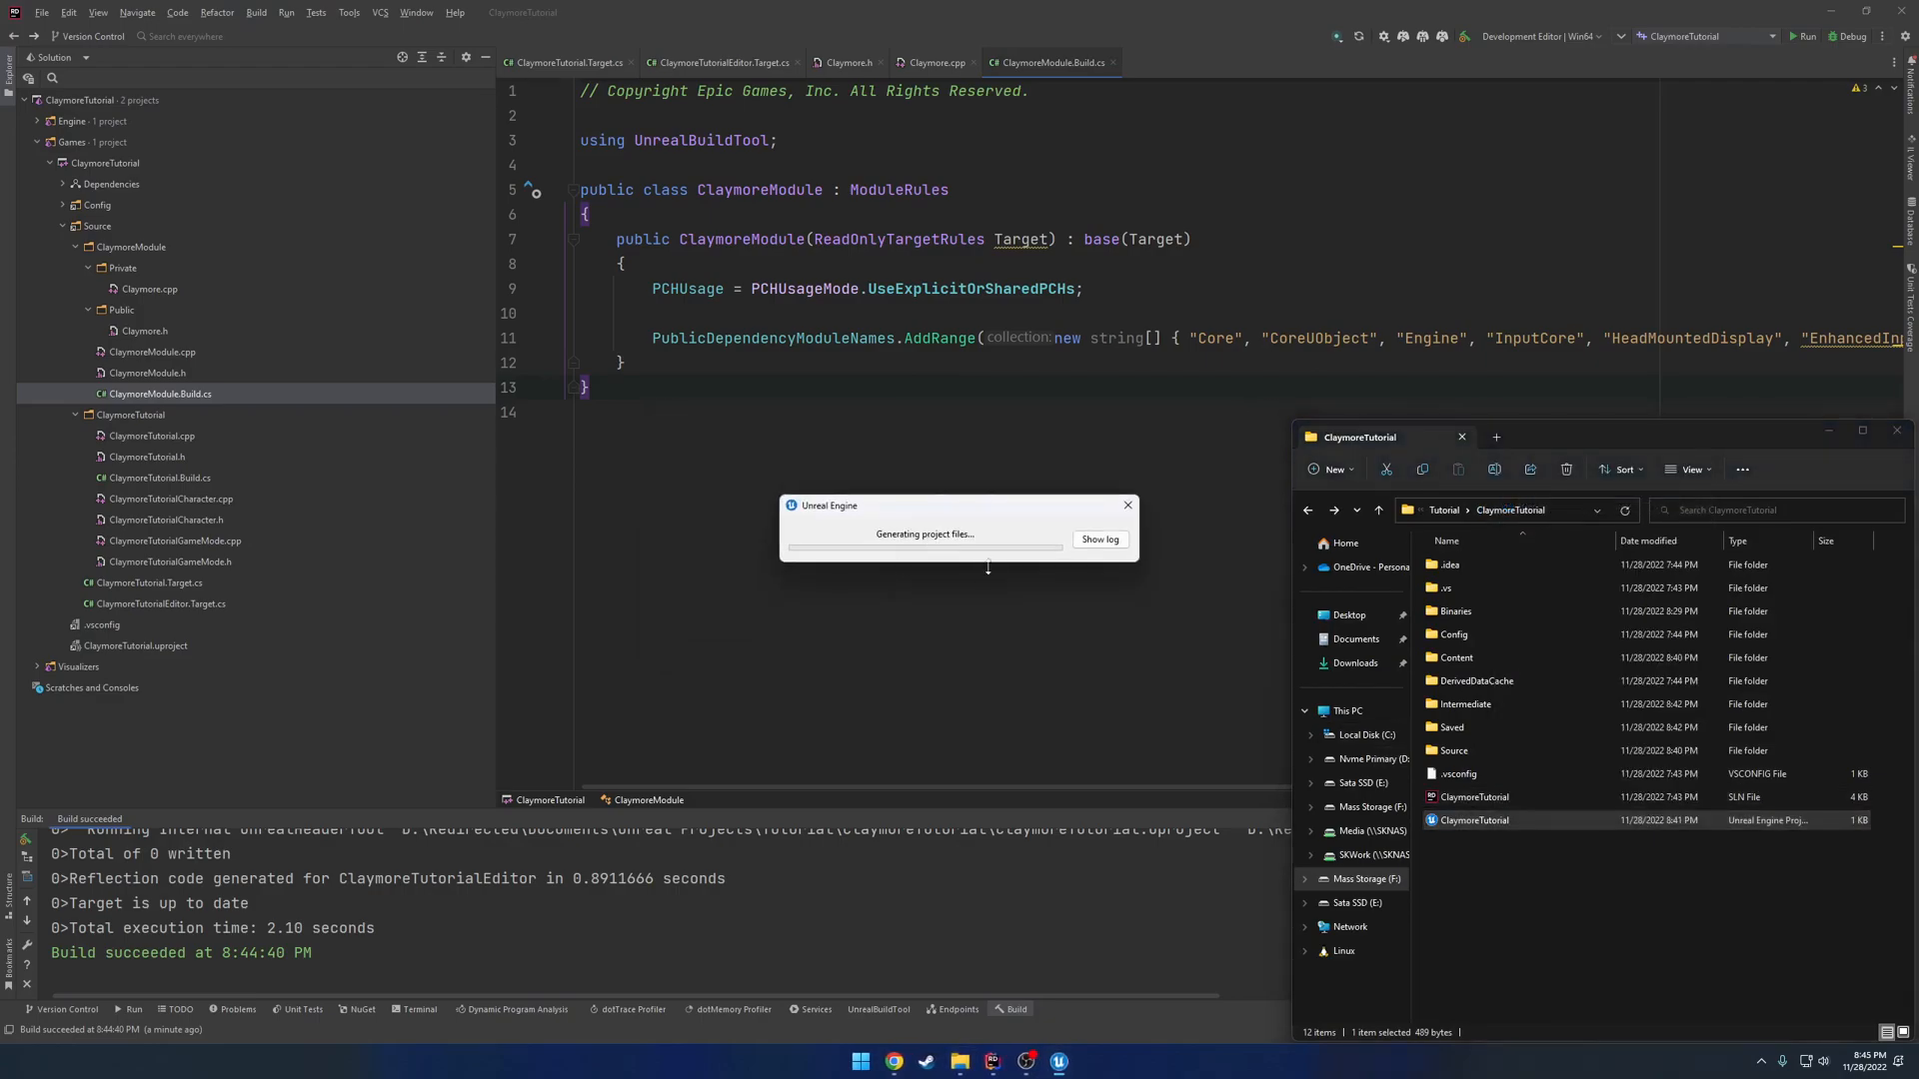
mouse_move(942, 530)
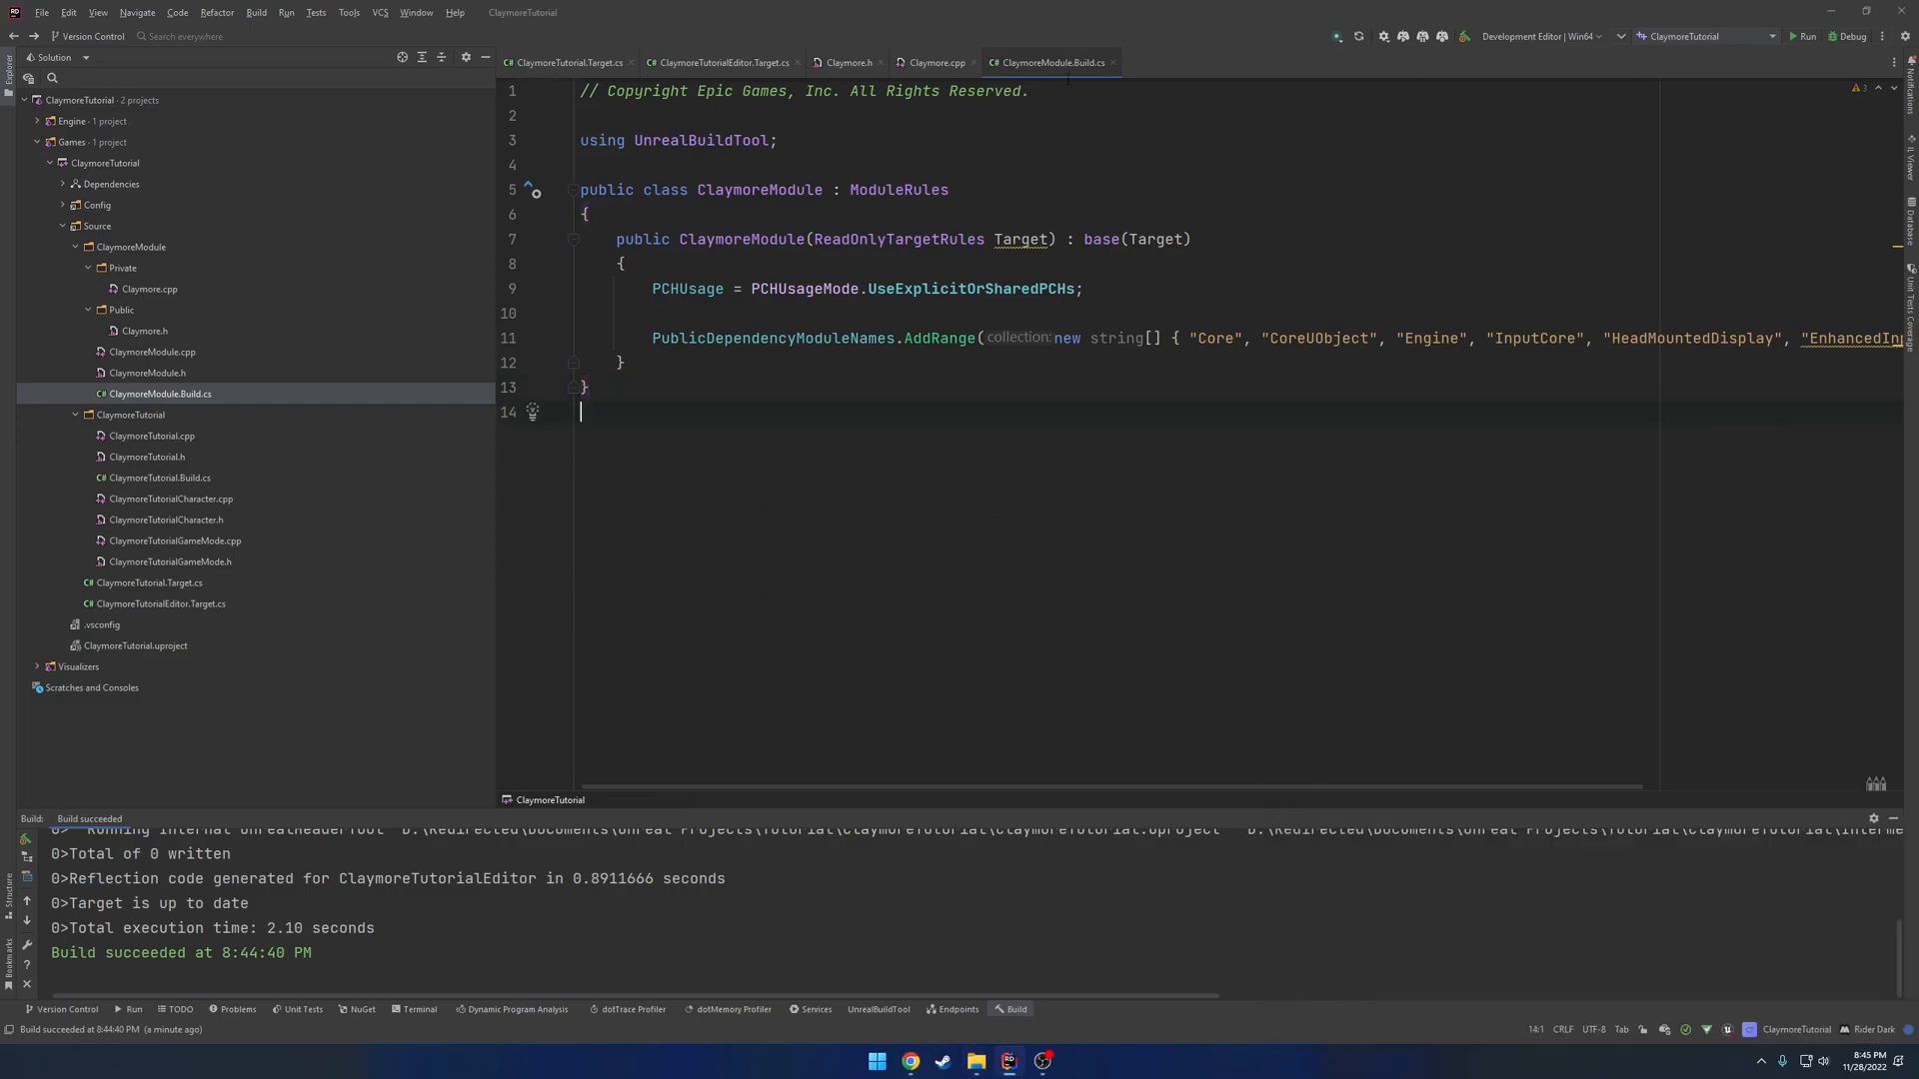
Switch between Claymore.cpp and the AClaymore declaration, ending with Claymore.h open.
left_click(937, 62)
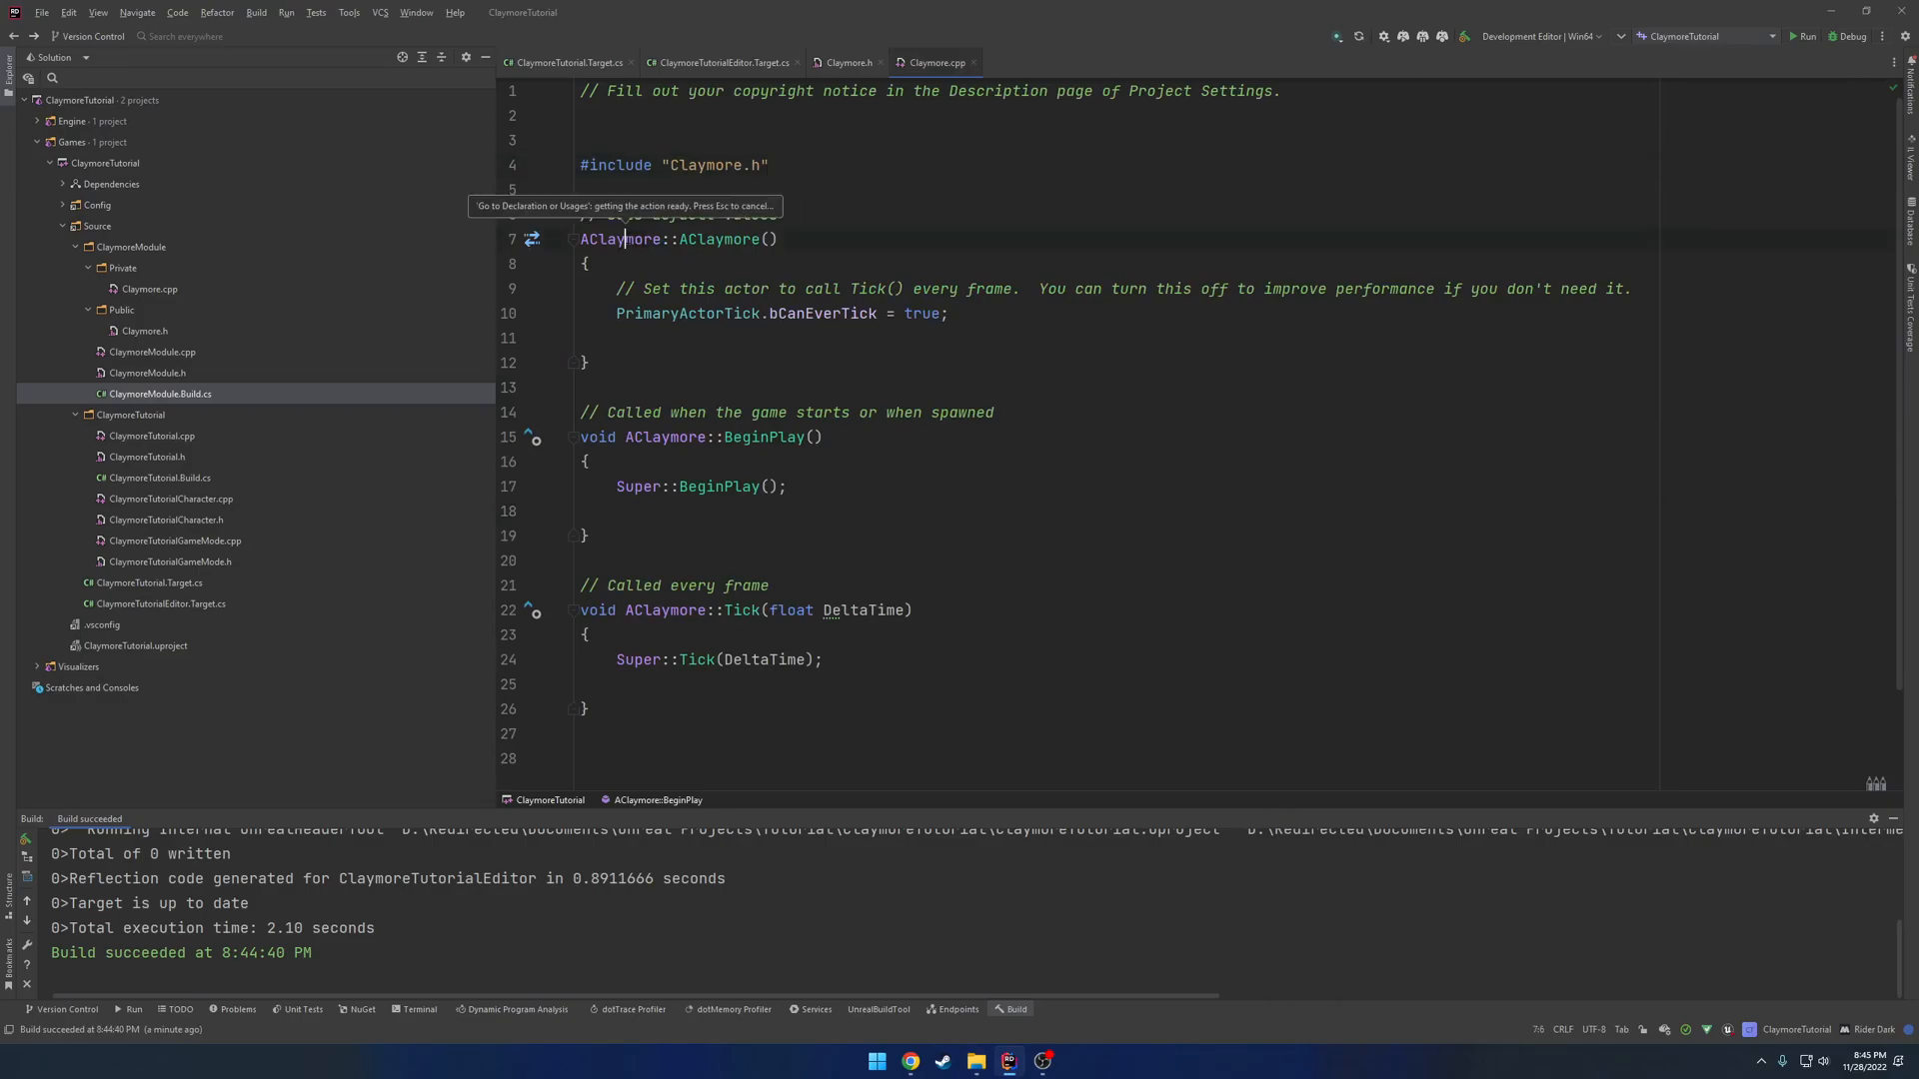
left_click(849, 62)
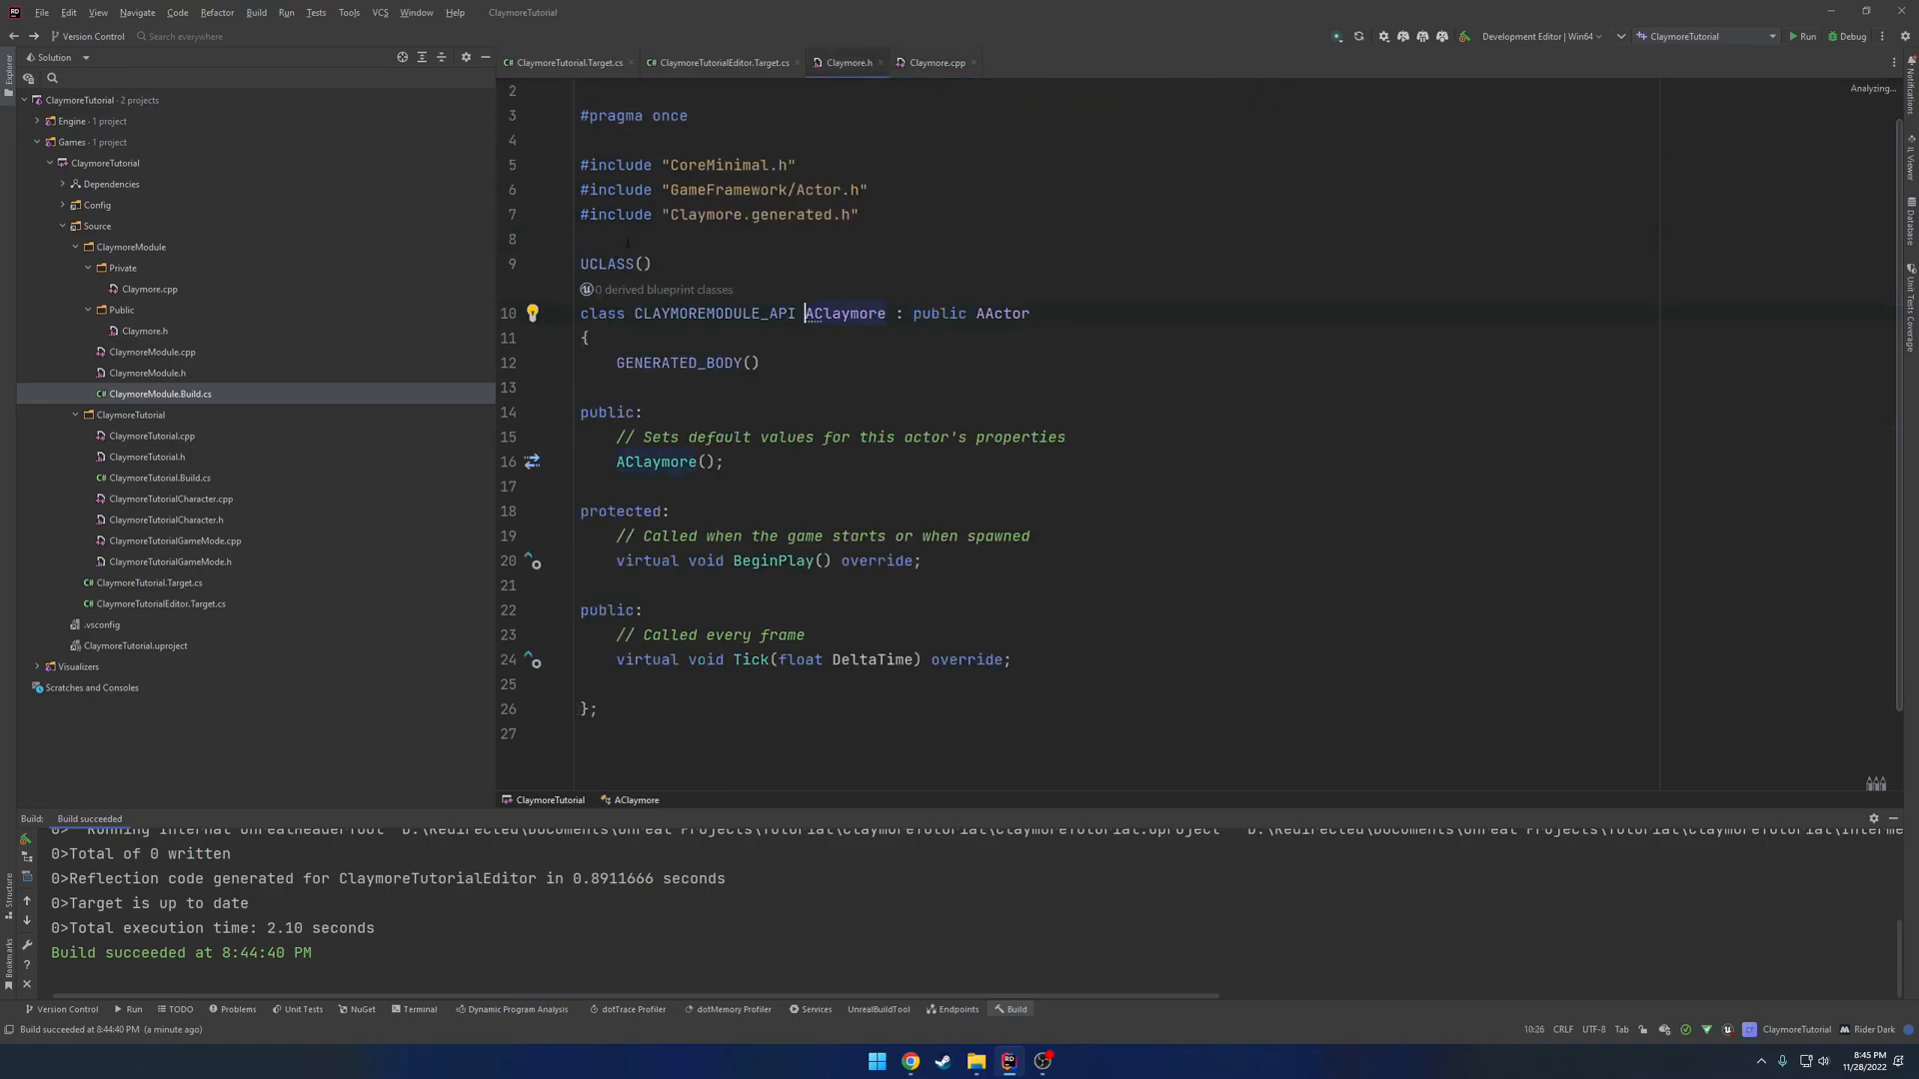
left_click(937, 62)
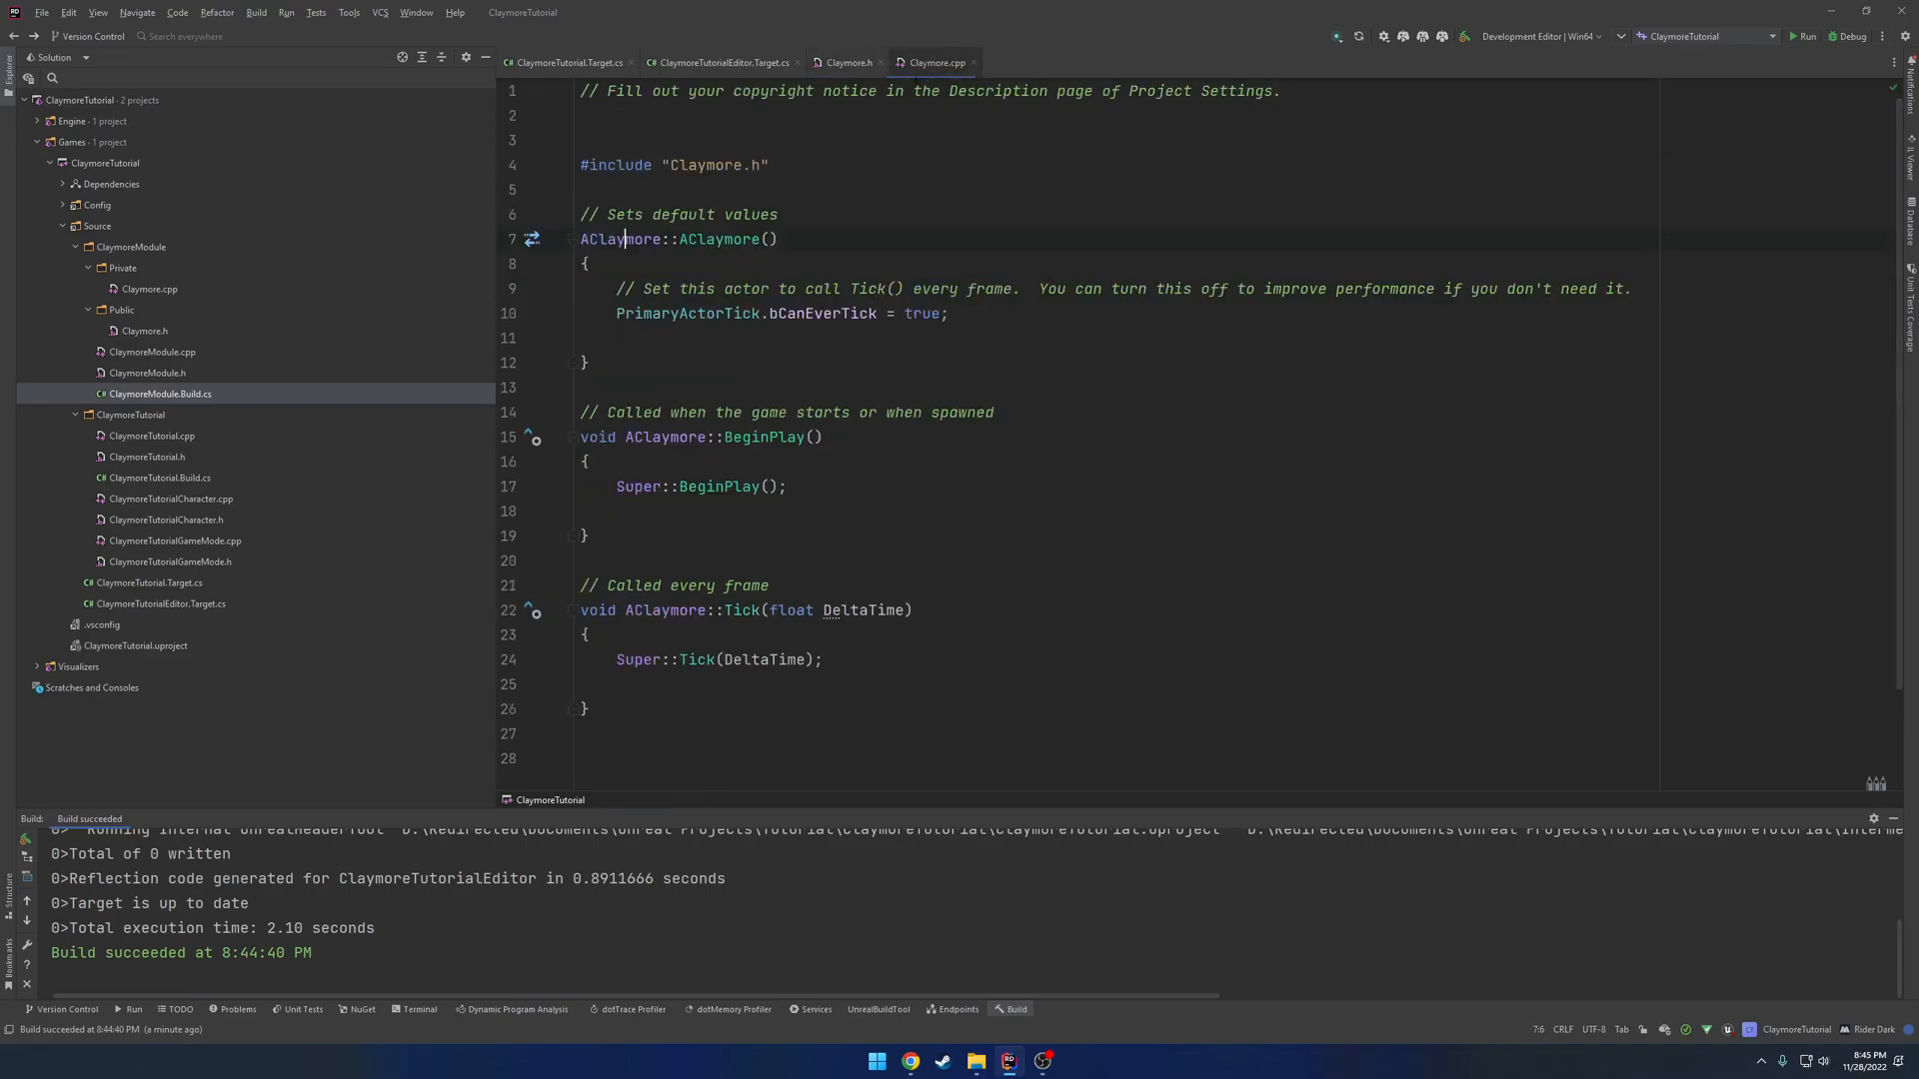
left_click(848, 62)
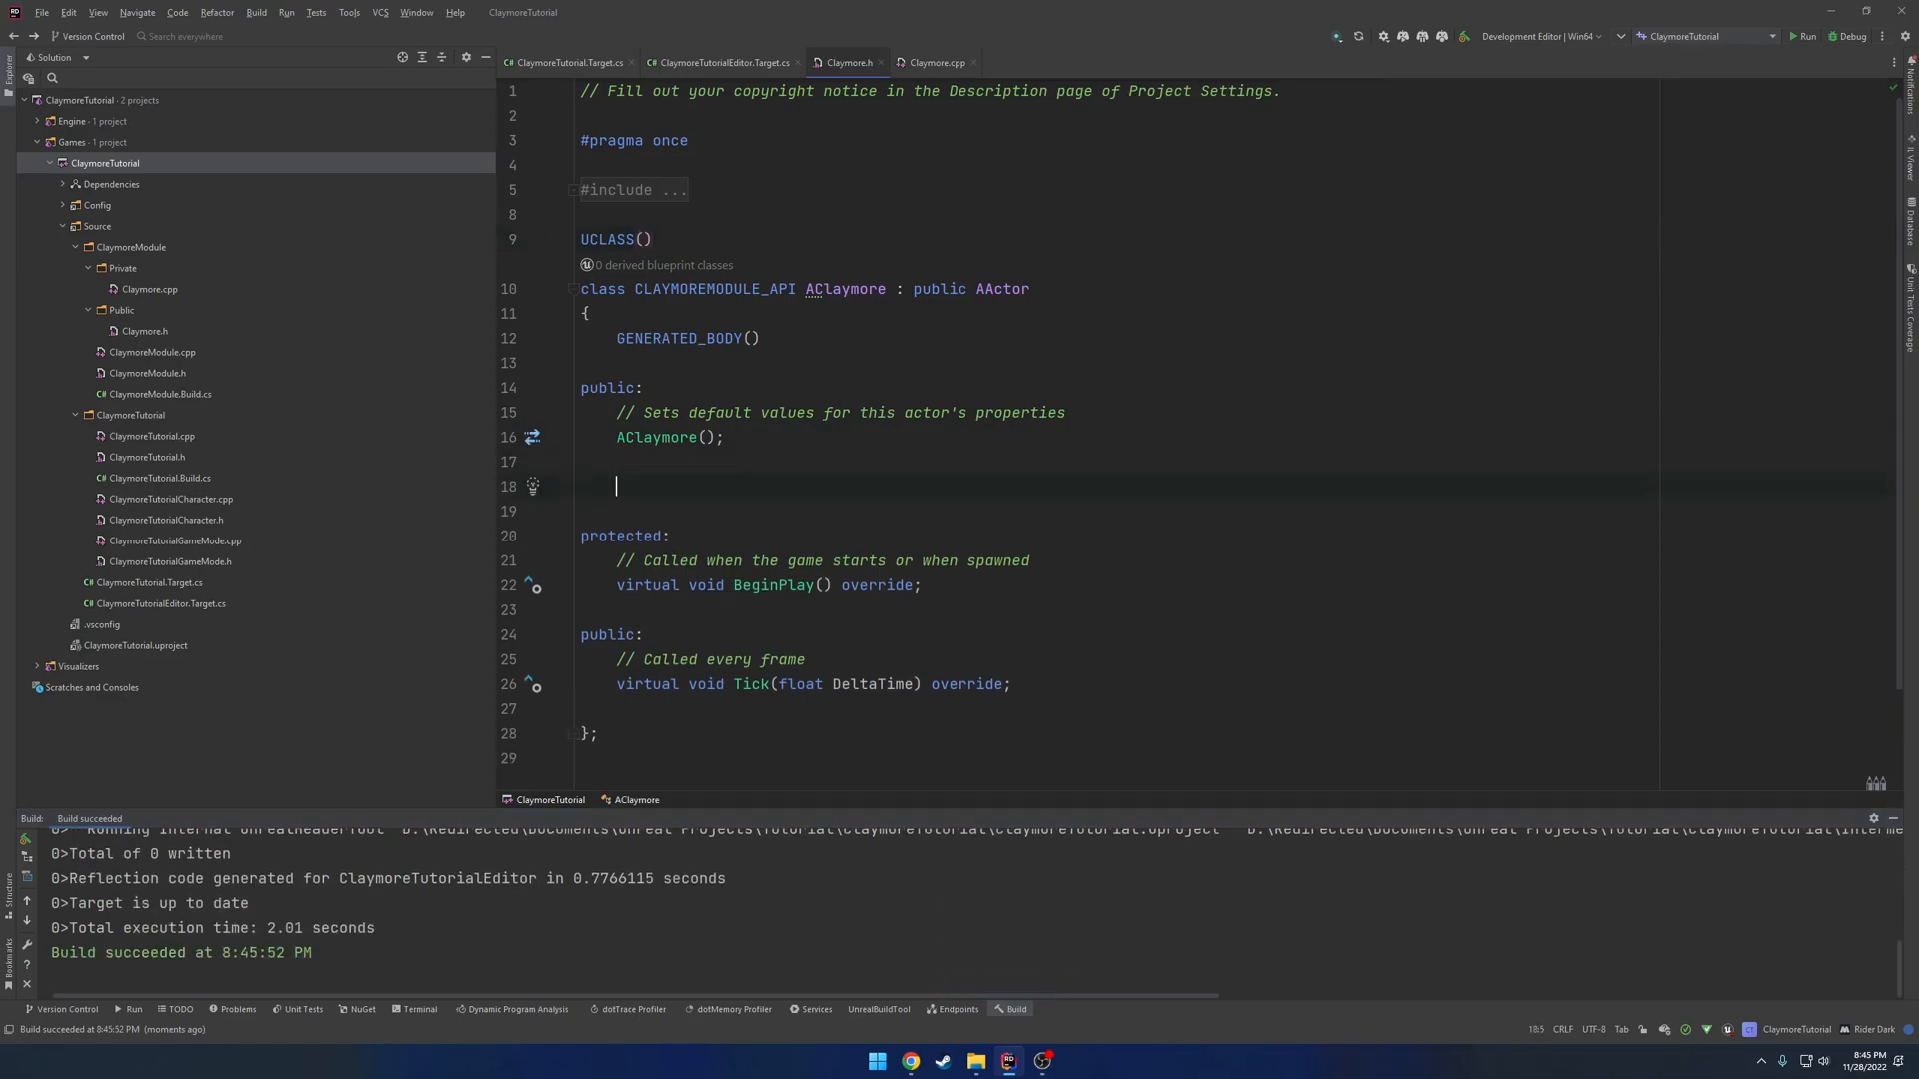
Declare UPROPERTY(EditDefaultsOnly) UStaticMeshComponent* TestMesh in Claymore.h.
type("u")
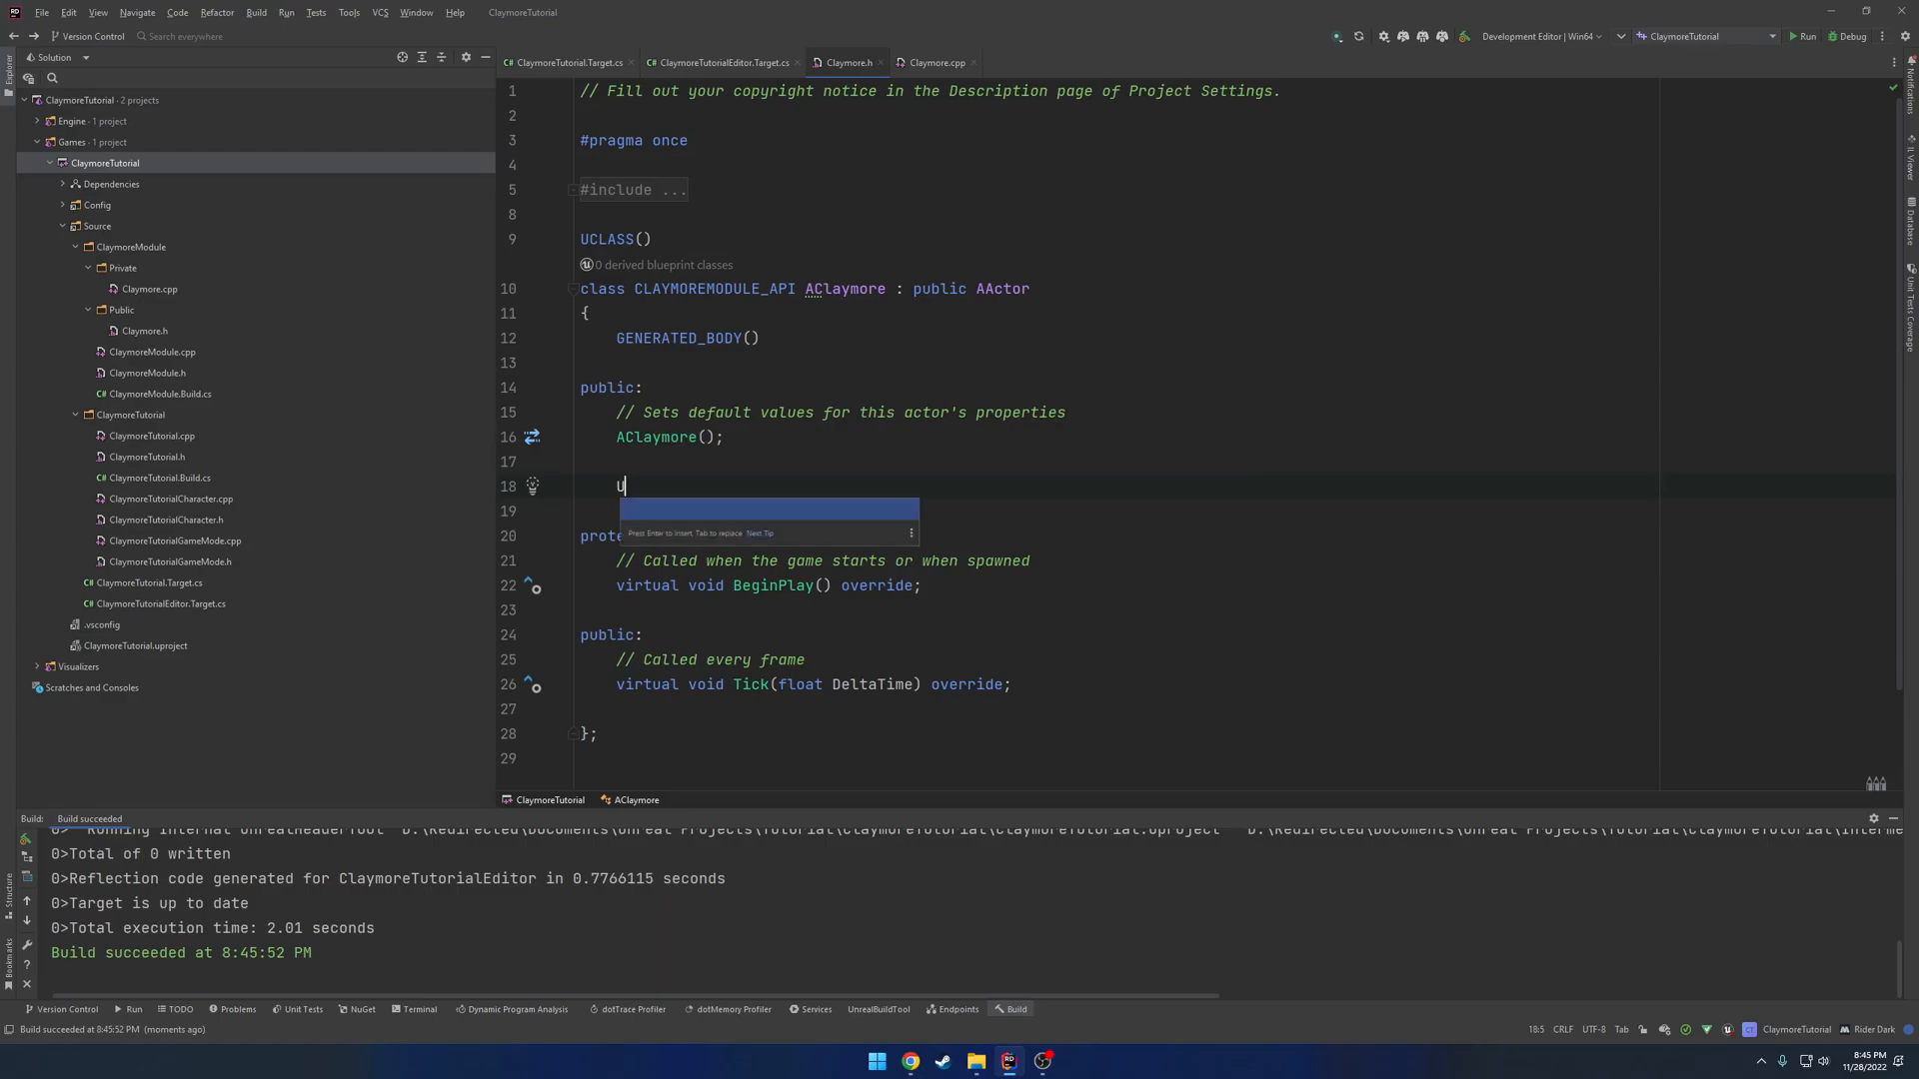
type("PROPERTY(EditD")
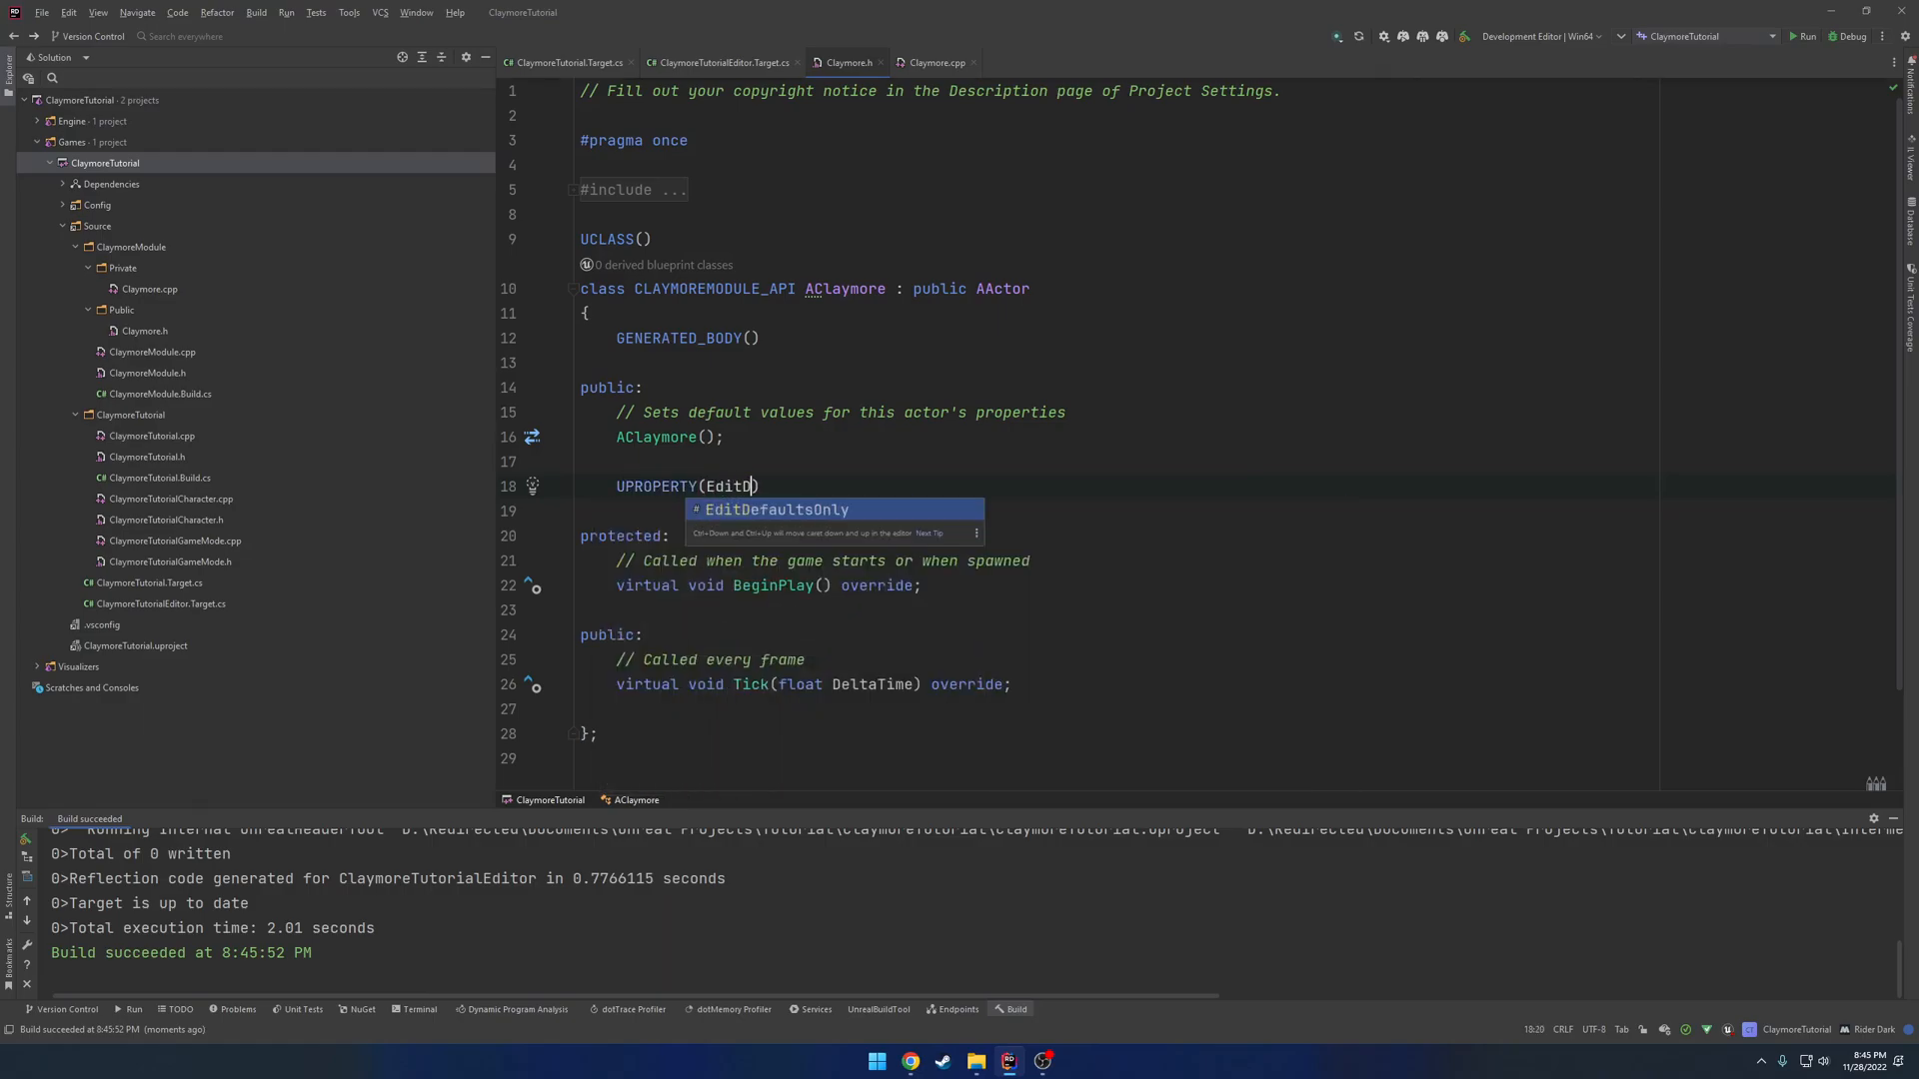
key("Tab")
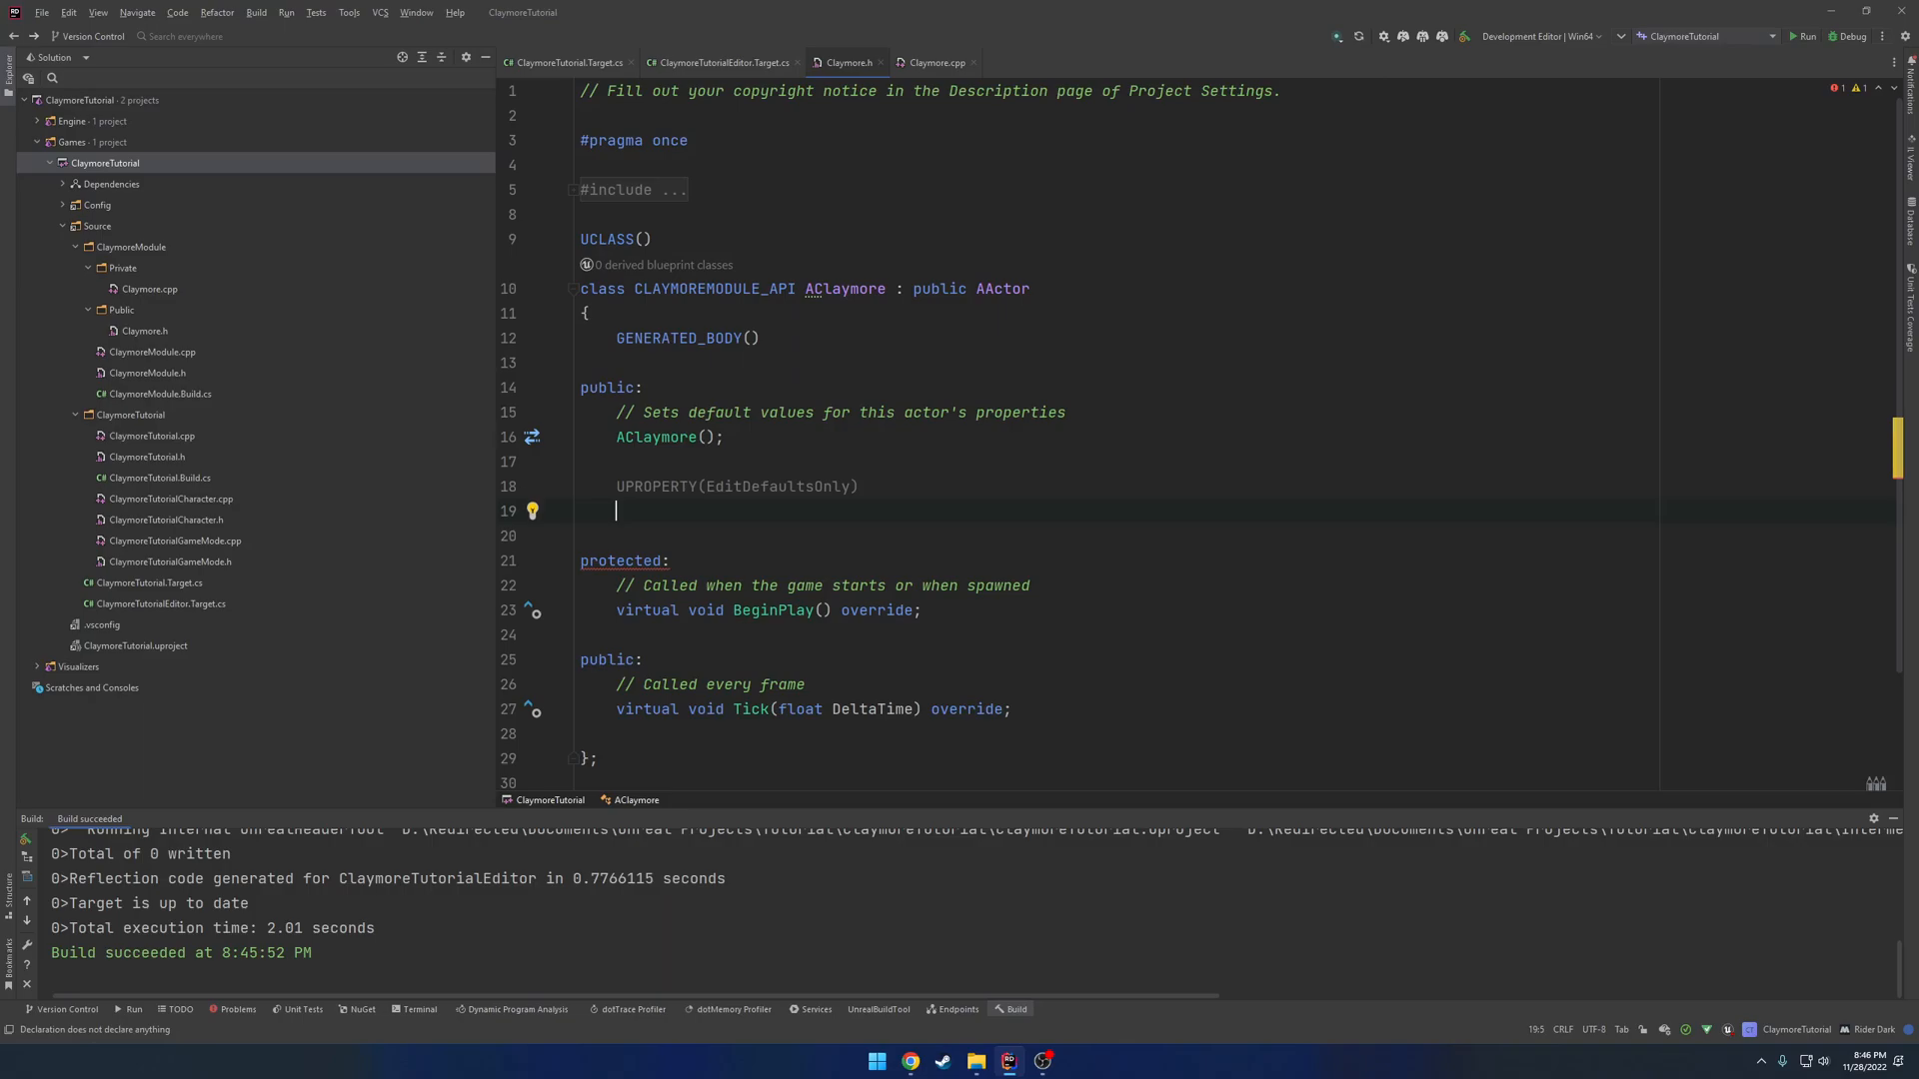
type("UStaticMeshComponent")
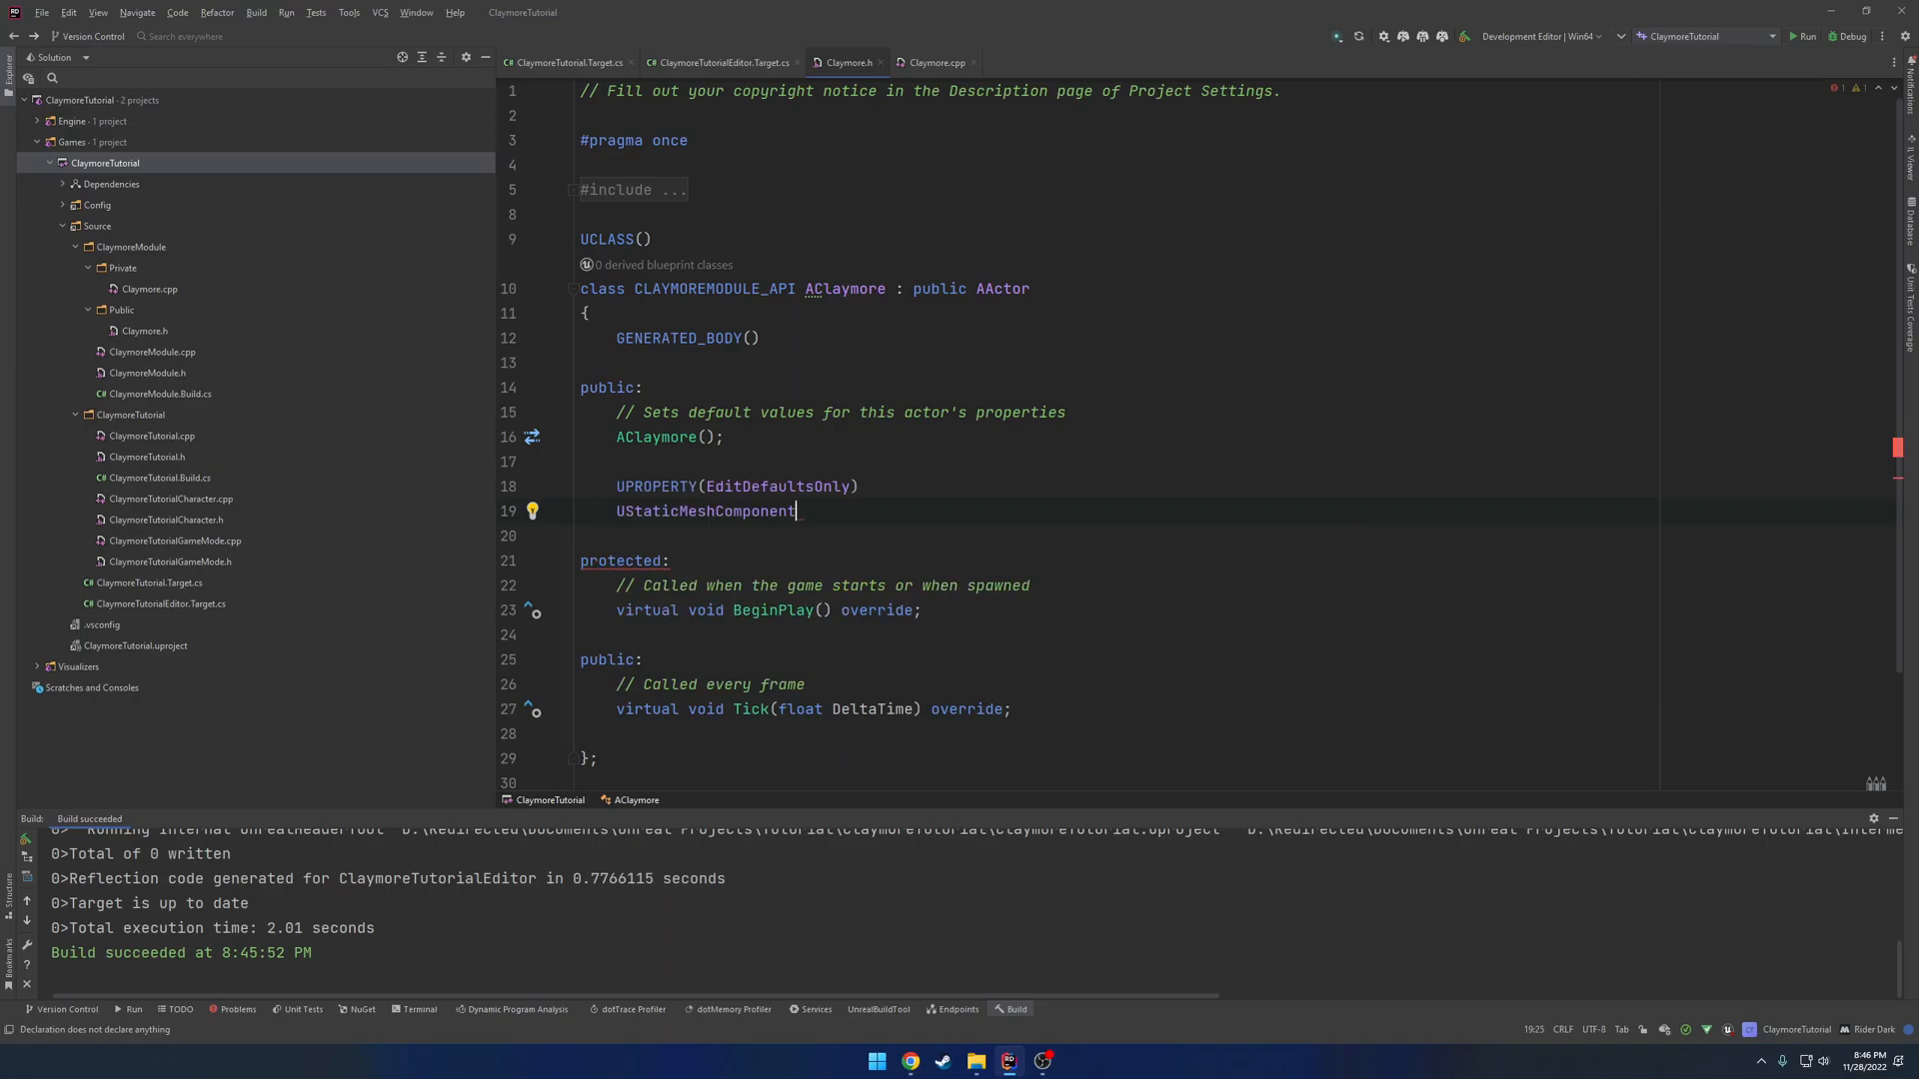
type("* TestMesh;")
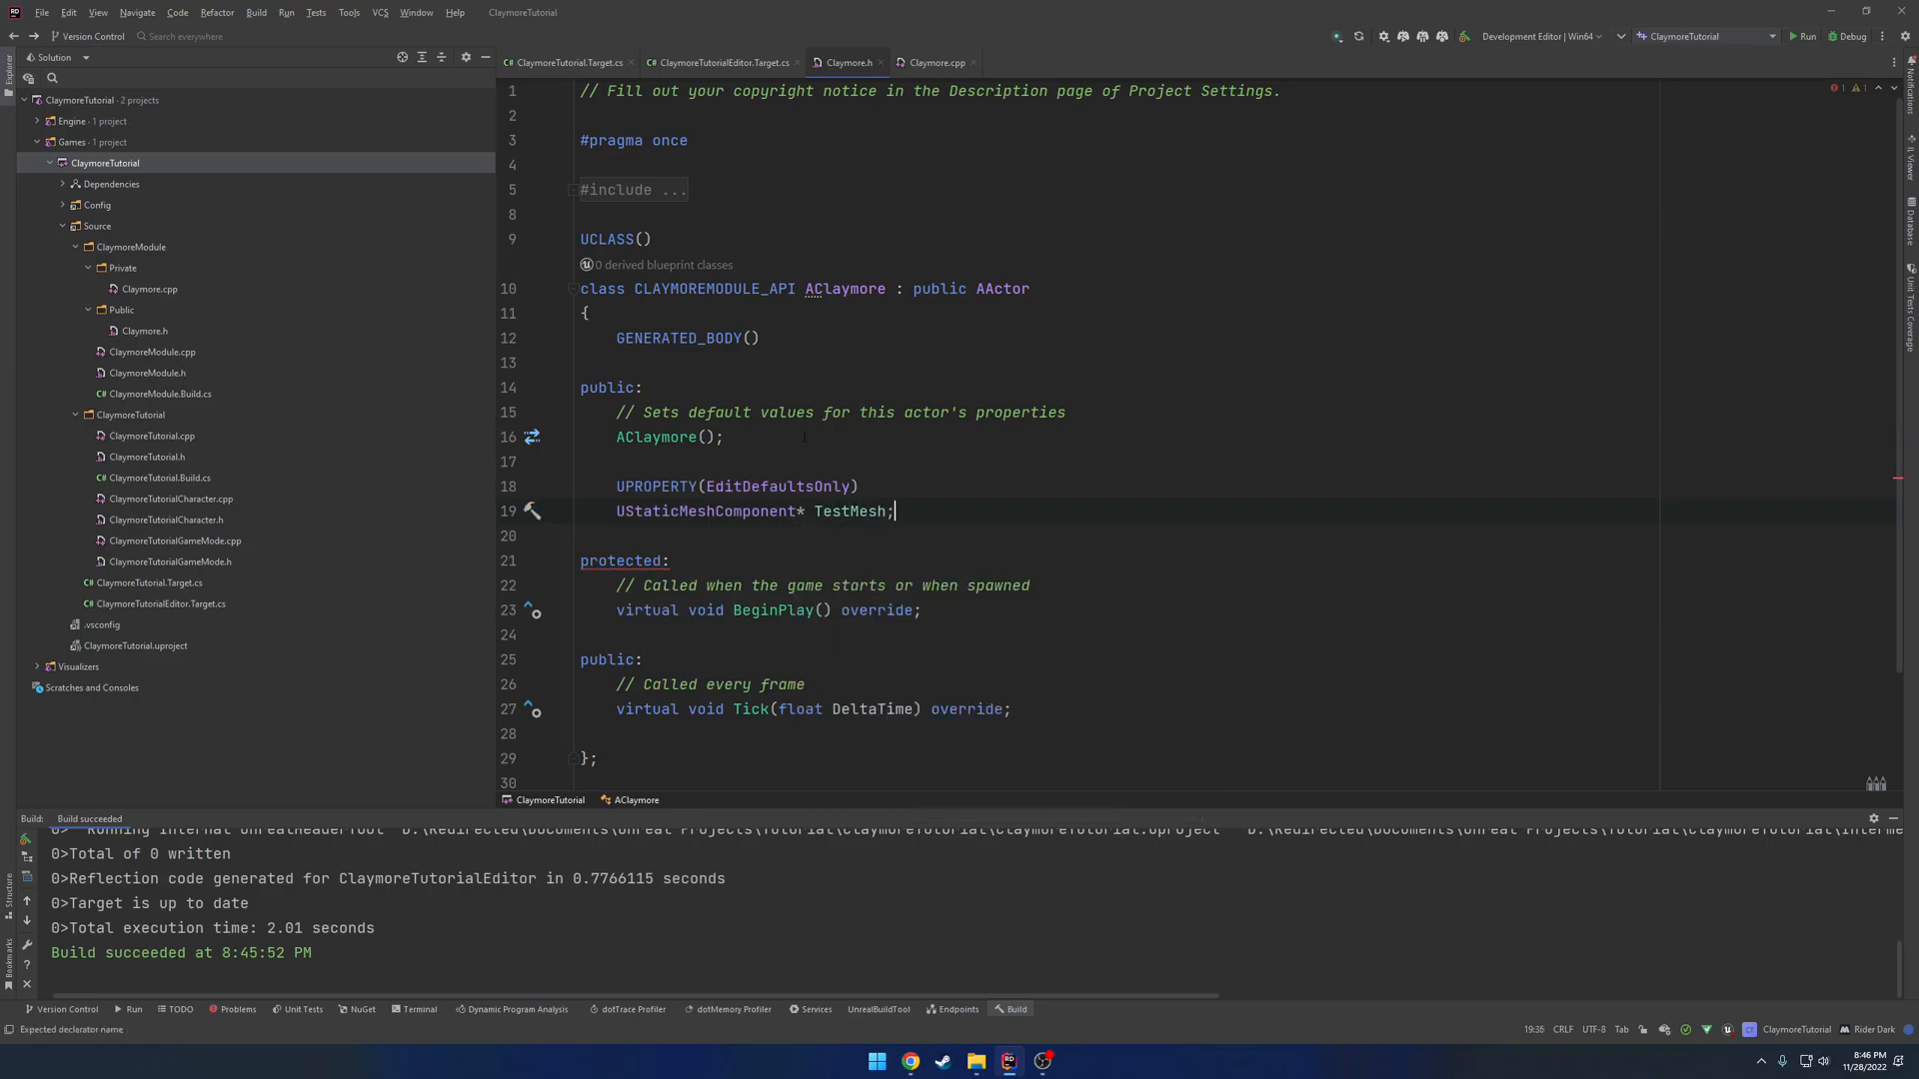
double_click(848, 511)
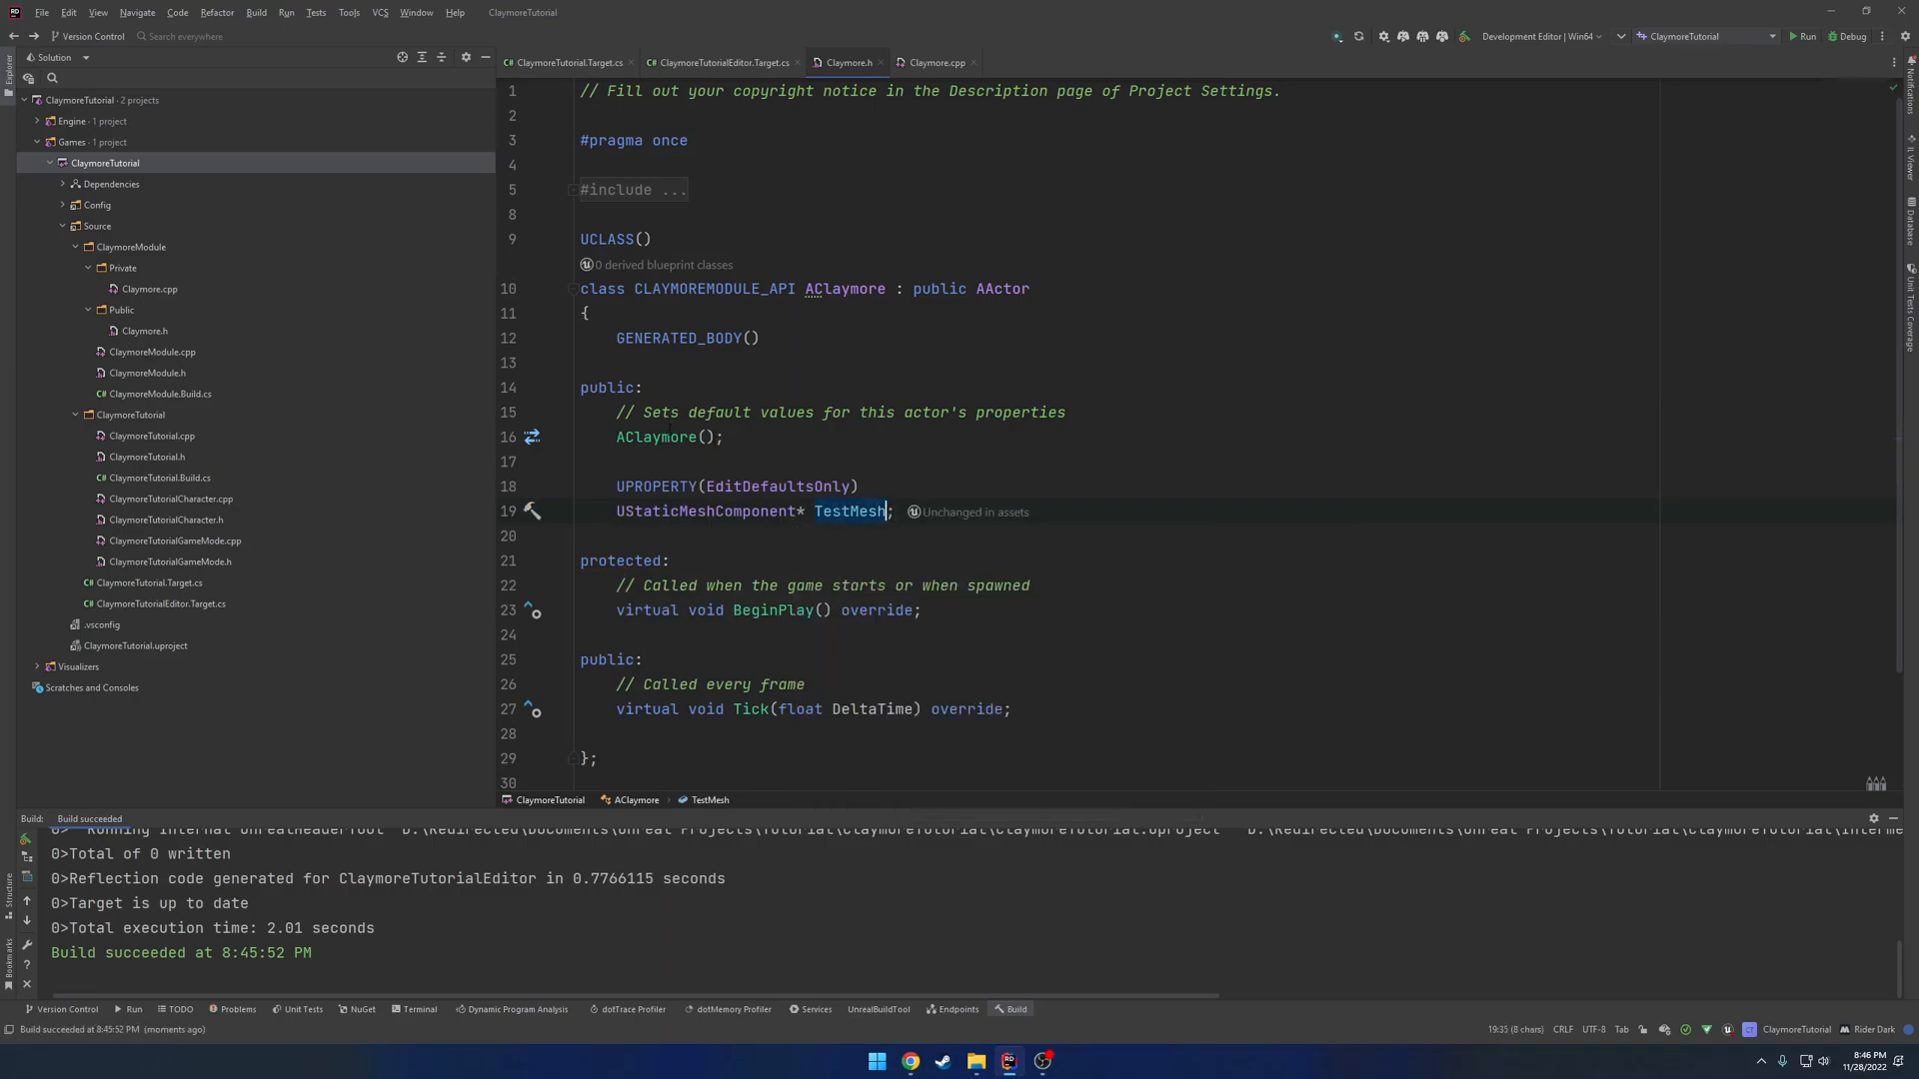
In Claymore.cpp, create TestMesh via CreateDefaultSubobject and assign it as RootComponent.
left_click(936, 62)
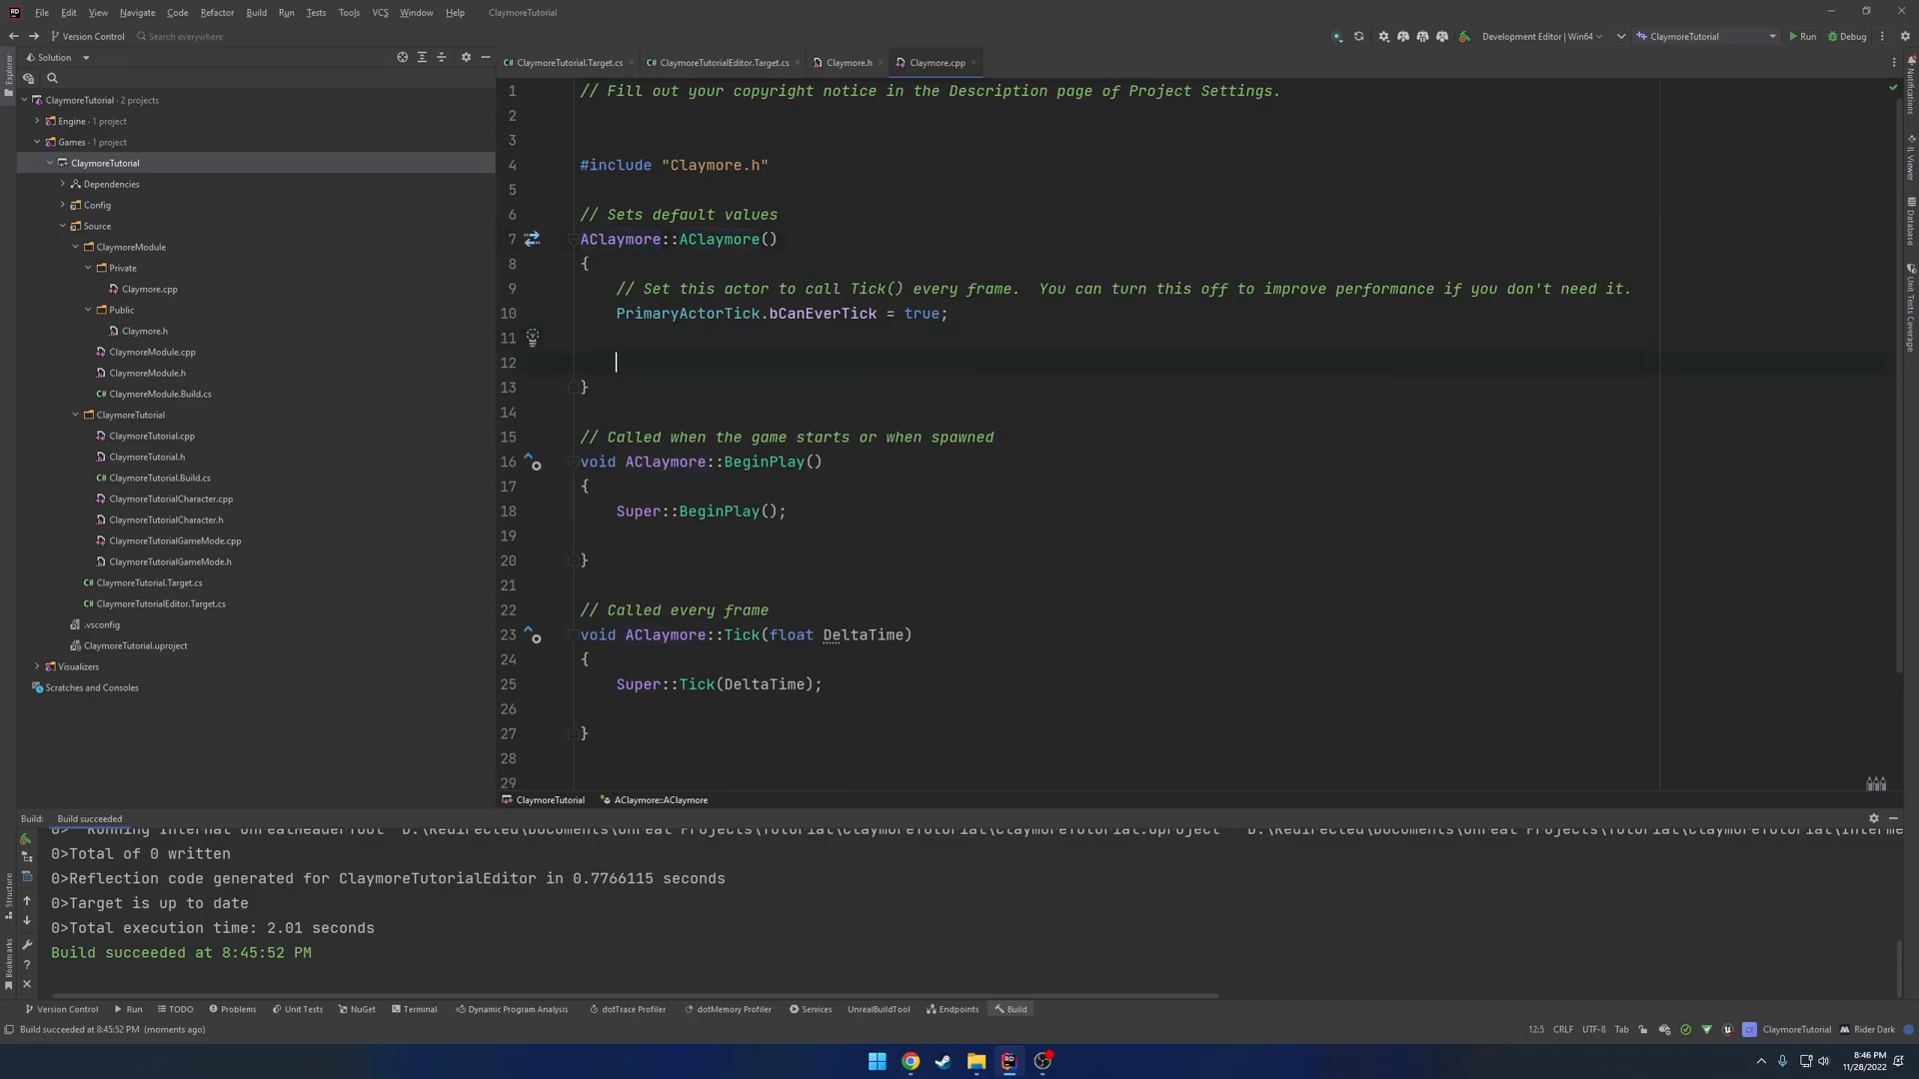
type("TestMesh = CreateDefaultSubobject<UStaticMeshComponent>(TEXT(\"")
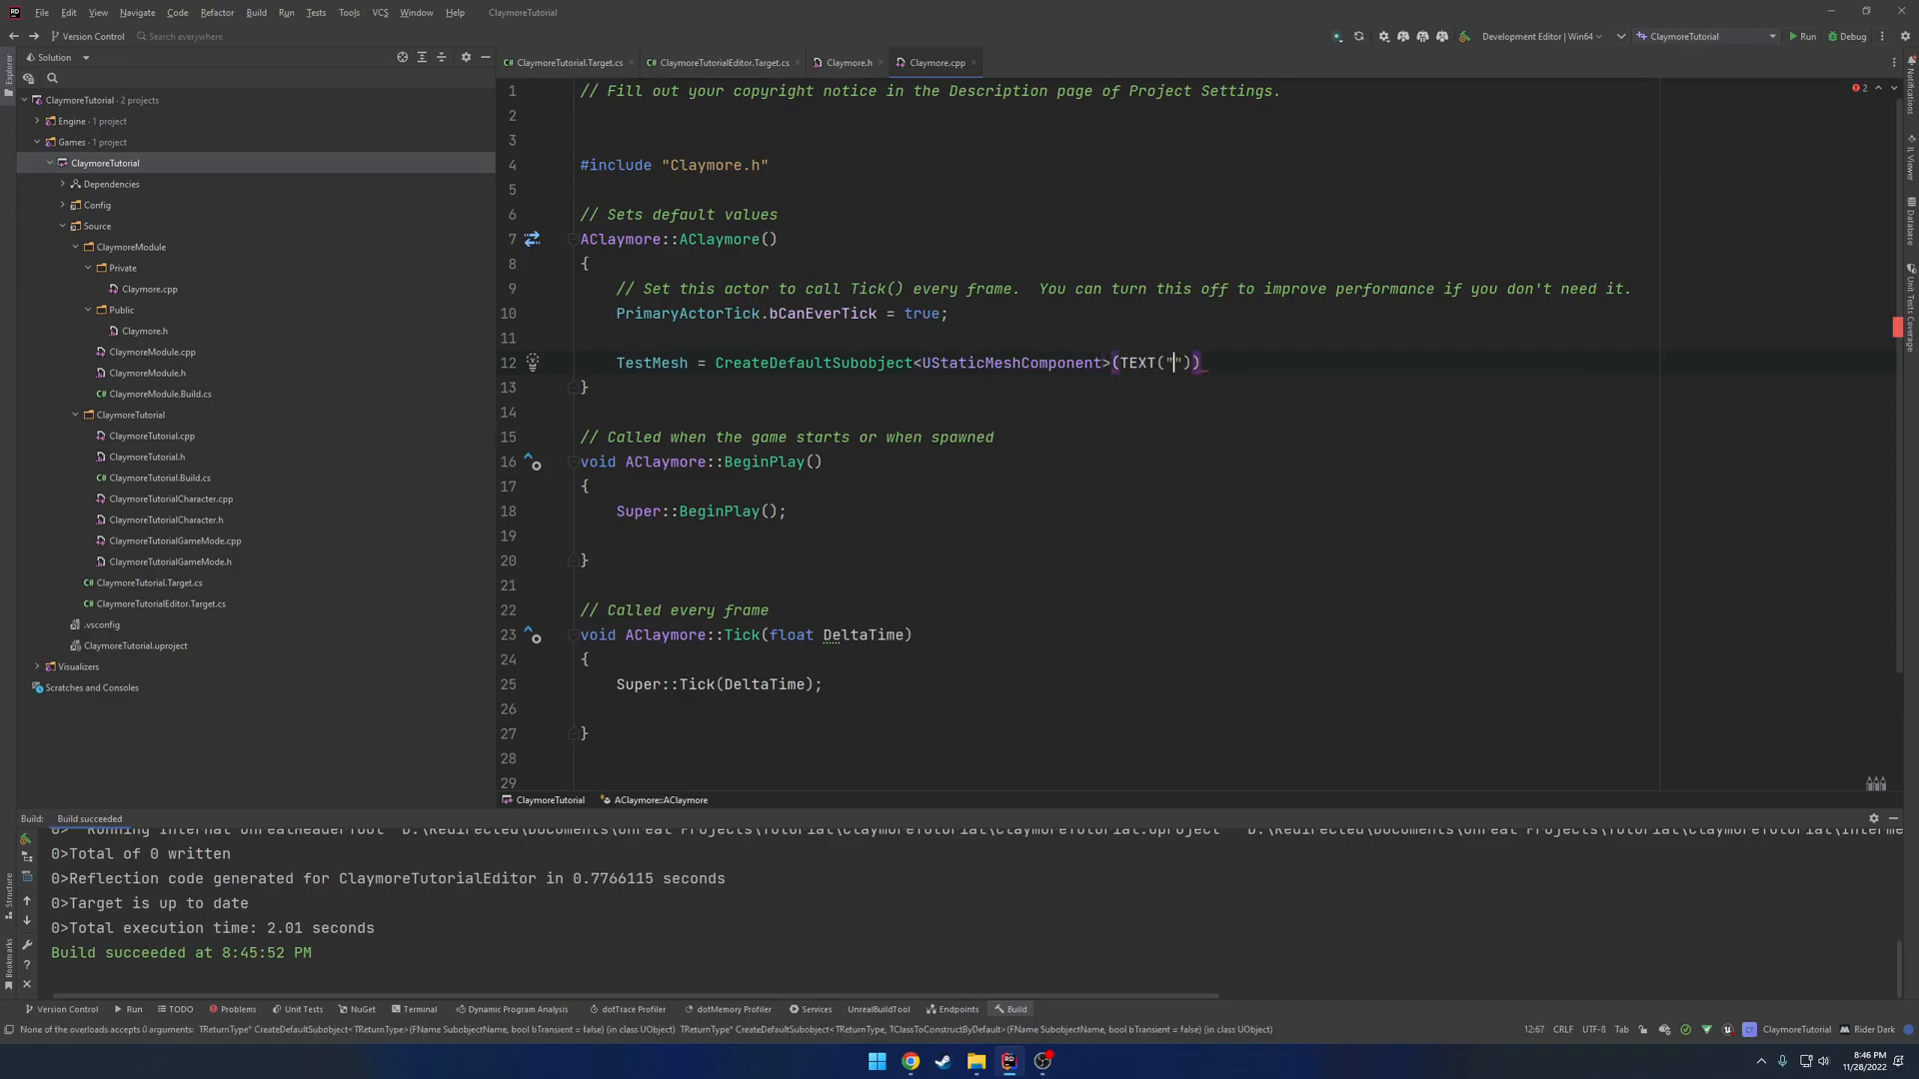
type("Sta")
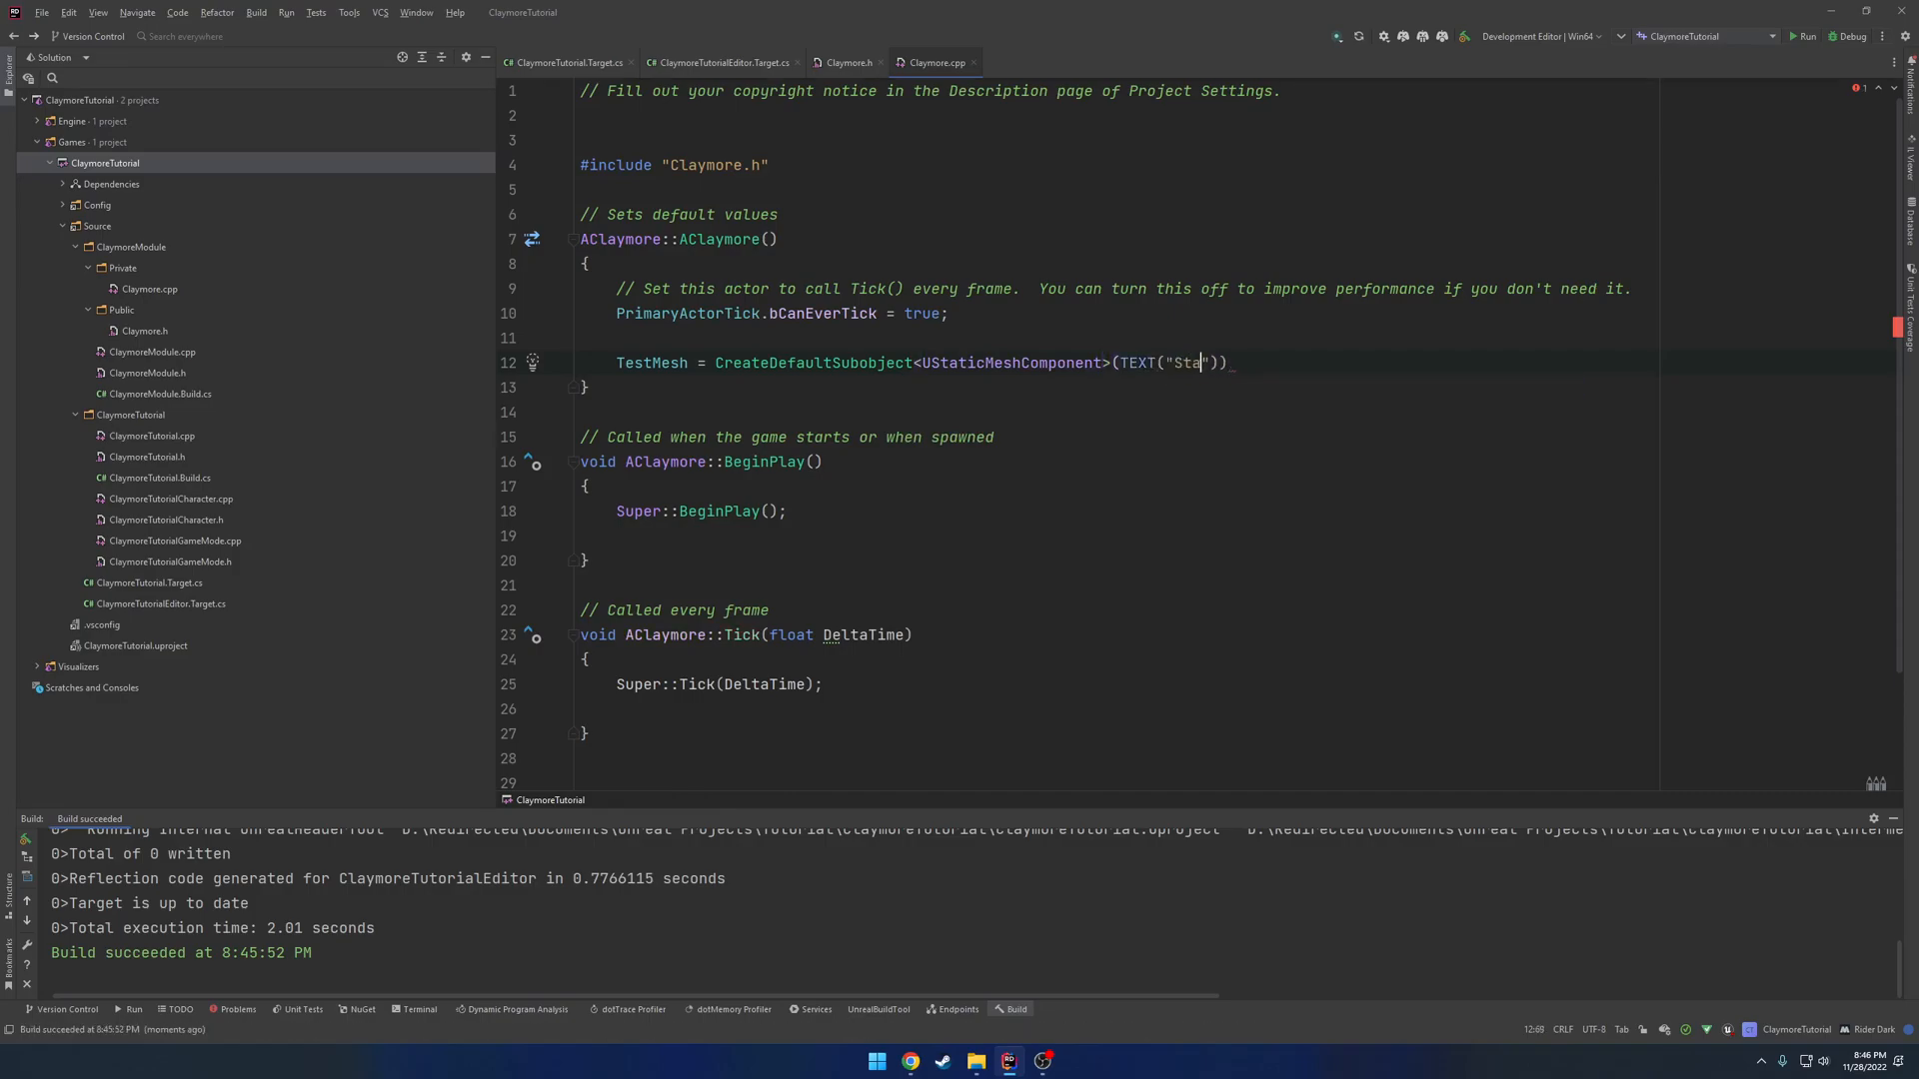
type("tic Mesh Component")
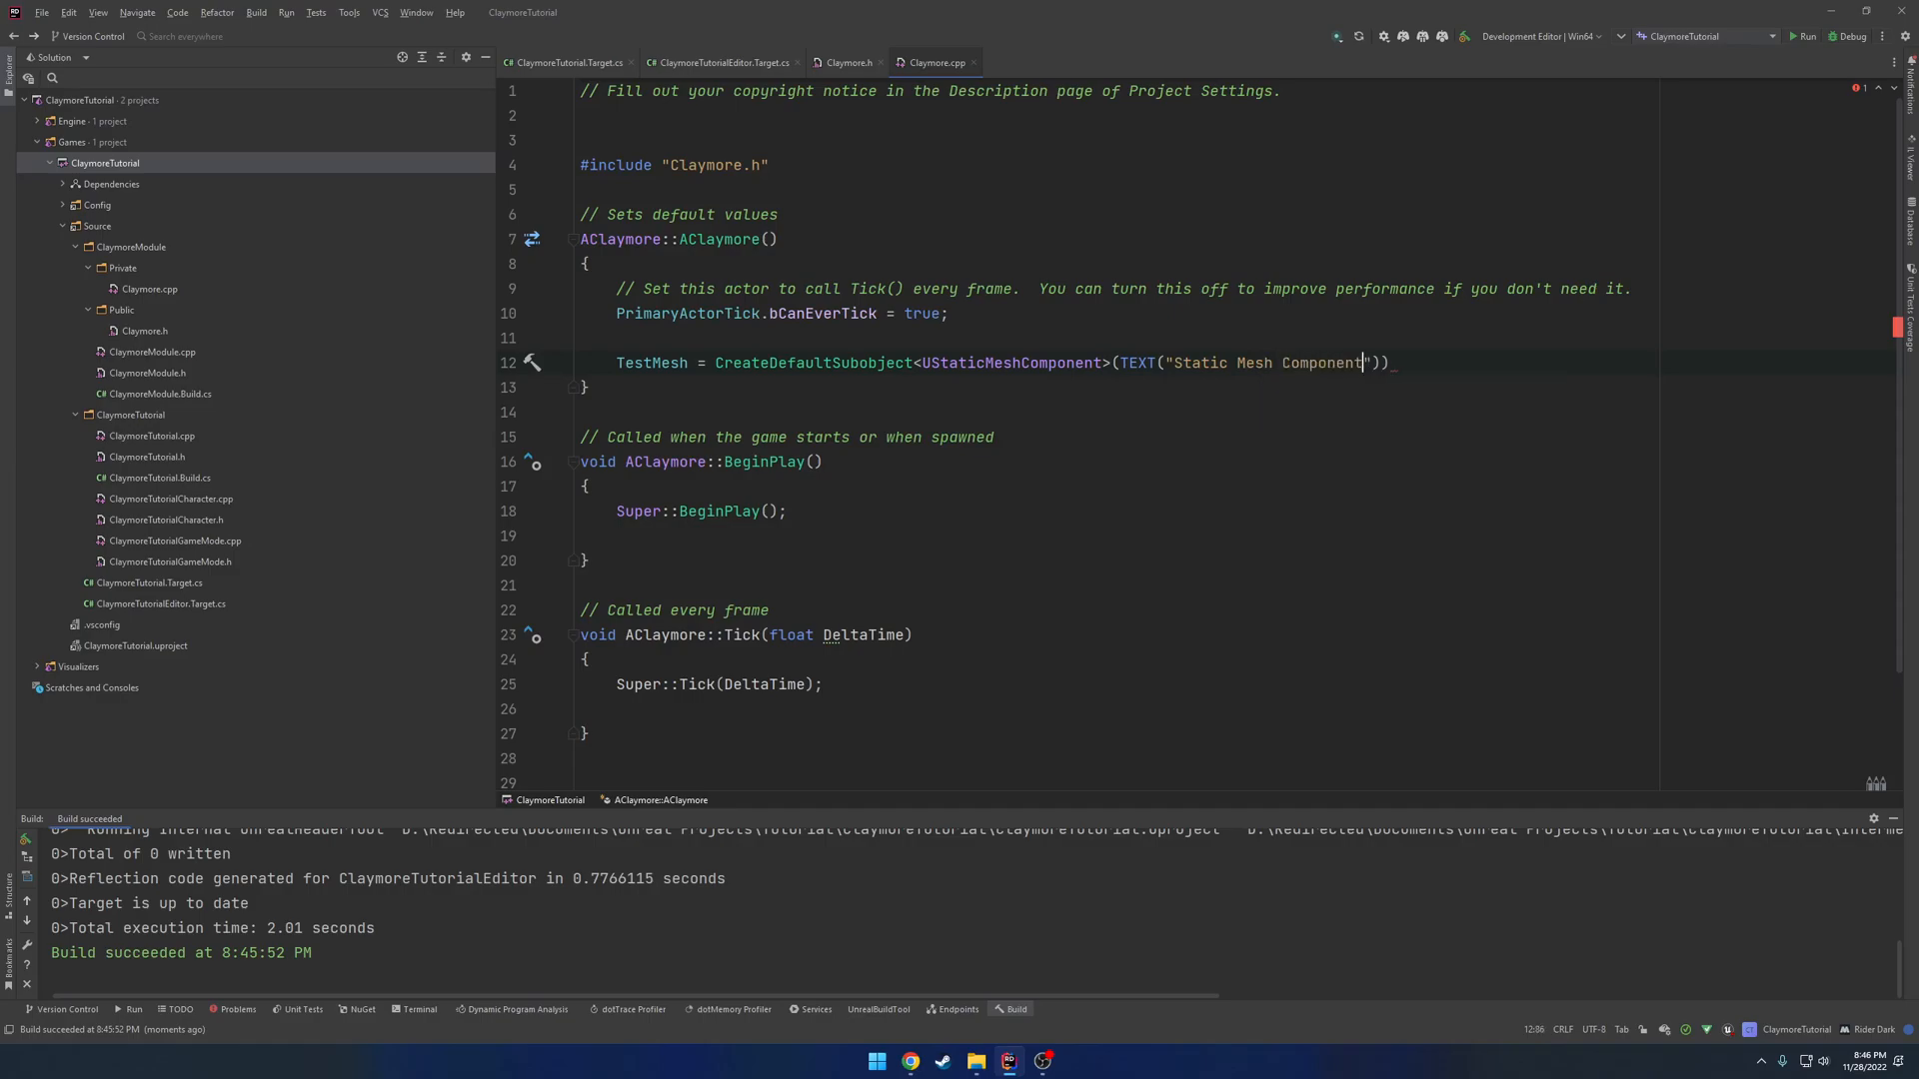
type("RootC")
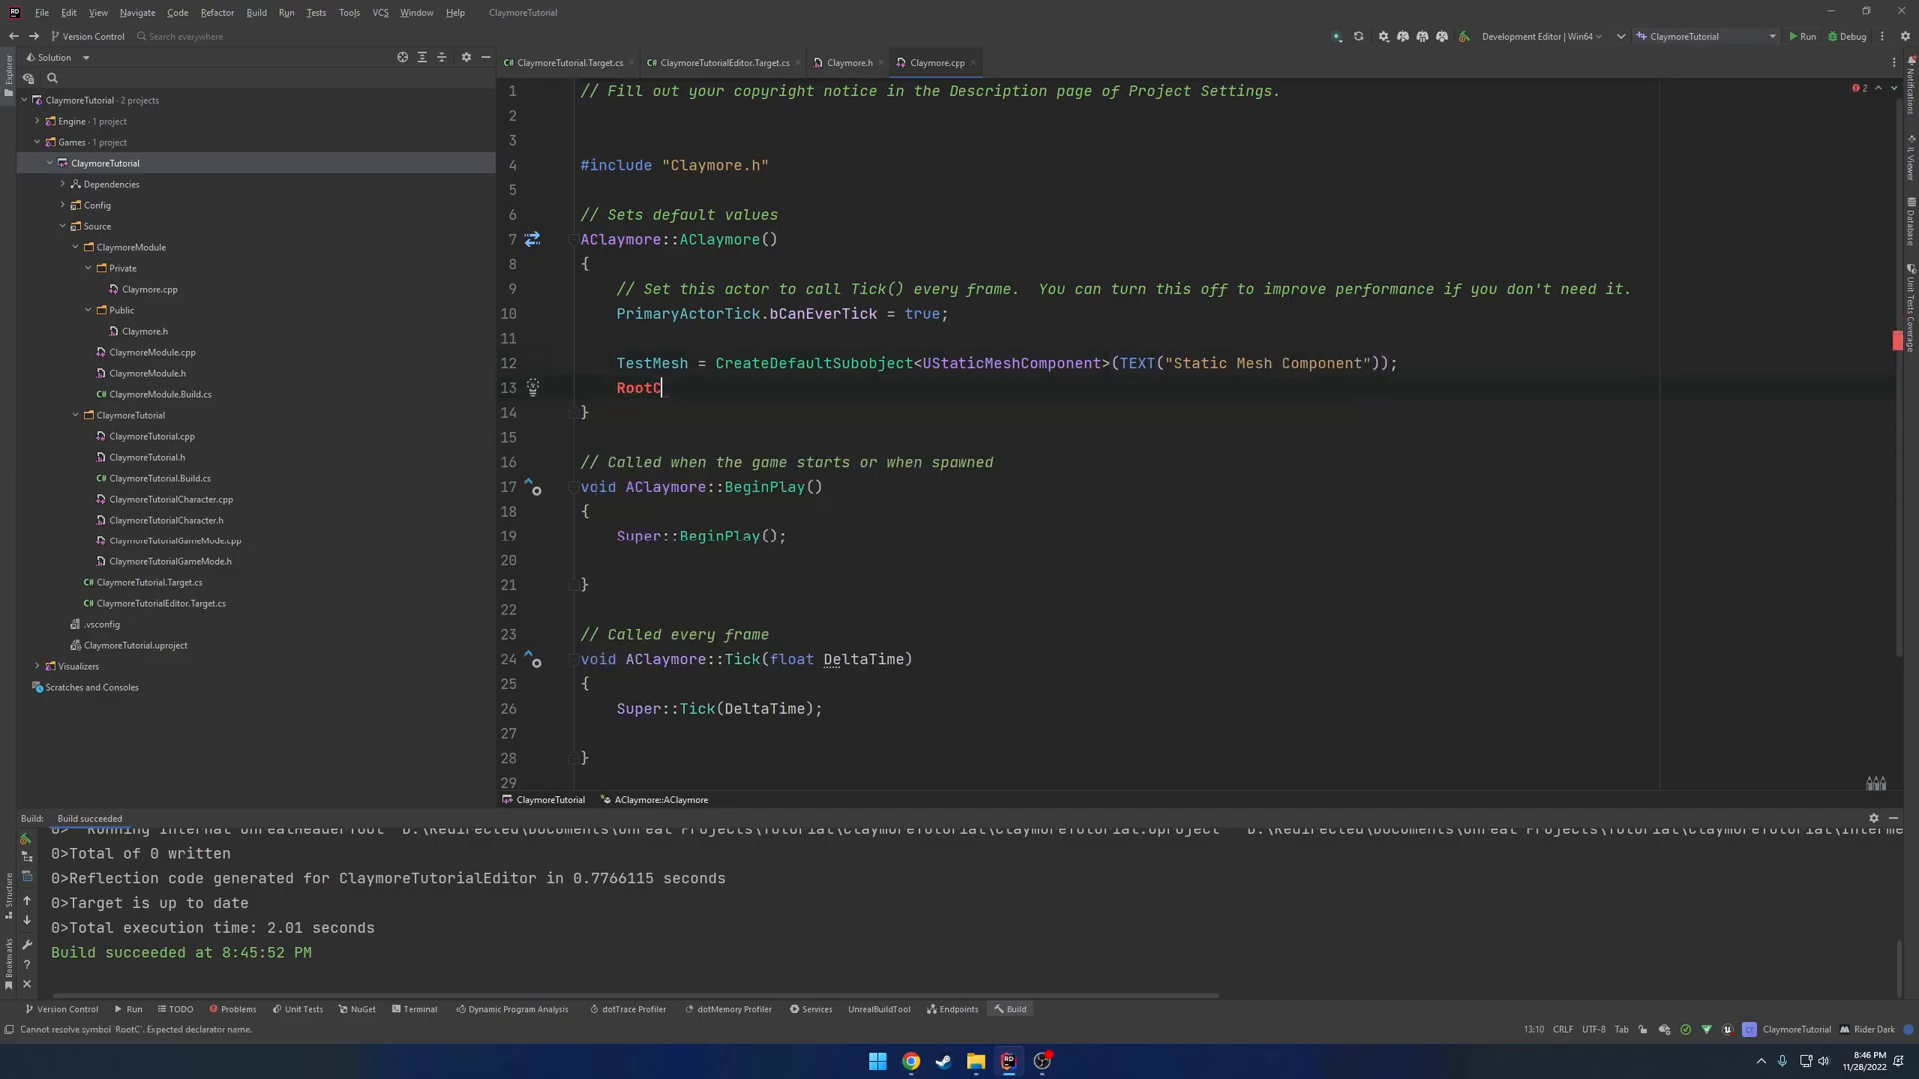
type("omponent = TestMesh")
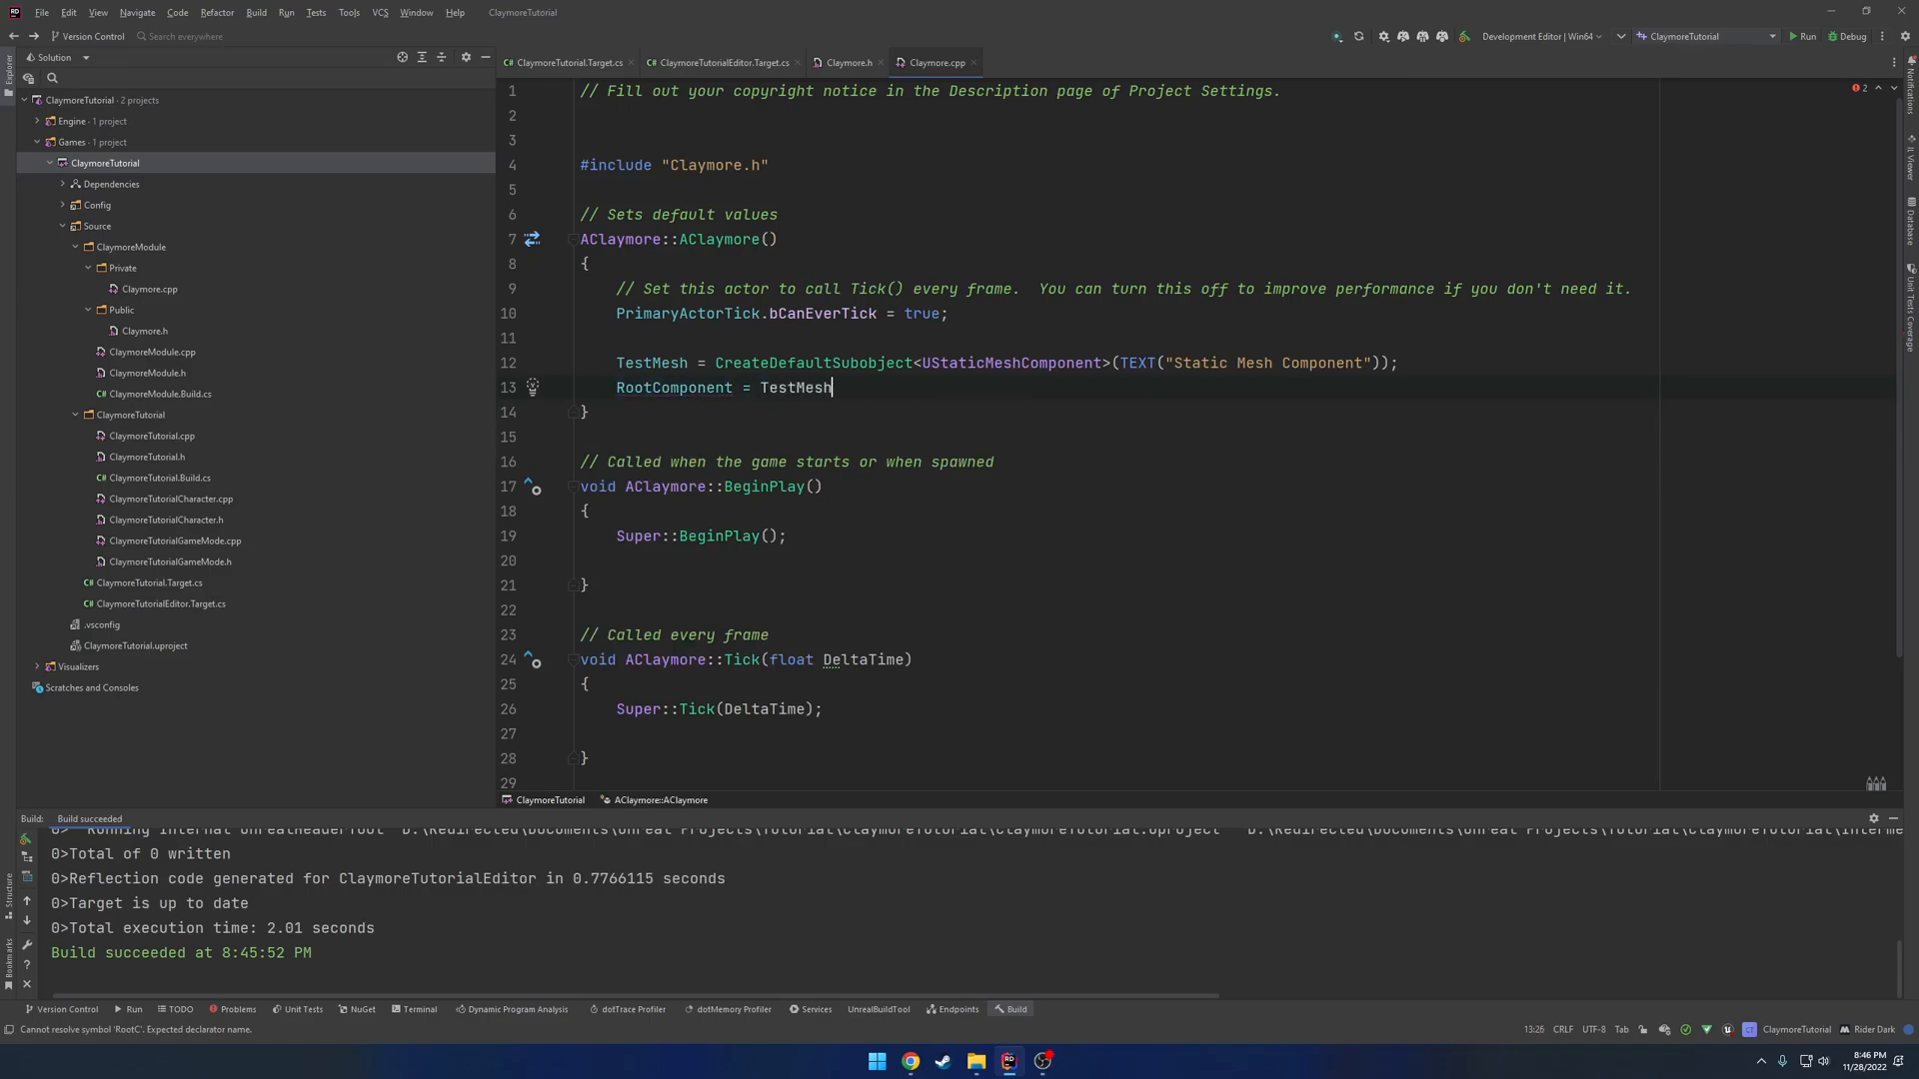
type(";")
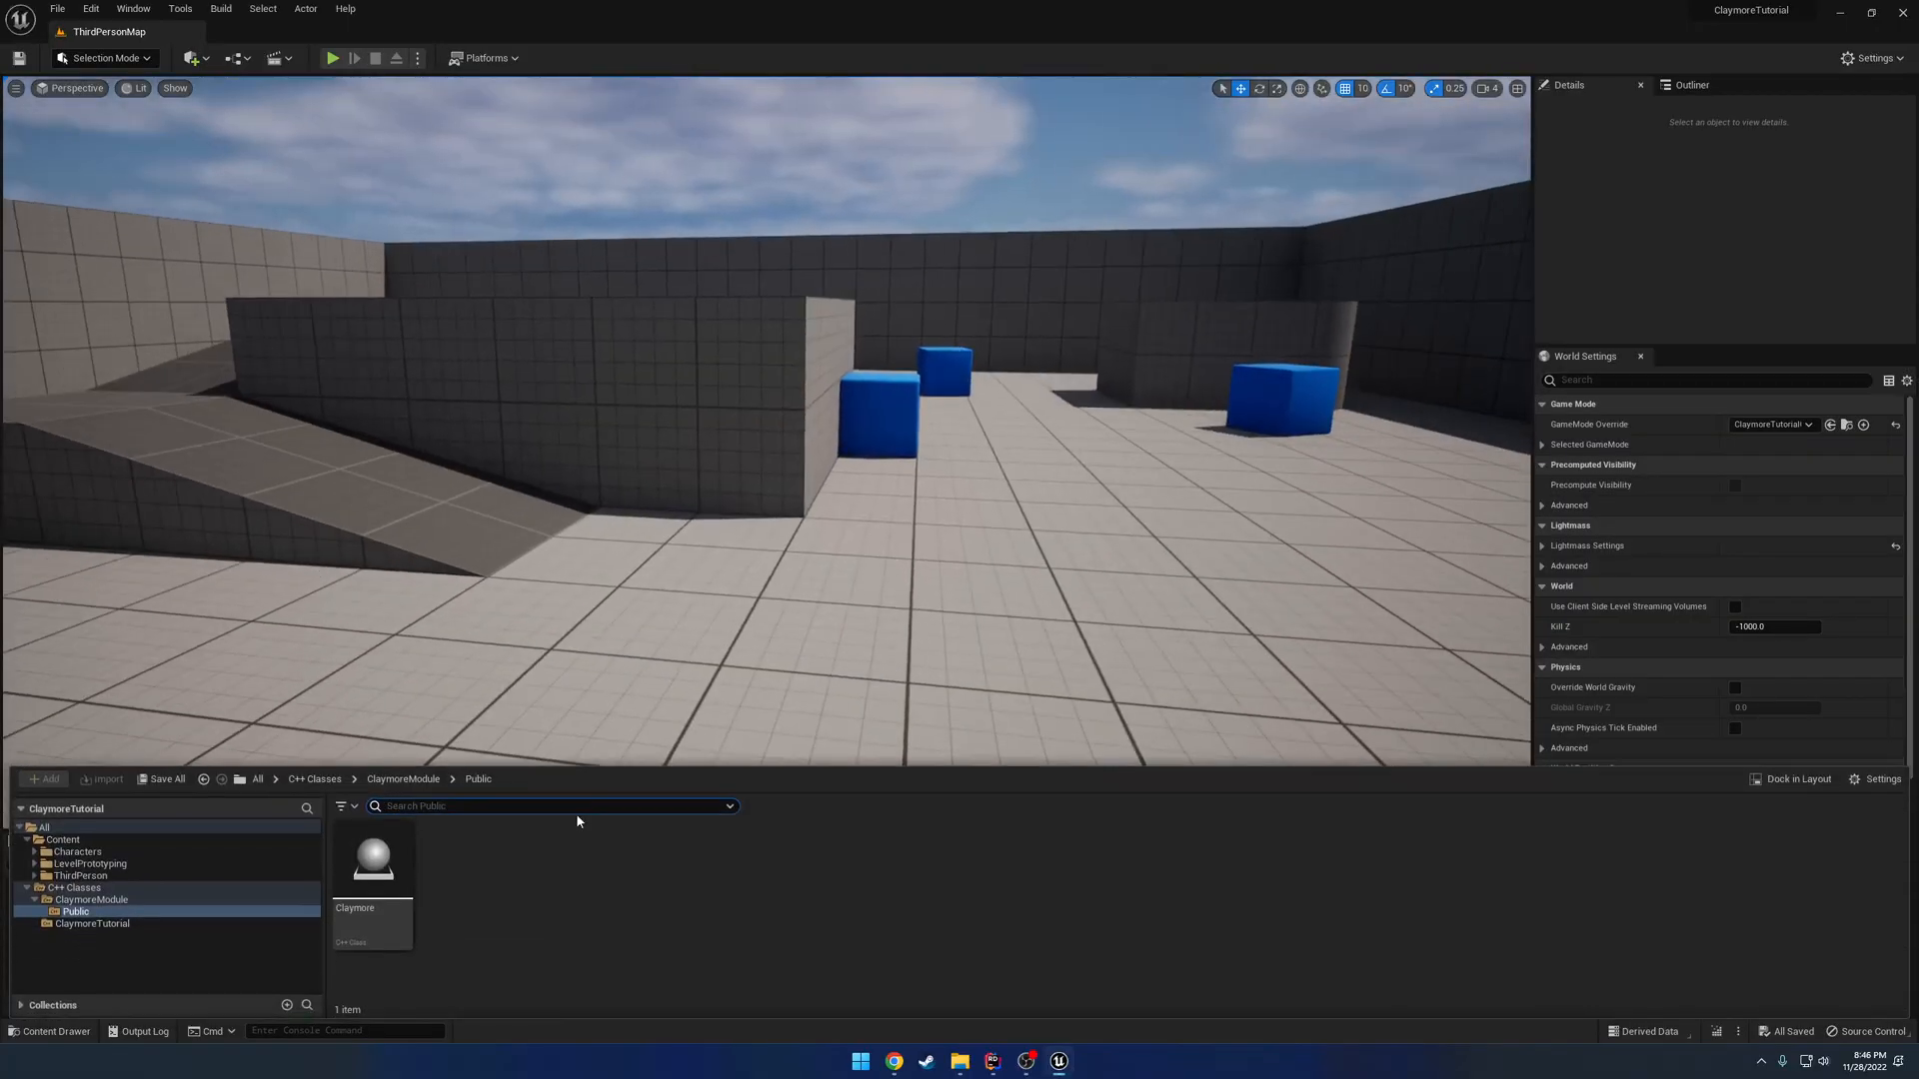
Create a Blueprint class named BP_Claymore based on the Claymore C++ class.
right_click(371, 862)
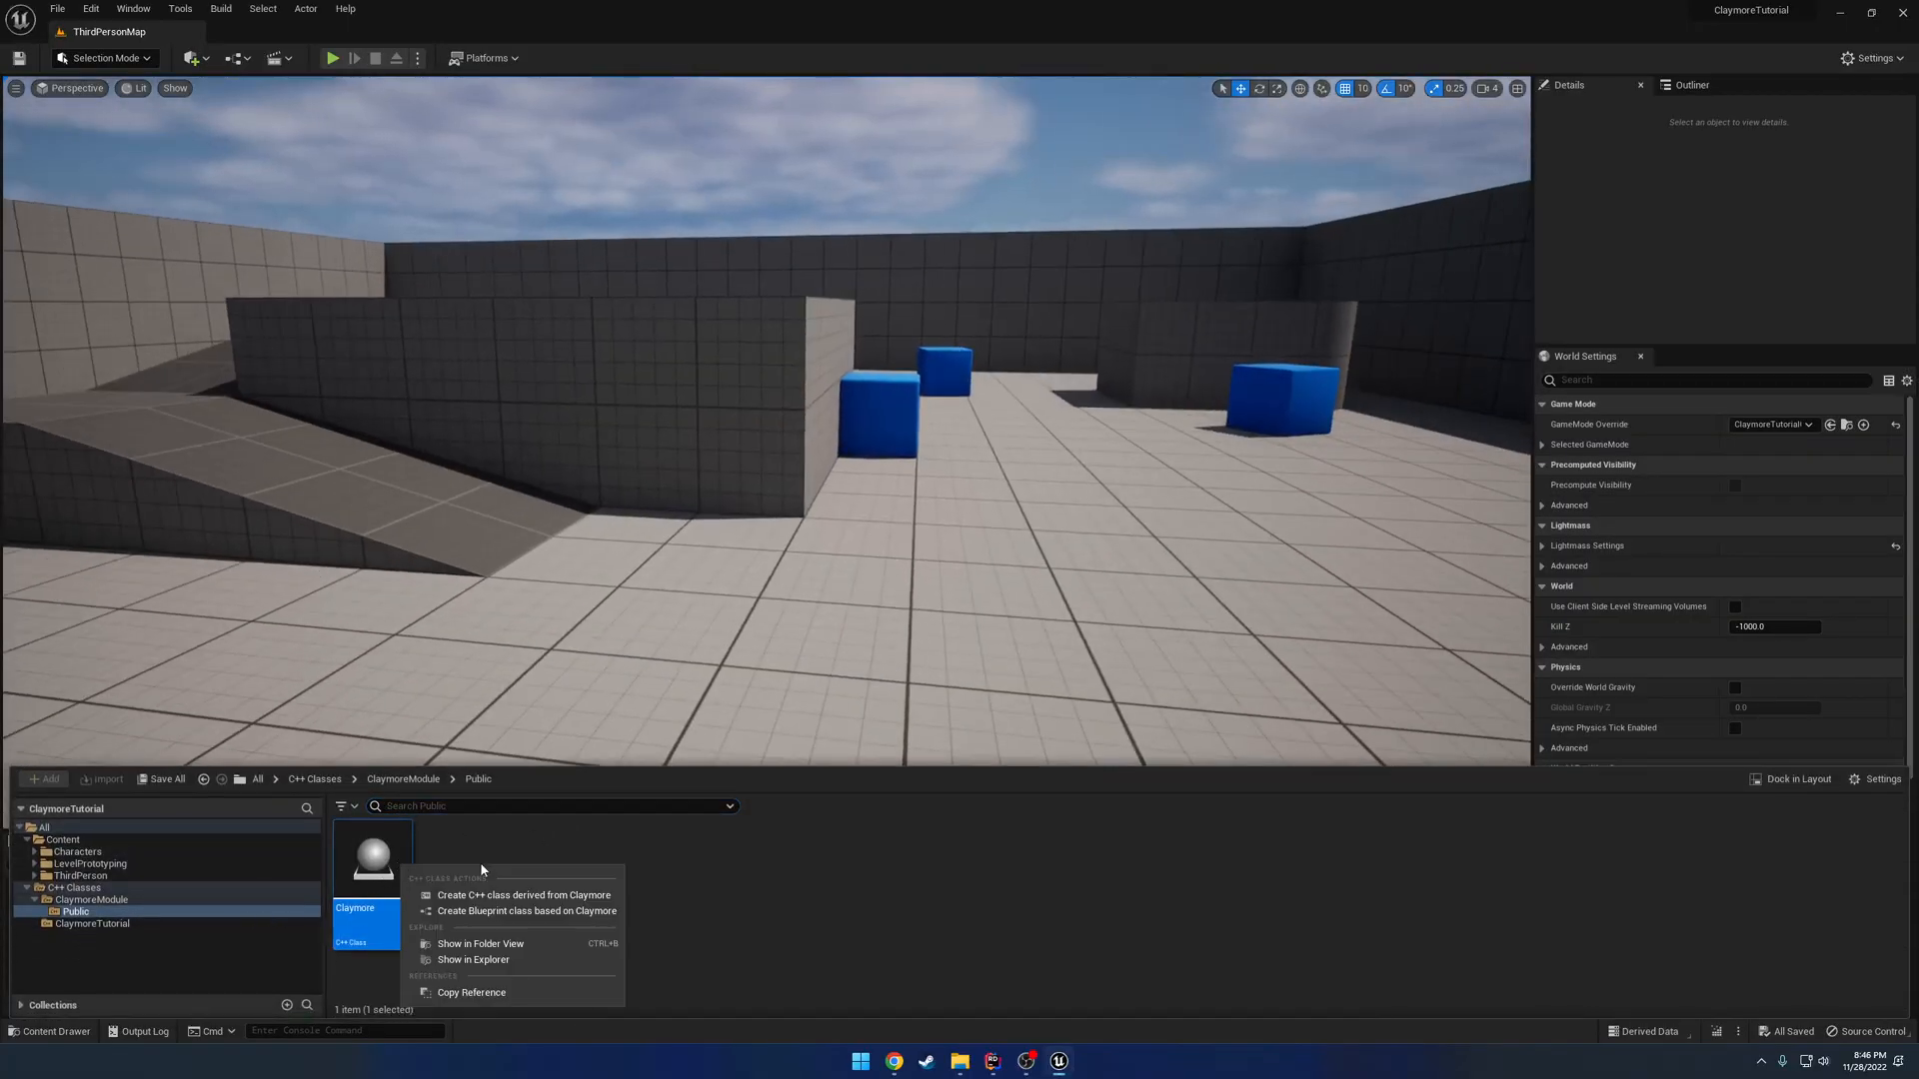
left_click(527, 911)
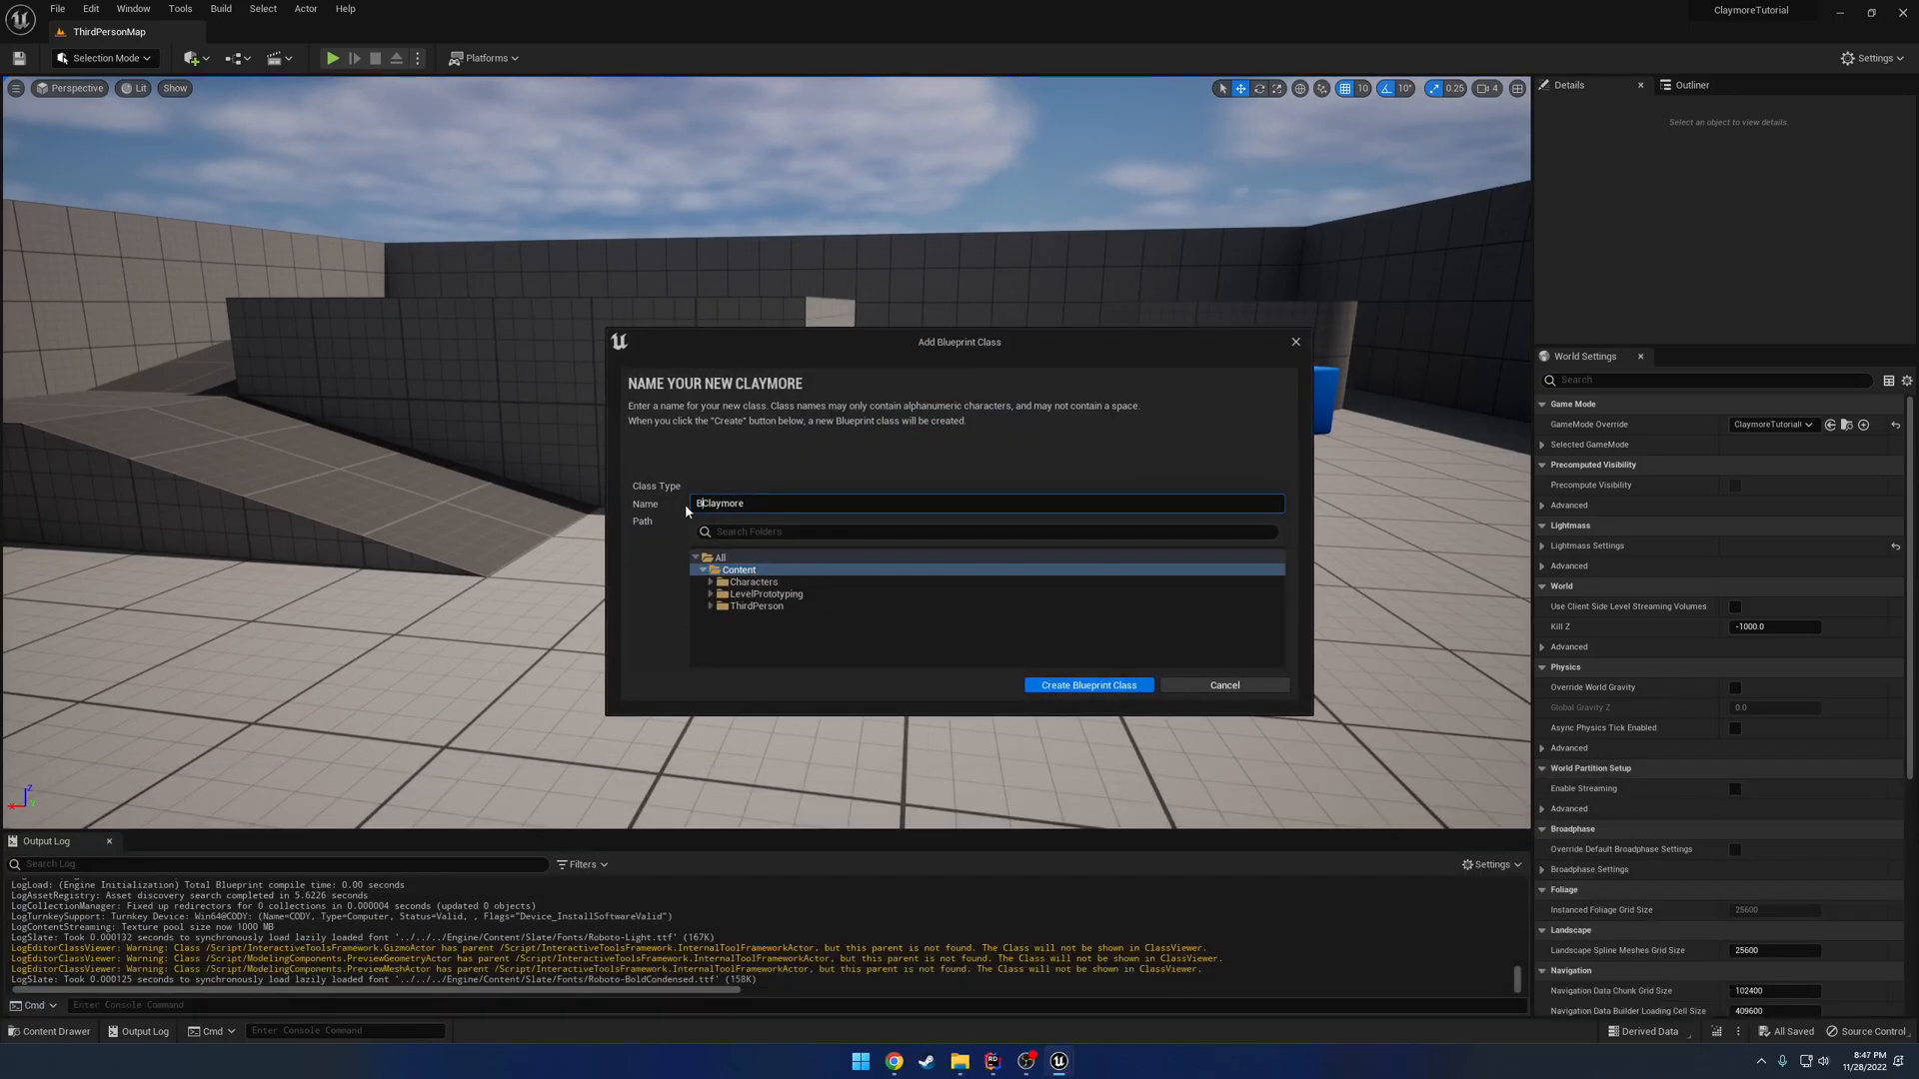
type("BP_Claymore")
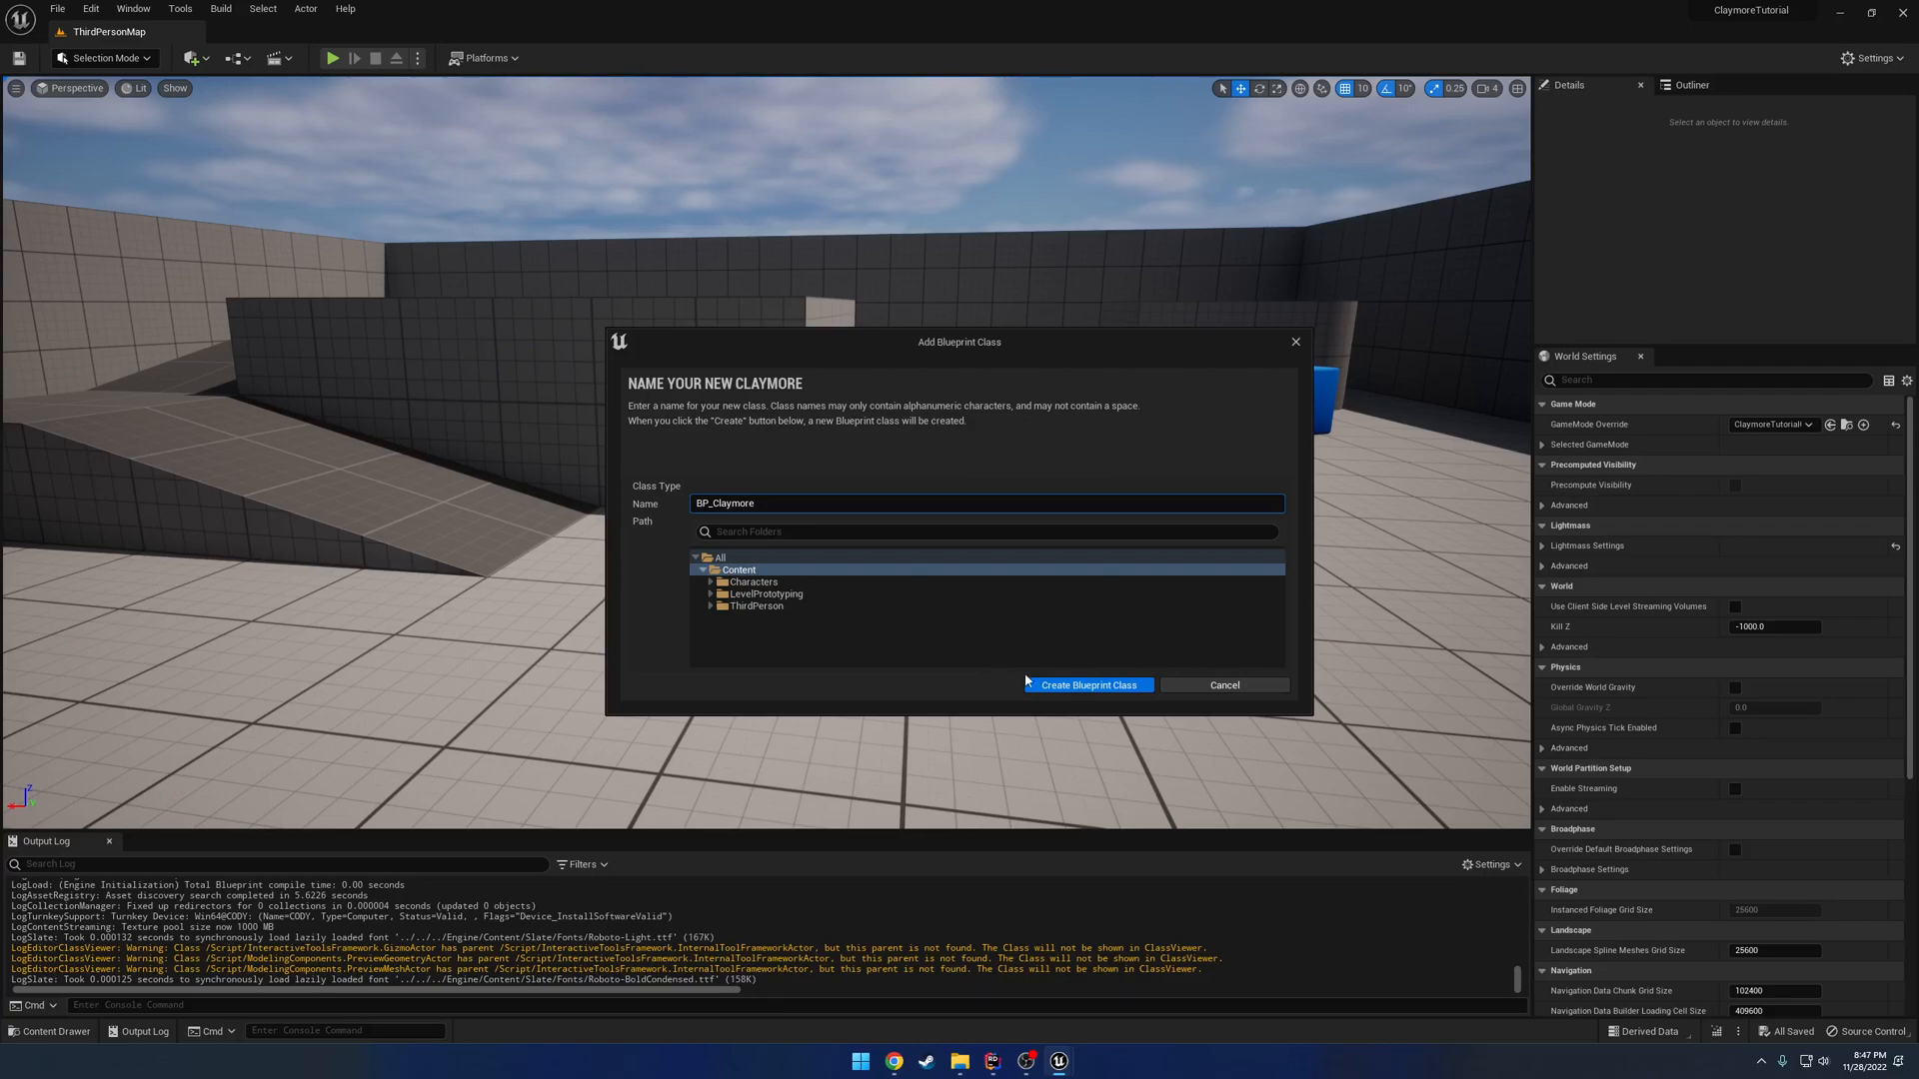
left_click(1085, 684)
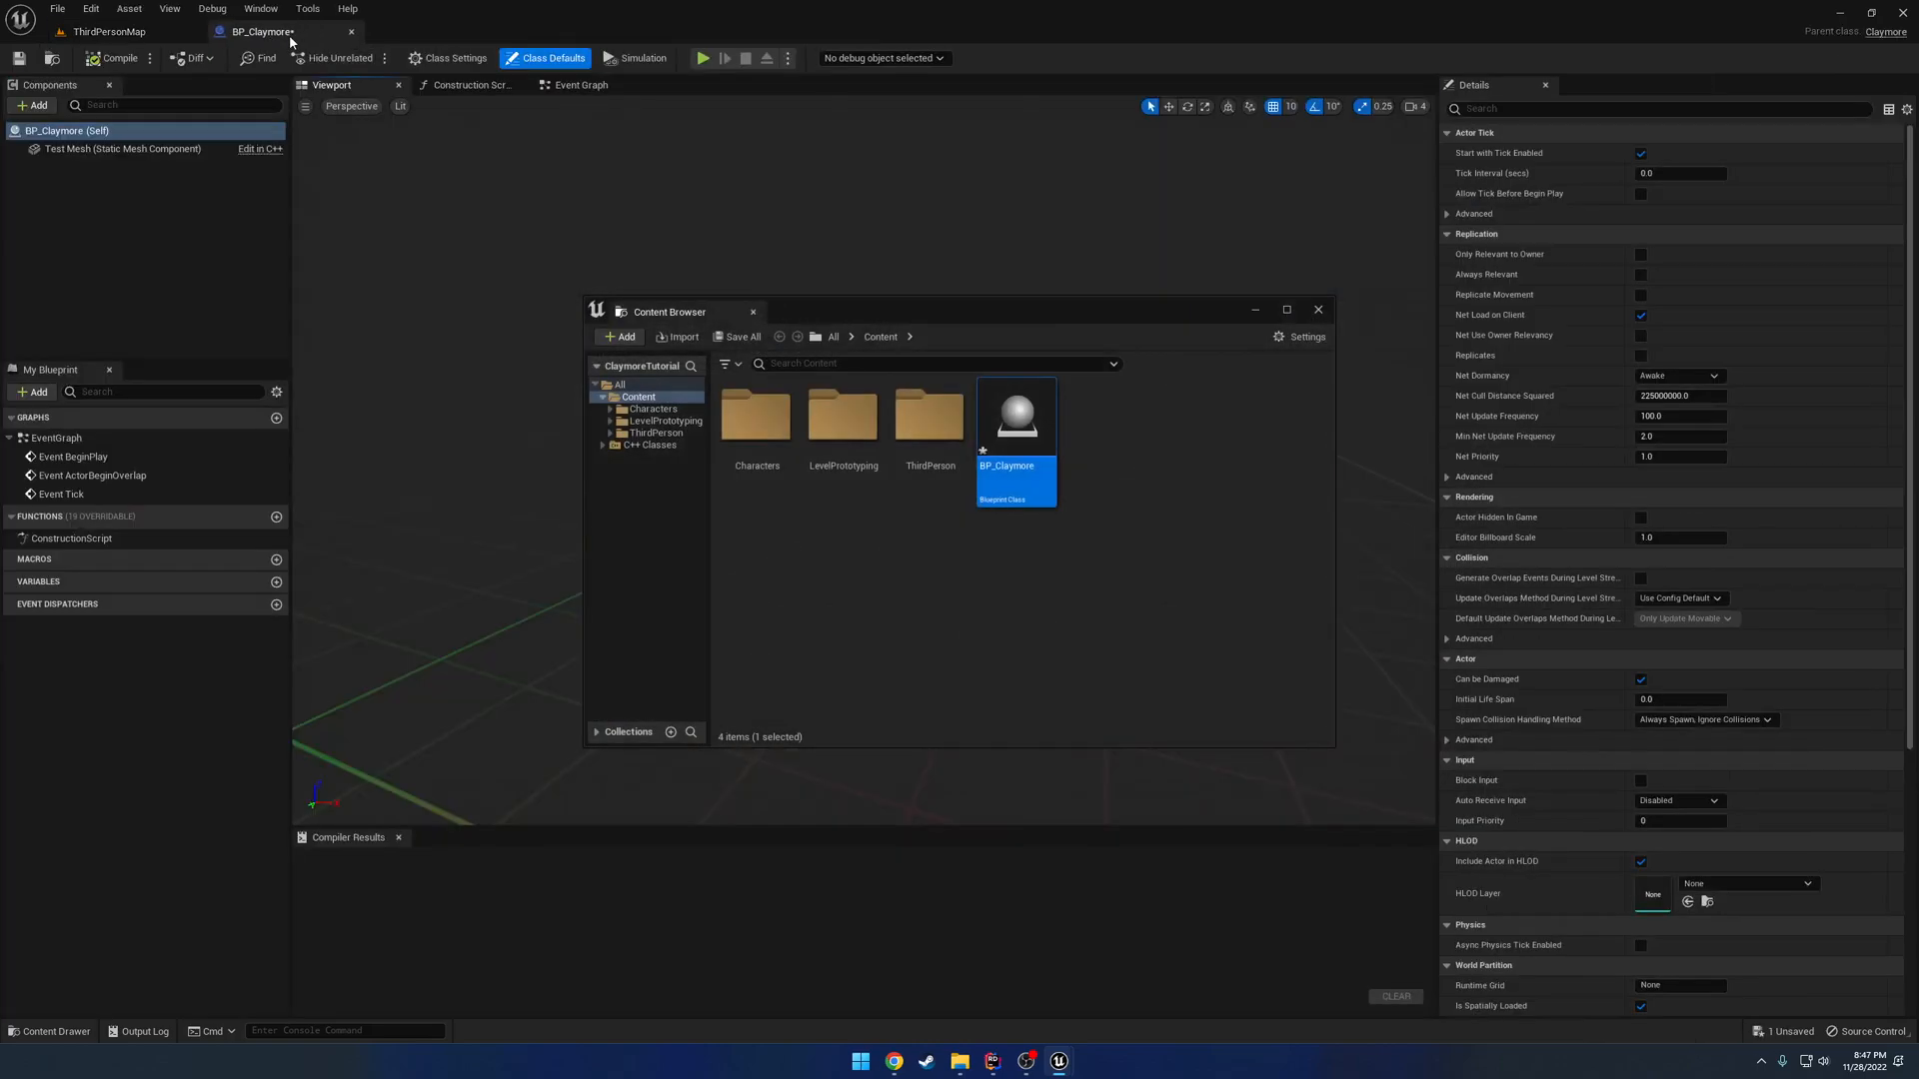
Set the Test Mesh component's scale to 0.2, 1.0, 0.2.
left_click(122, 148)
type("0.1")
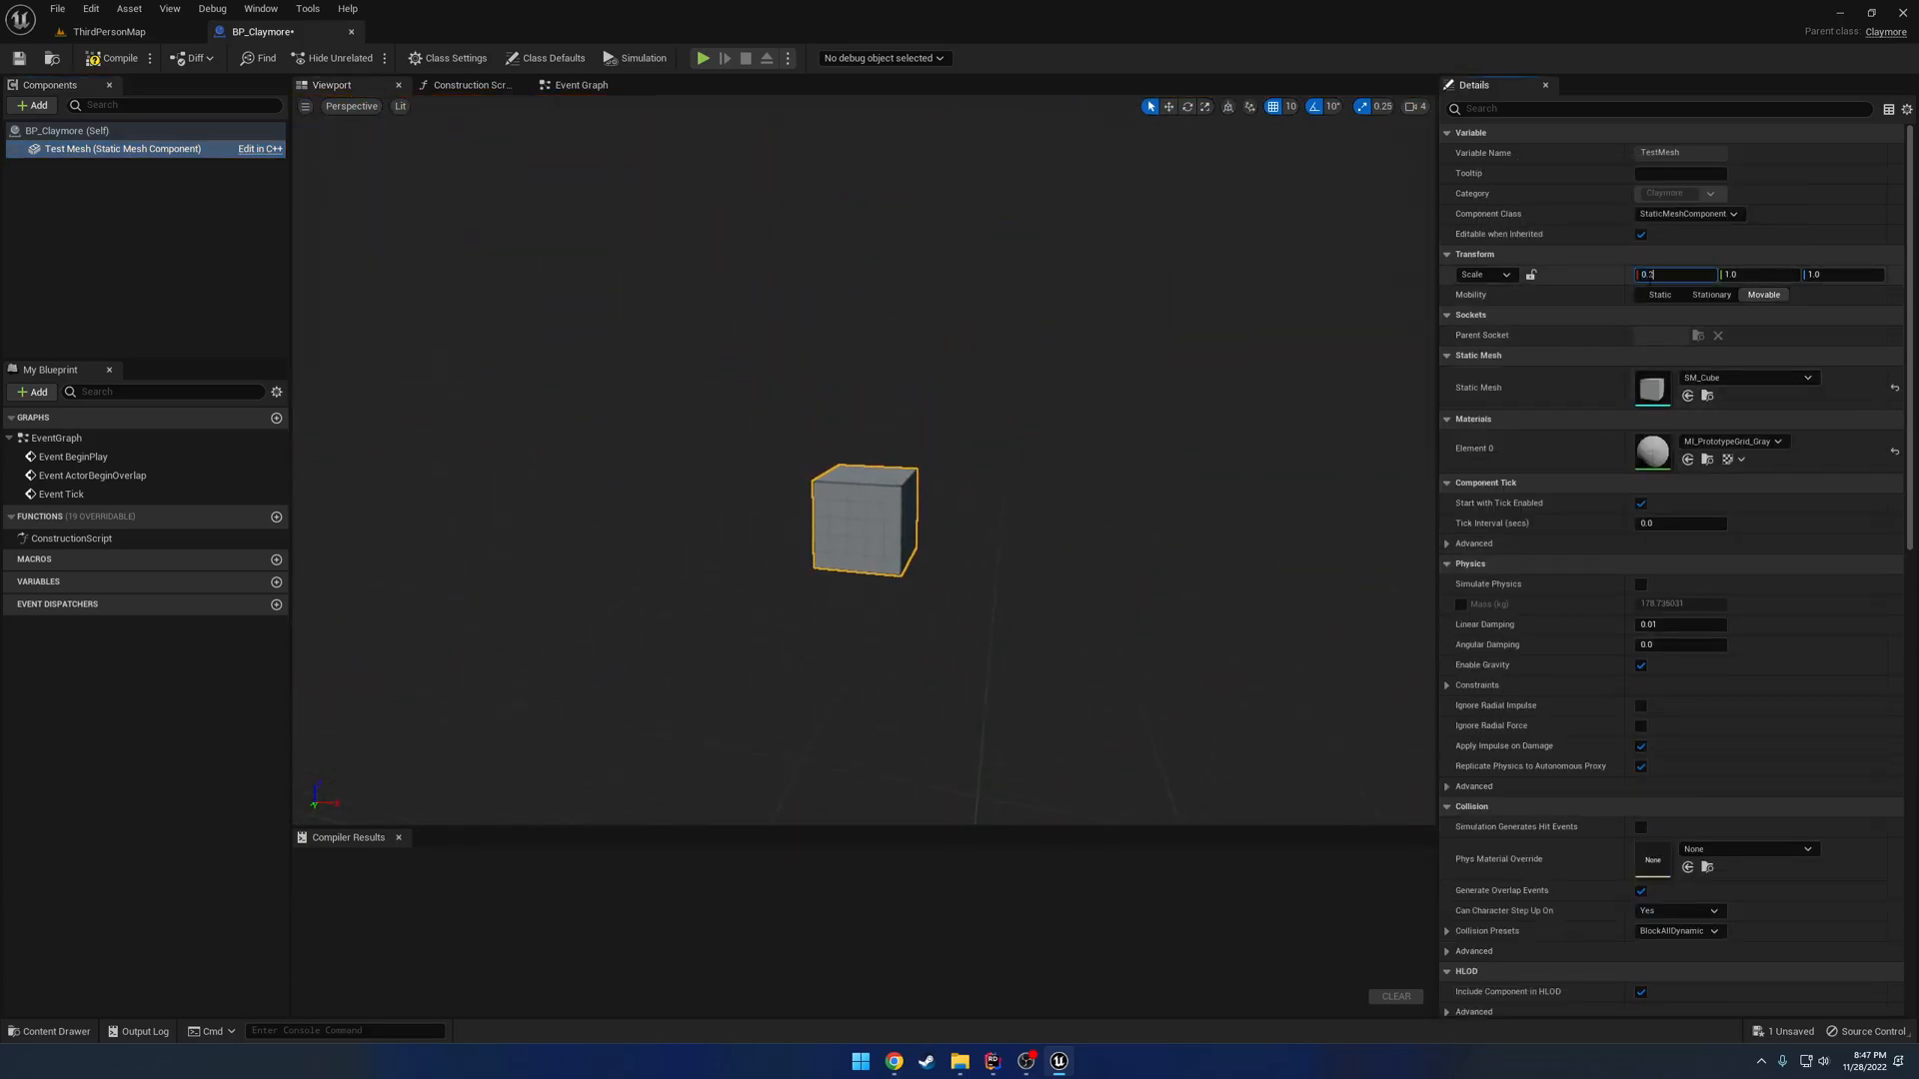
type("0.2")
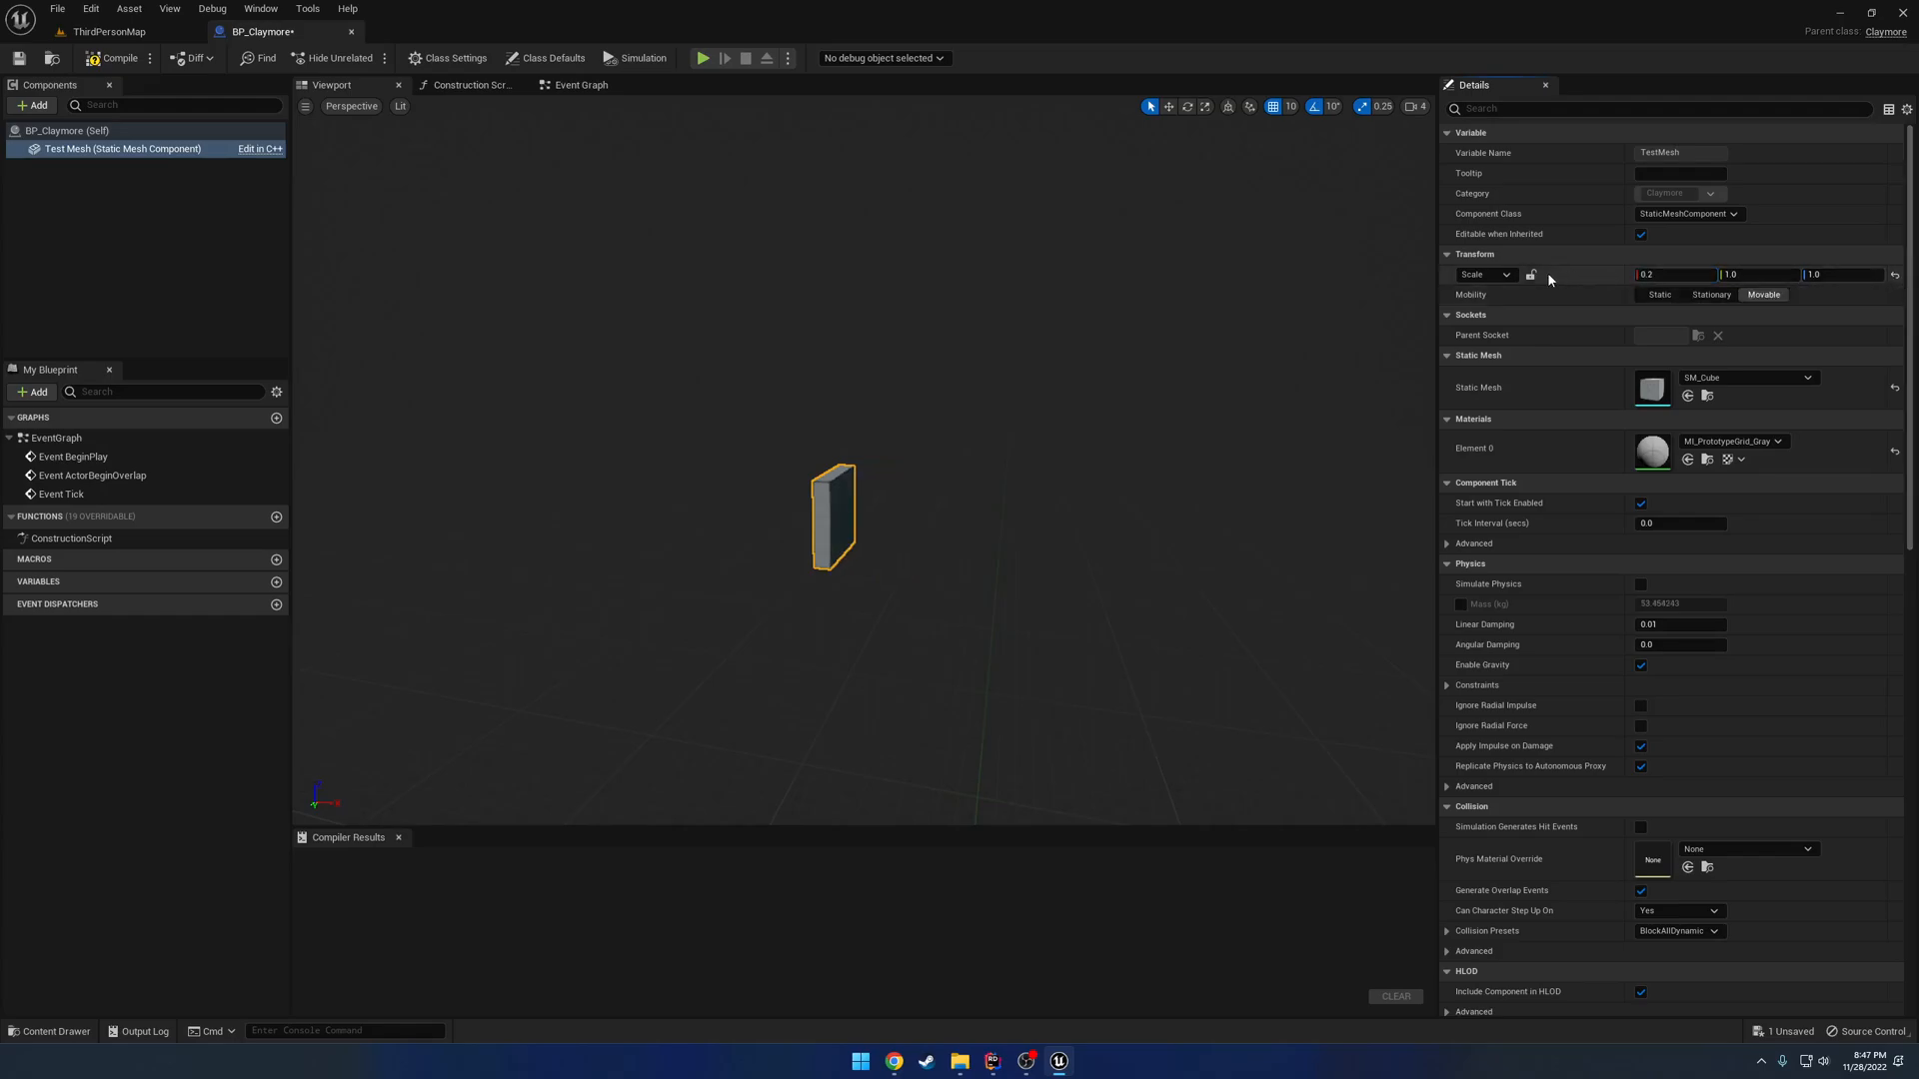
type("1.0")
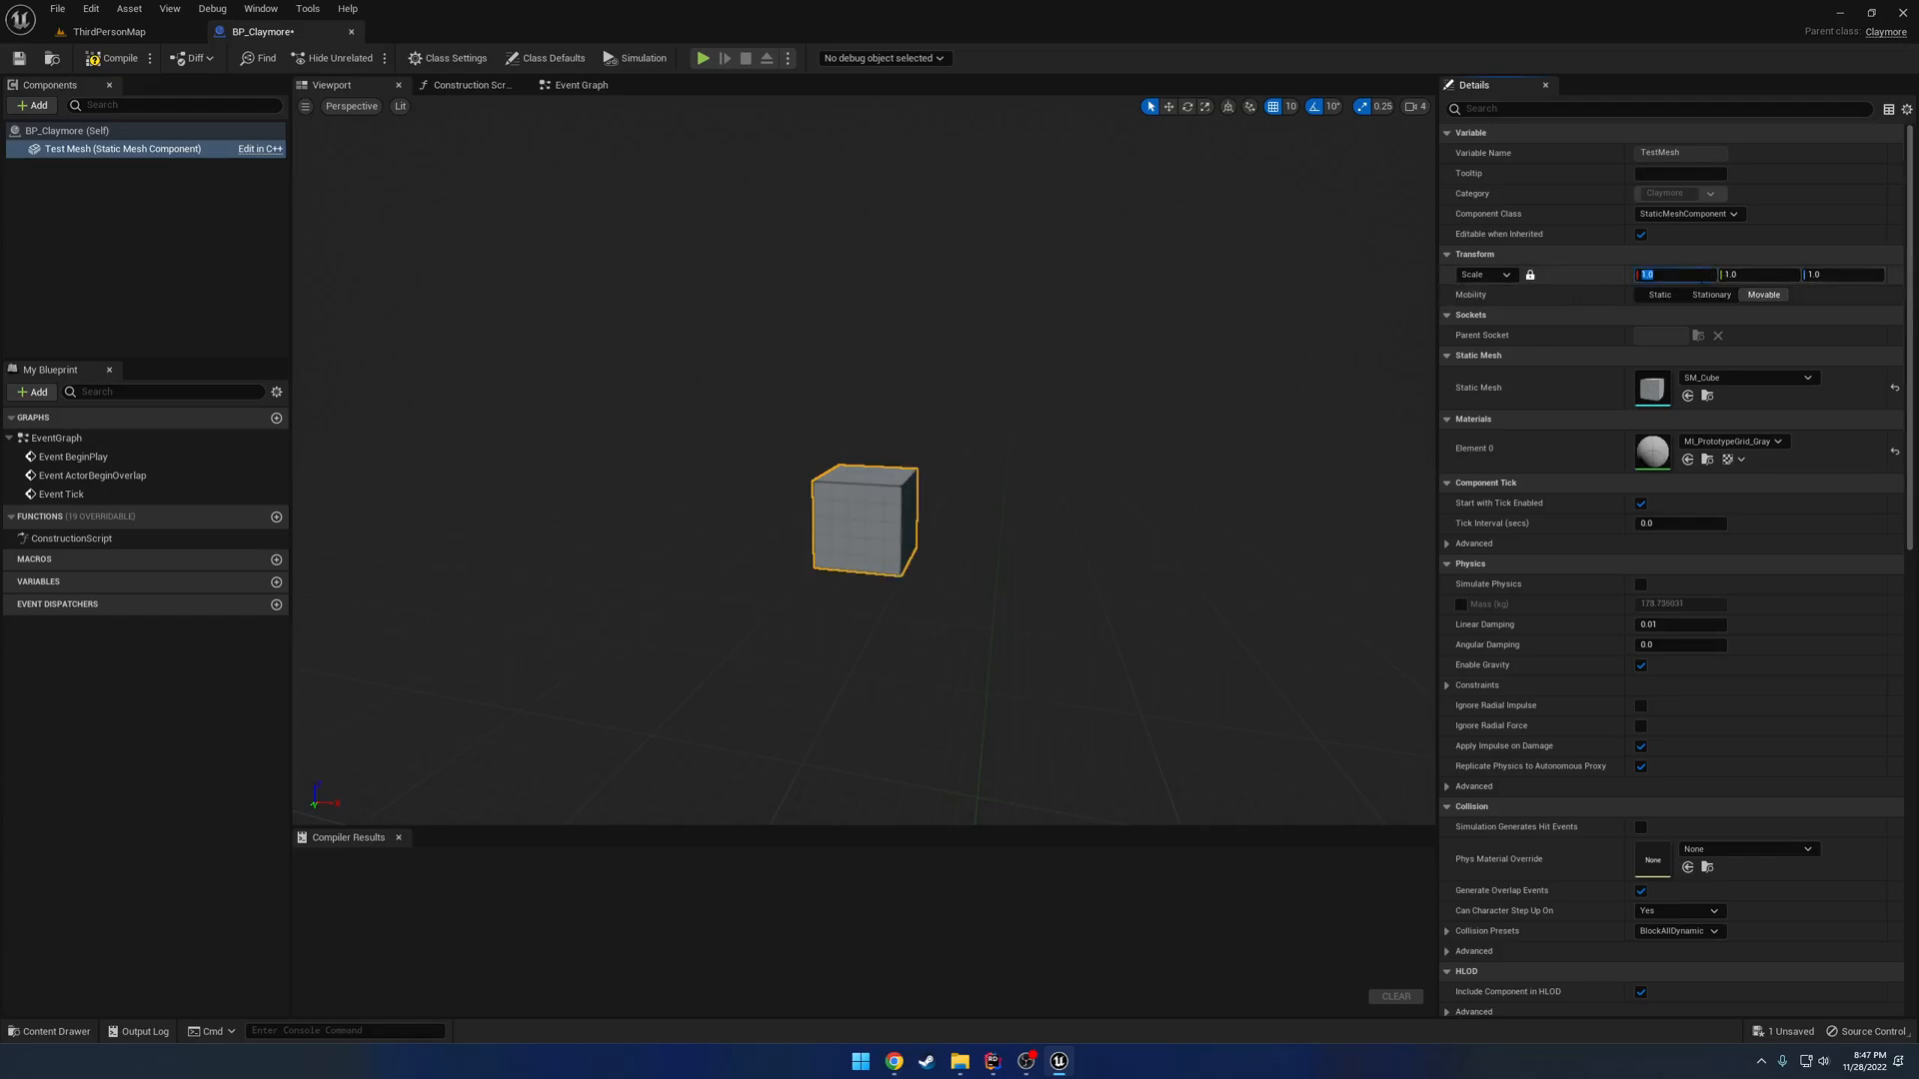
type("0.2")
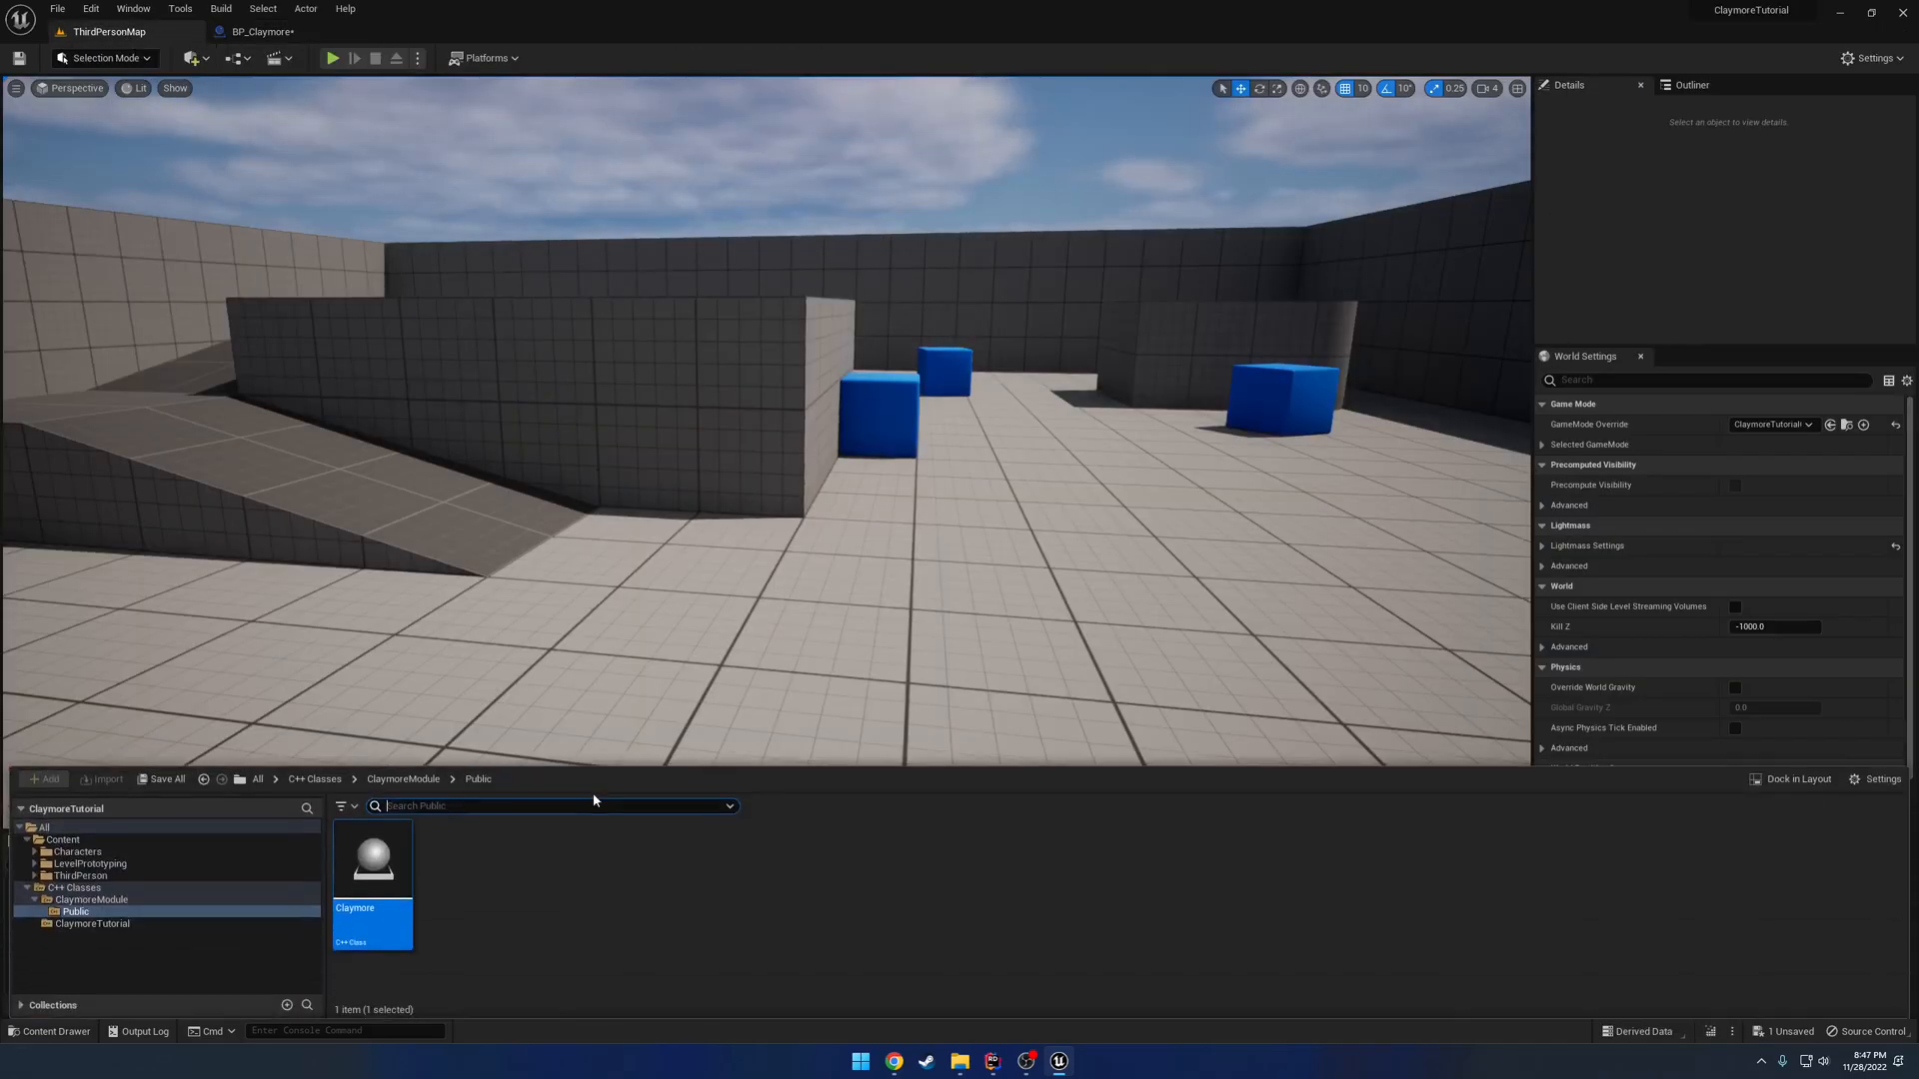
Drop a BP_Claymore instance onto the level floor, then run and stop a Play session.
left_click_drag(371, 857, 1009, 600)
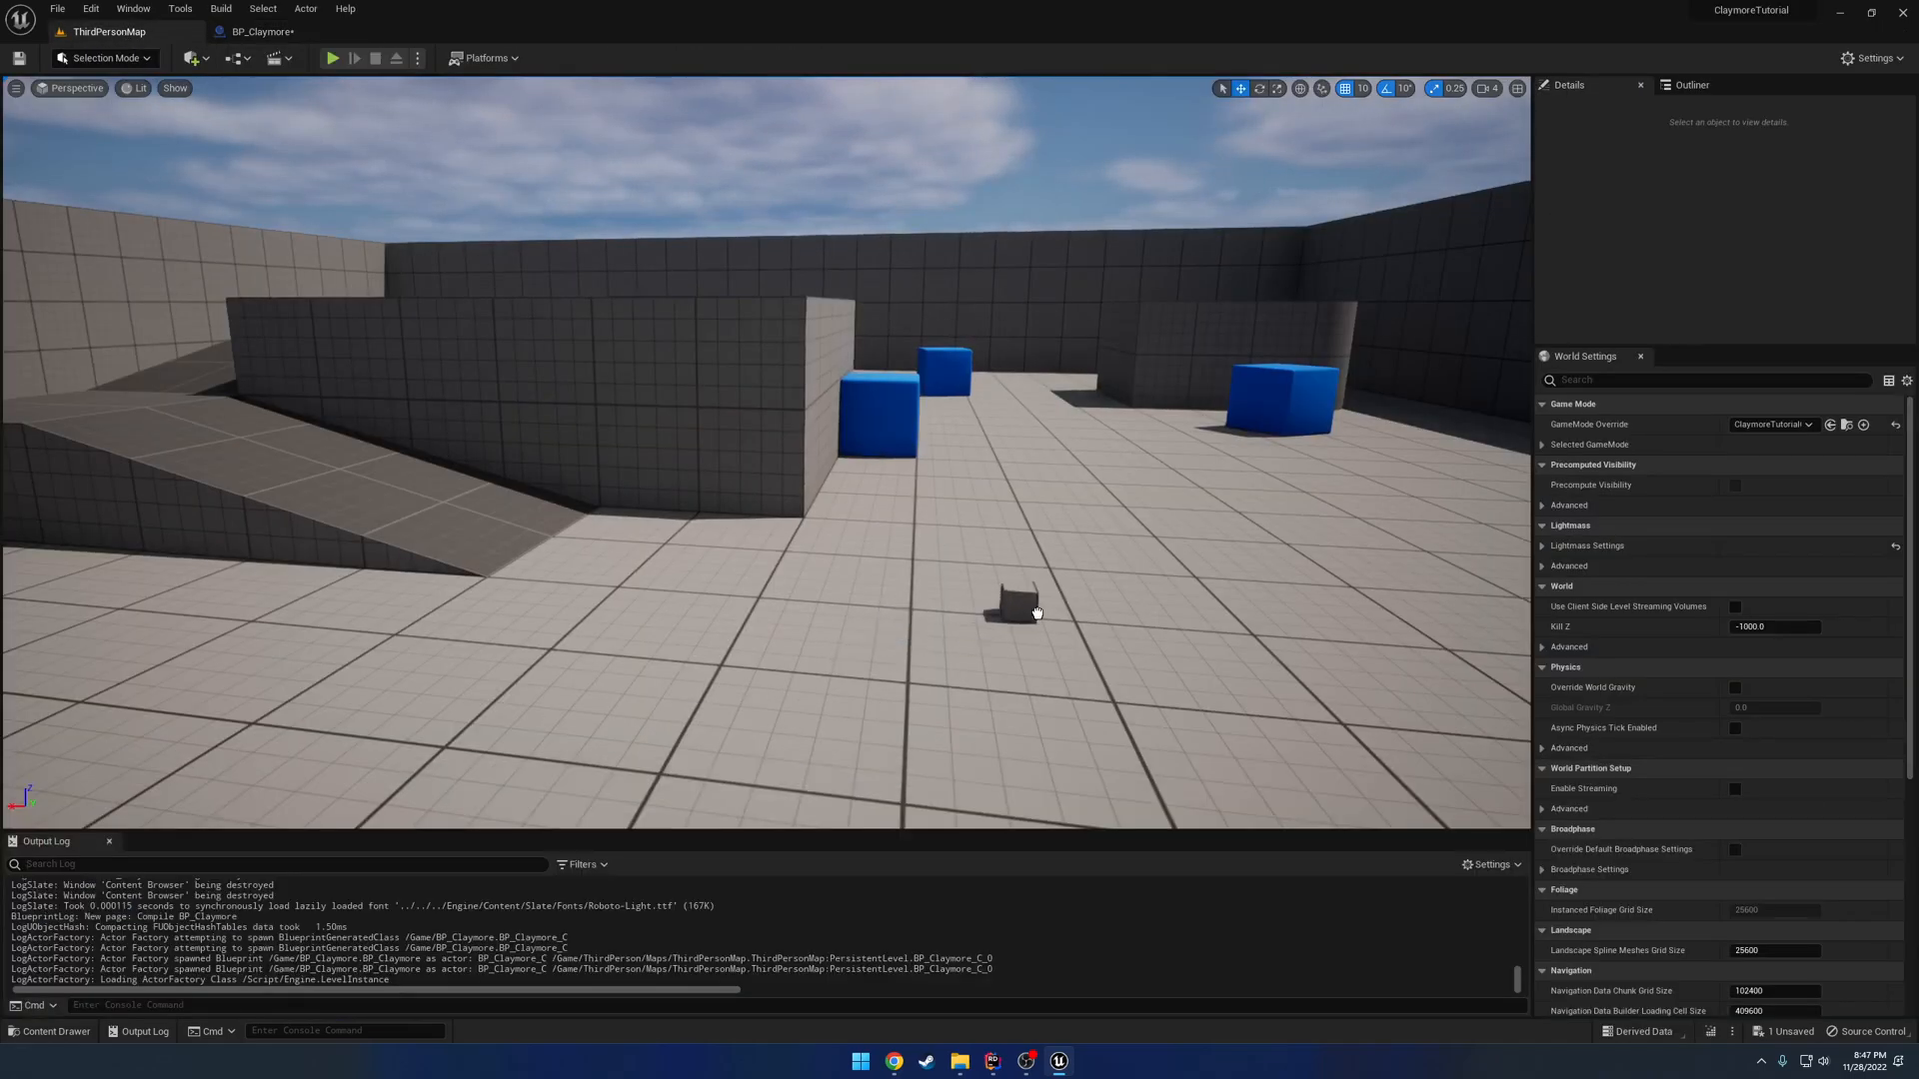
left_click(332, 58)
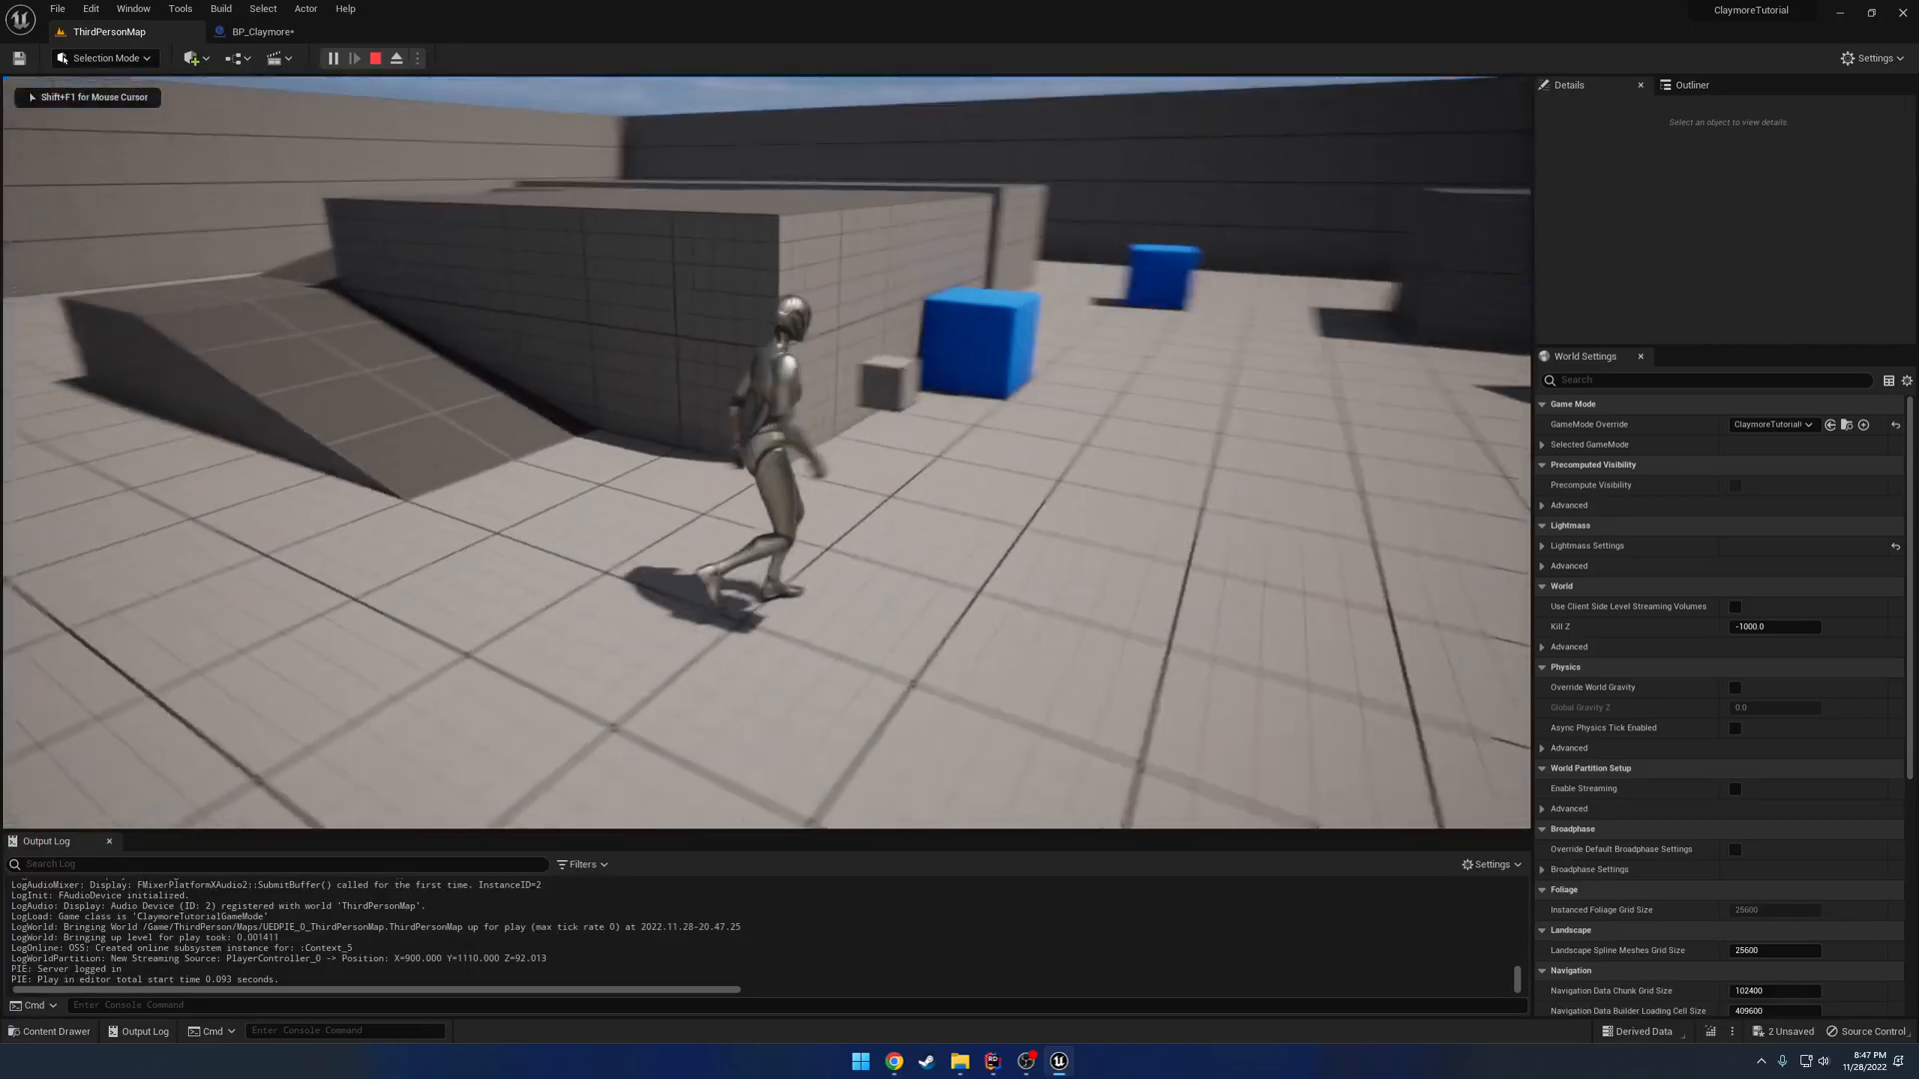
left_click(375, 58)
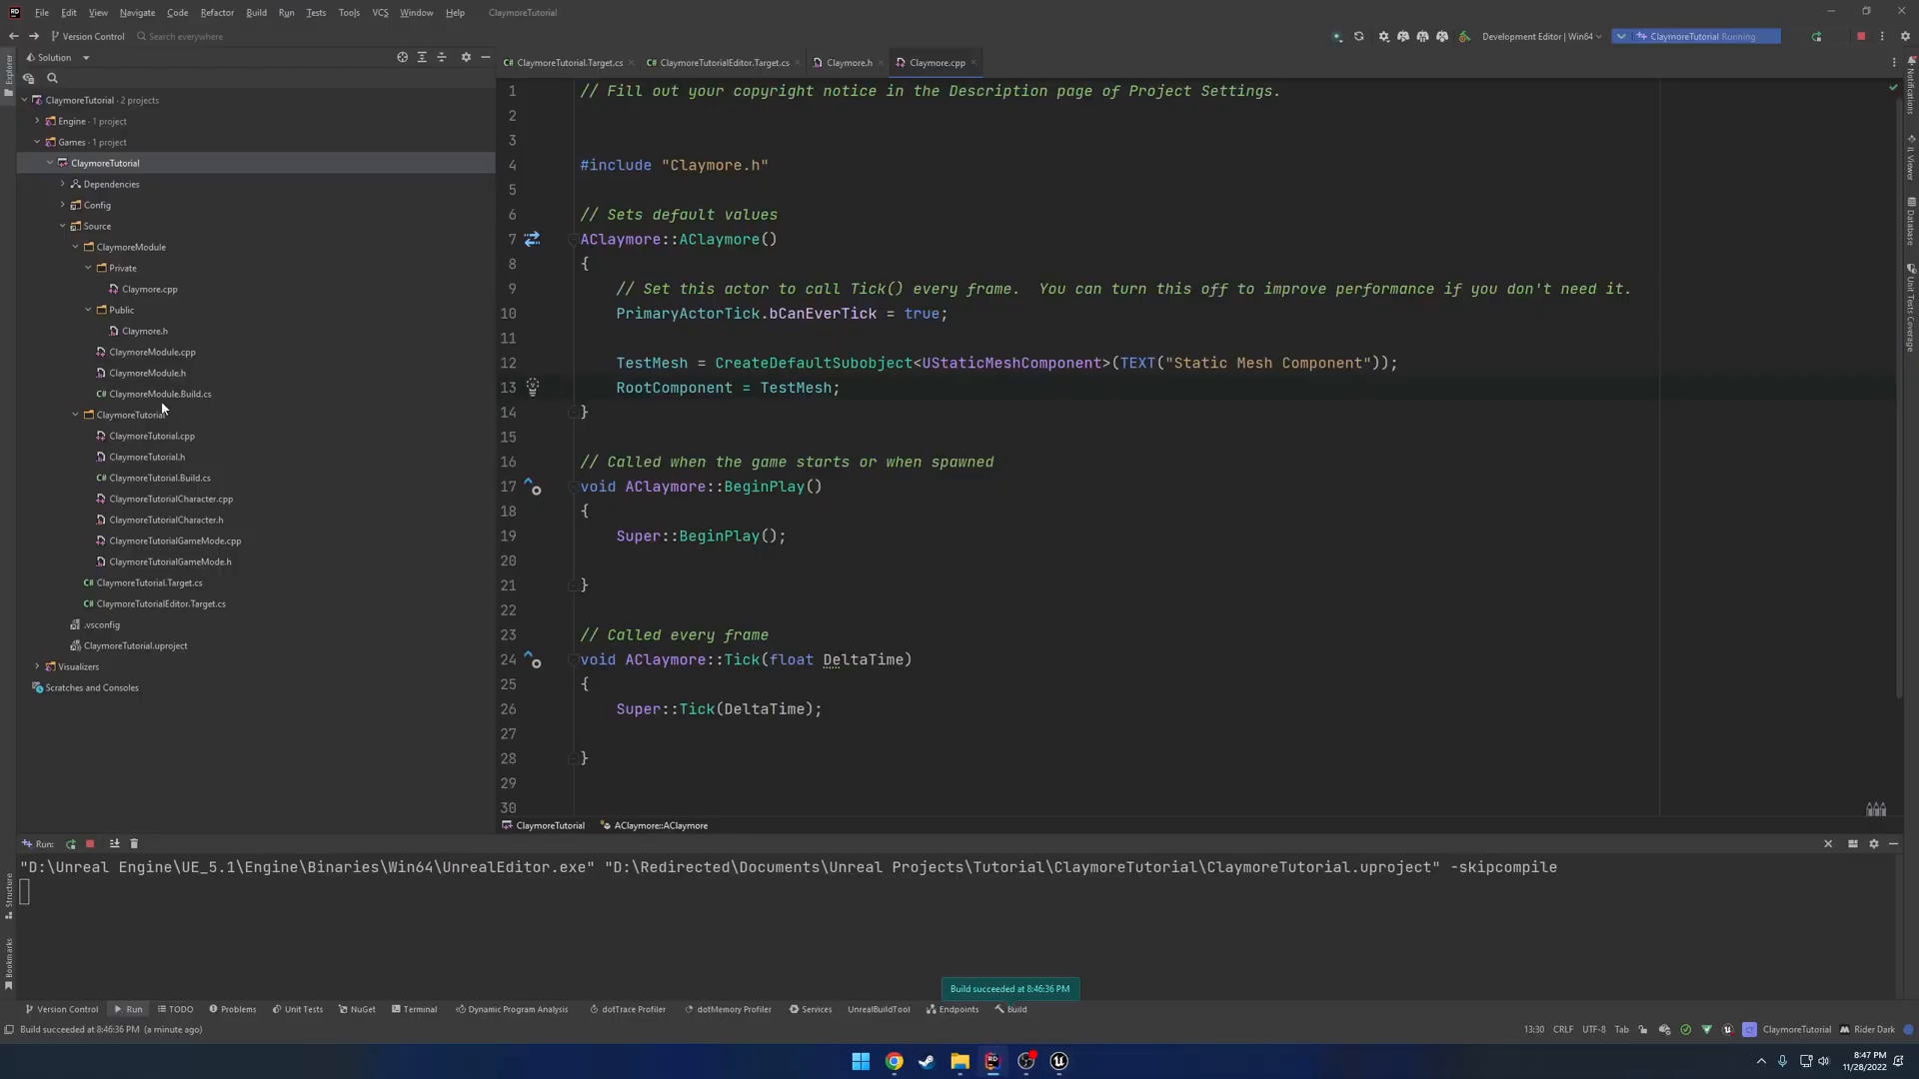
Browse Source and the Tutorial folder, launch the PingingTut project, then return to ClaymoreTutorial.
left_click(76, 246)
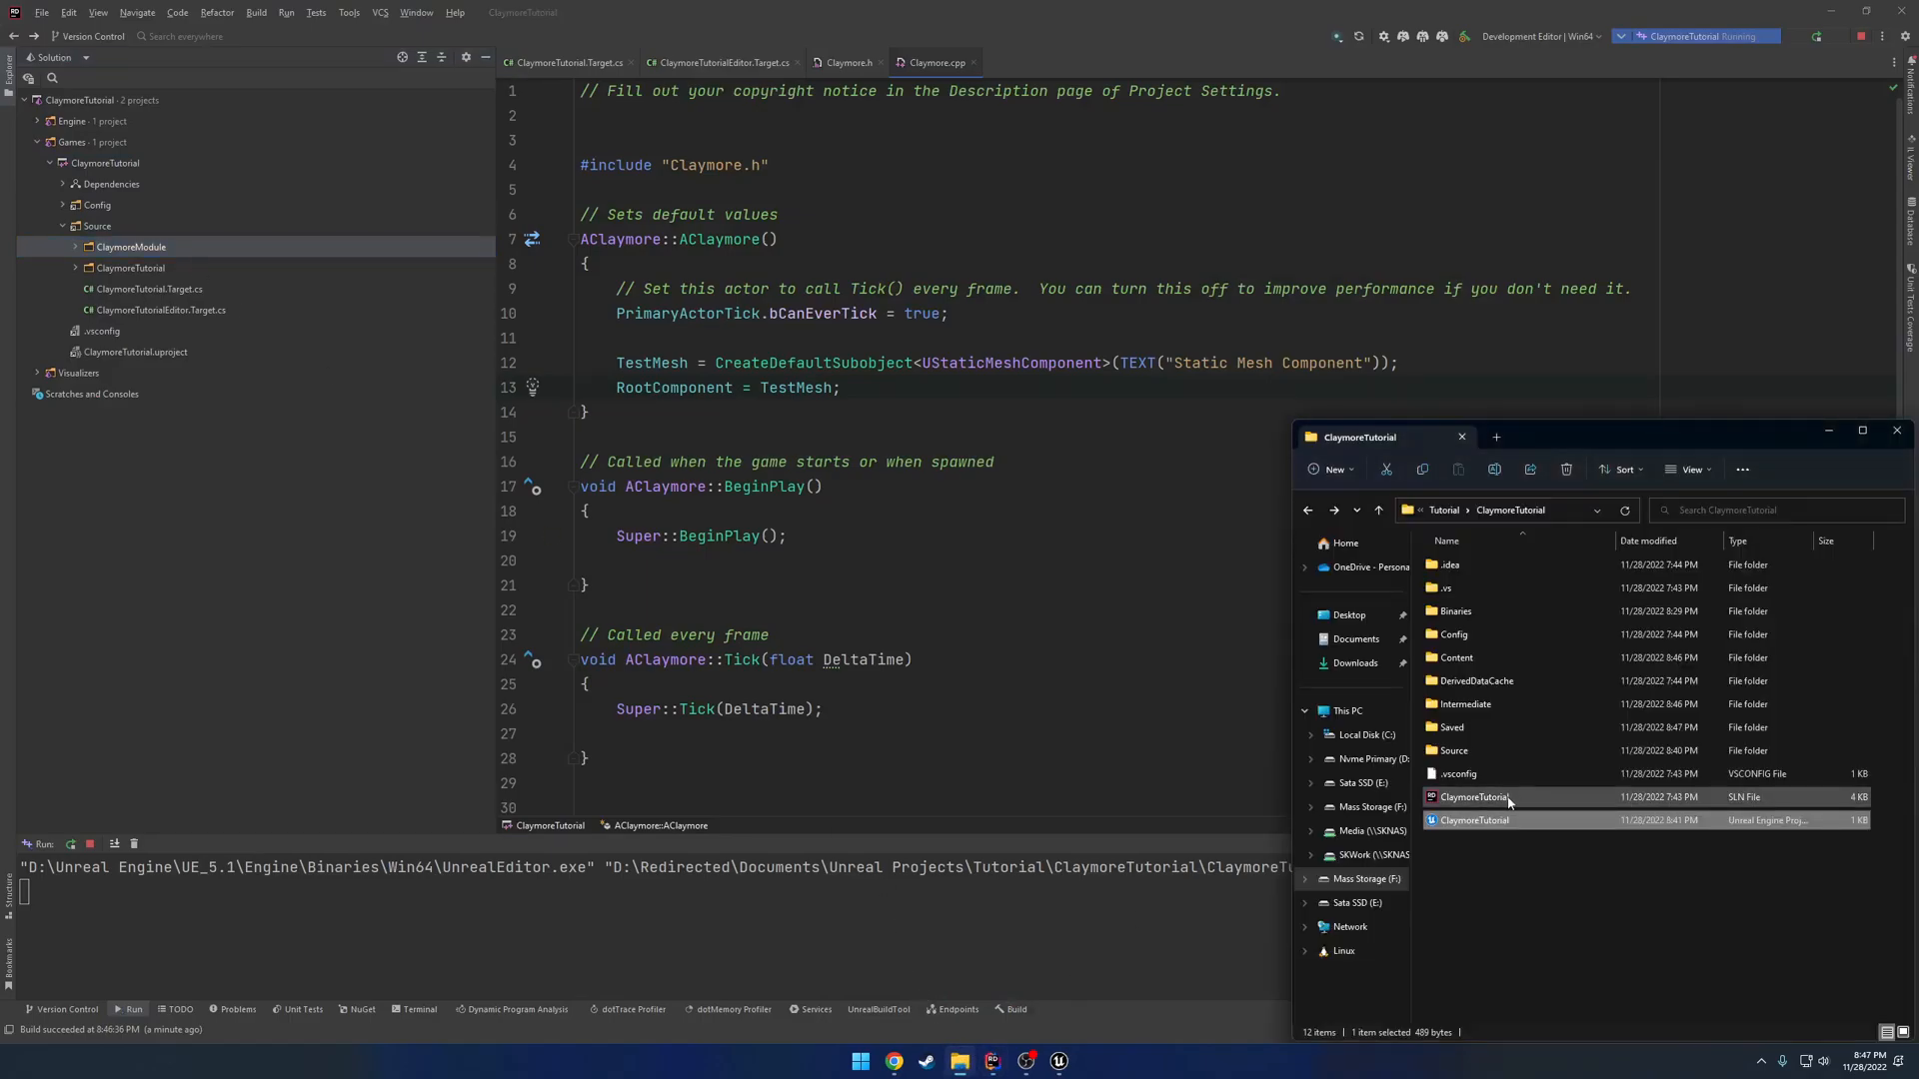
mouse_move(1455, 751)
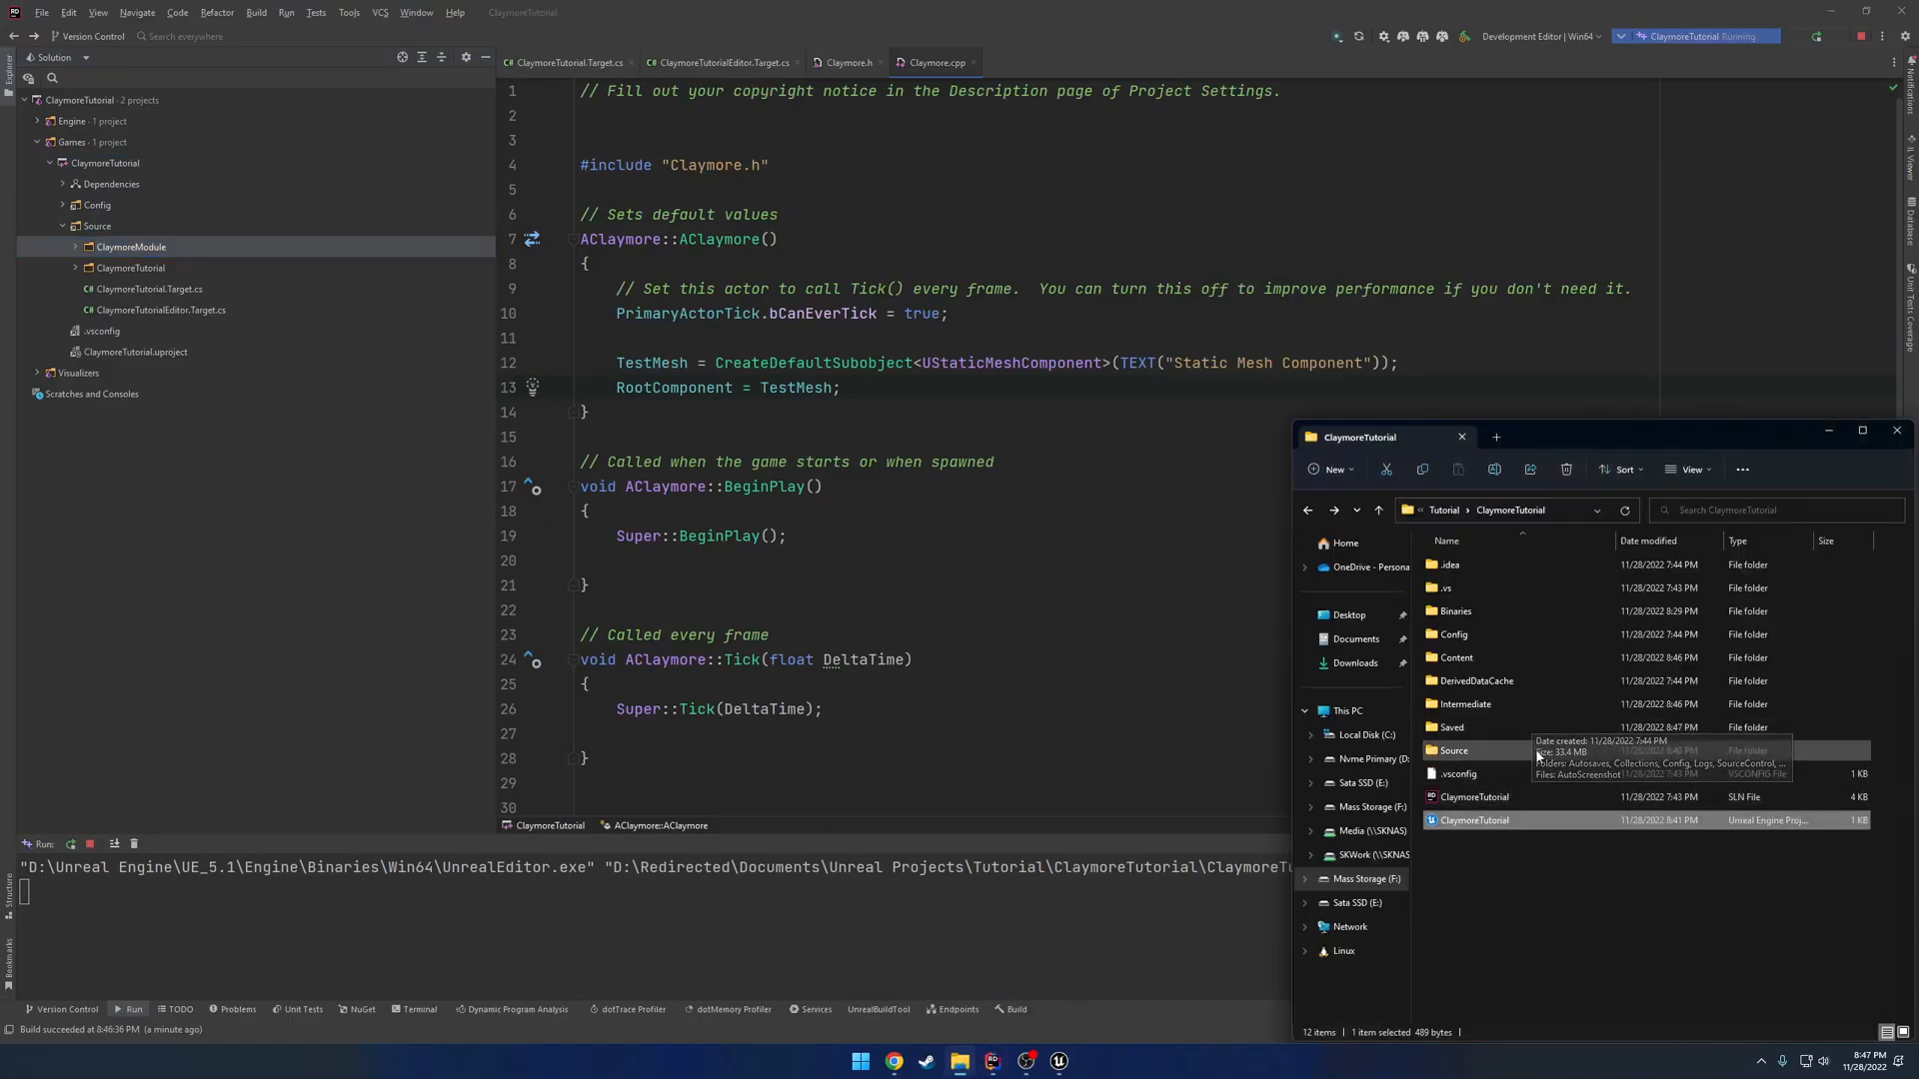
double_click(1454, 751)
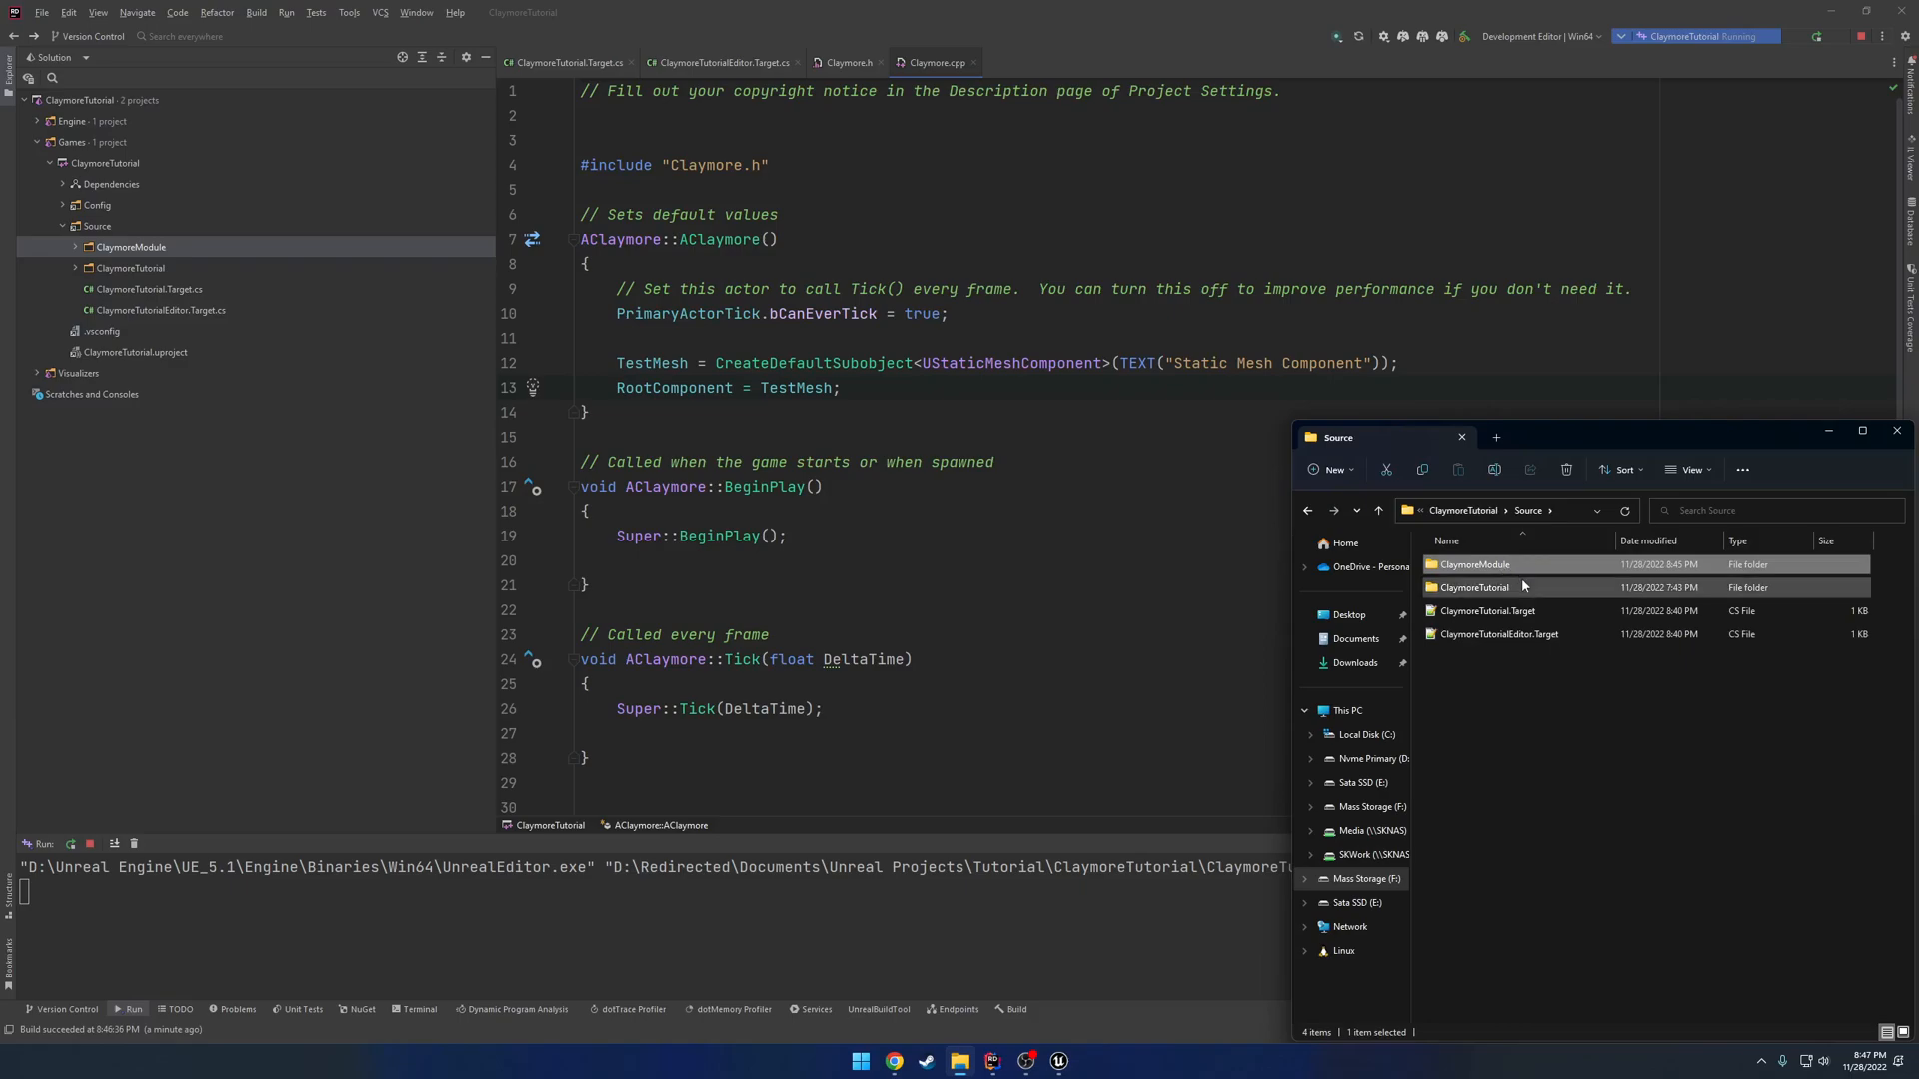
left_click(1377, 509)
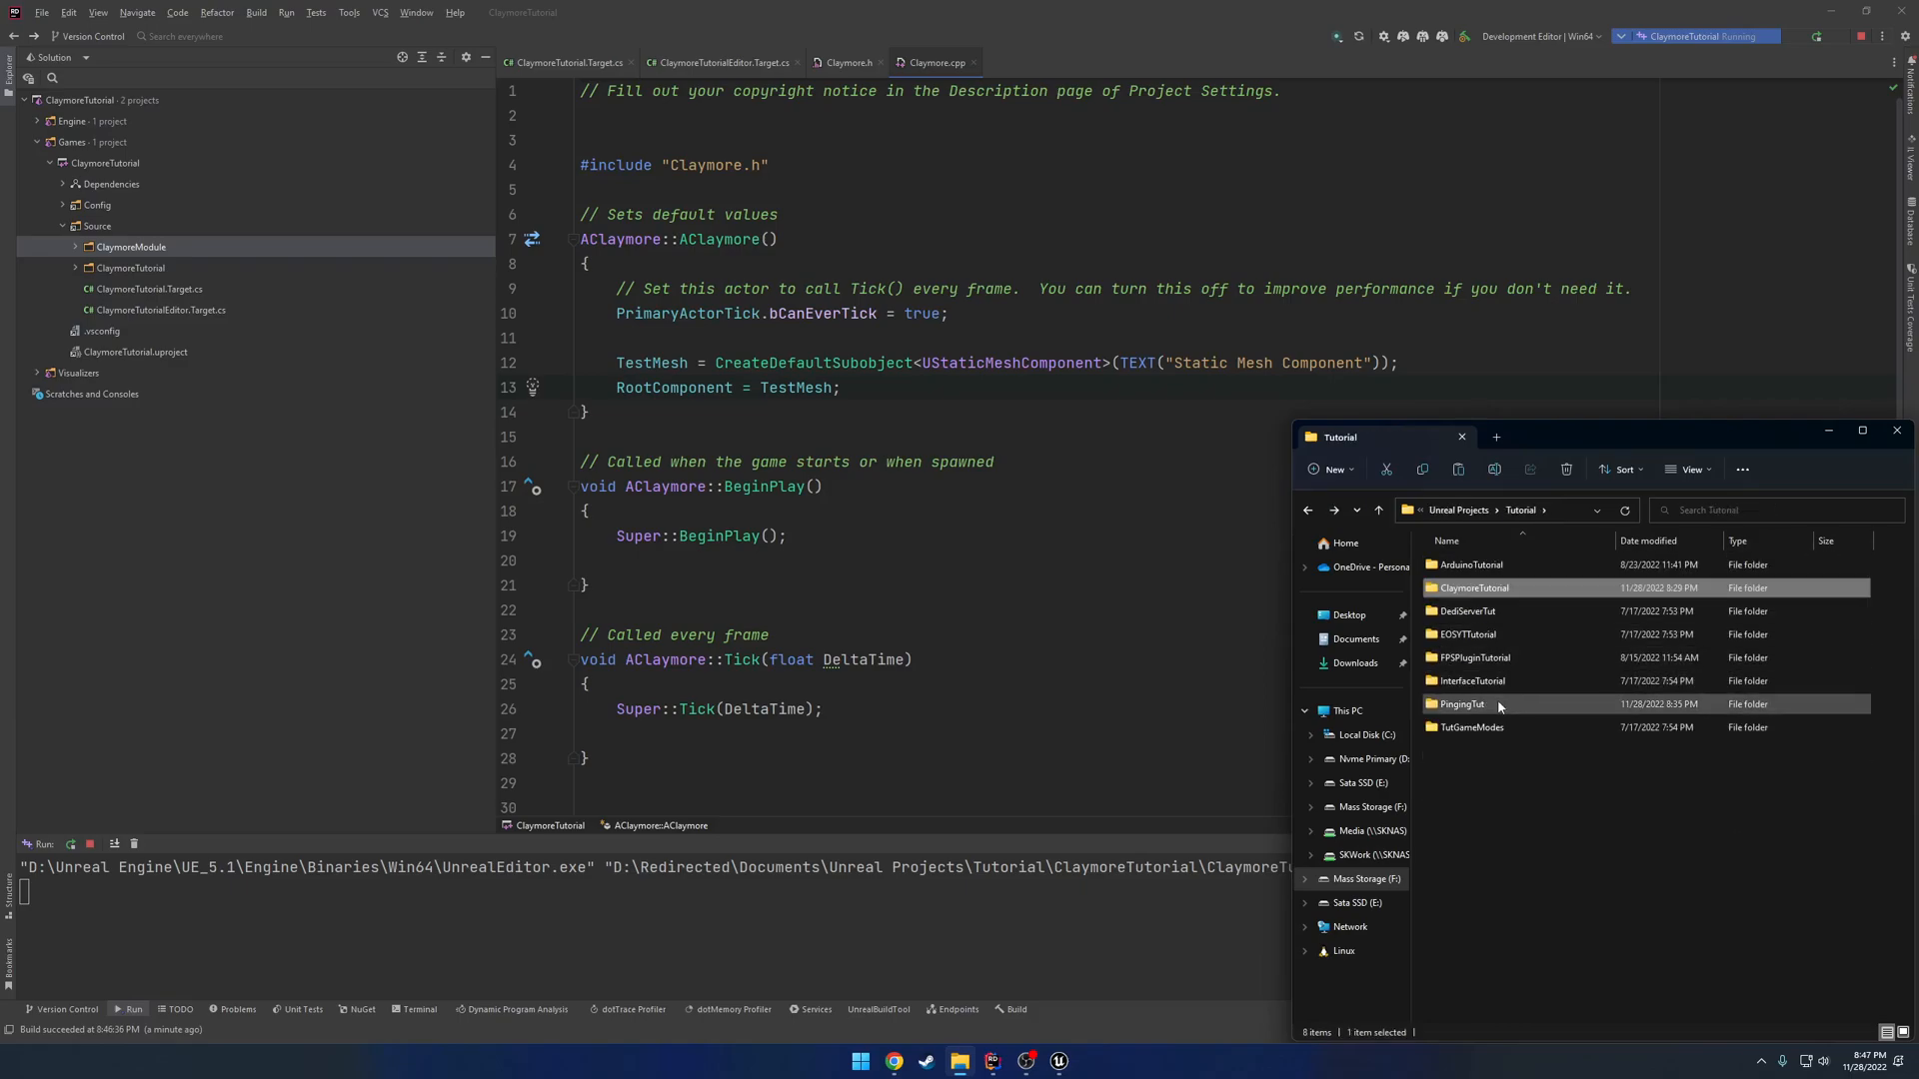
double_click(1468, 703)
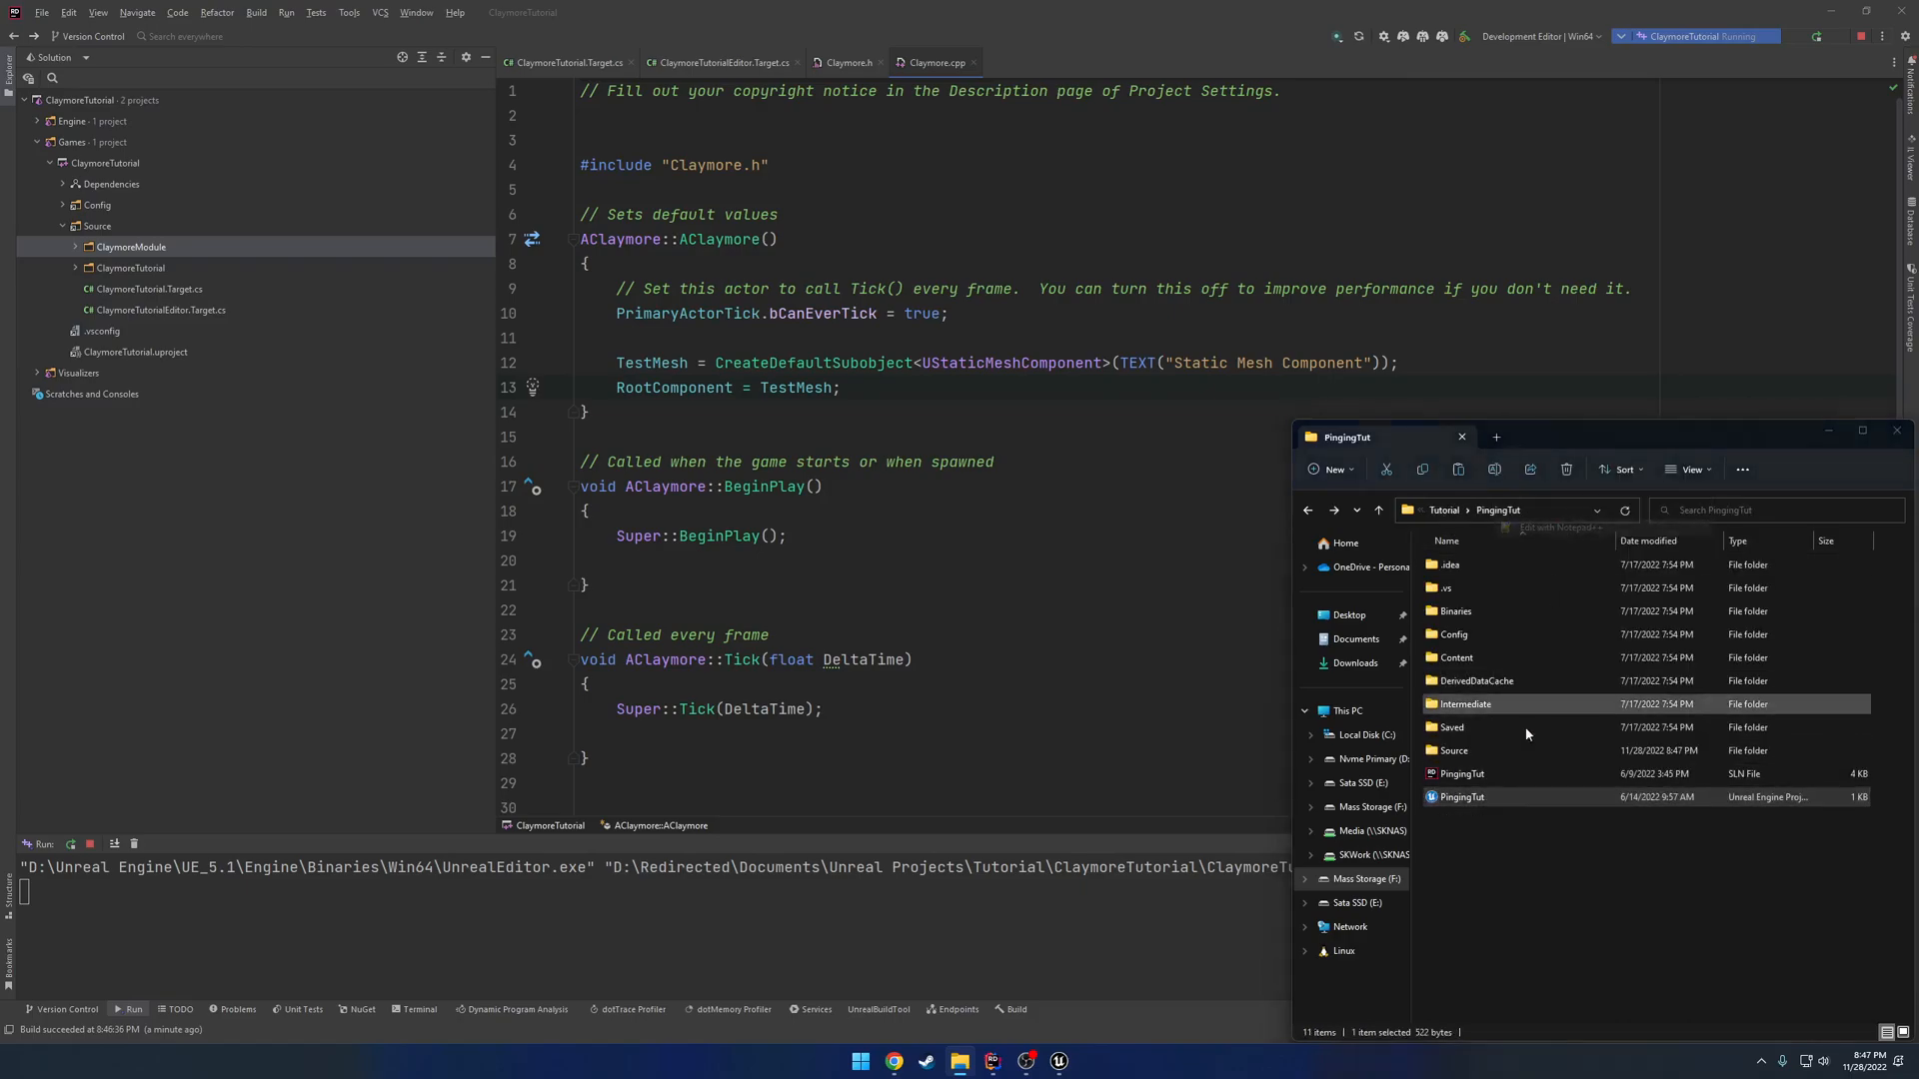
double_click(1461, 796)
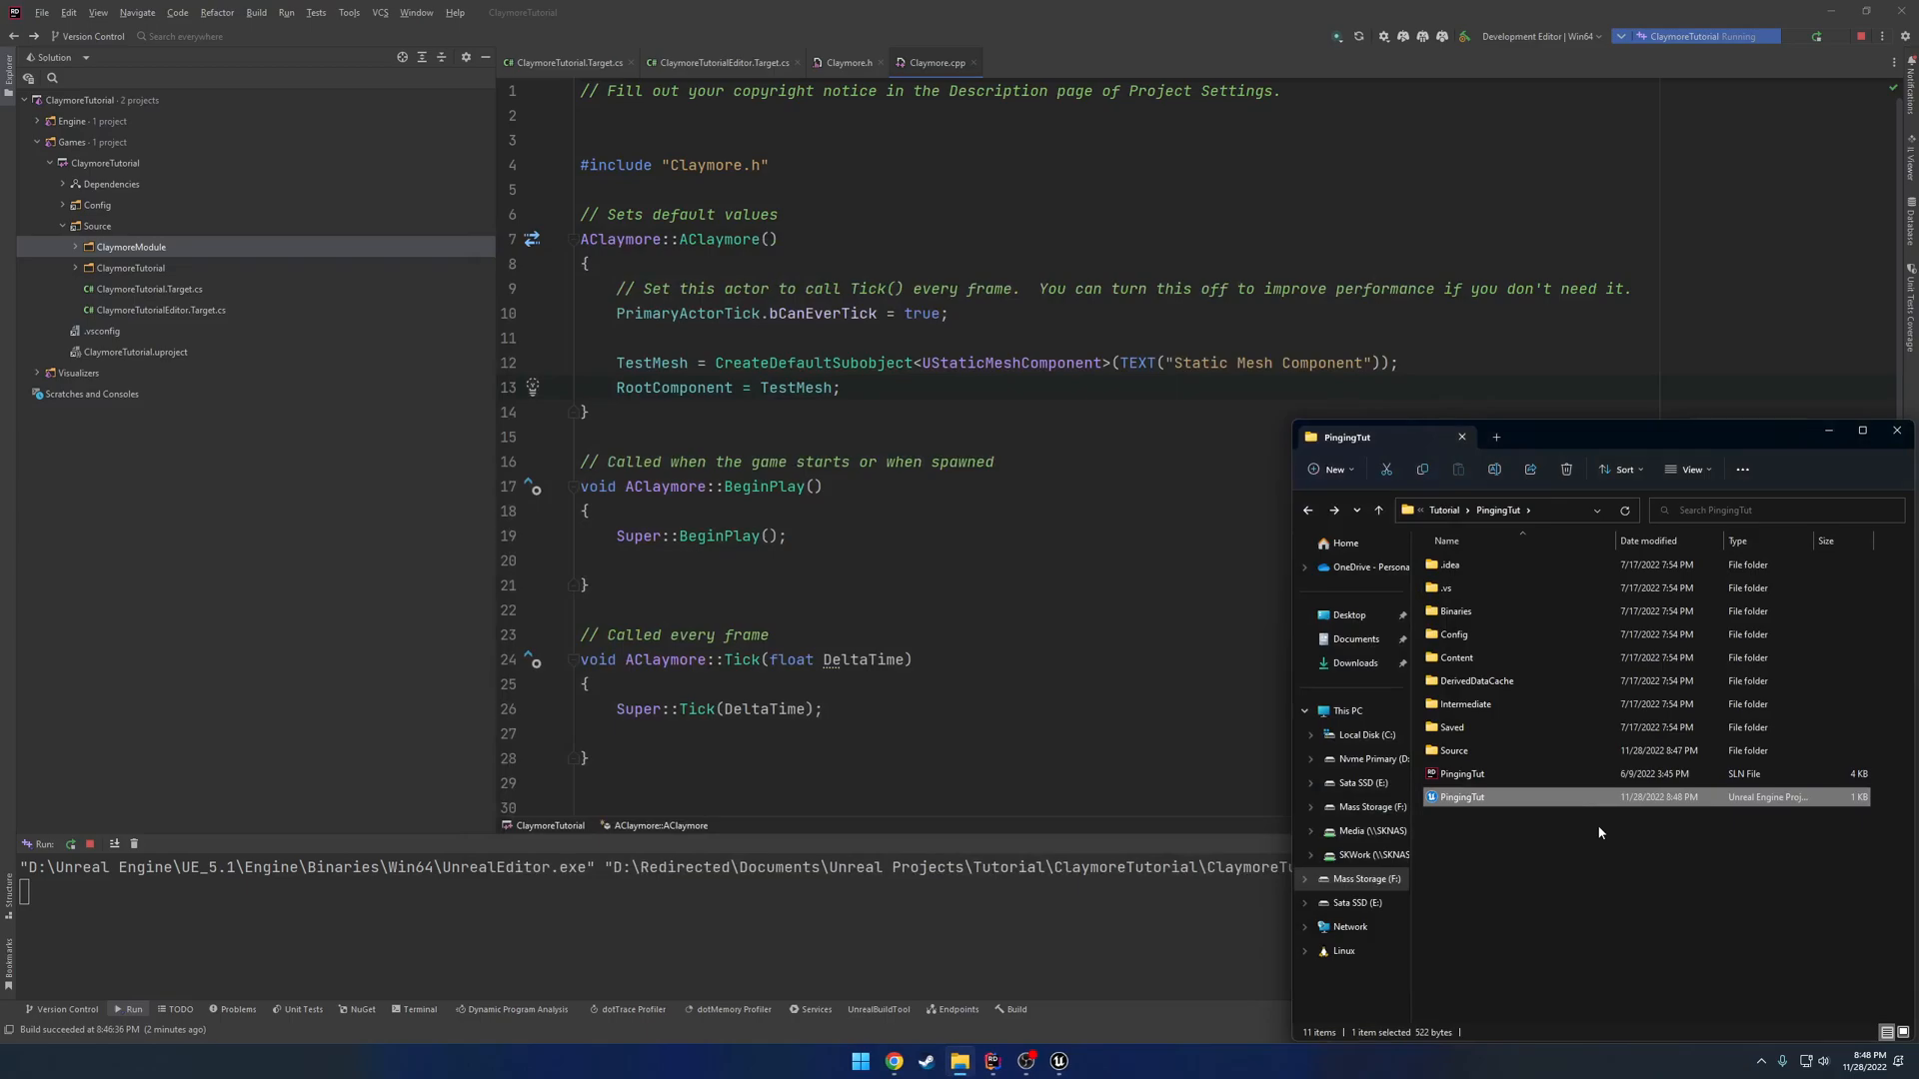
mouse_move(1591, 831)
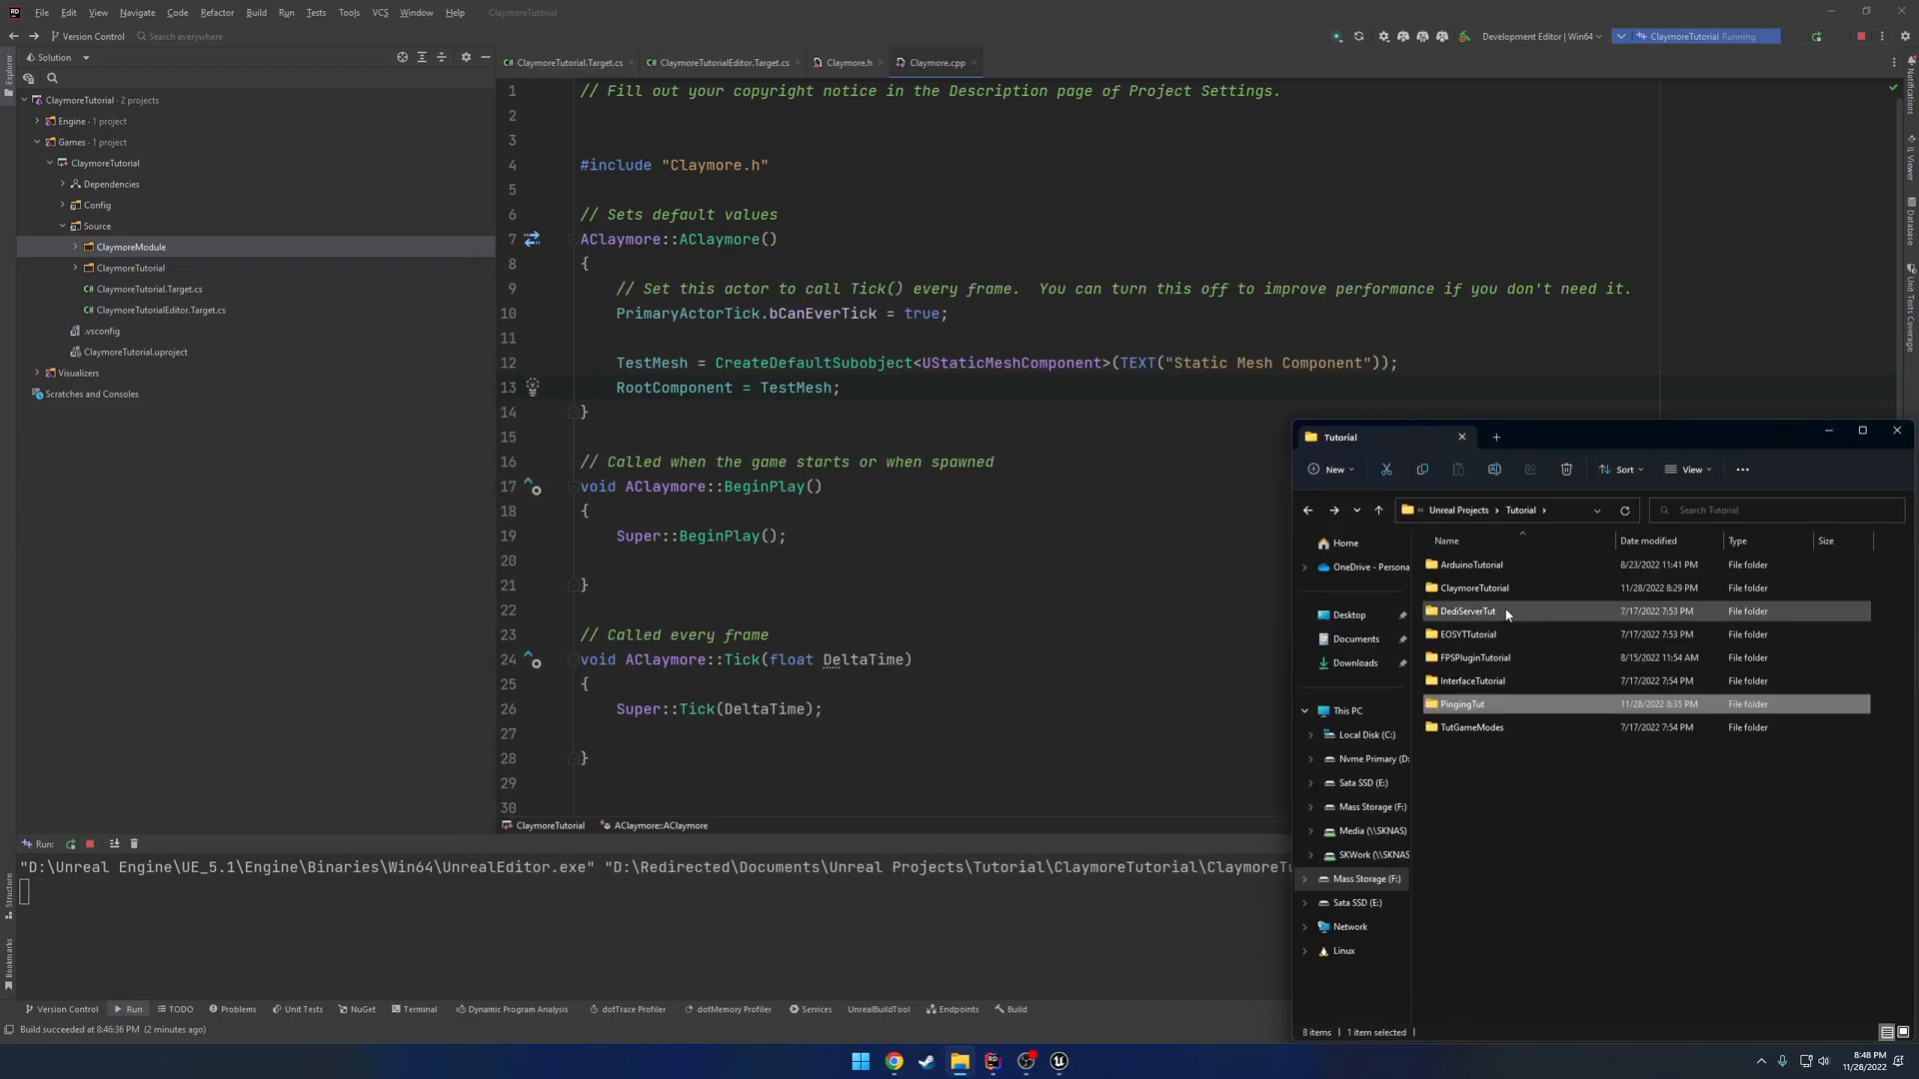
double_click(1473, 588)
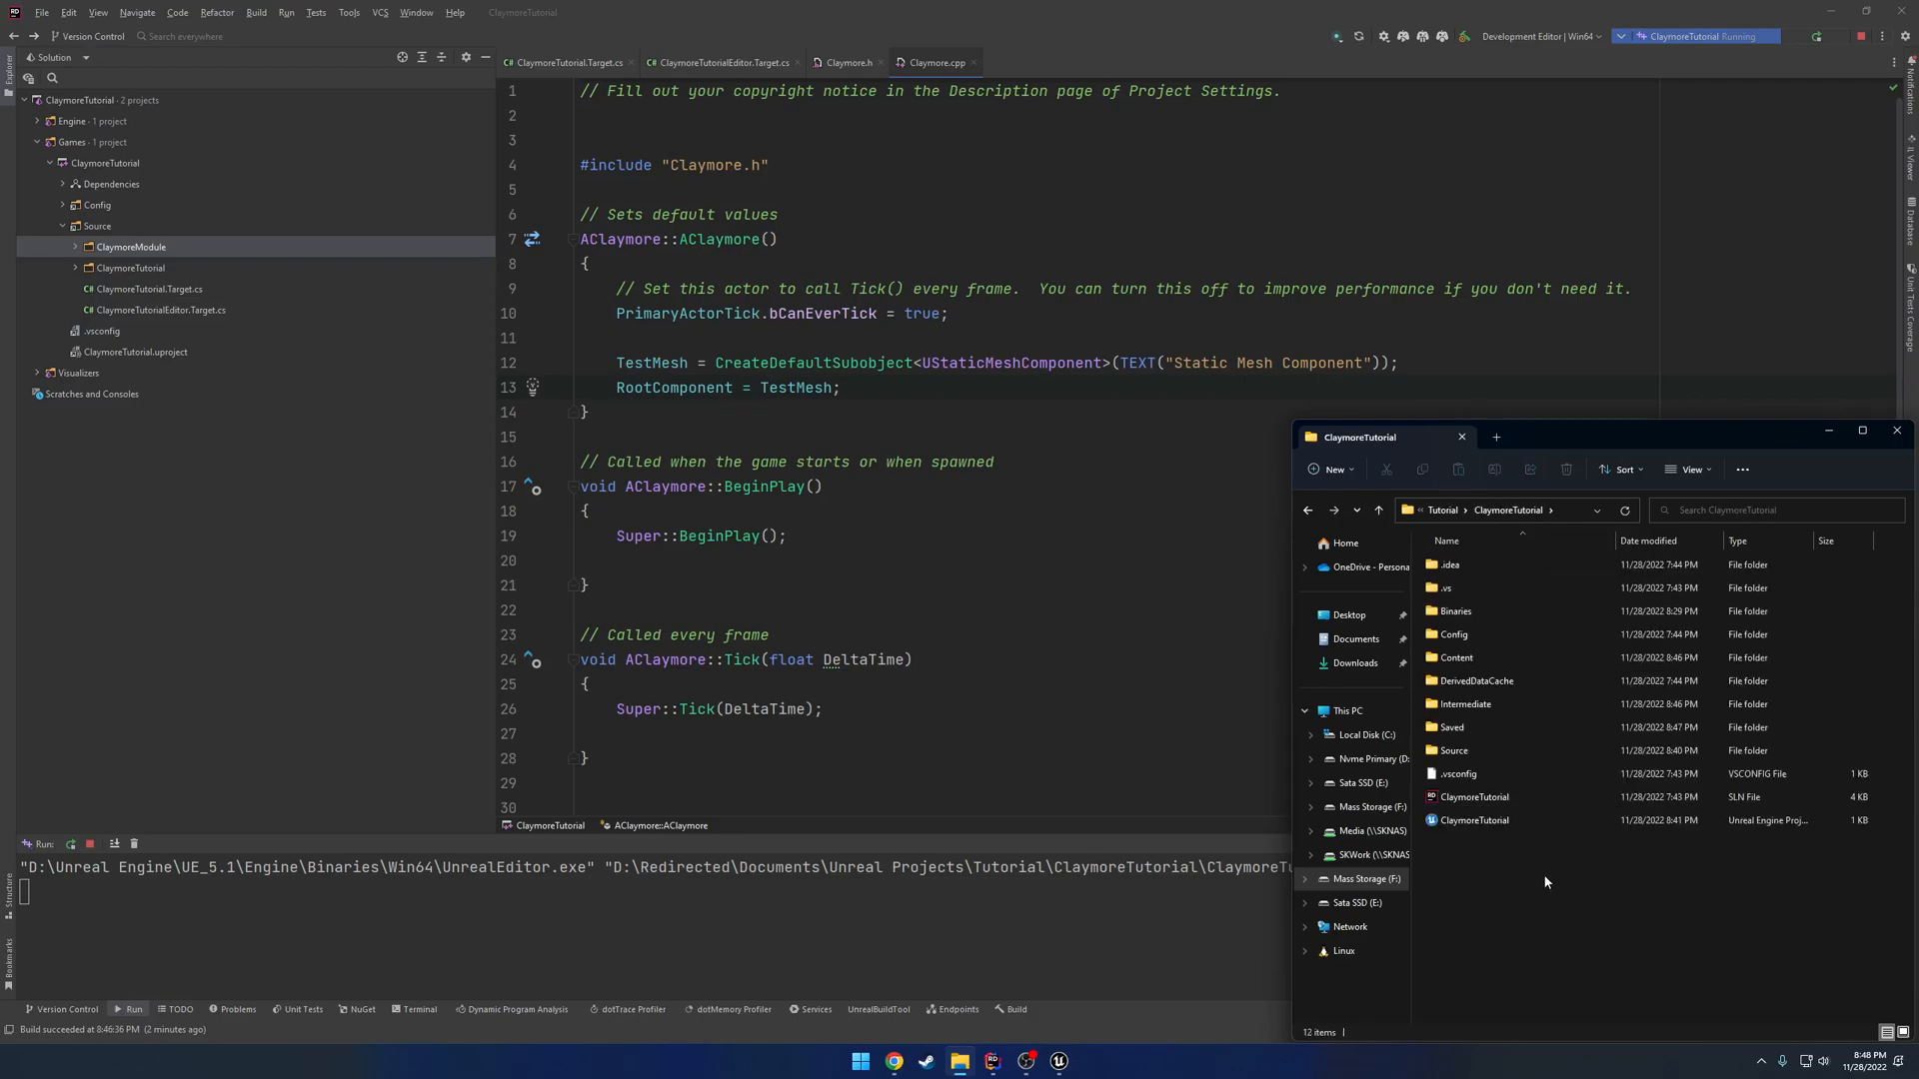